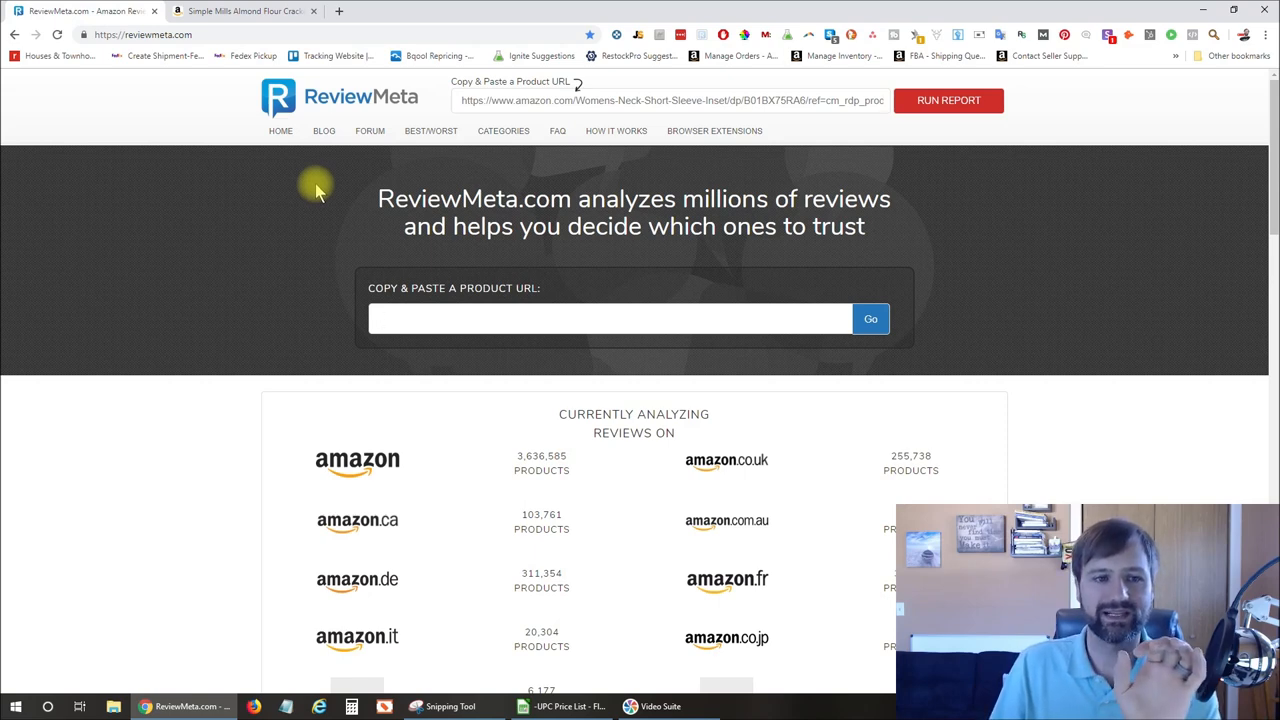
- Go to the Browser Extensions page listing Chrome, Firefox, Edge and Safari installs
click(610, 318)
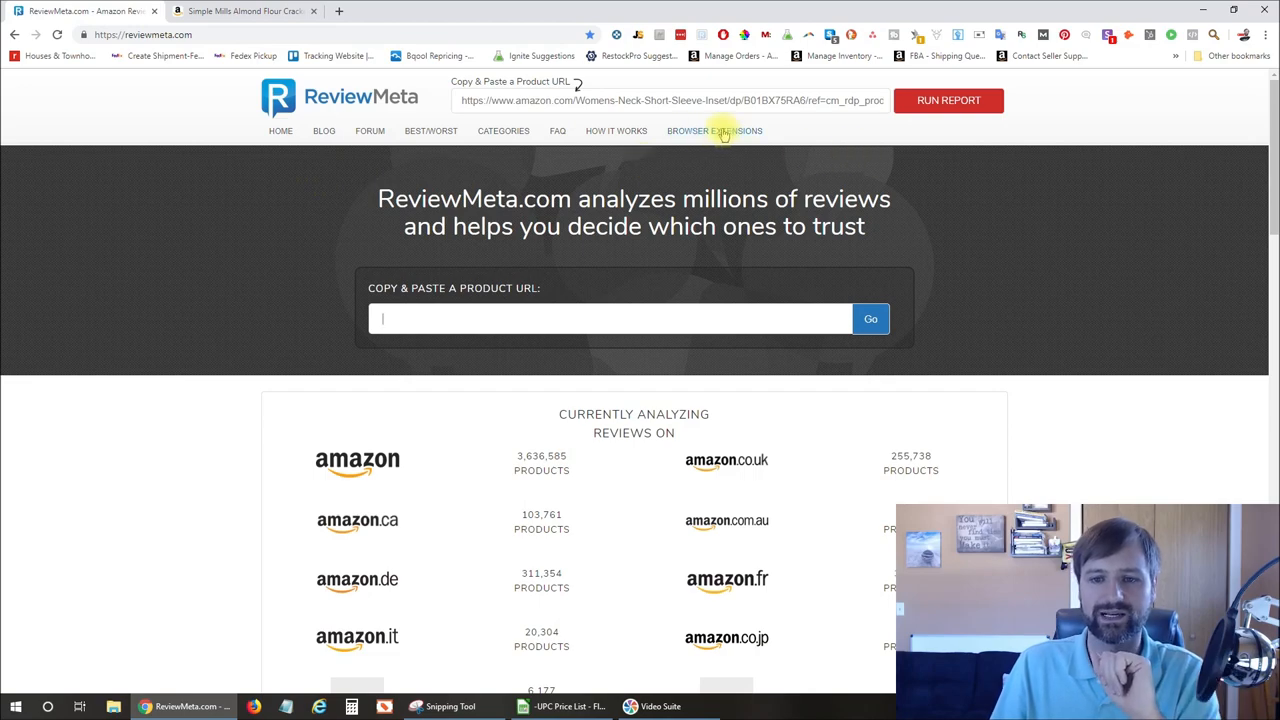
click(714, 130)
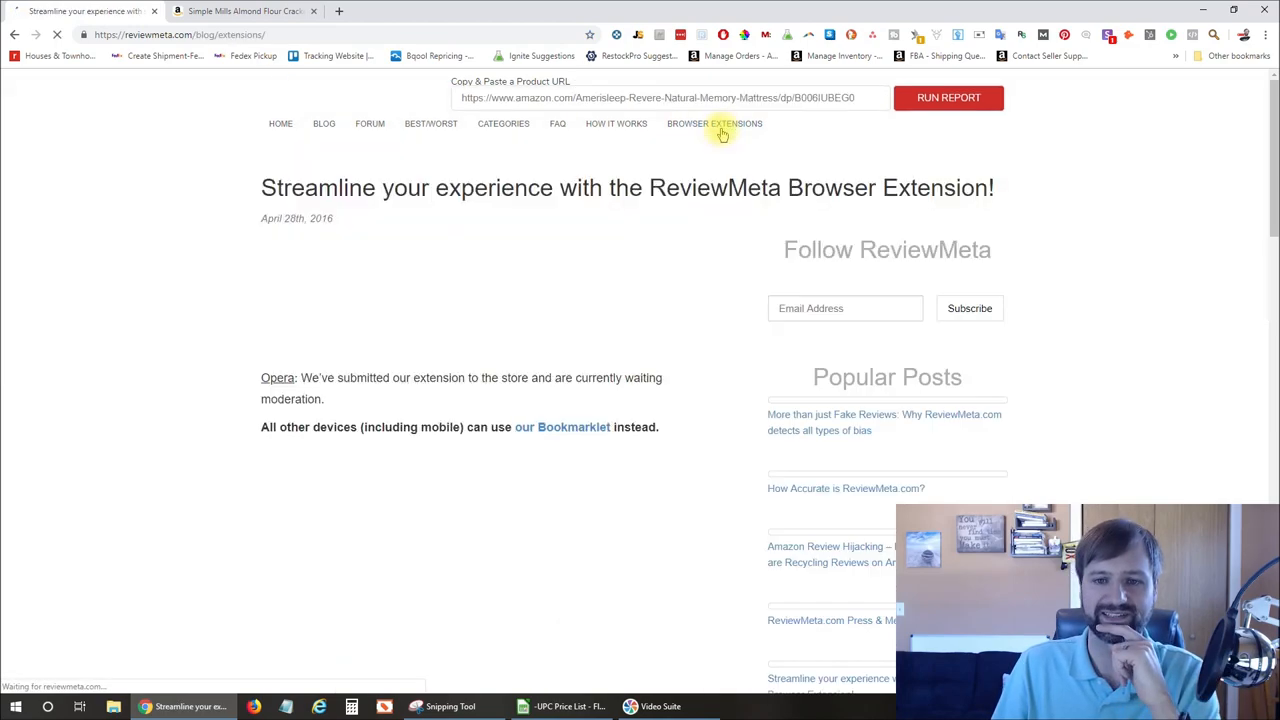
scroll(down, 3)
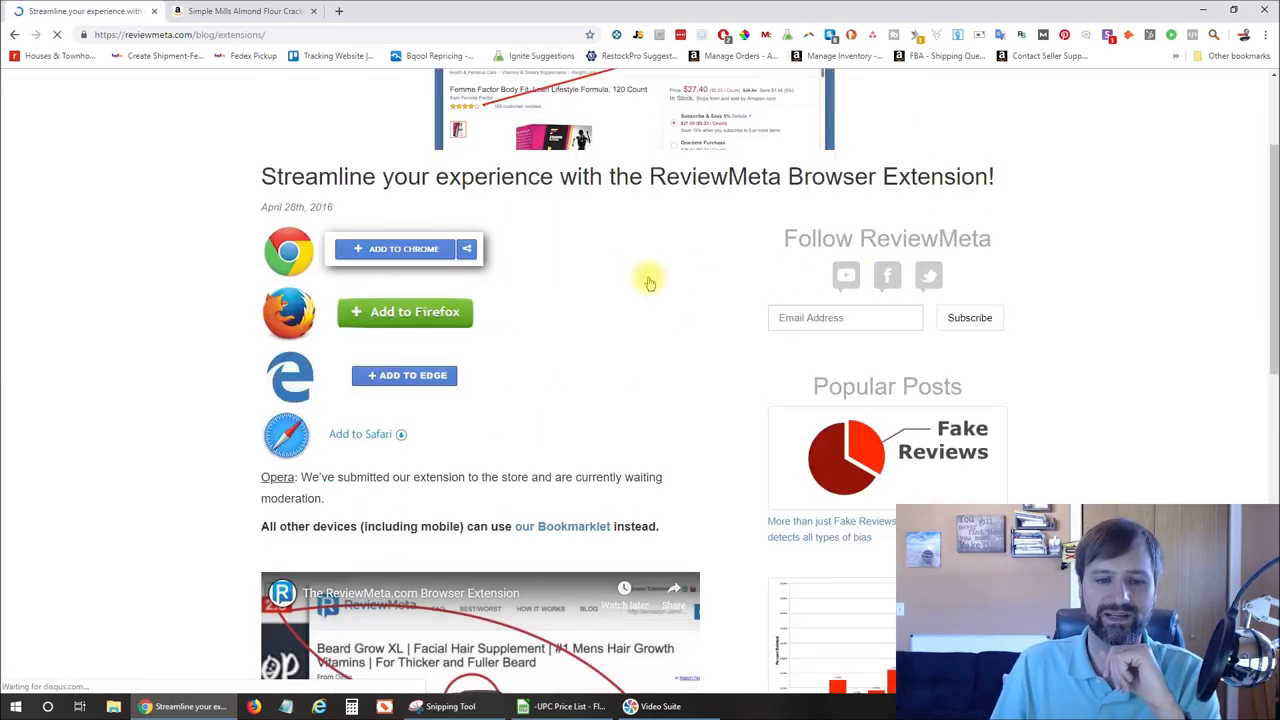
mouse_move(290, 376)
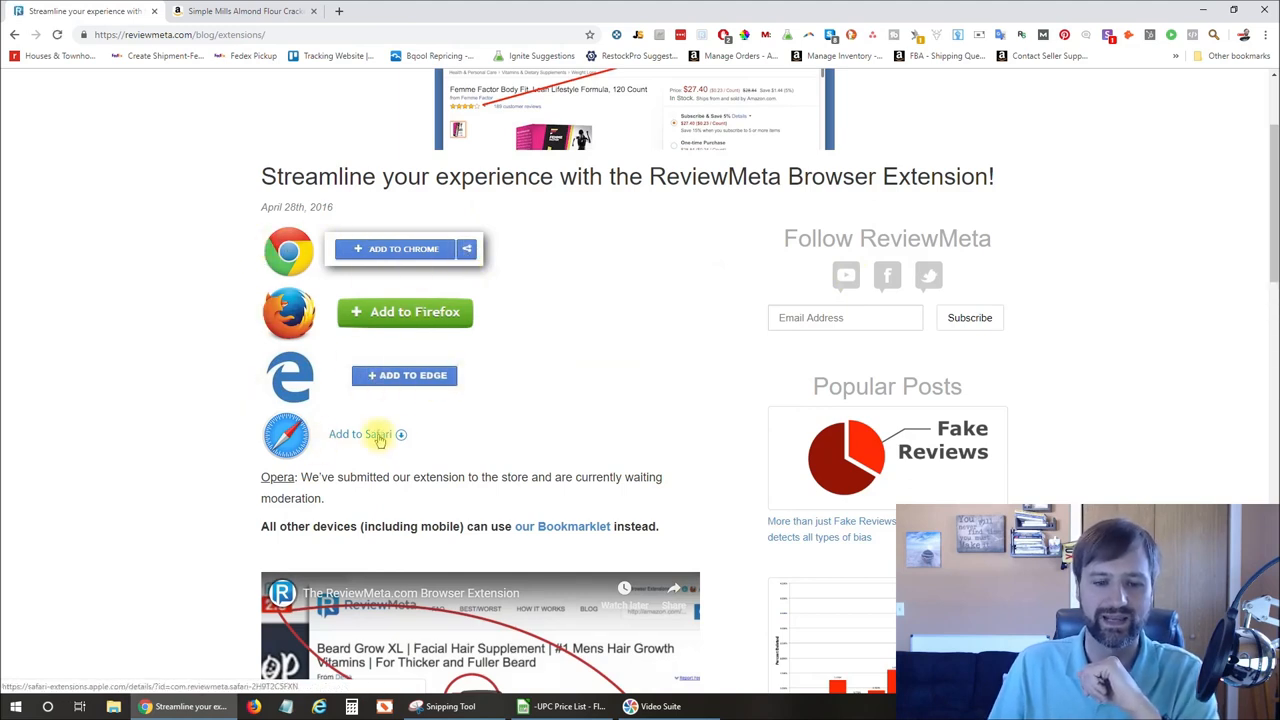
mouse_move(584, 430)
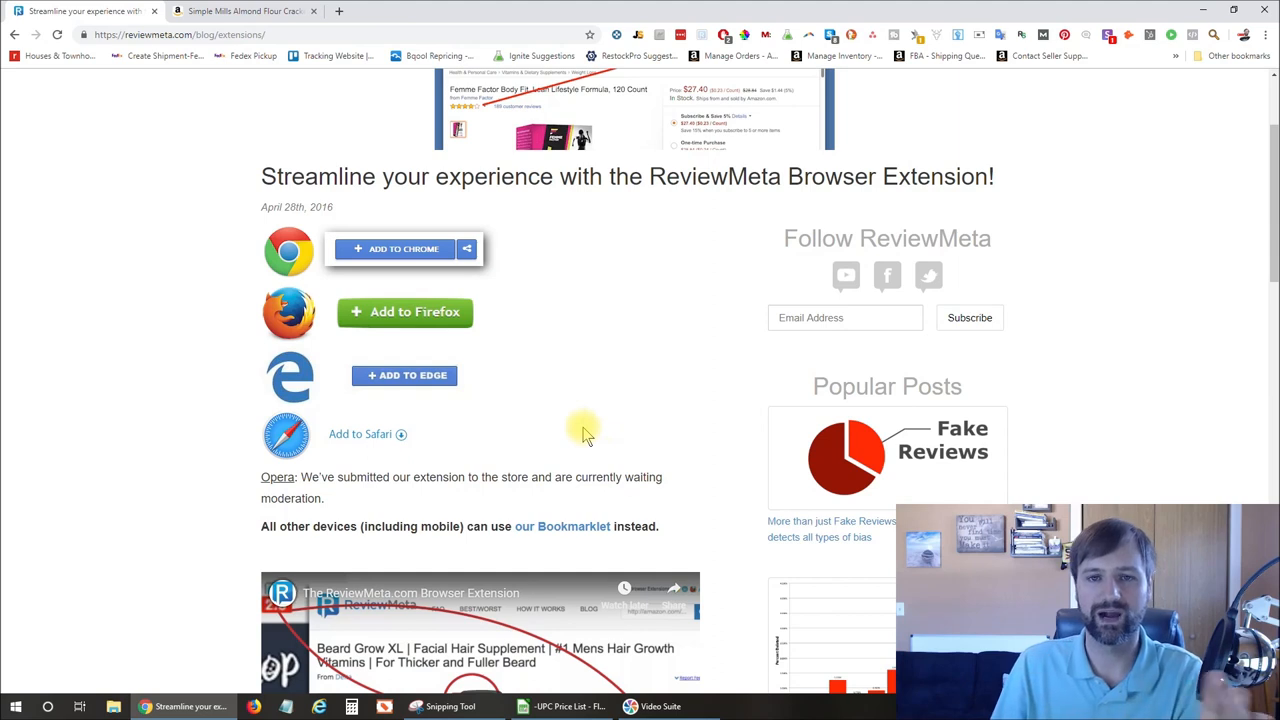
mouse_move(682, 356)
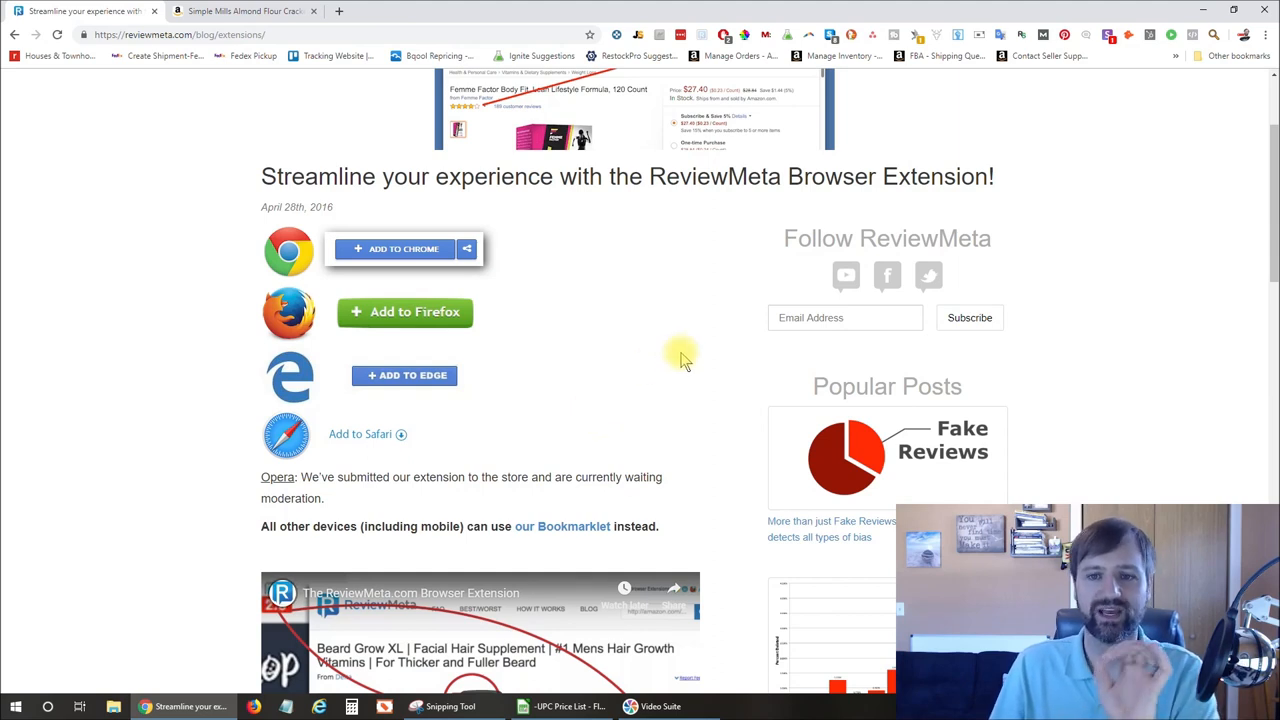
mouse_move(824, 260)
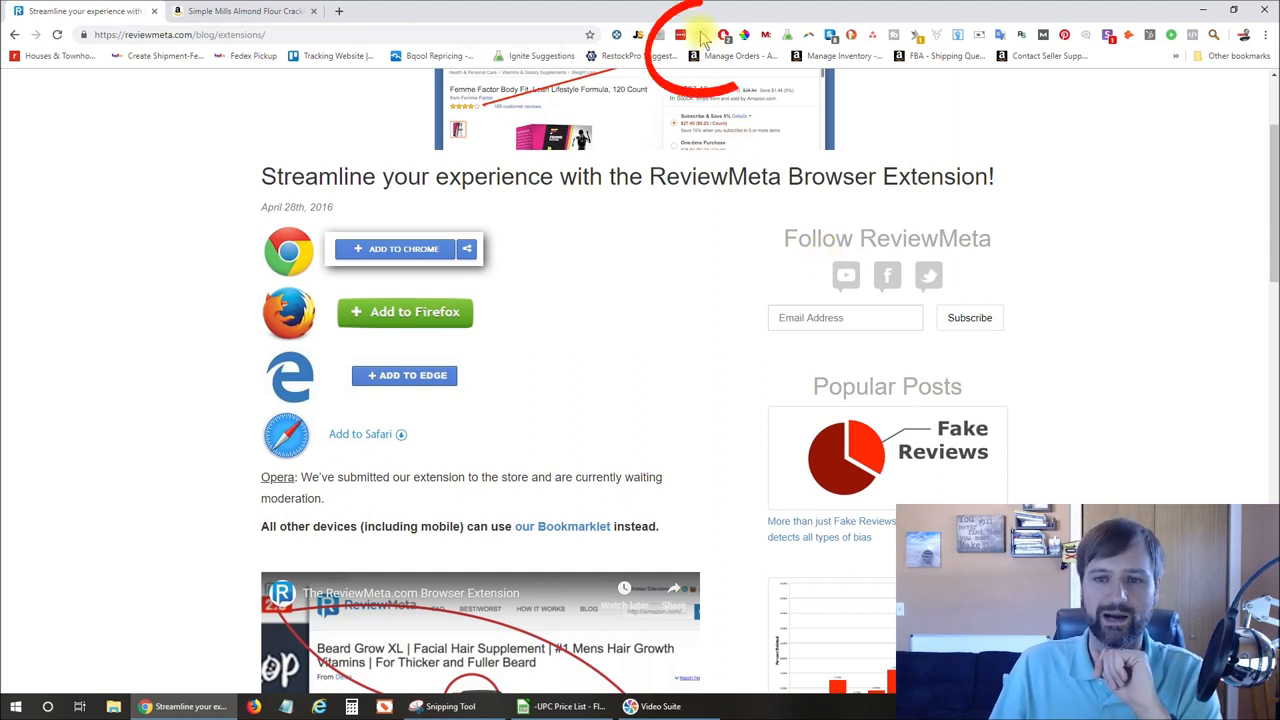
mouse_move(704, 36)
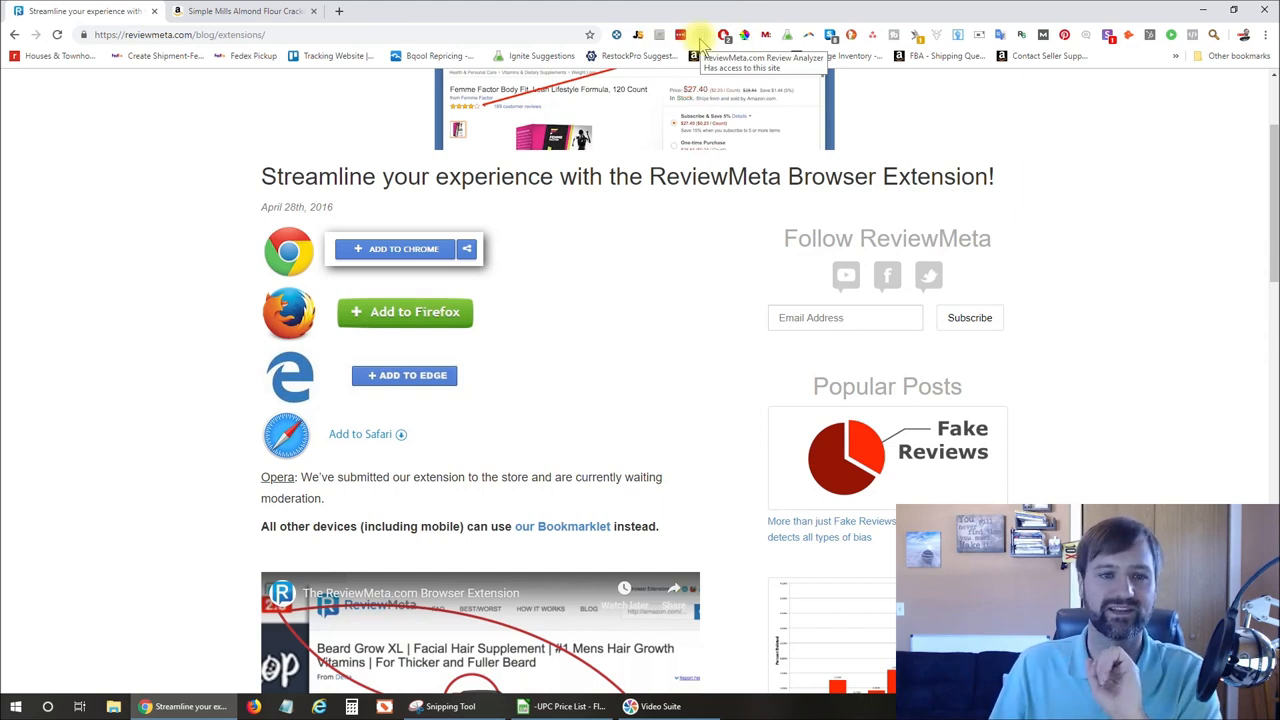
- Switch back to the Simple Mills Almond Flour Crackers tab on Amazon
click(244, 12)
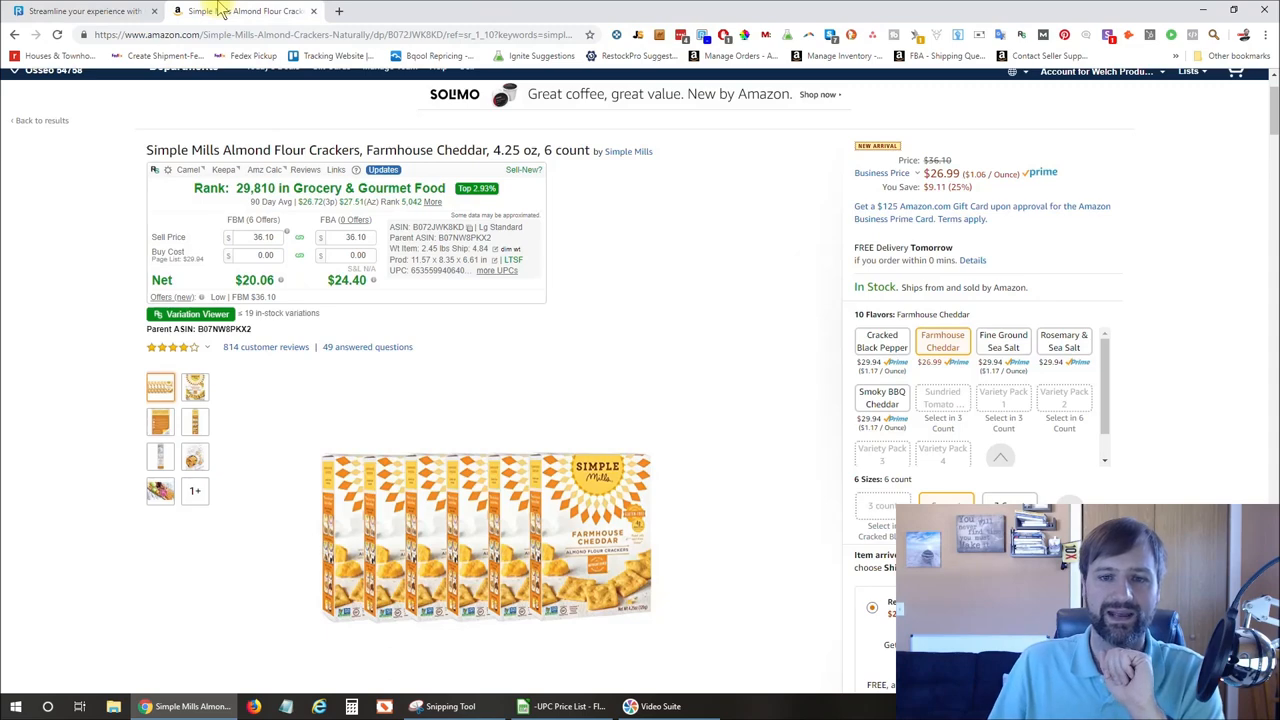
mouse_move(696, 258)
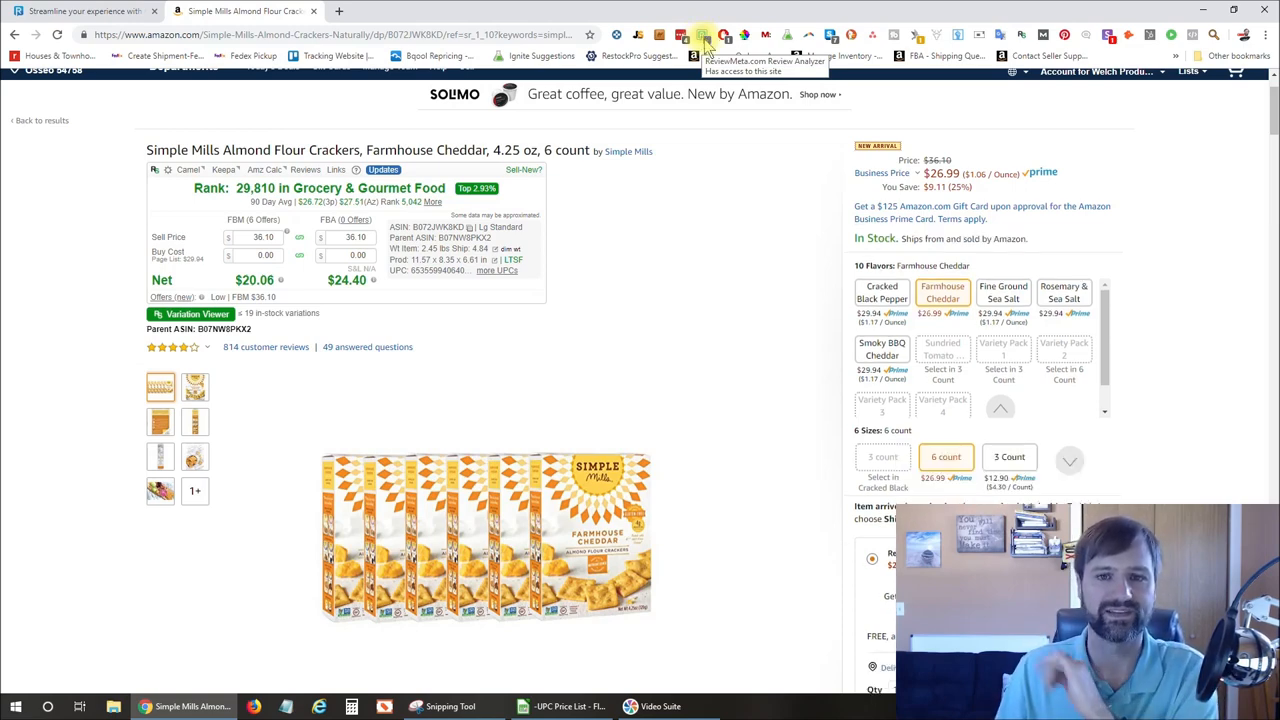
mouse_move(728, 164)
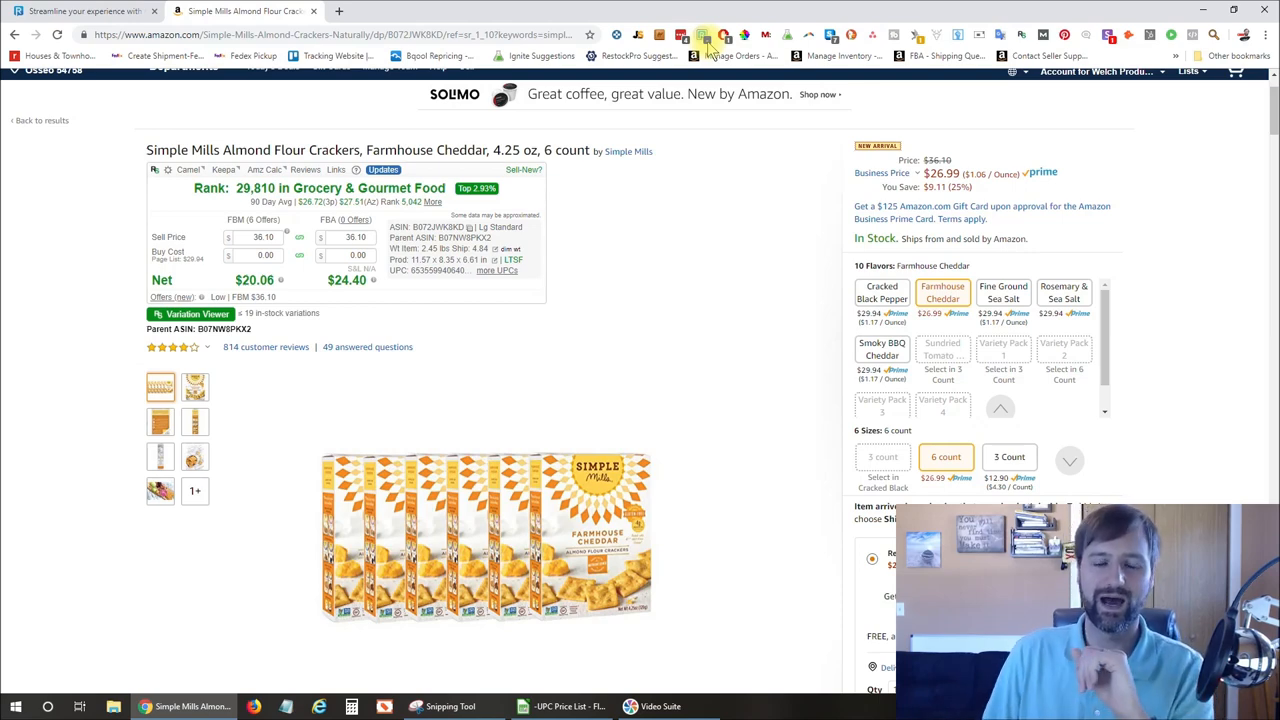
mouse_move(700, 190)
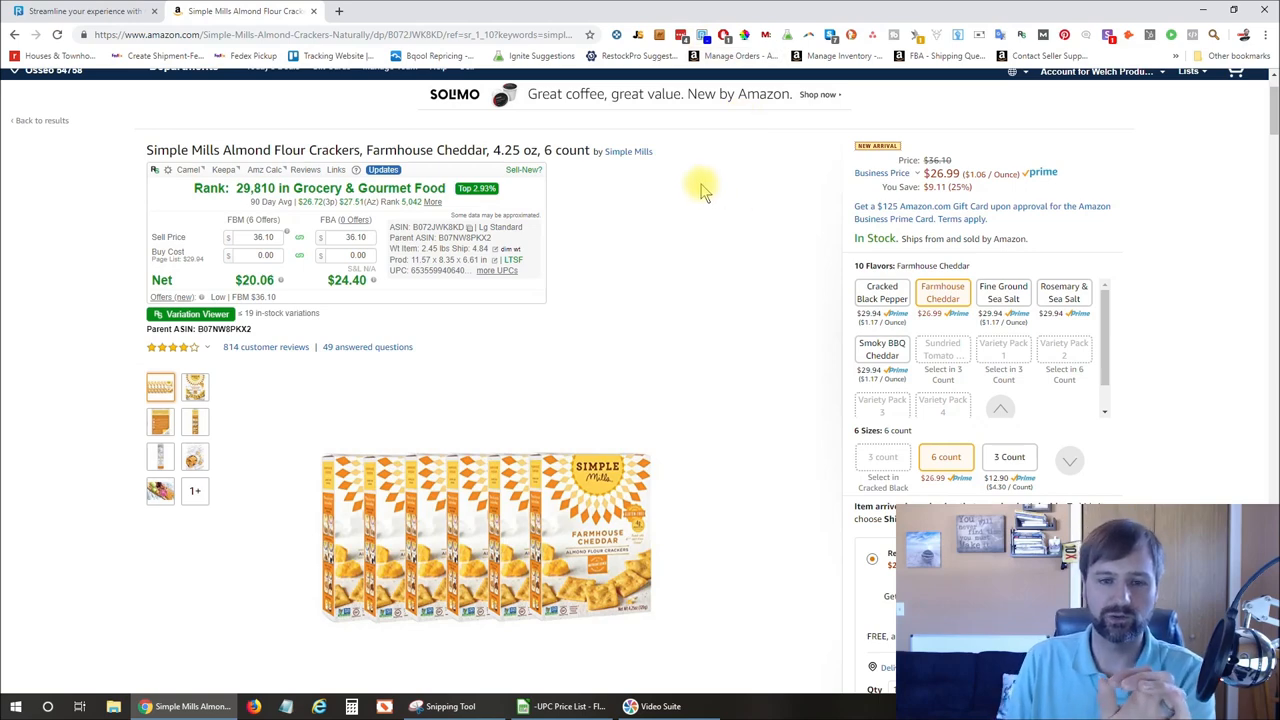
mouse_move(752, 272)
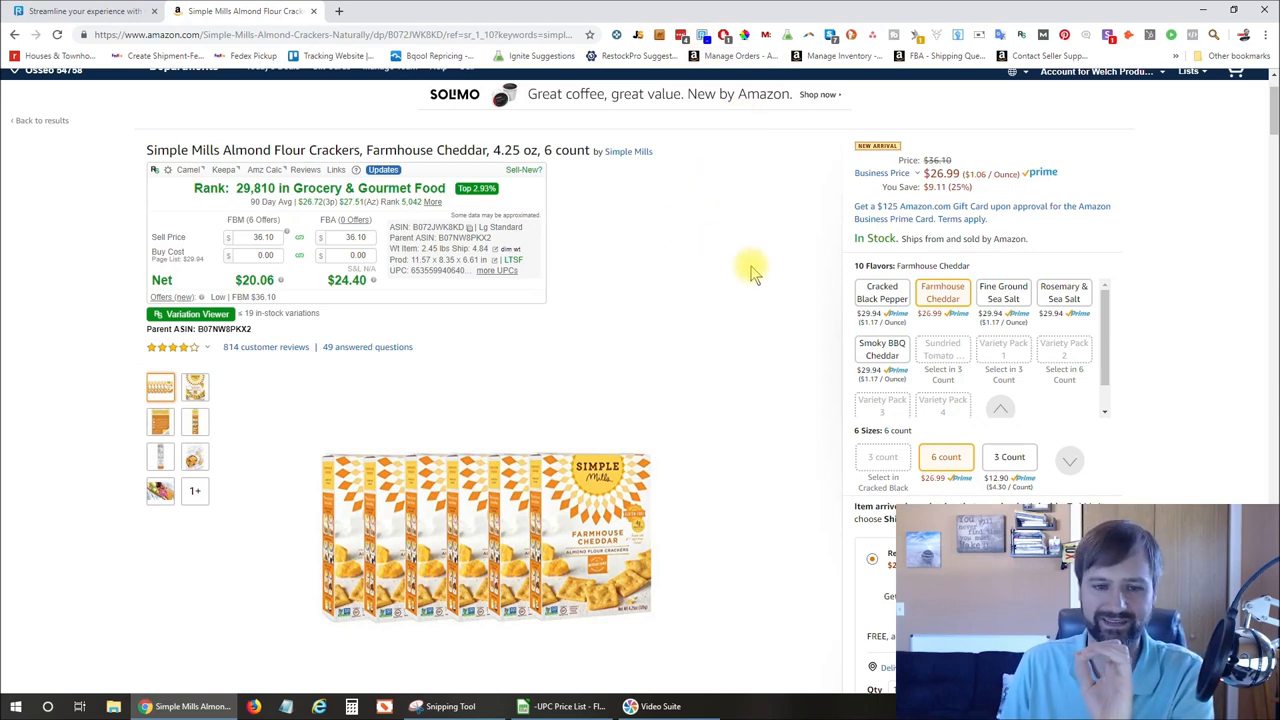
mouse_move(266, 348)
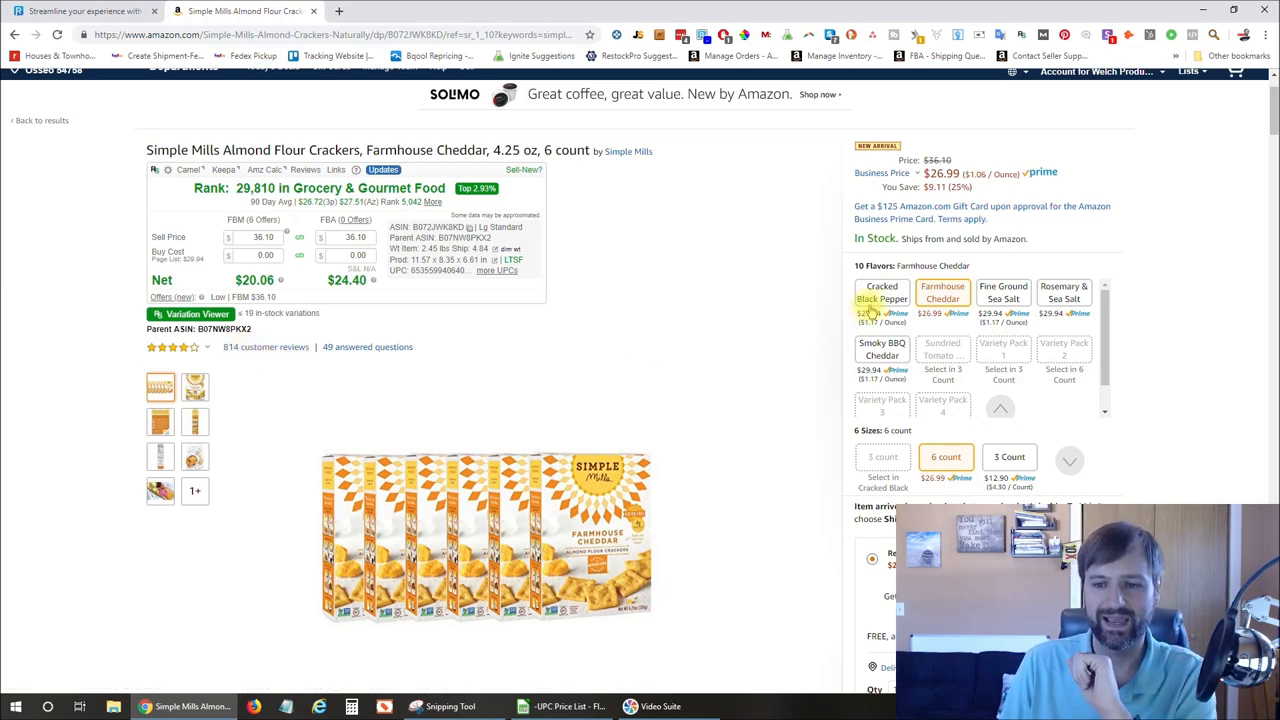
- Select the Cracked Black Pepper flavour, then the Fine Ground Sea Salt flavour
click(882, 292)
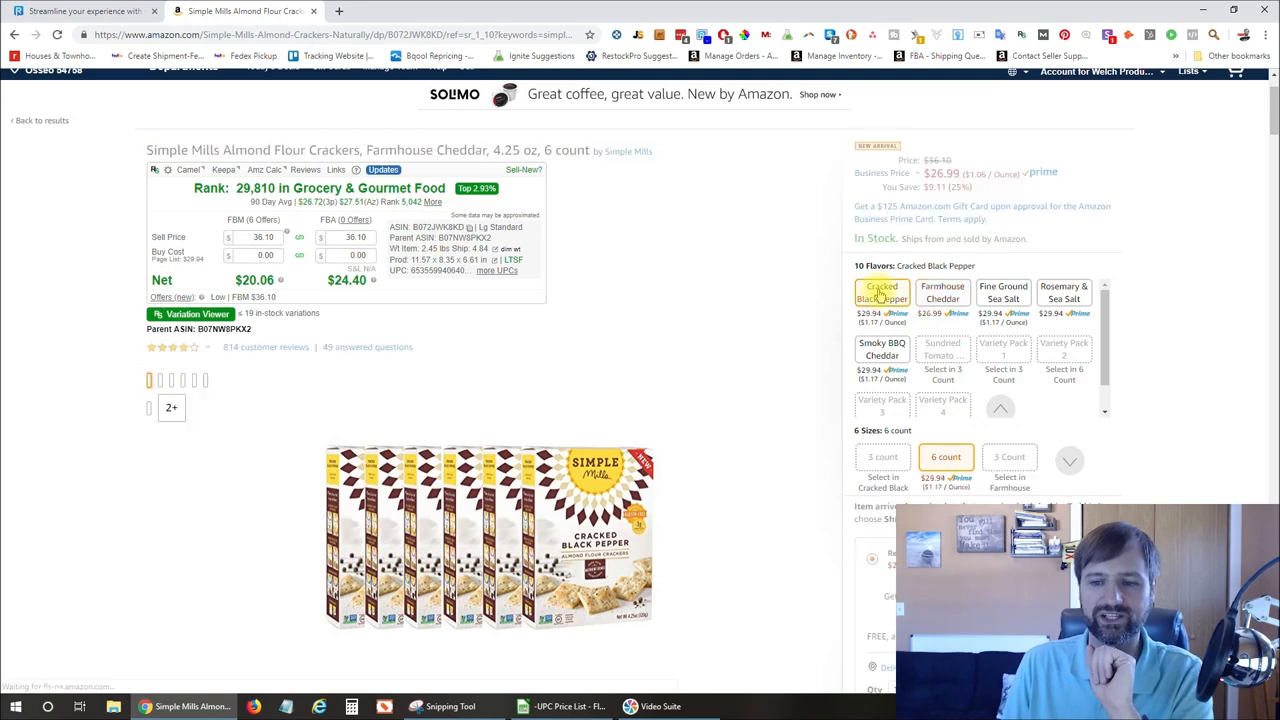
click(882, 292)
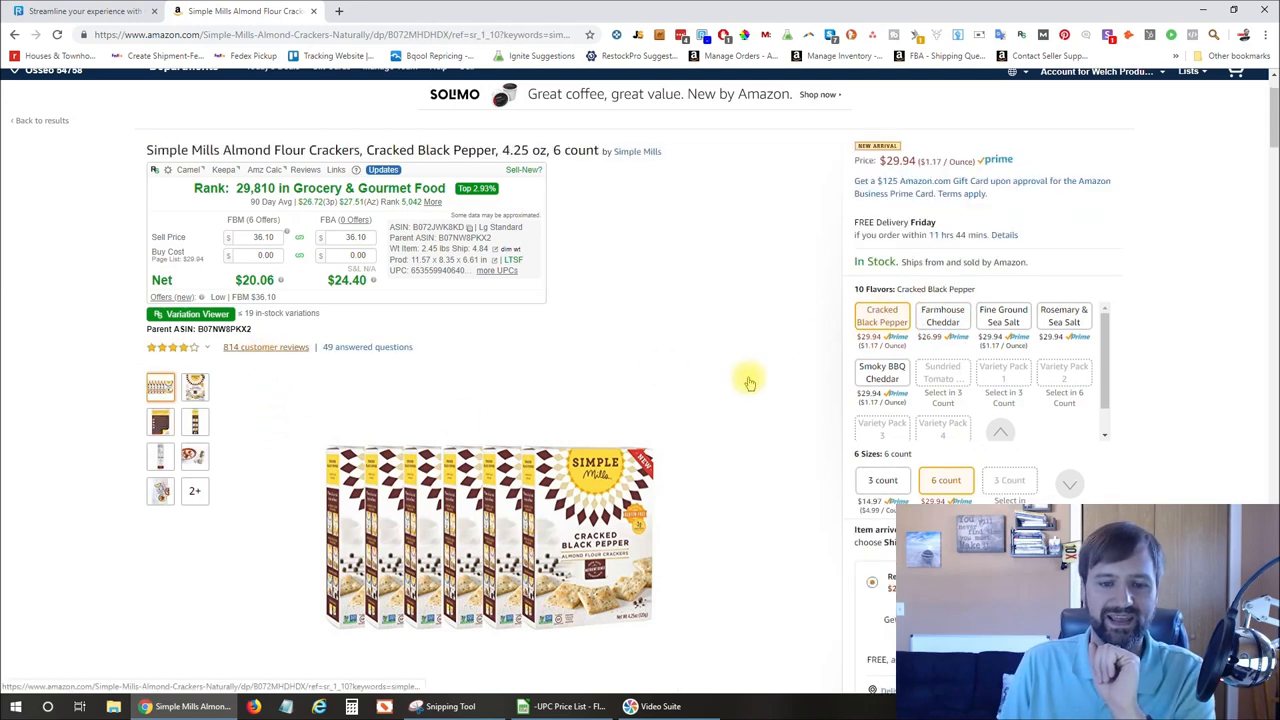
click(1004, 316)
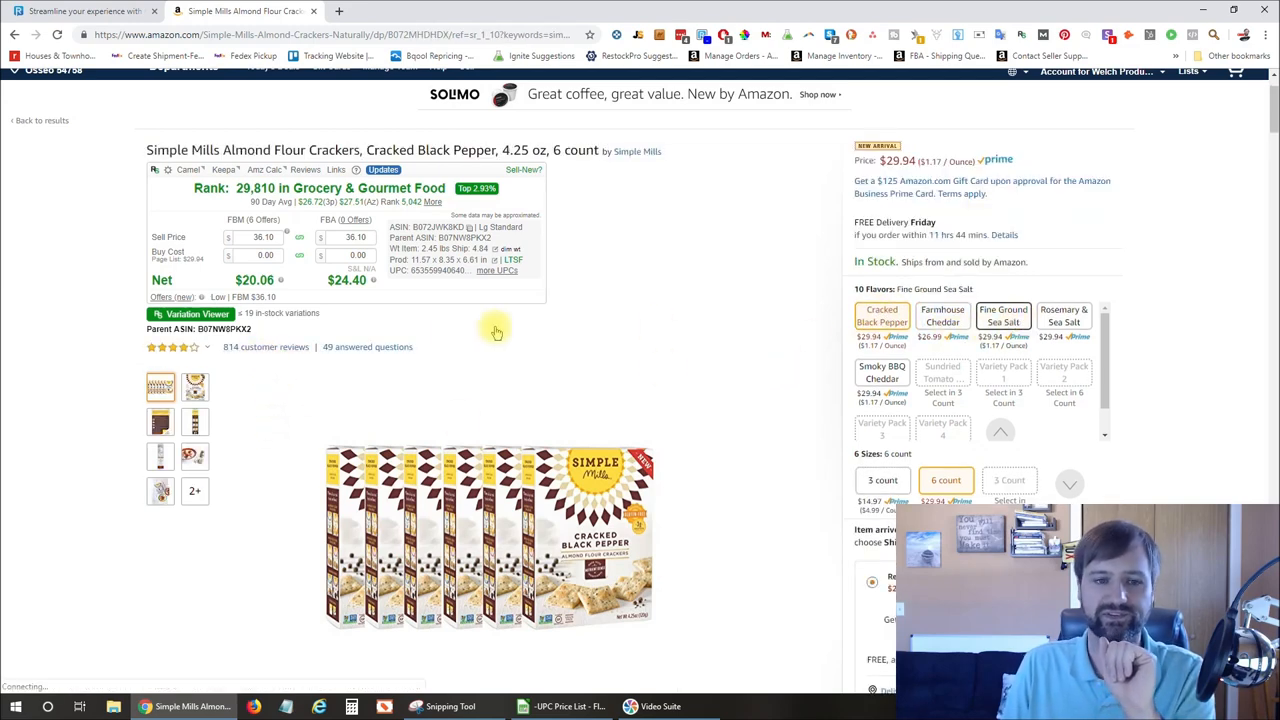
click(1004, 316)
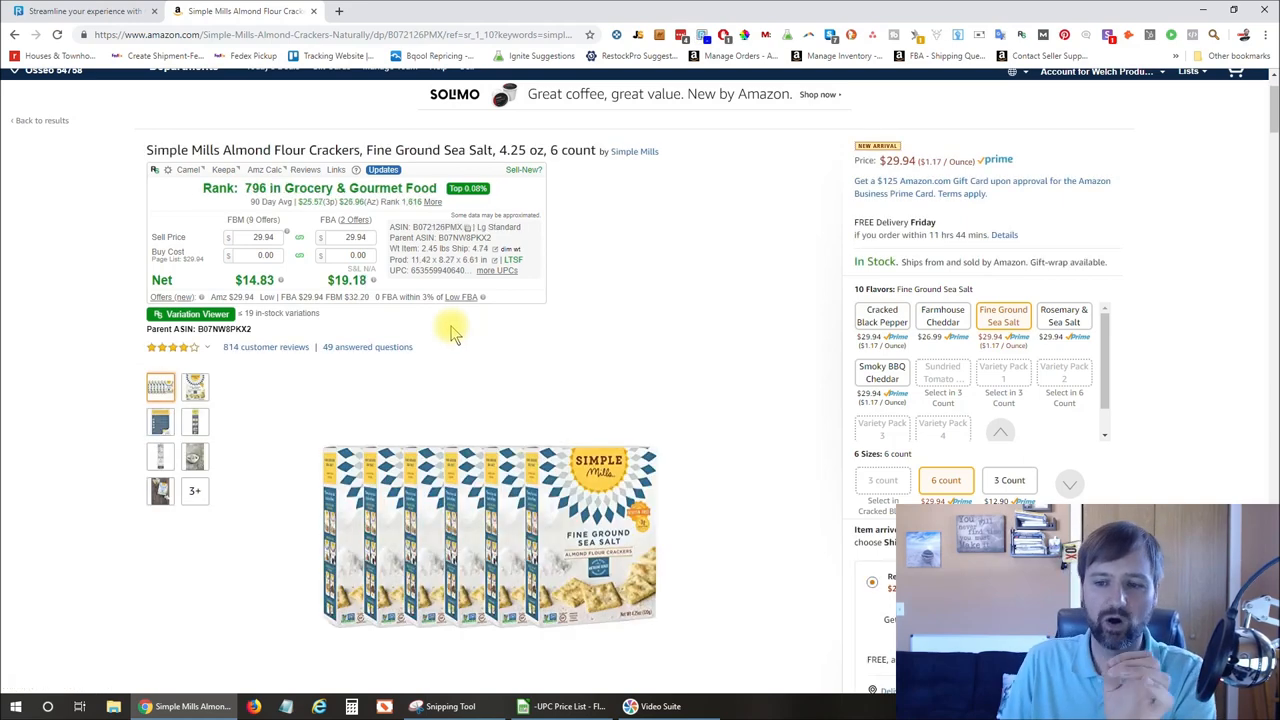
- Preview the Smoky BBQ Cheddar, Farmhouse Cheddar and Black Pepper flavours and the 3-count pack size
click(882, 372)
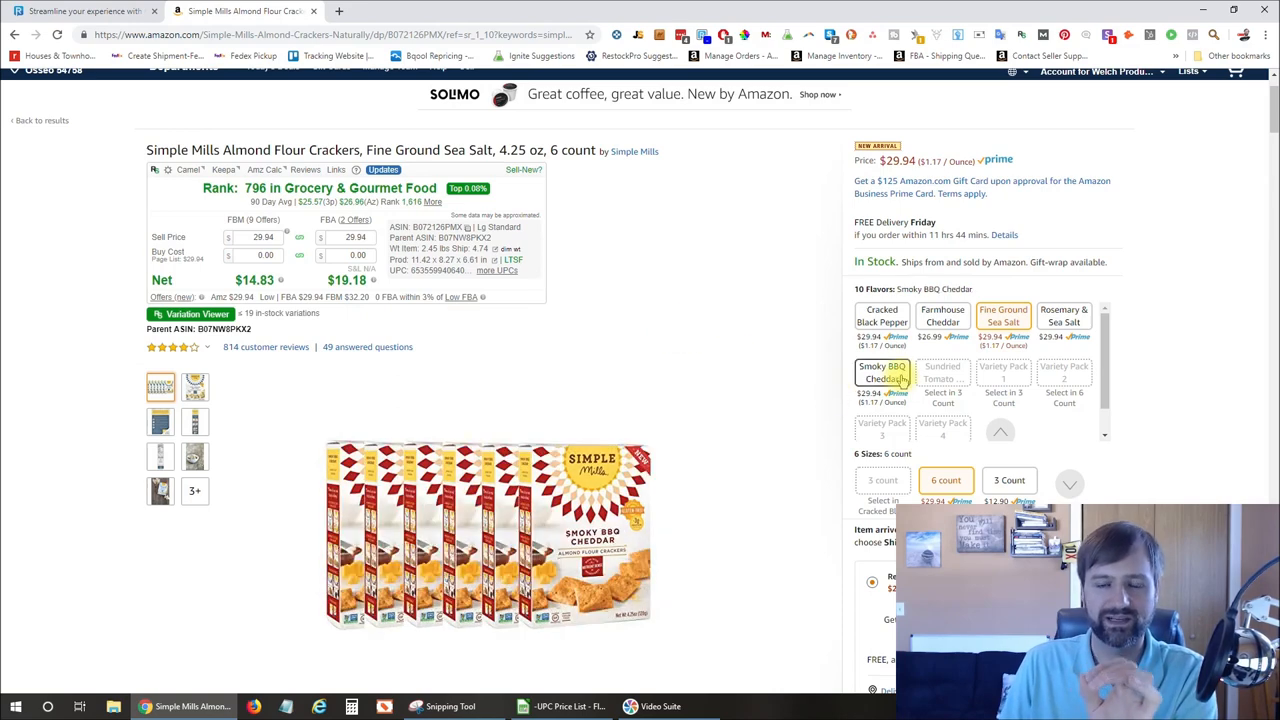
click(942, 316)
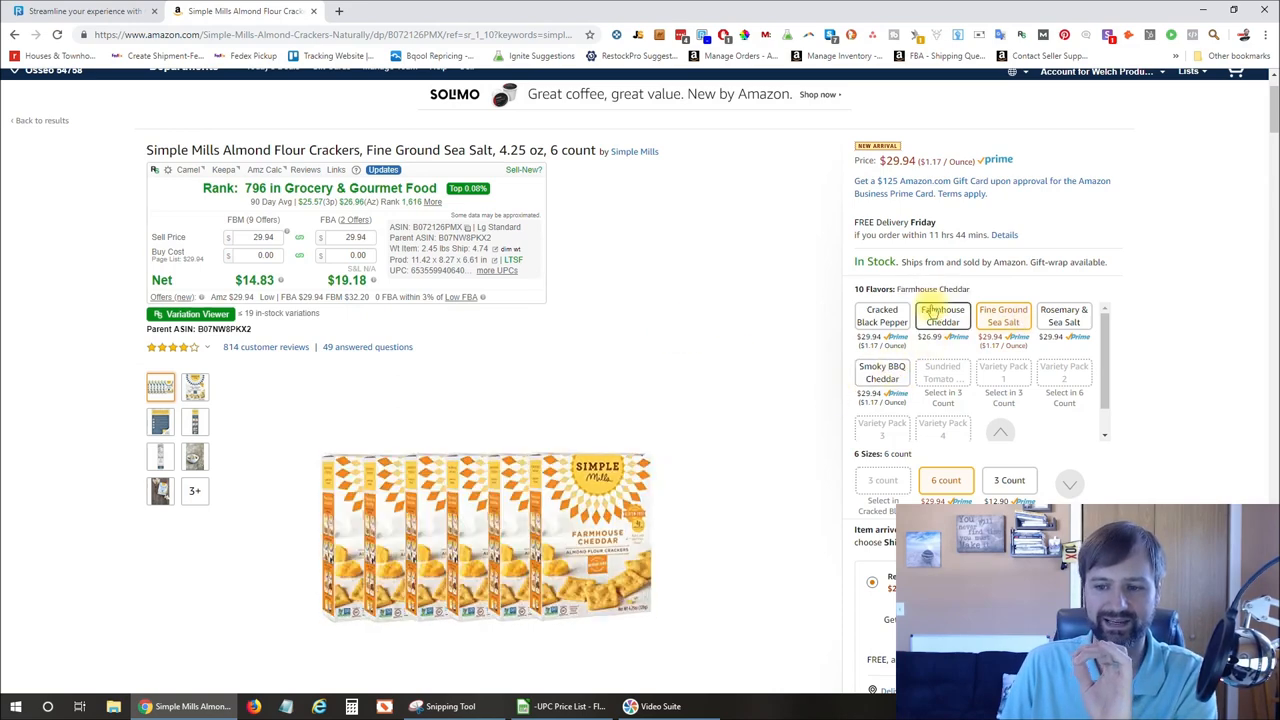
click(882, 316)
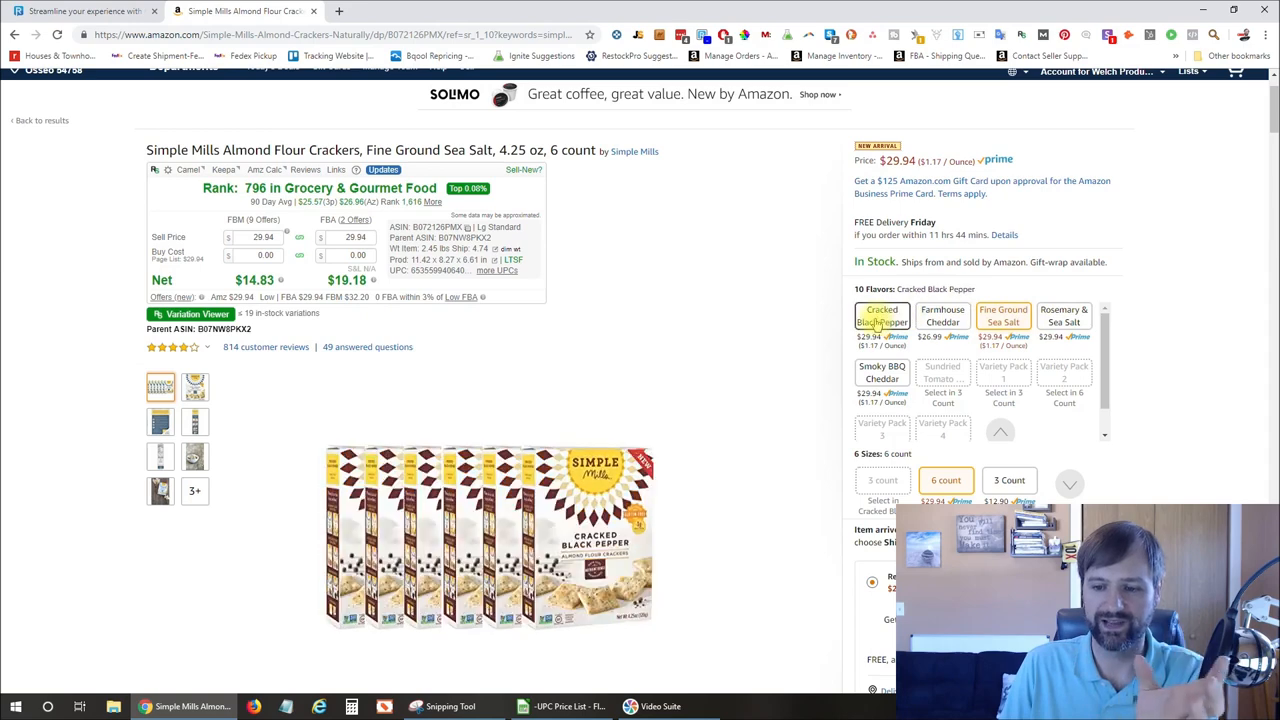
click(1004, 316)
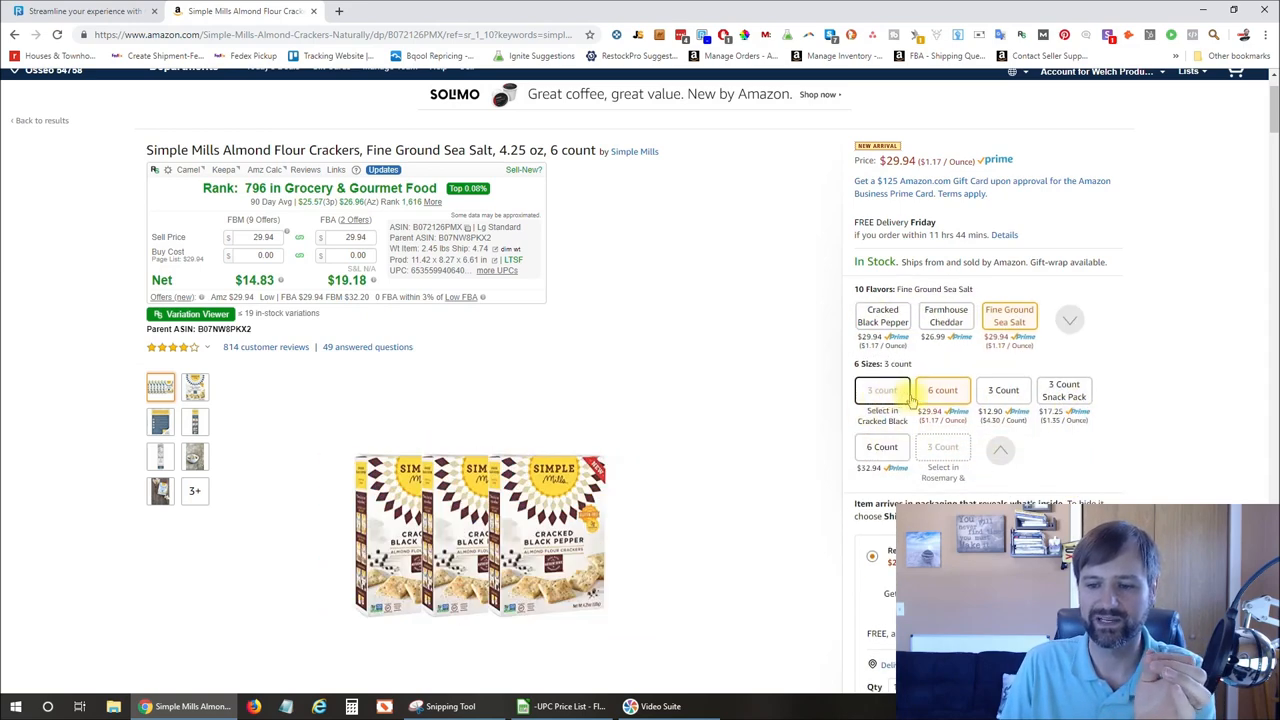
click(1004, 390)
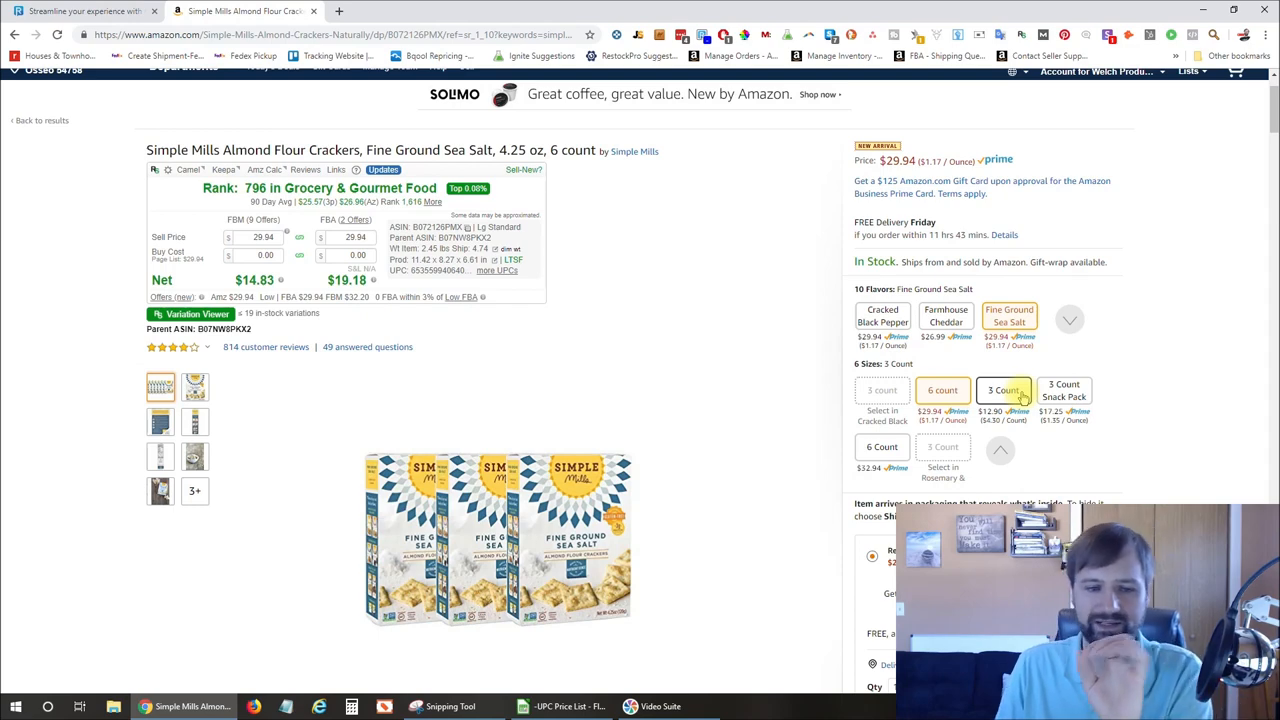
click(942, 390)
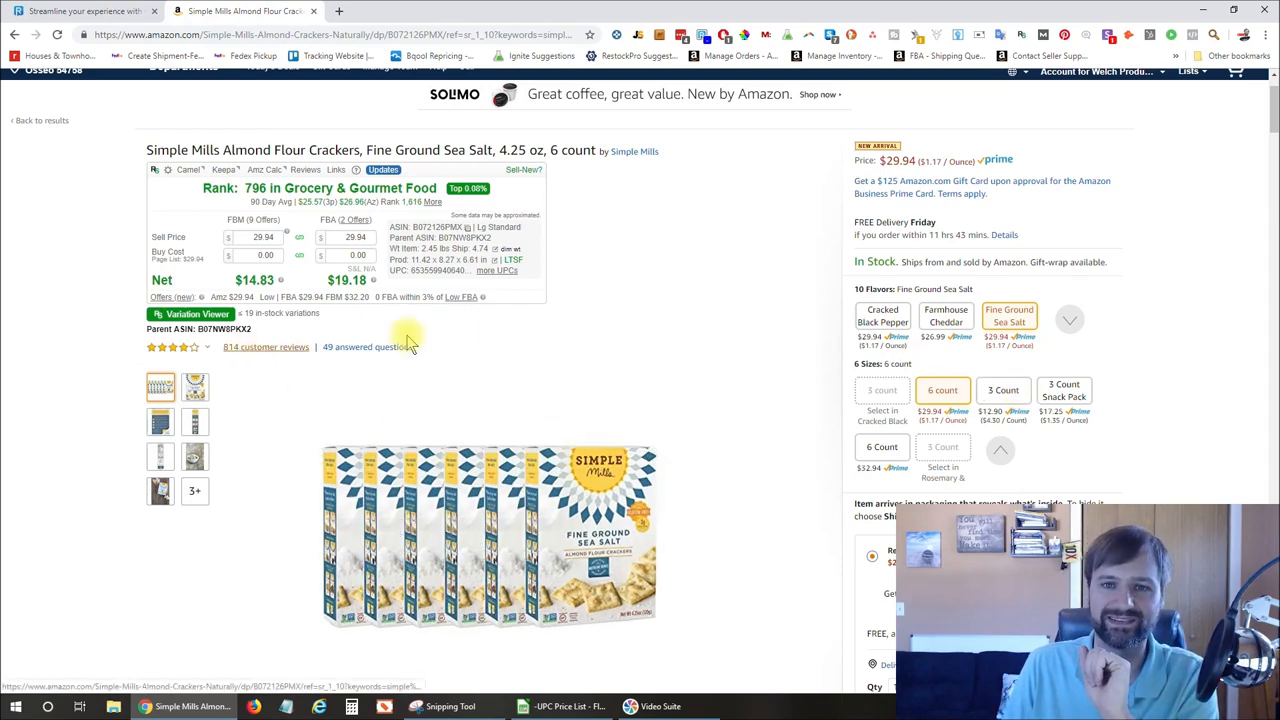
mouse_move(516, 332)
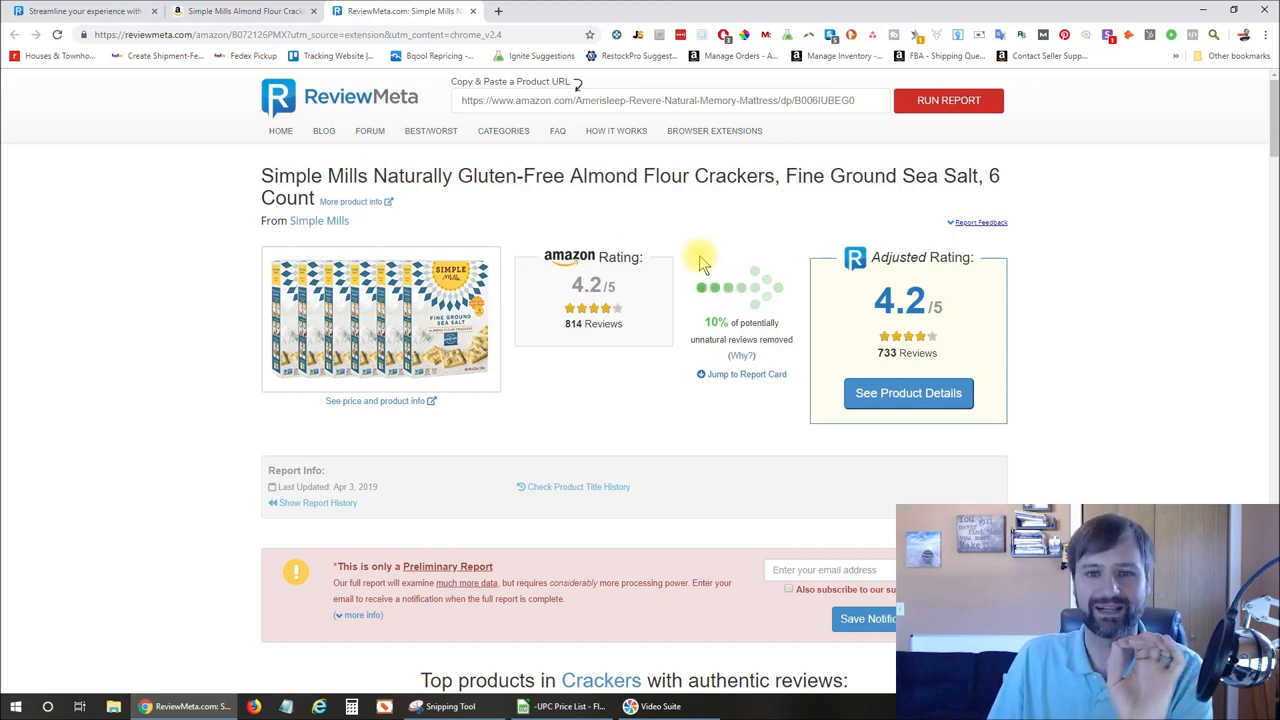
mouse_move(624, 240)
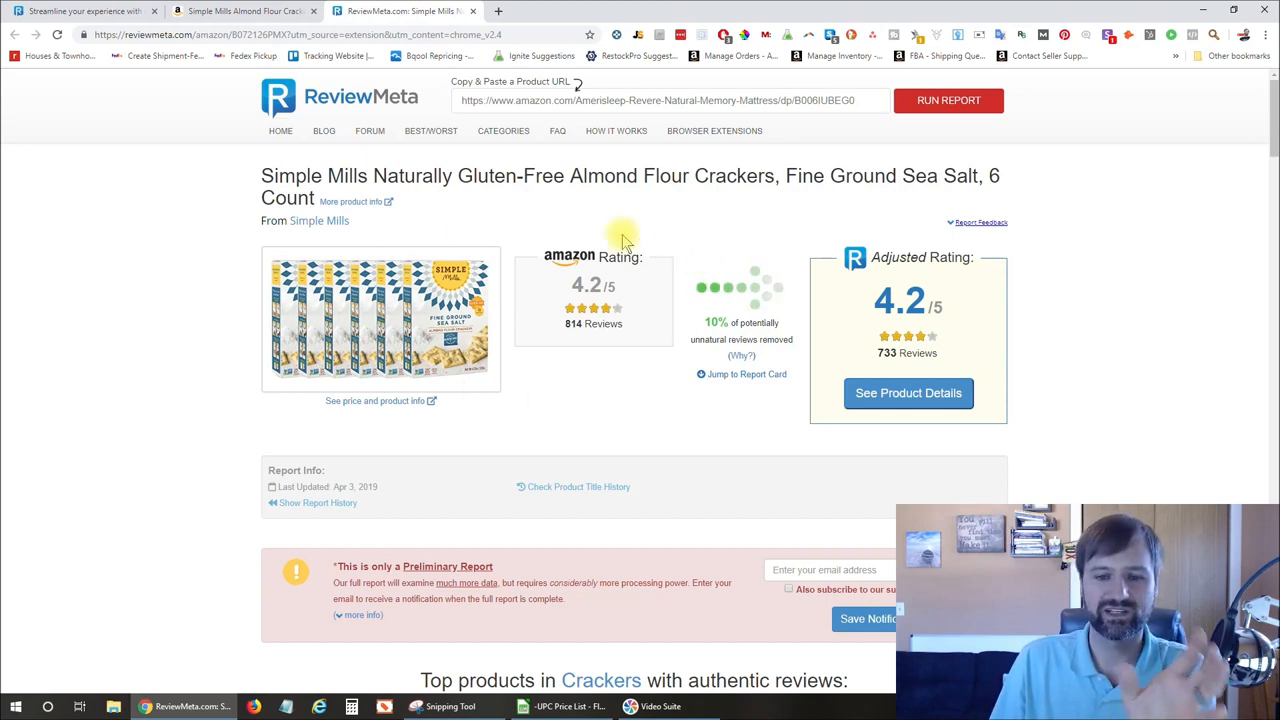
mouse_move(752, 300)
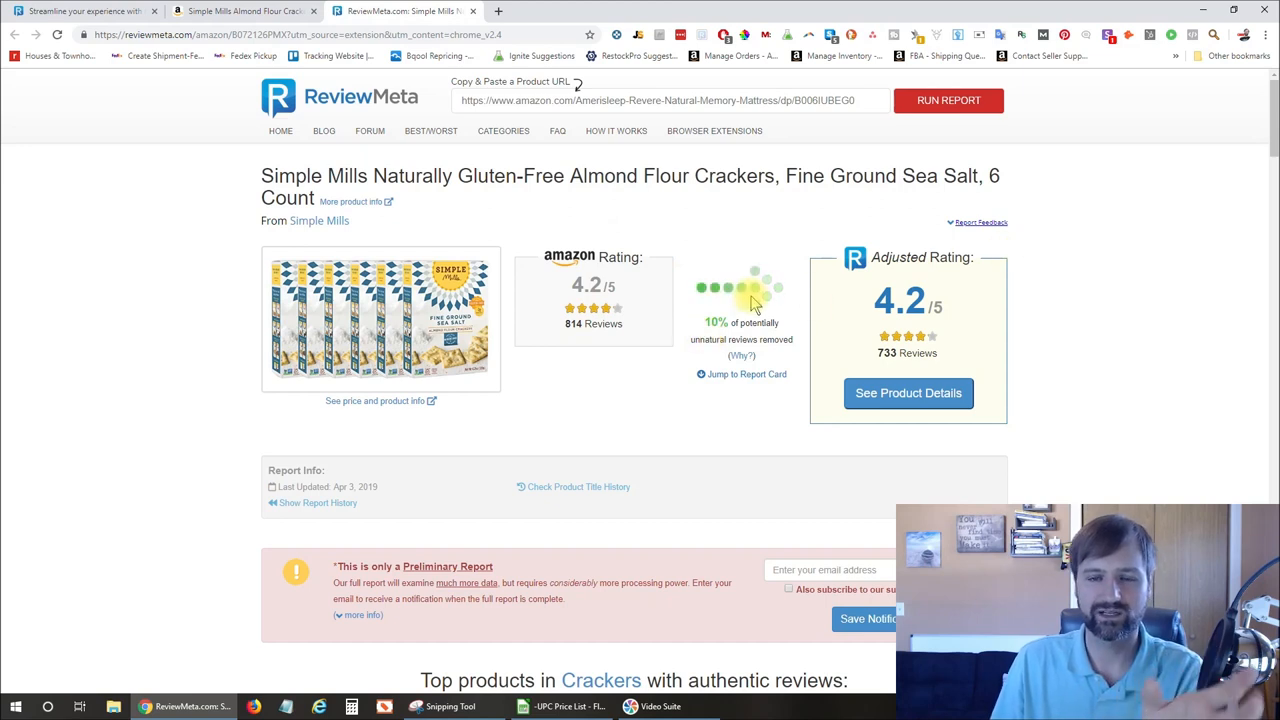
mouse_move(1044, 284)
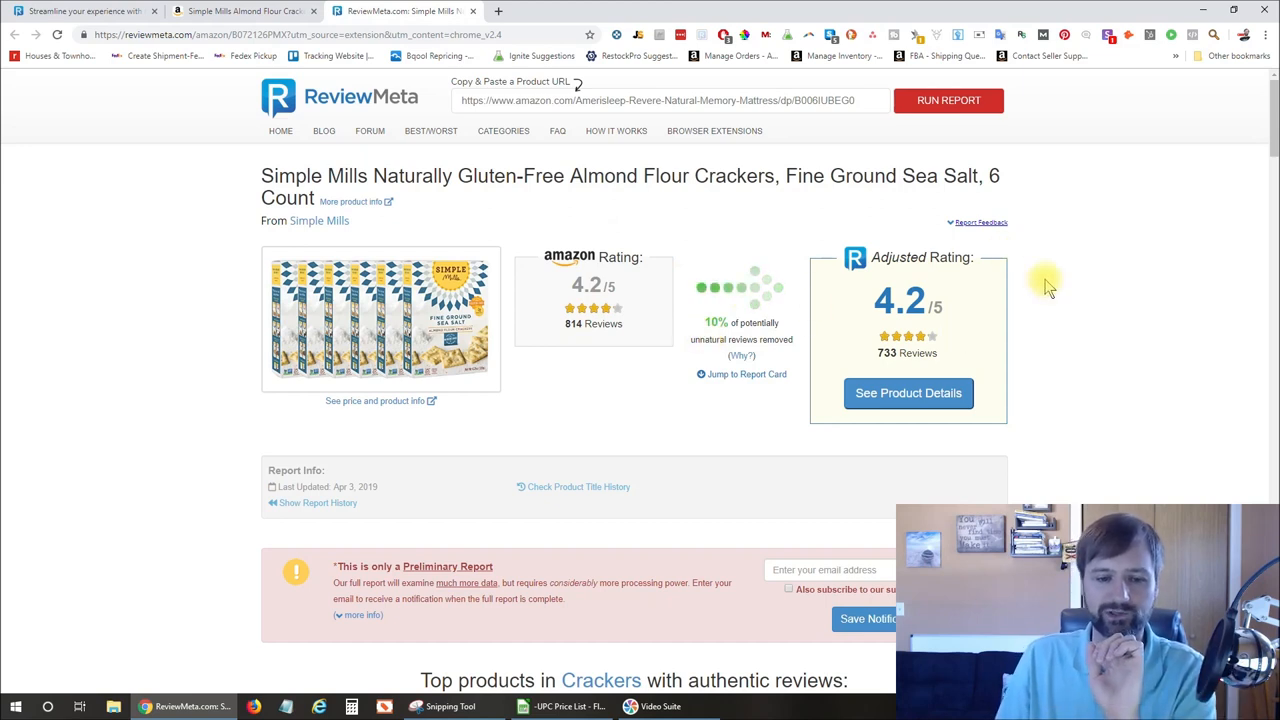
scroll(down, 3)
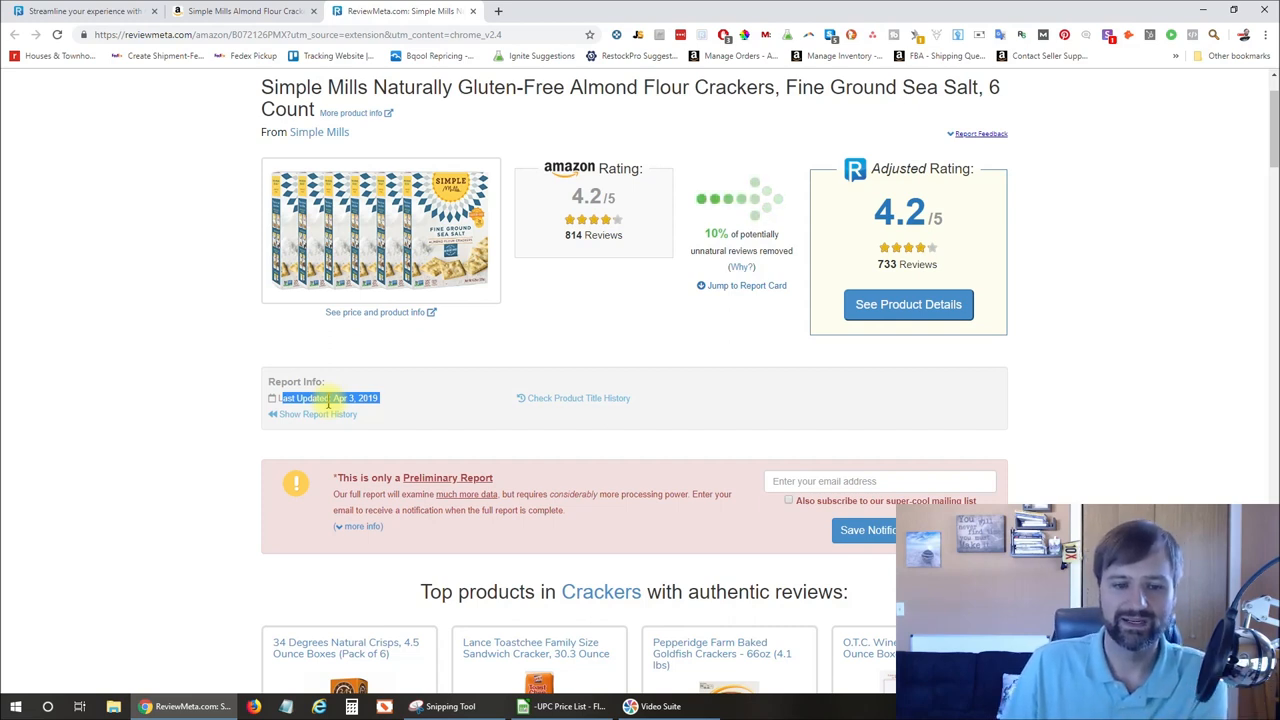
mouse_move(476, 400)
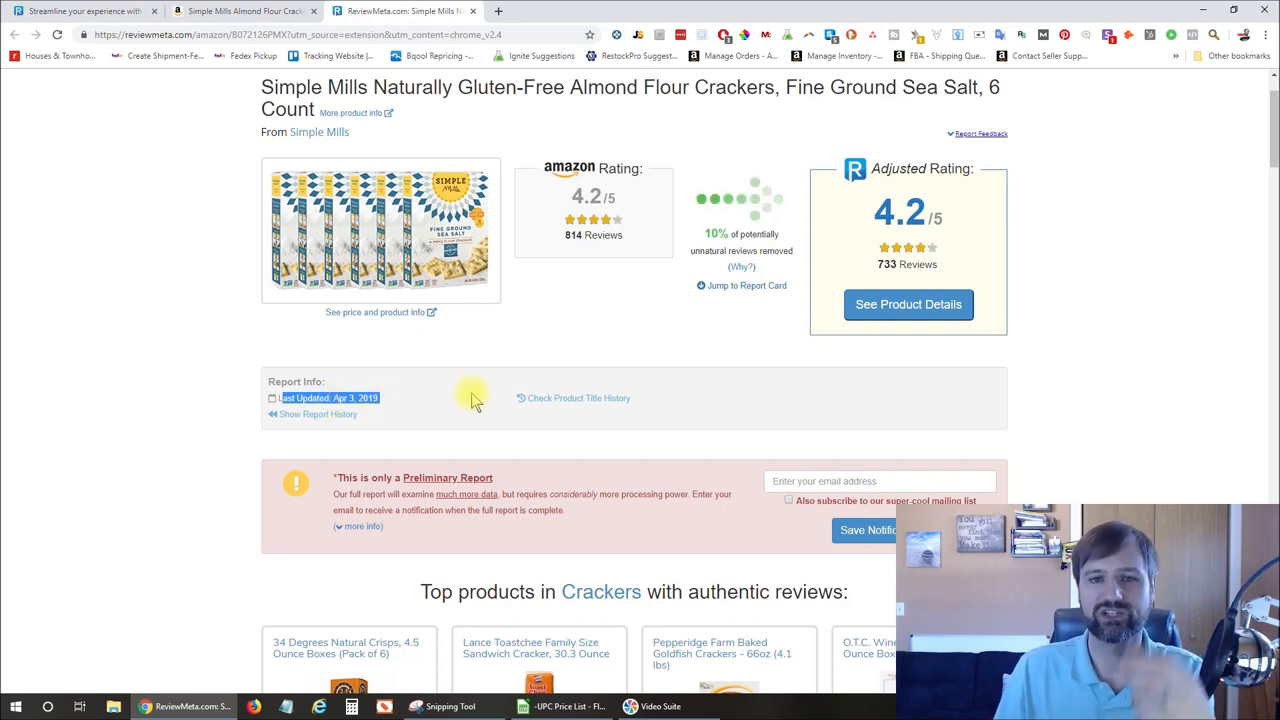
mouse_move(708, 380)
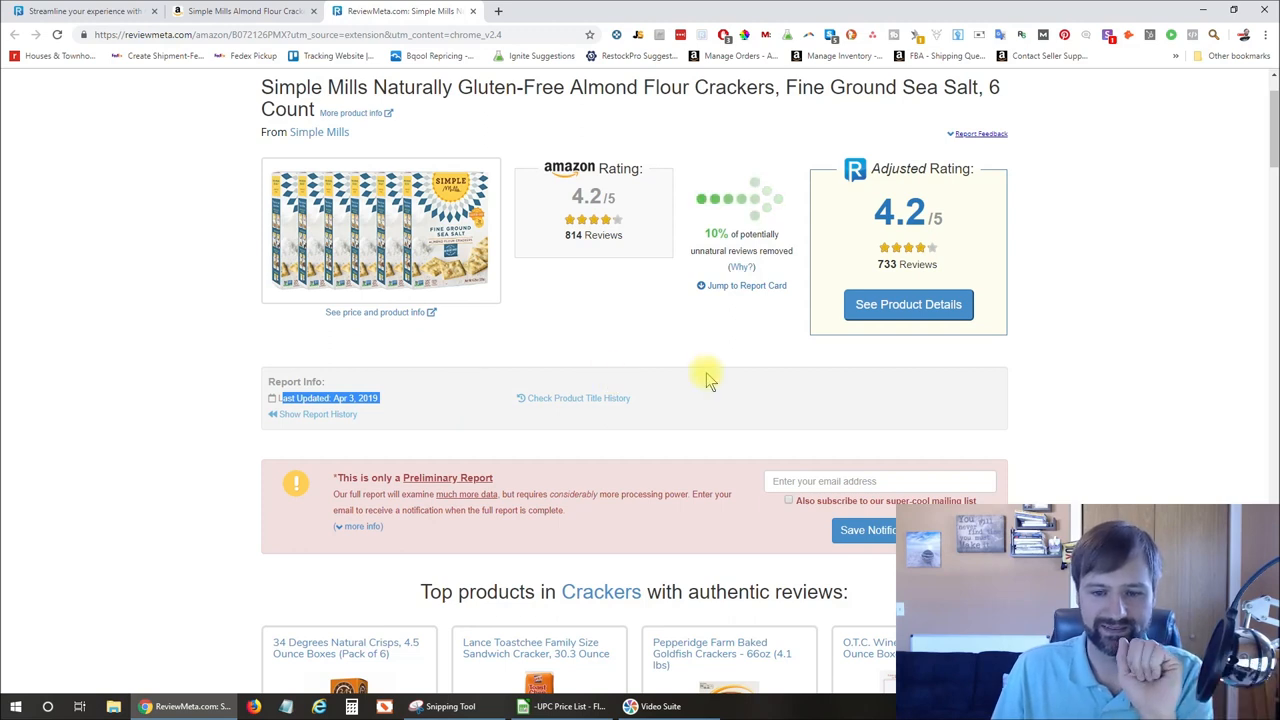
scroll(down, 3)
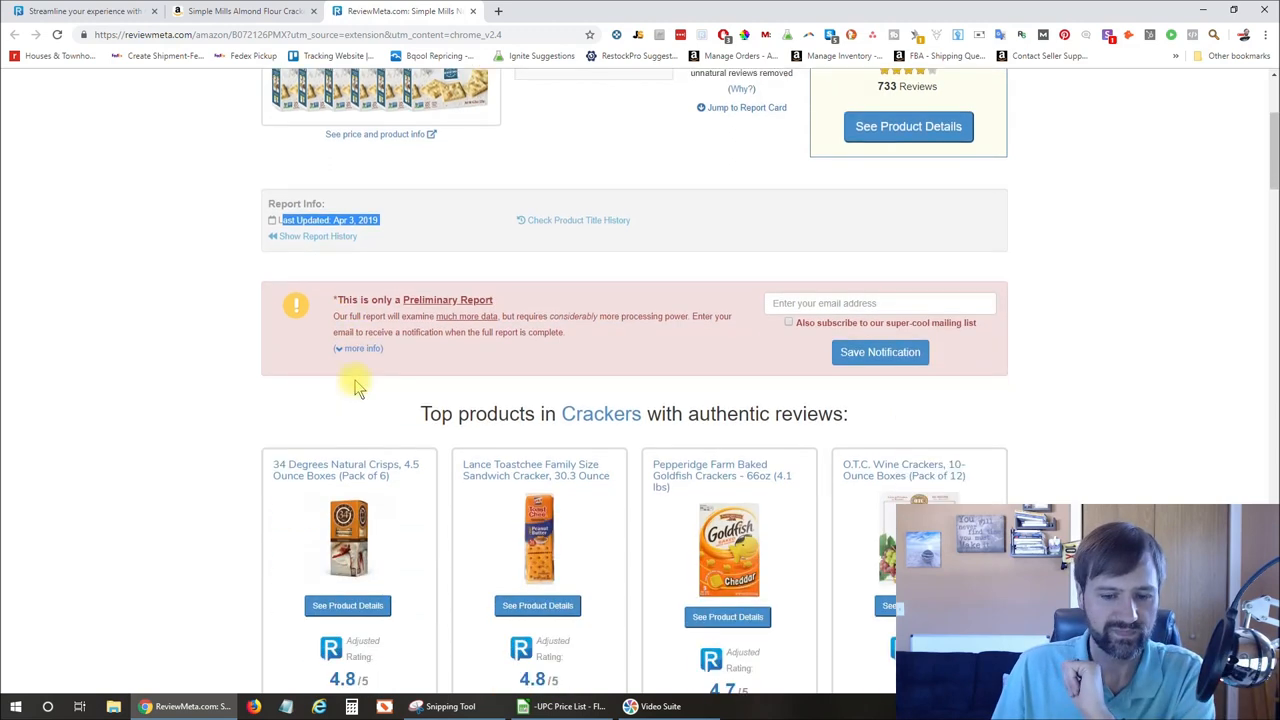
mouse_move(660, 338)
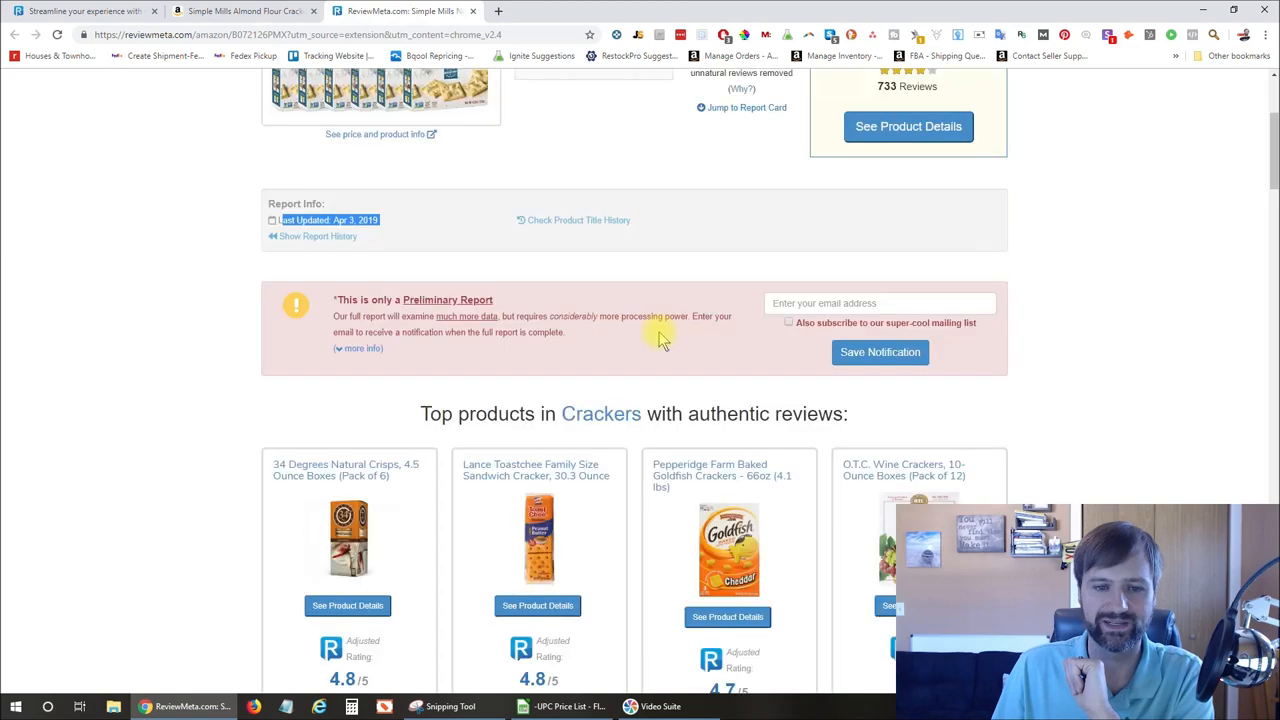
scroll(up, 3)
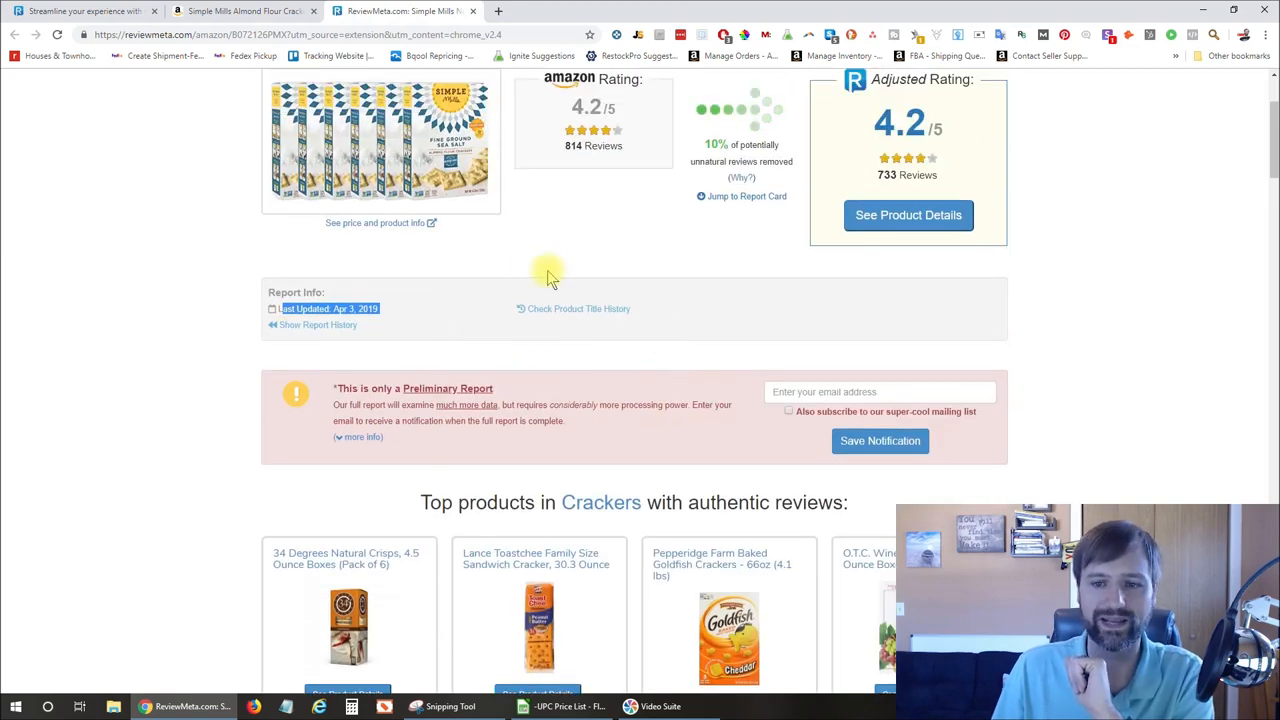
mouse_move(456, 288)
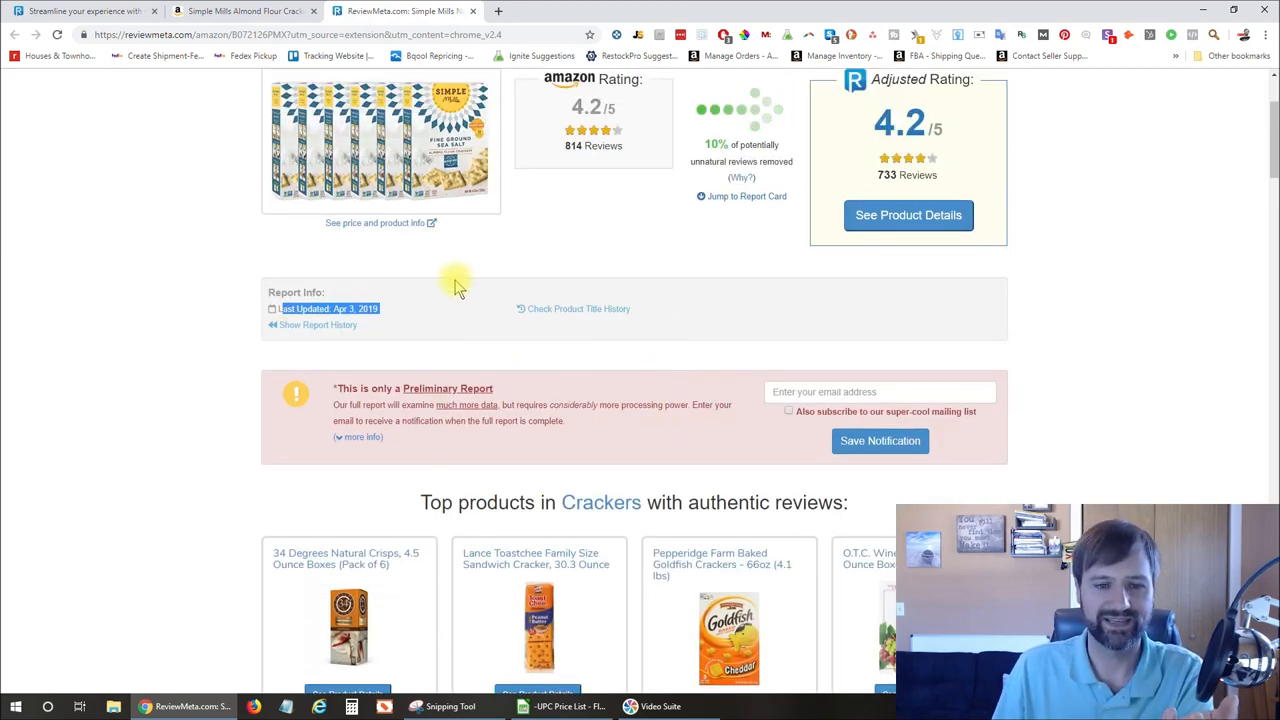
mouse_move(516, 304)
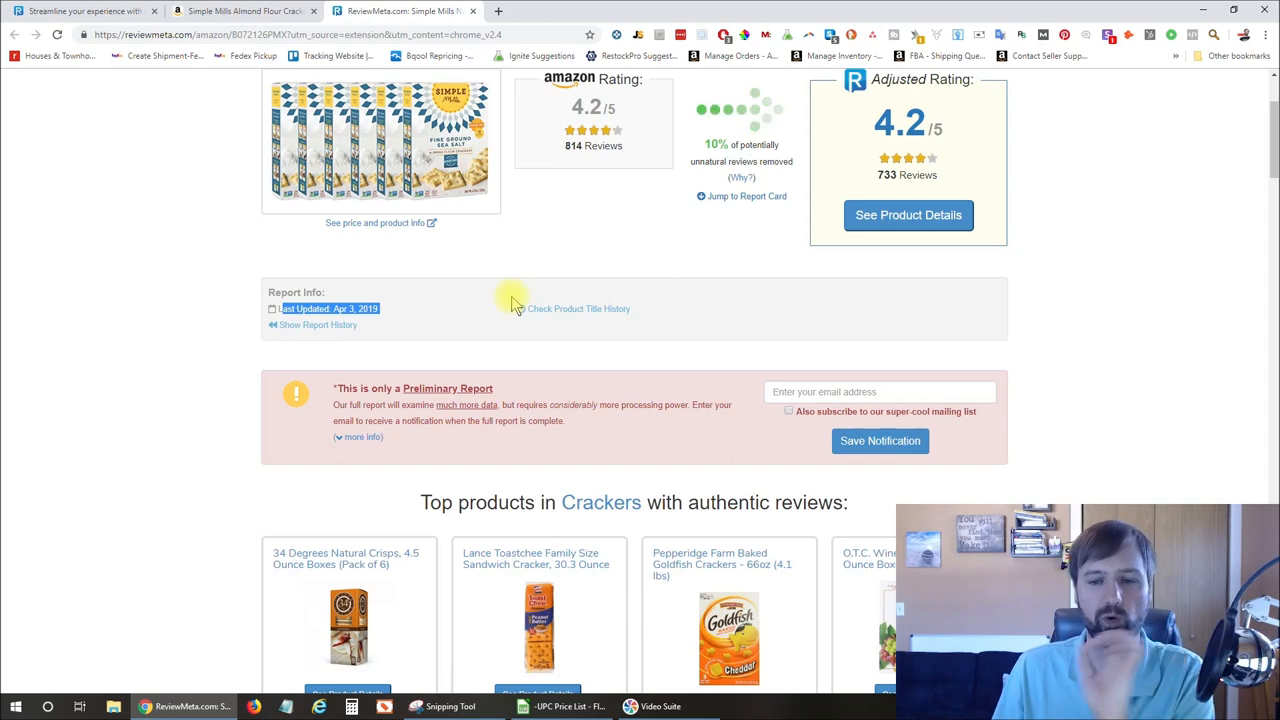
mouse_move(358, 276)
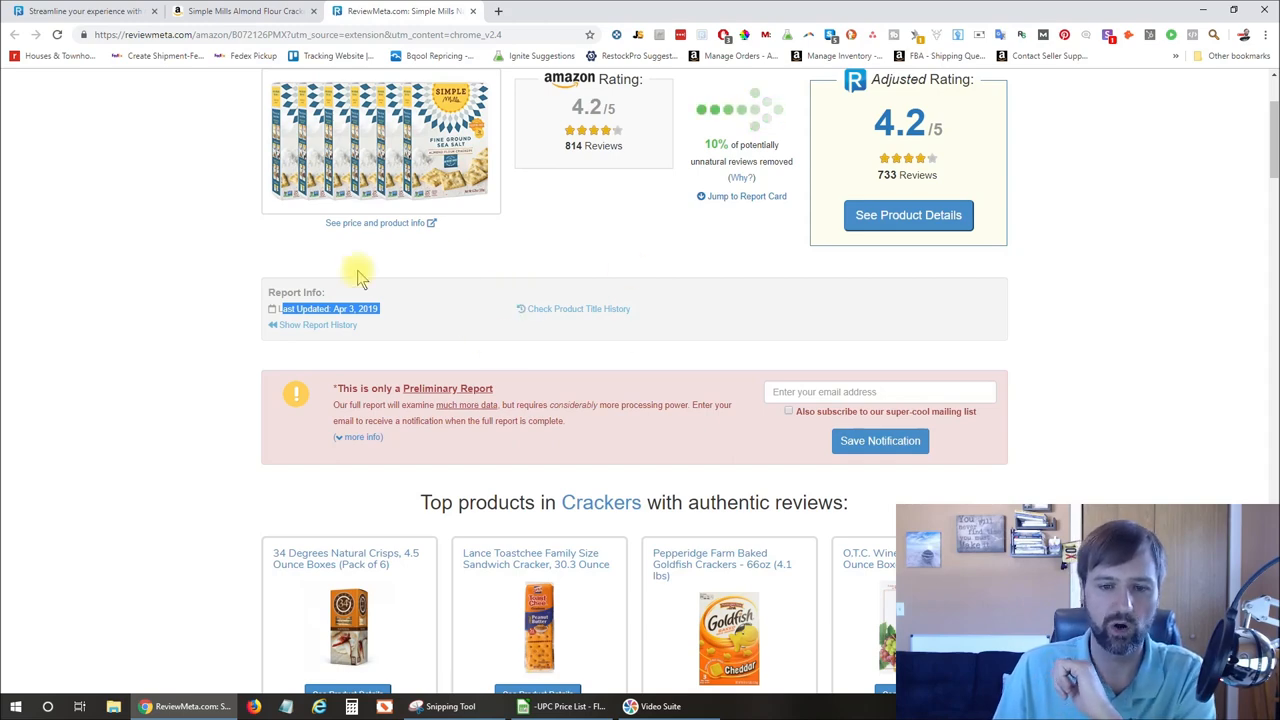
- Request a refresh of the outdated muffin mix variety pack report
click(720, 12)
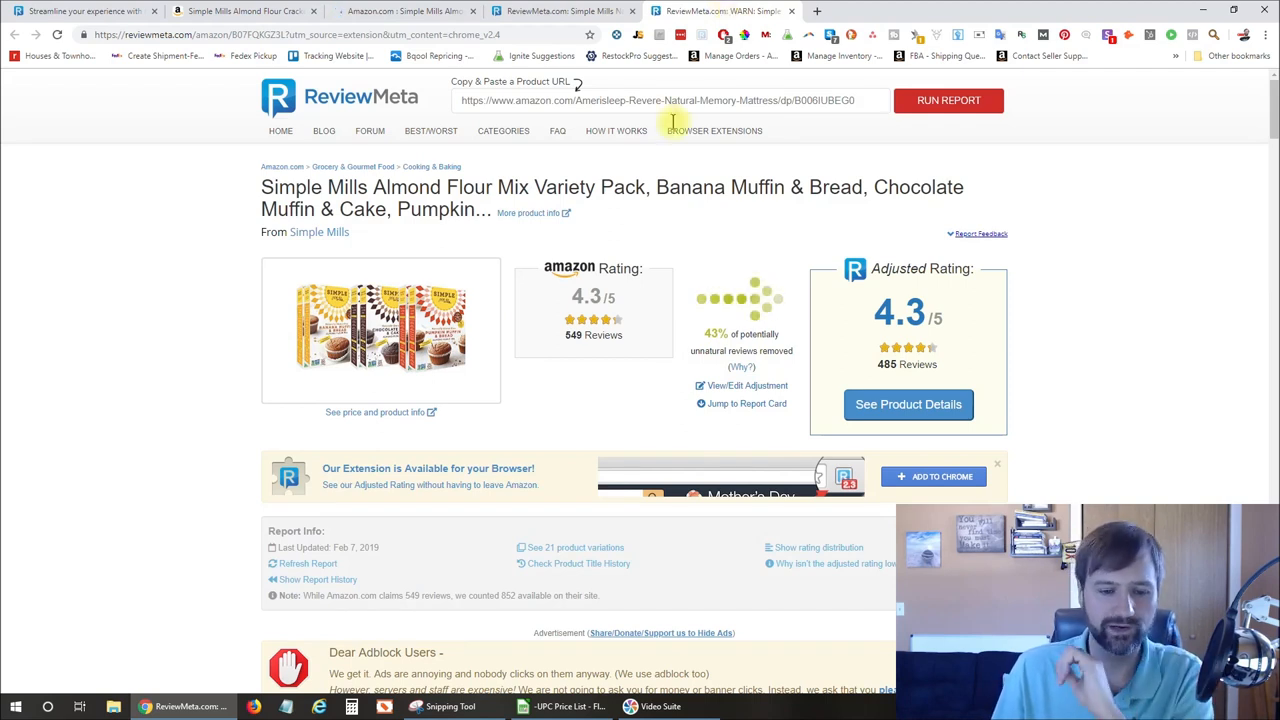
scroll(down, 3)
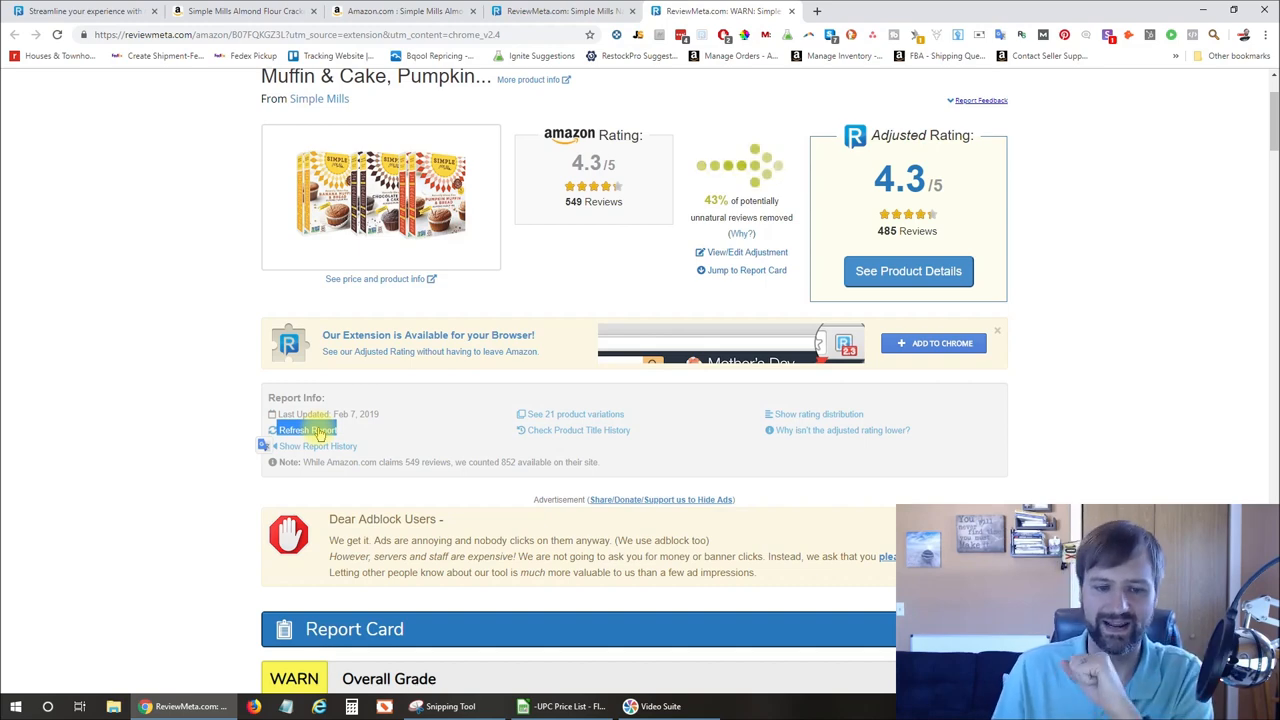
click(306, 428)
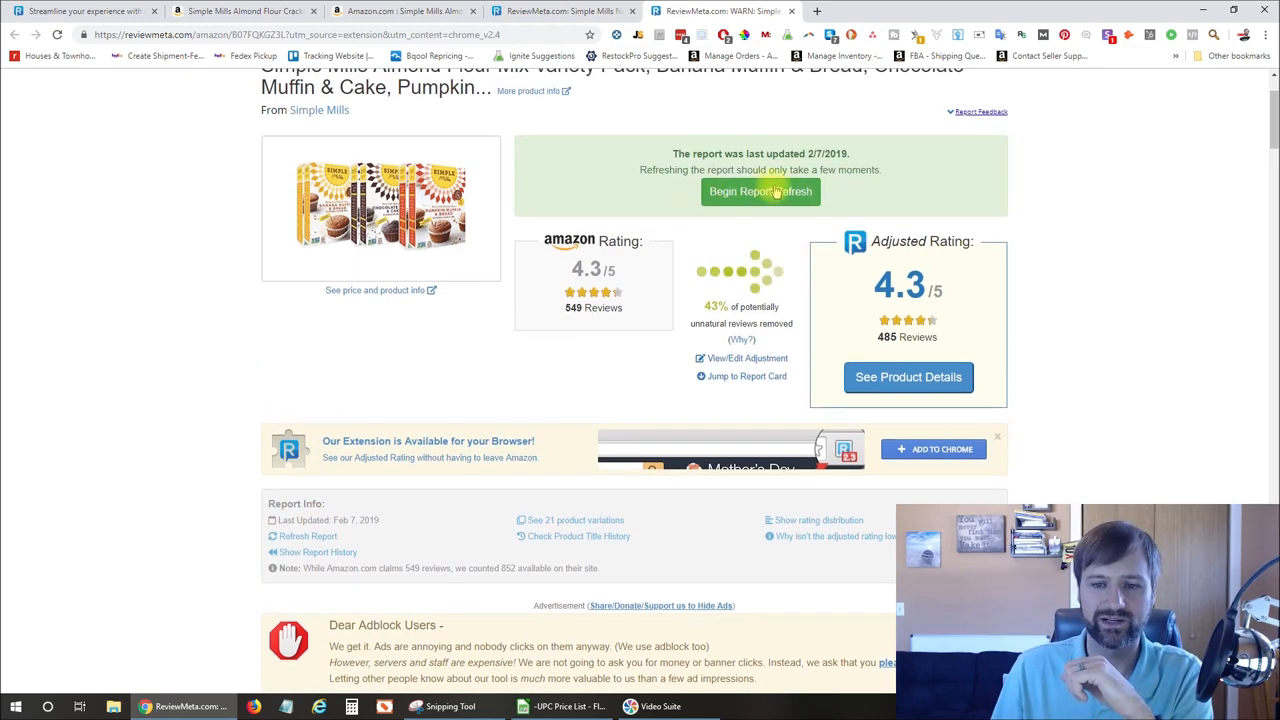
click(760, 192)
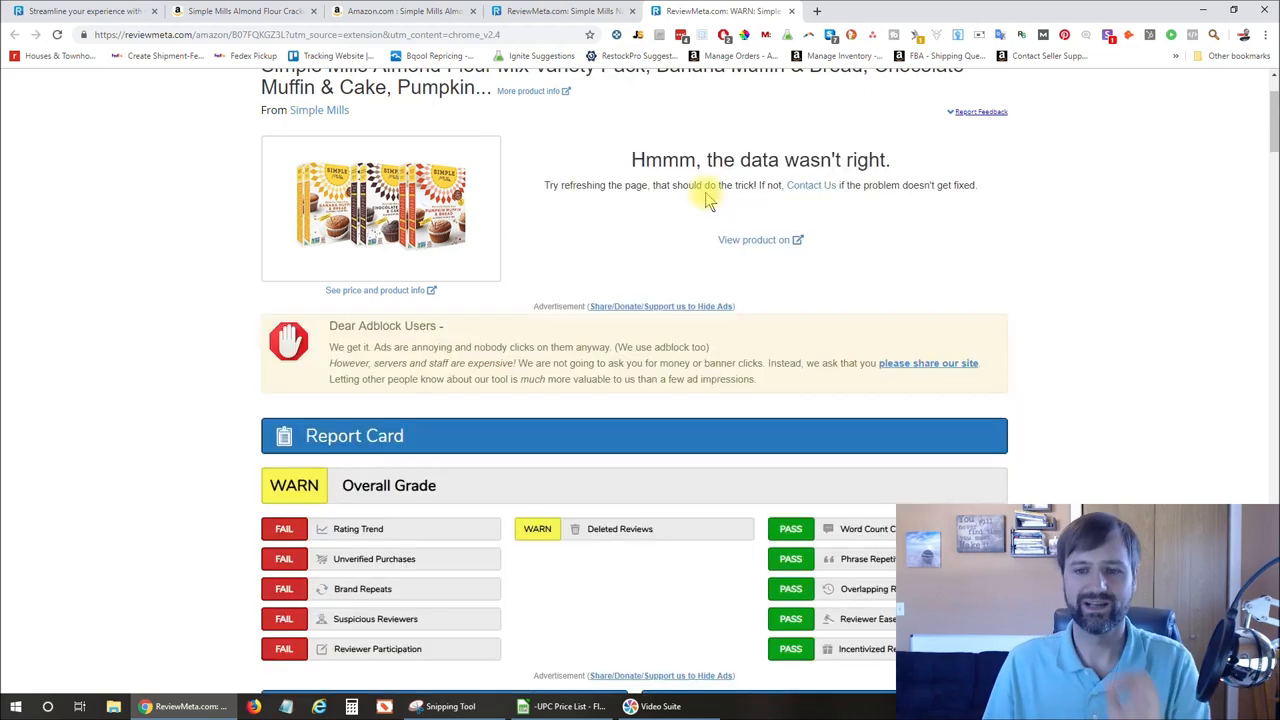
mouse_move(664, 250)
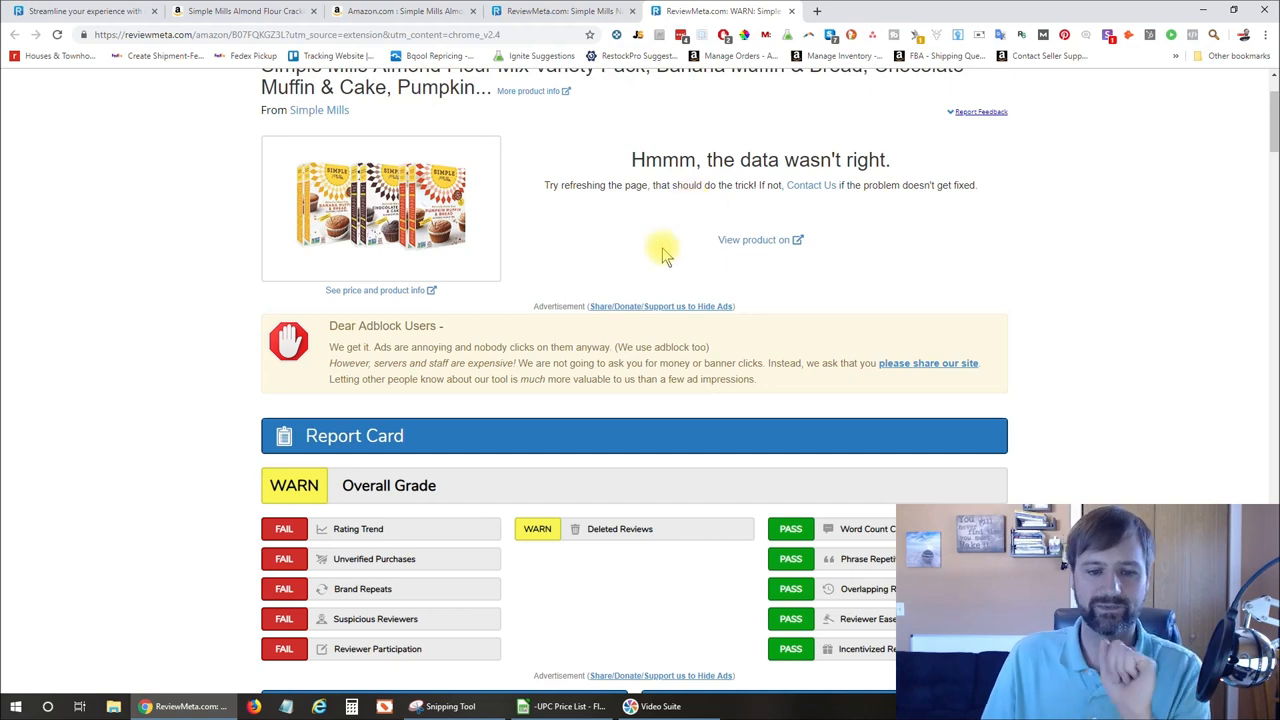
- Reload the report after the data error to show 1,141 Amazon reviews, 1,004 adjusted
scroll(up, 3)
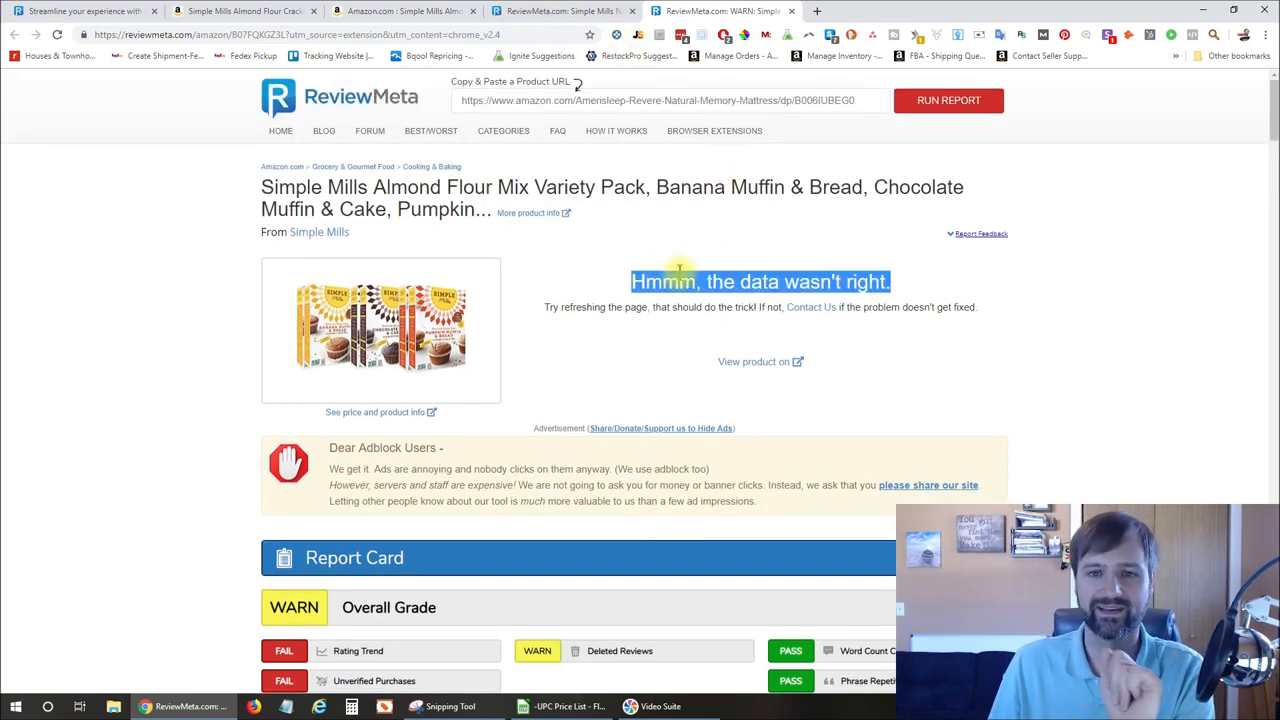
click(56, 34)
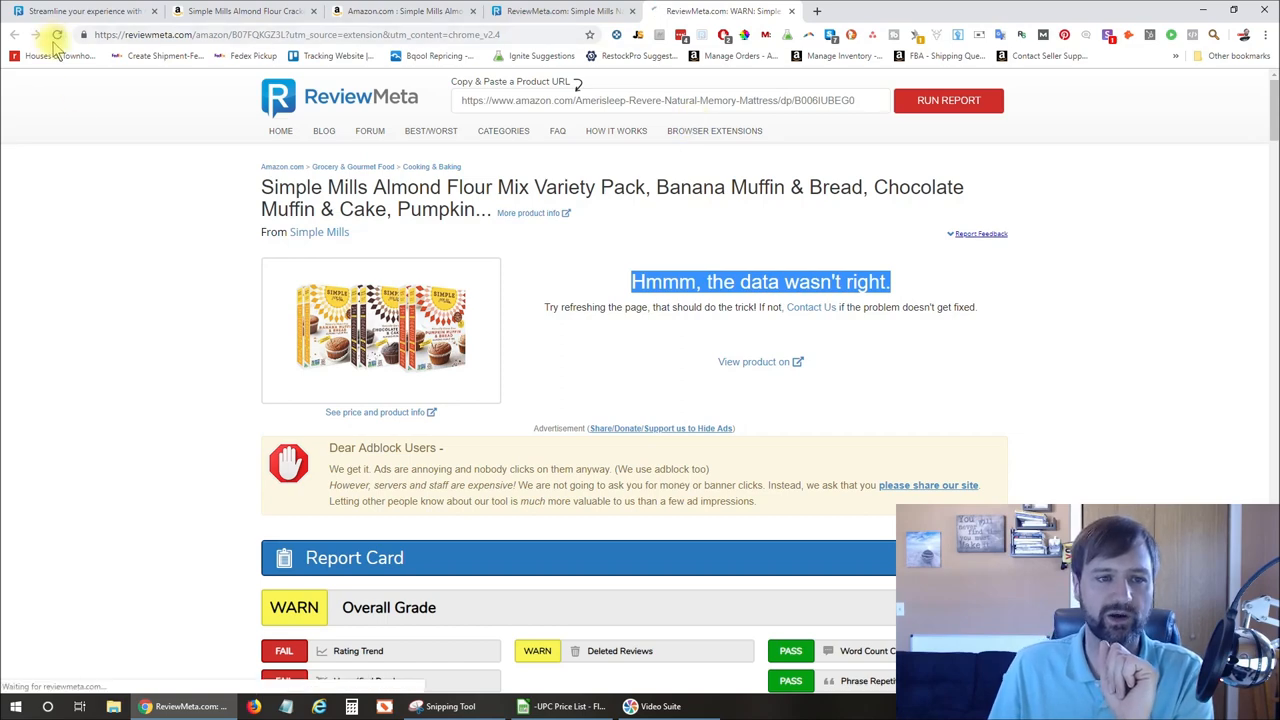
click(56, 34)
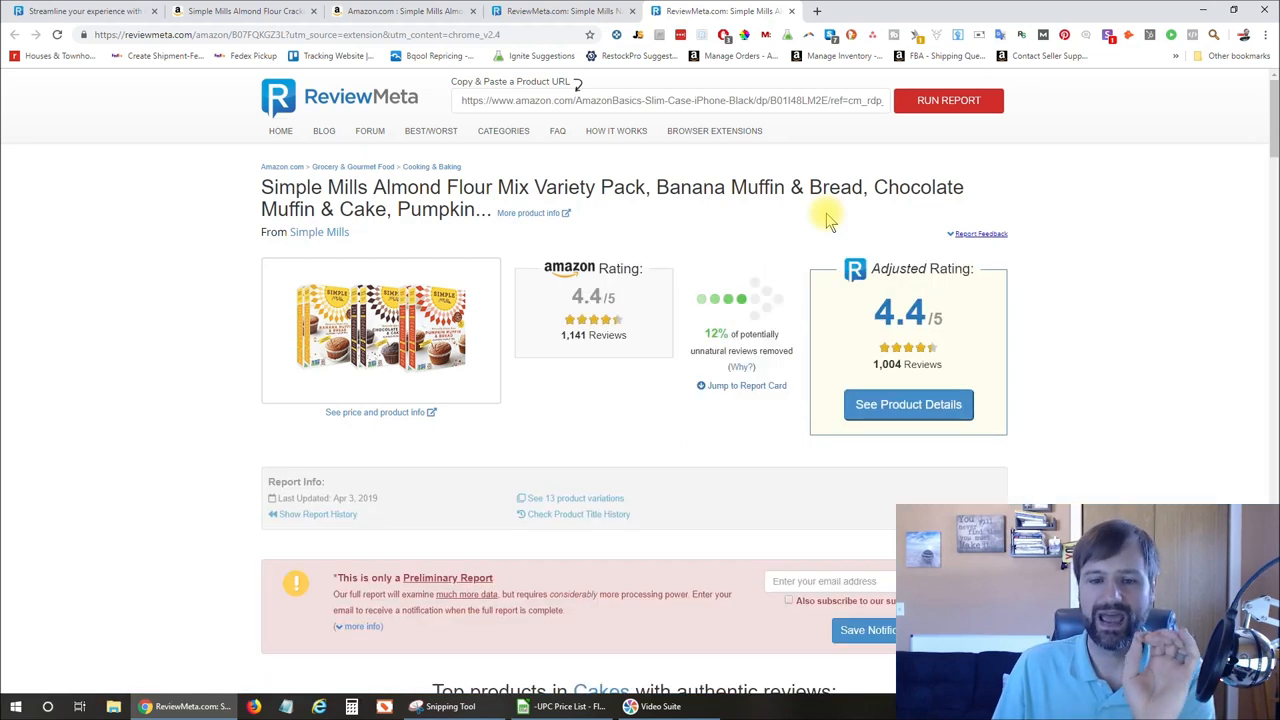
mouse_move(440, 410)
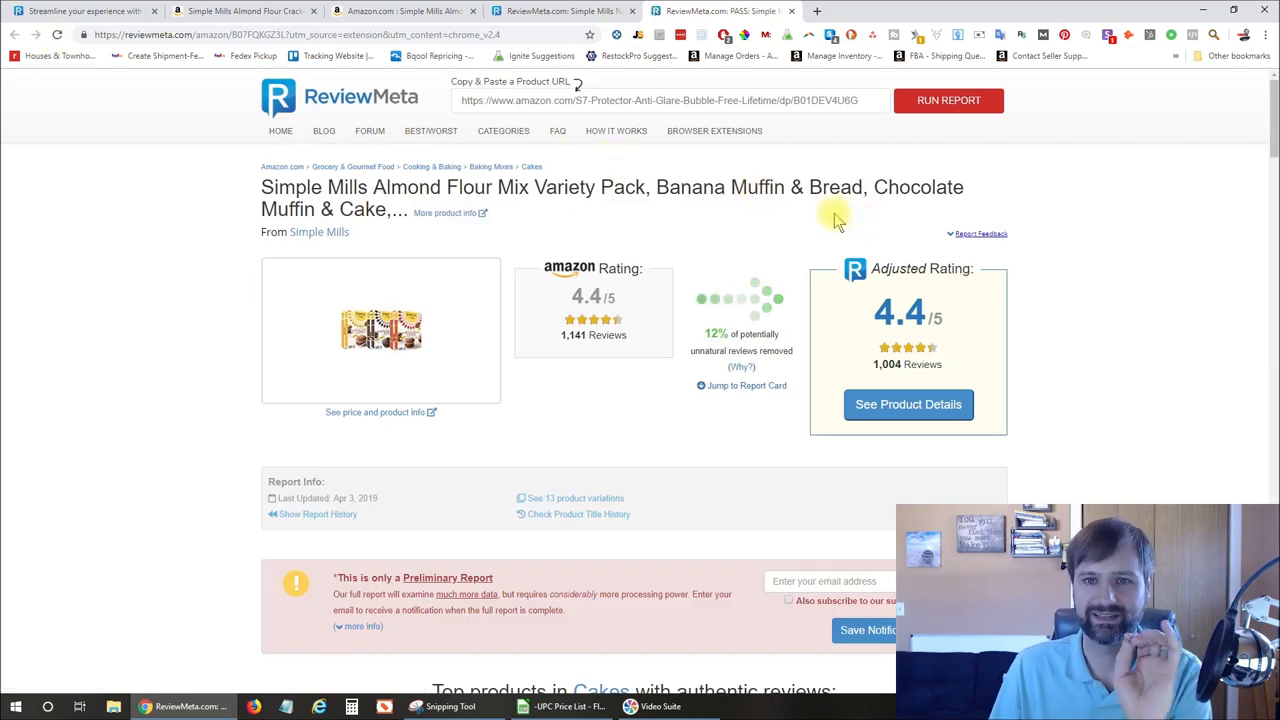
mouse_move(556, 388)
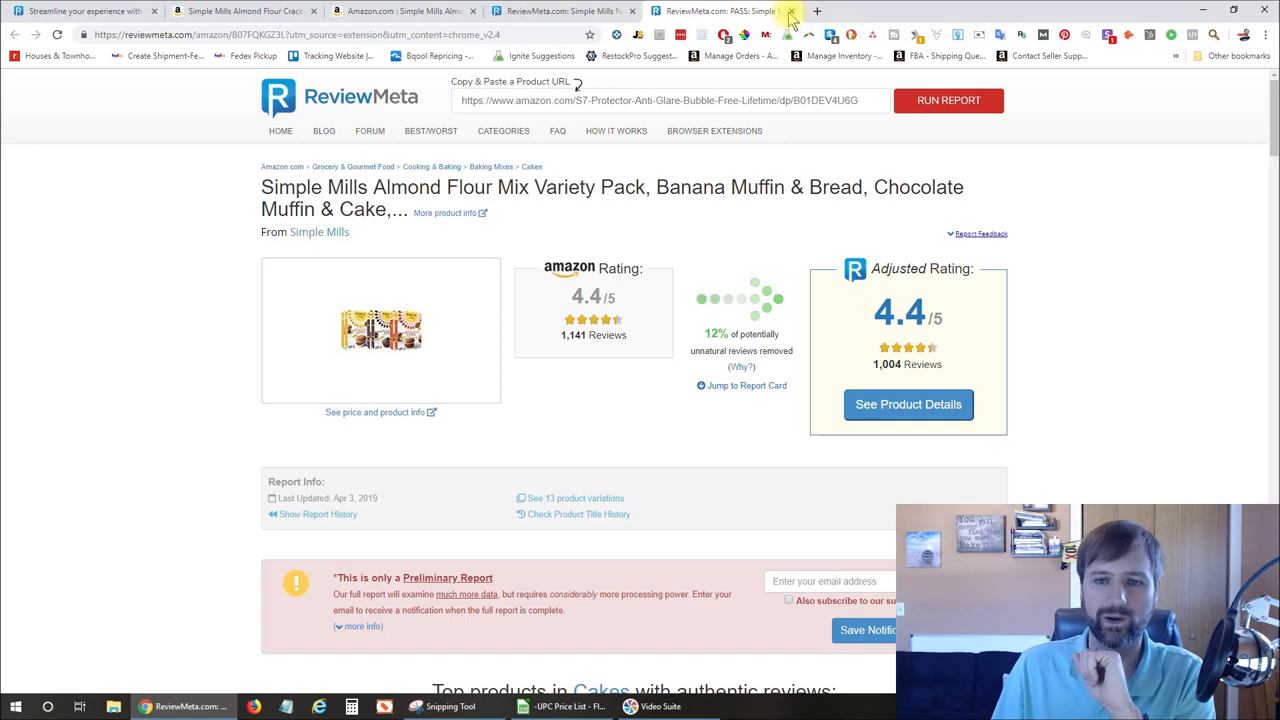
- Reload the crackers report until it shows 556 adjusted reviews and the product-variations link
click(784, 12)
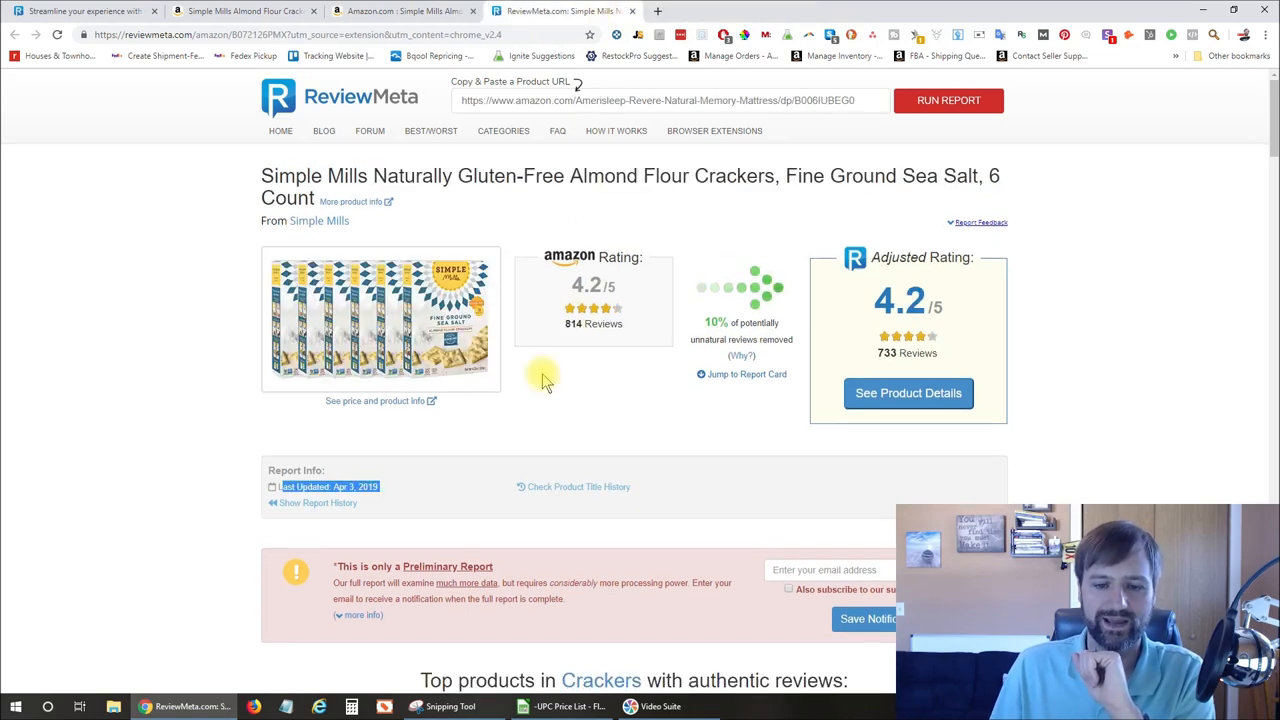
mouse_move(620, 390)
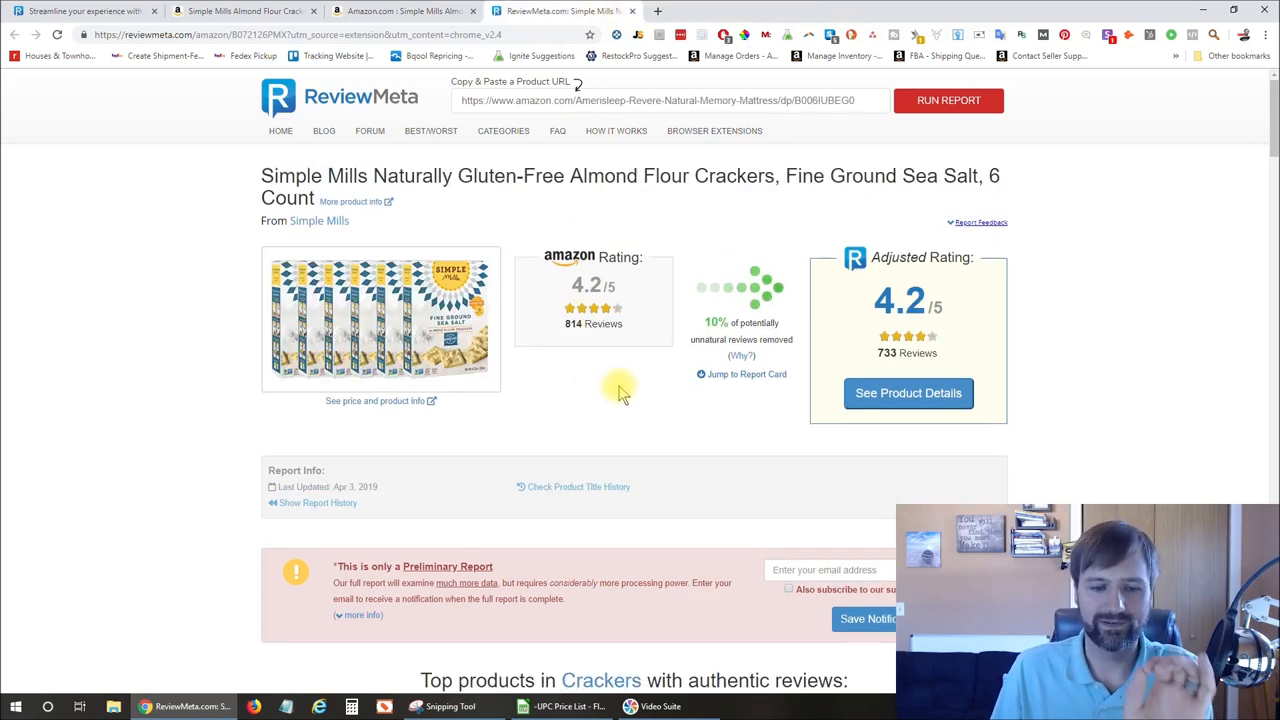
double_click(300, 486)
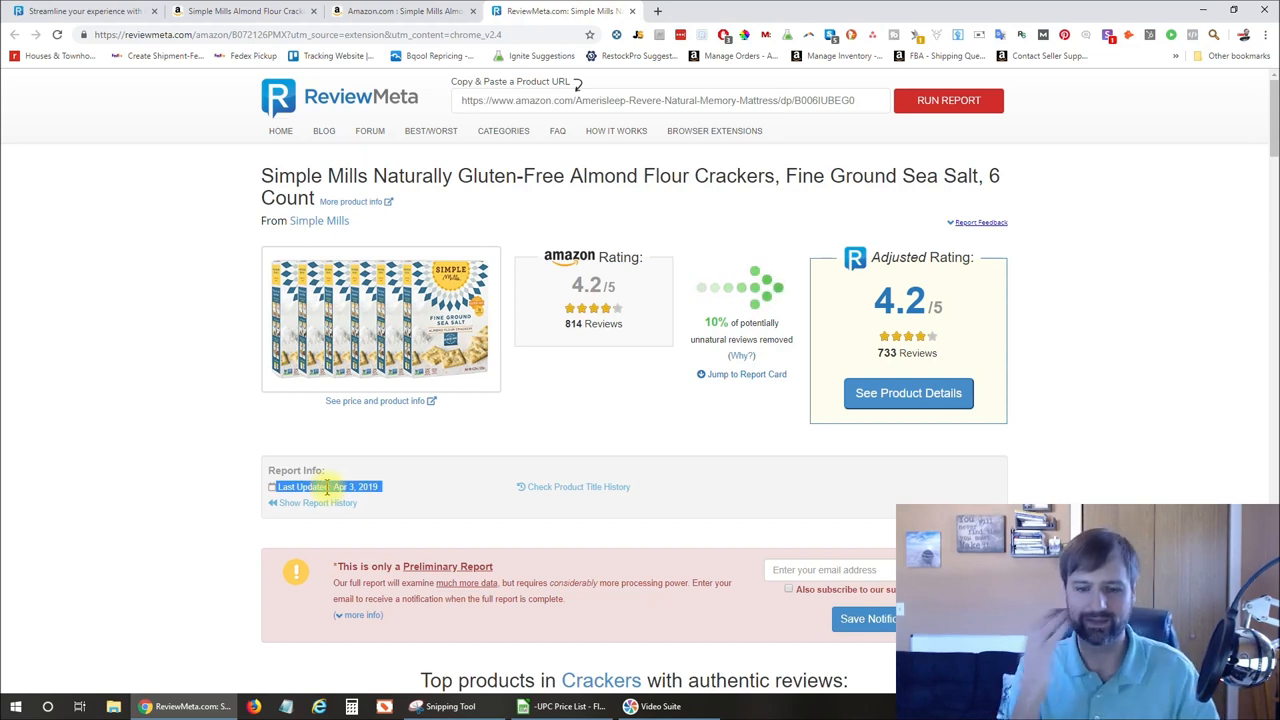
mouse_move(544, 424)
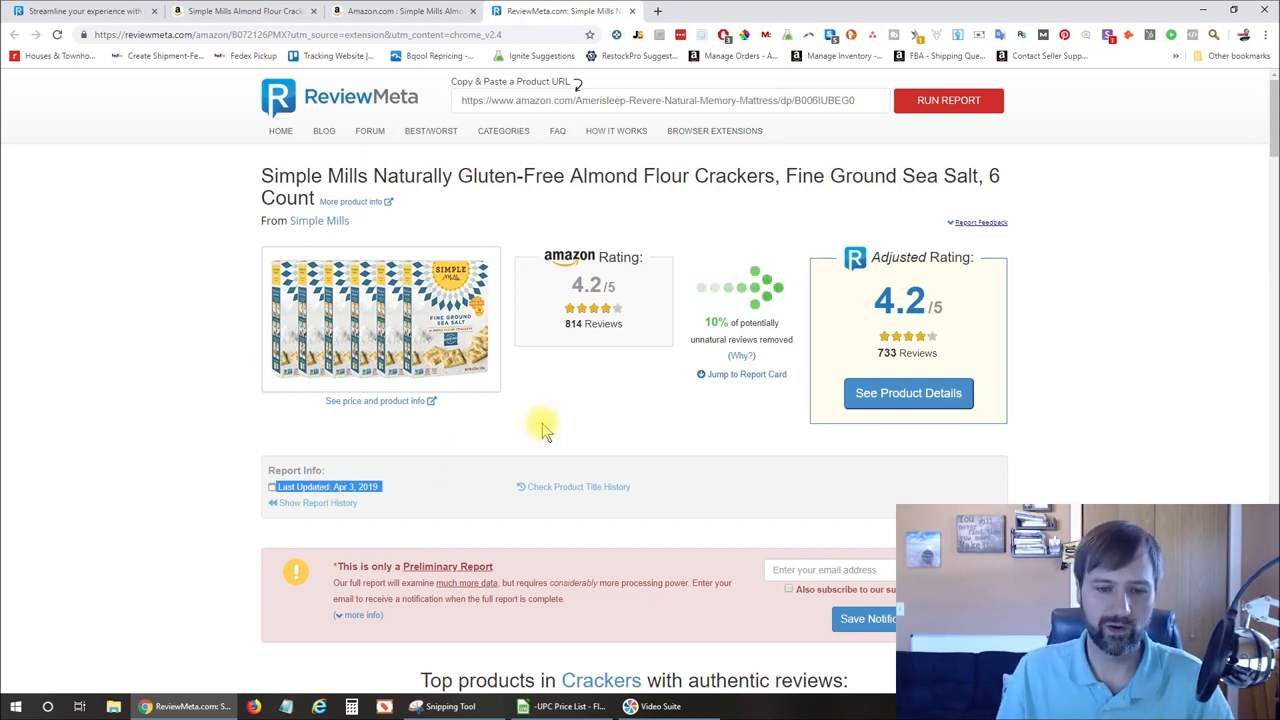
scroll(down, 3)
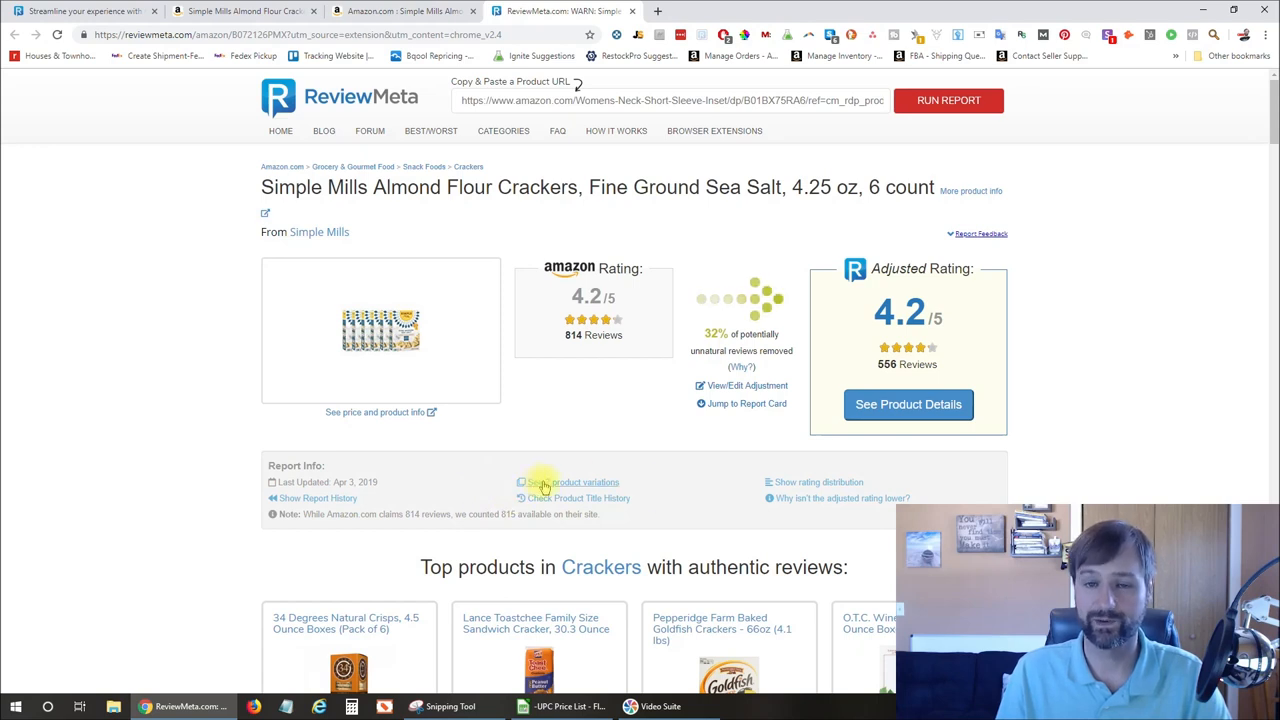
scroll(down, 3)
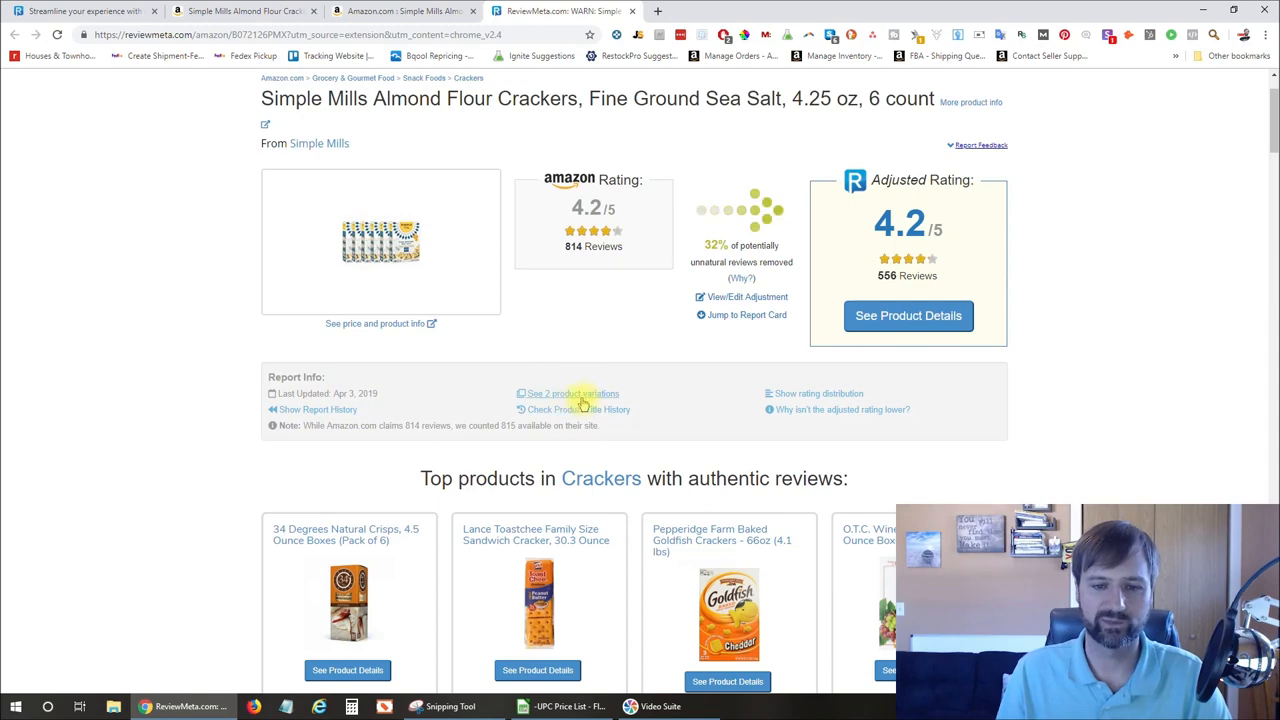
click(572, 392)
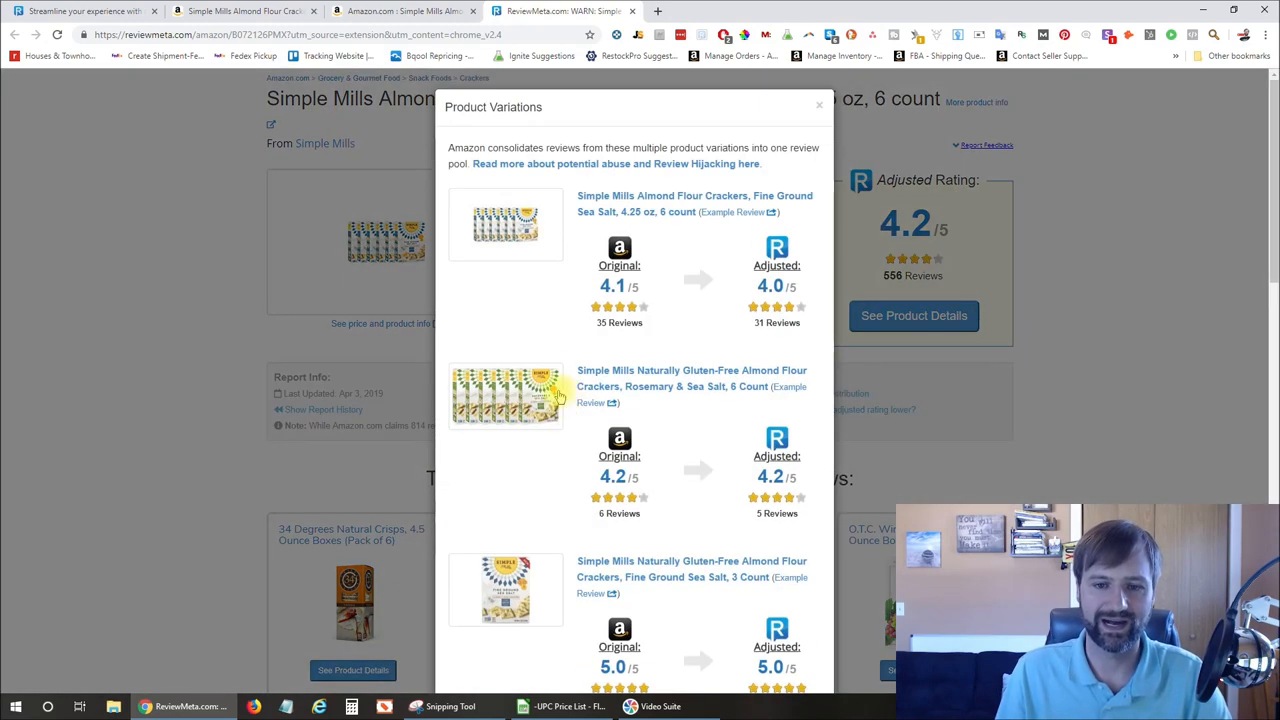
mouse_move(648, 320)
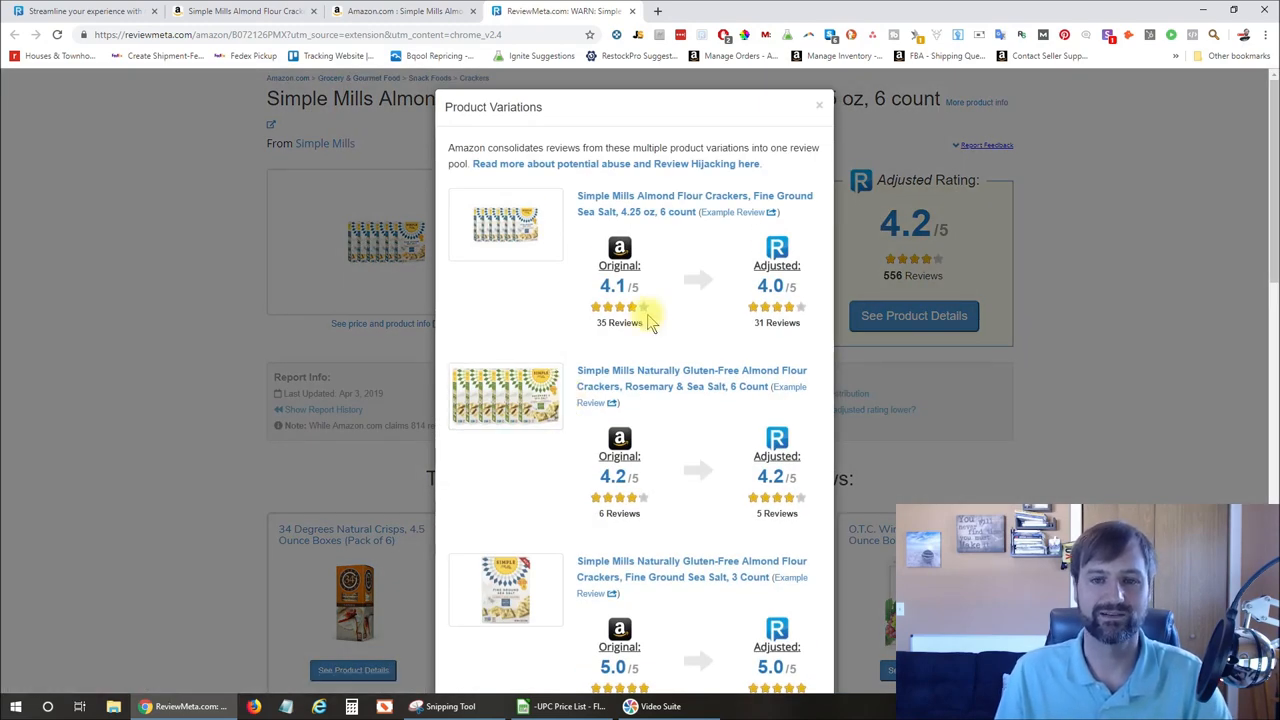
mouse_move(678, 310)
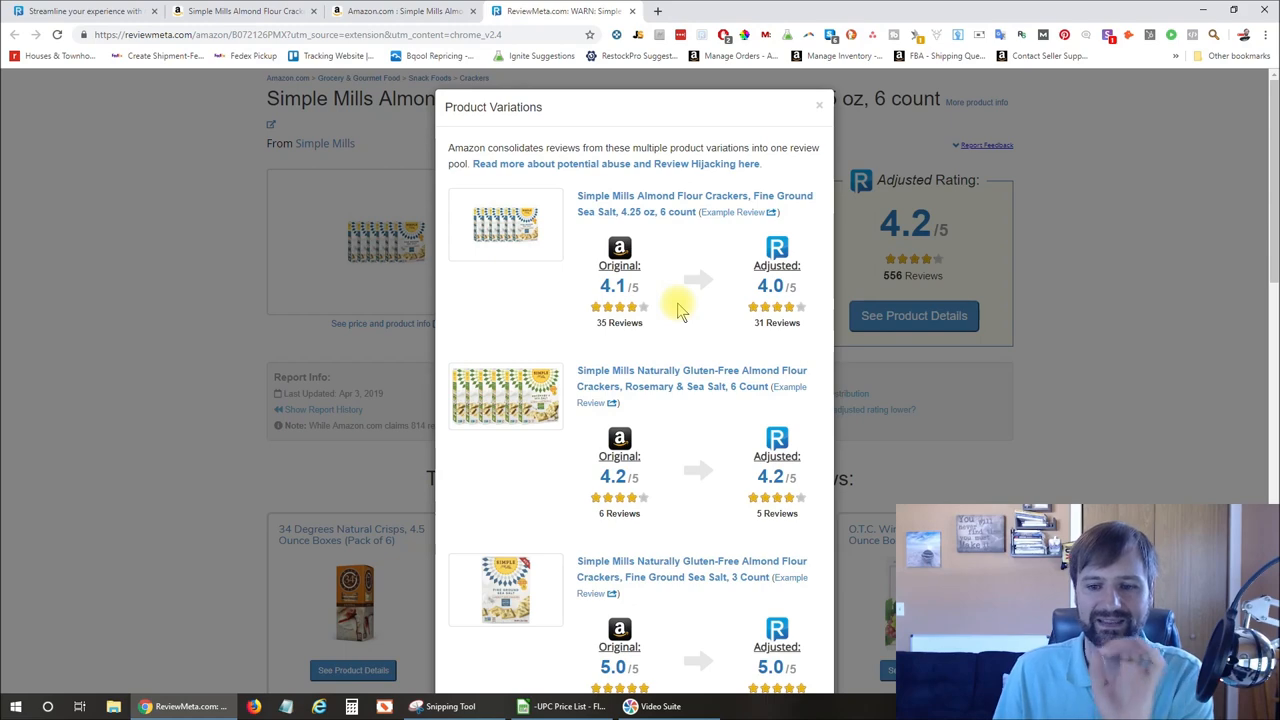
scroll(down, 3)
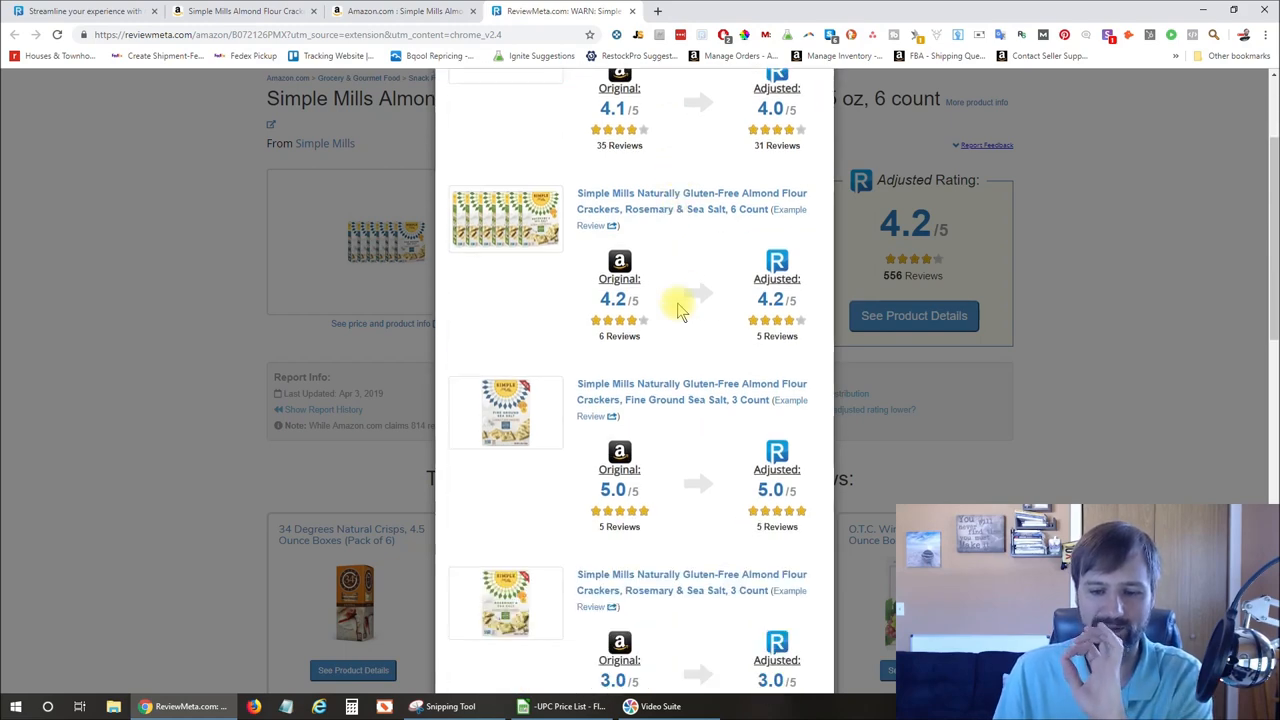
scroll(up, 3)
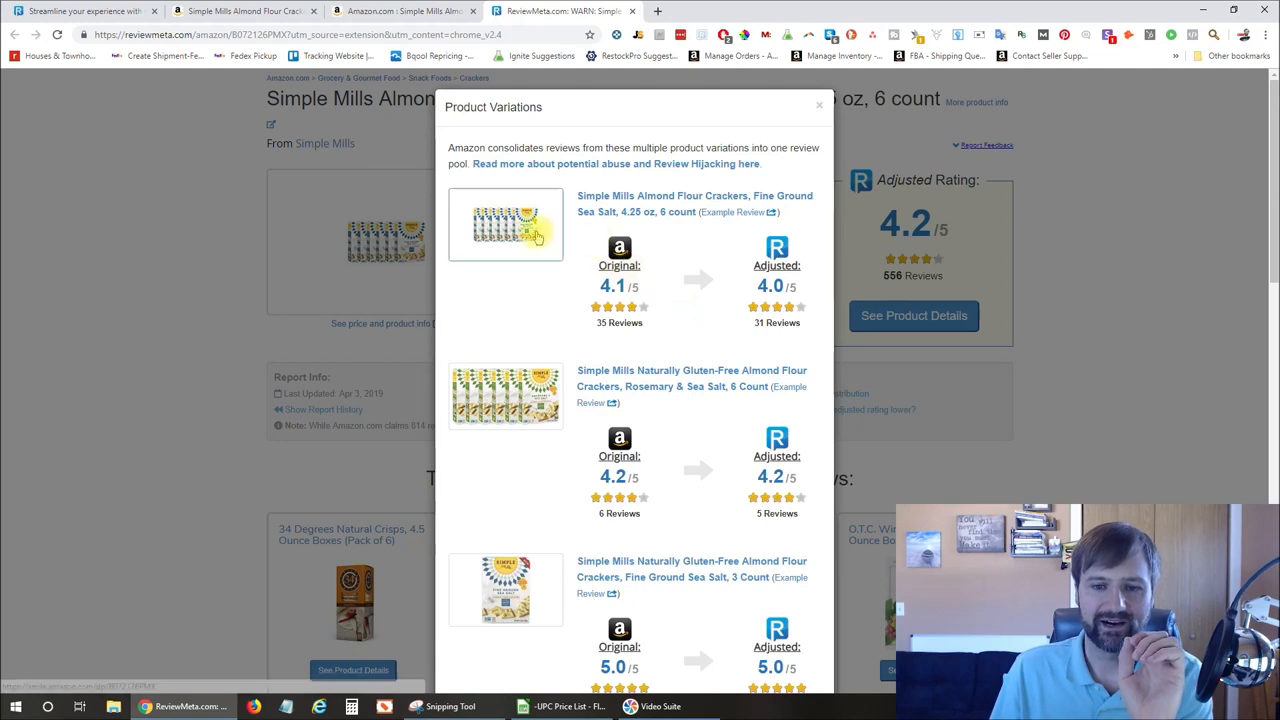
mouse_move(678, 198)
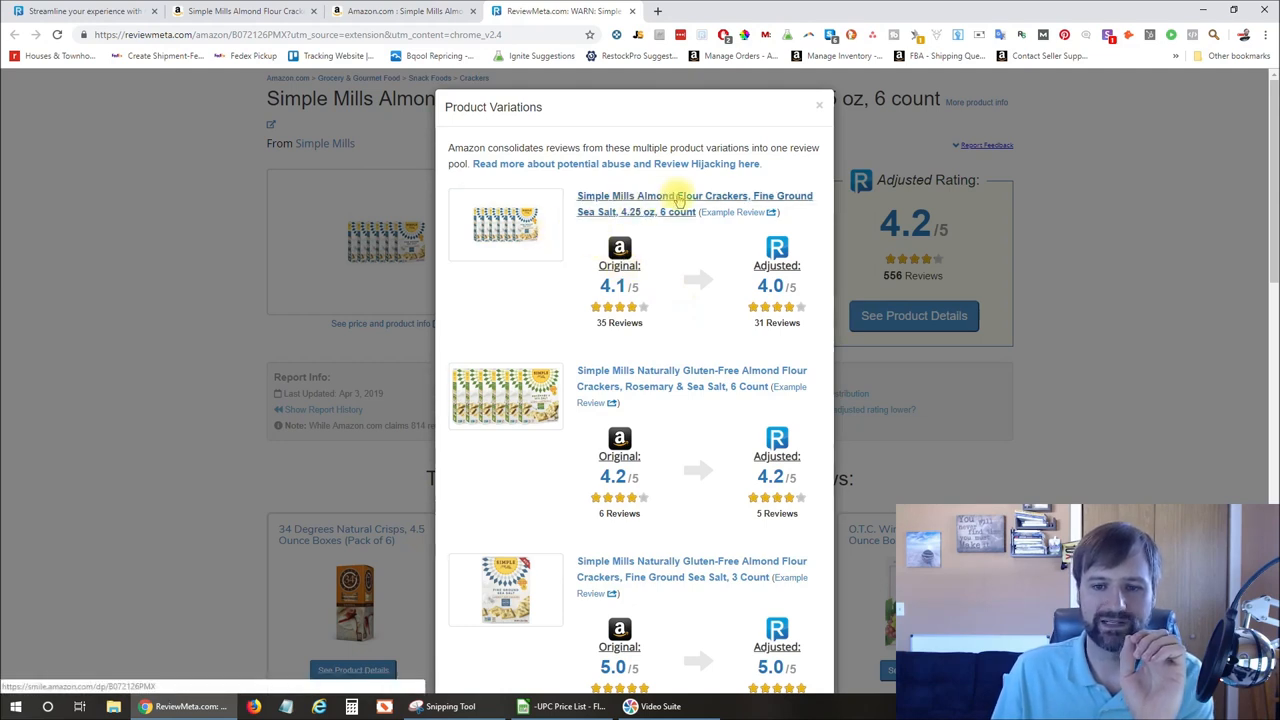
mouse_move(770, 204)
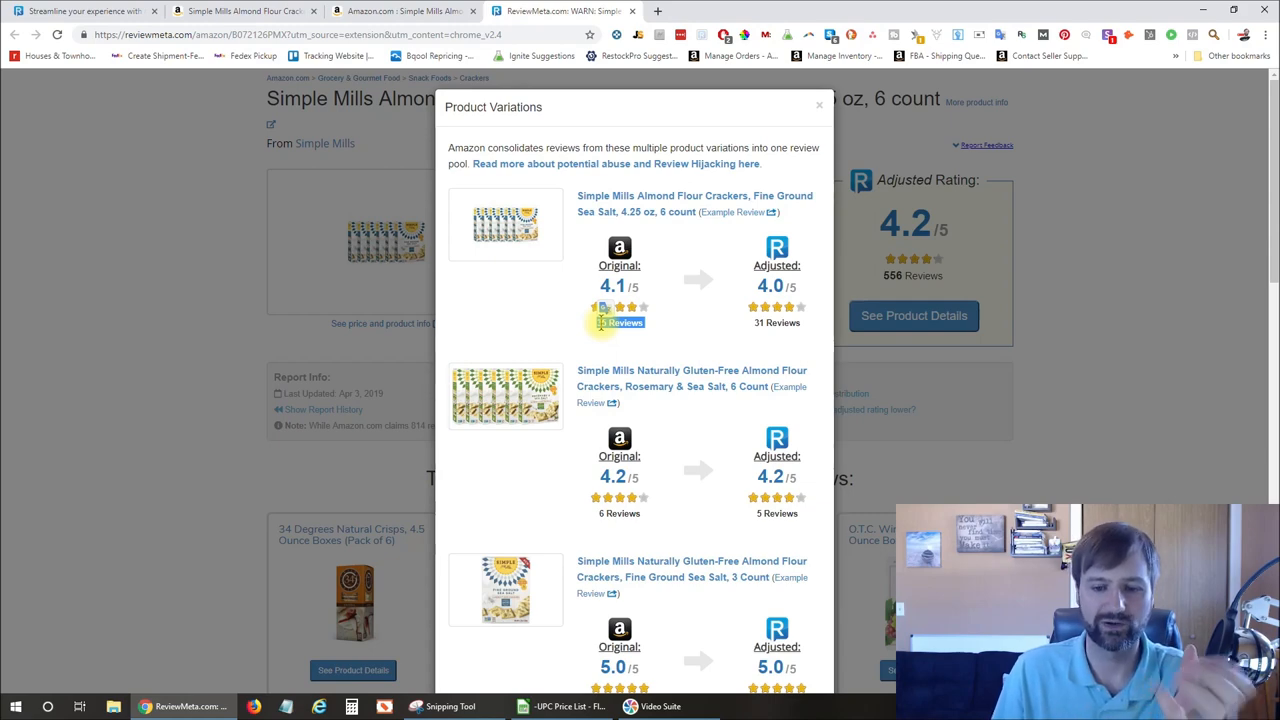
scroll(down, 3)
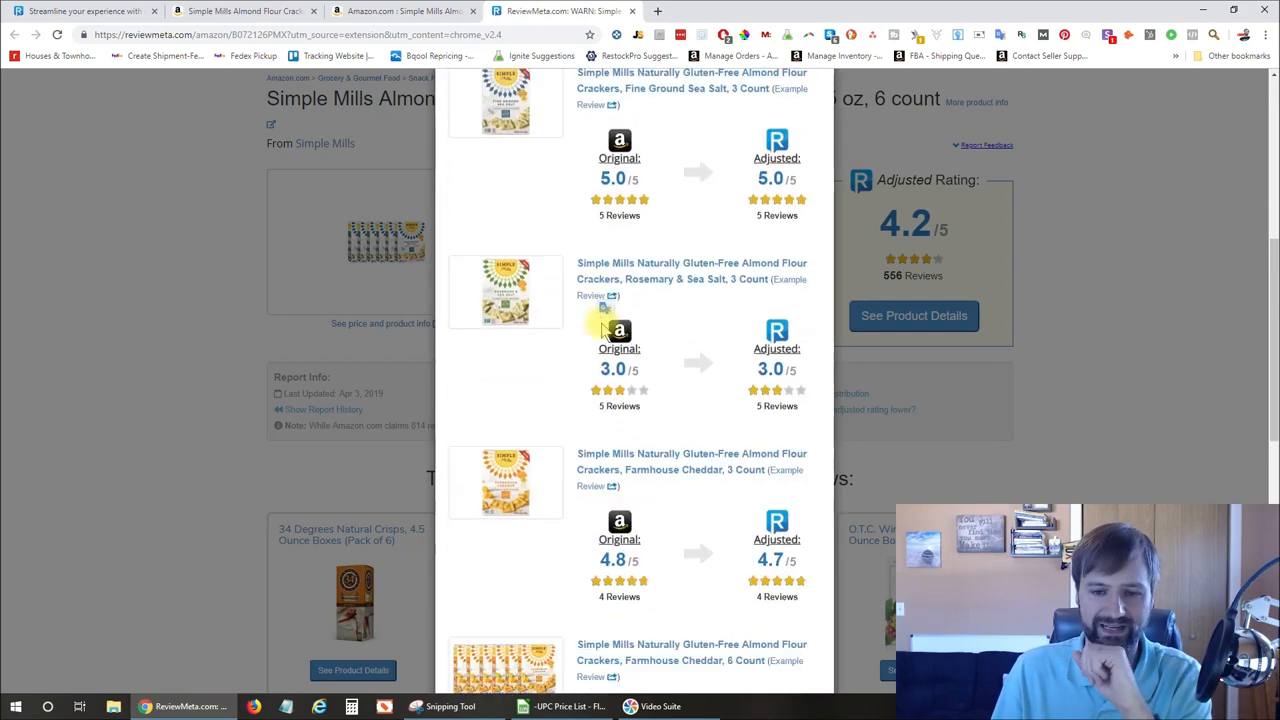
scroll(down, 3)
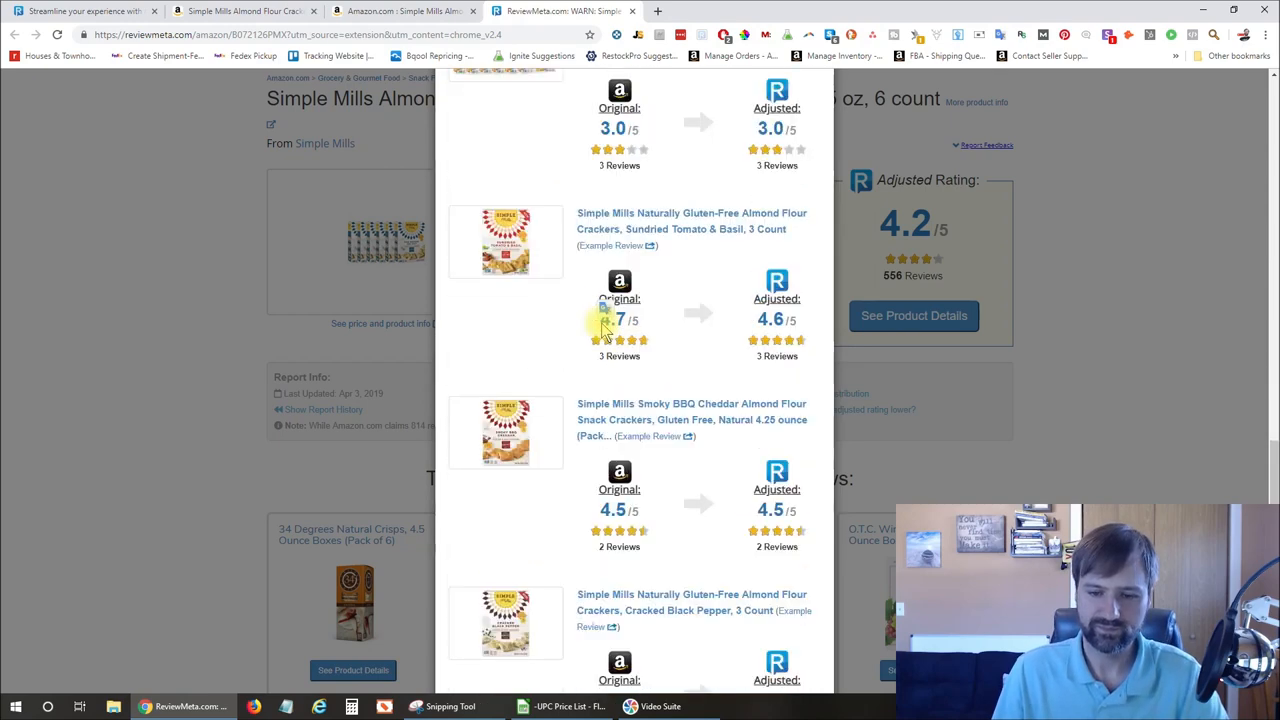
scroll(down, 3)
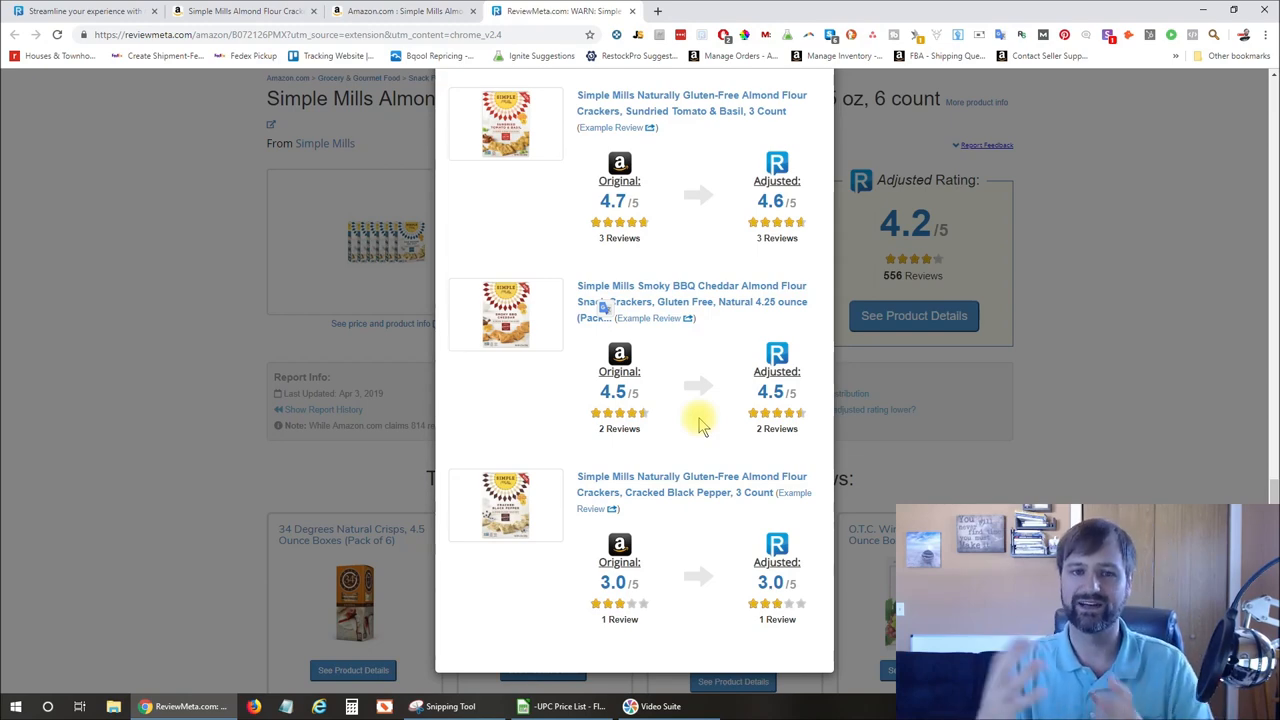
scroll(down, 3)
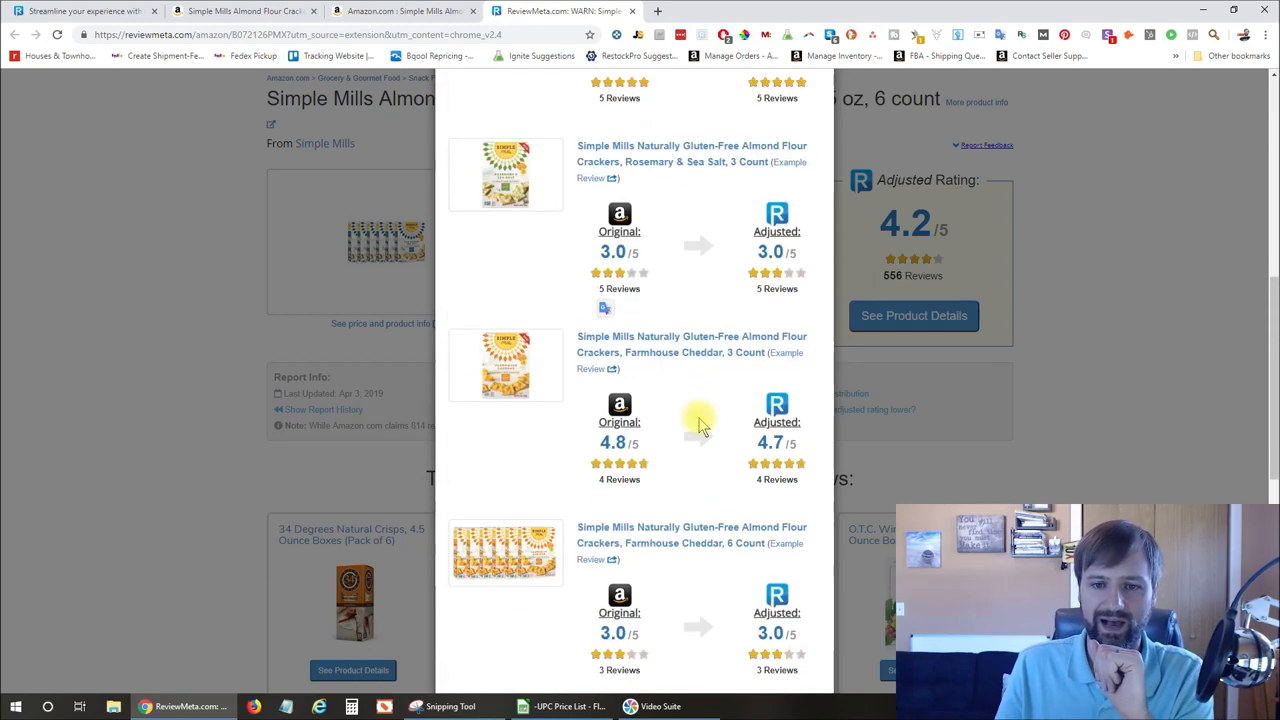
scroll(up, 3)
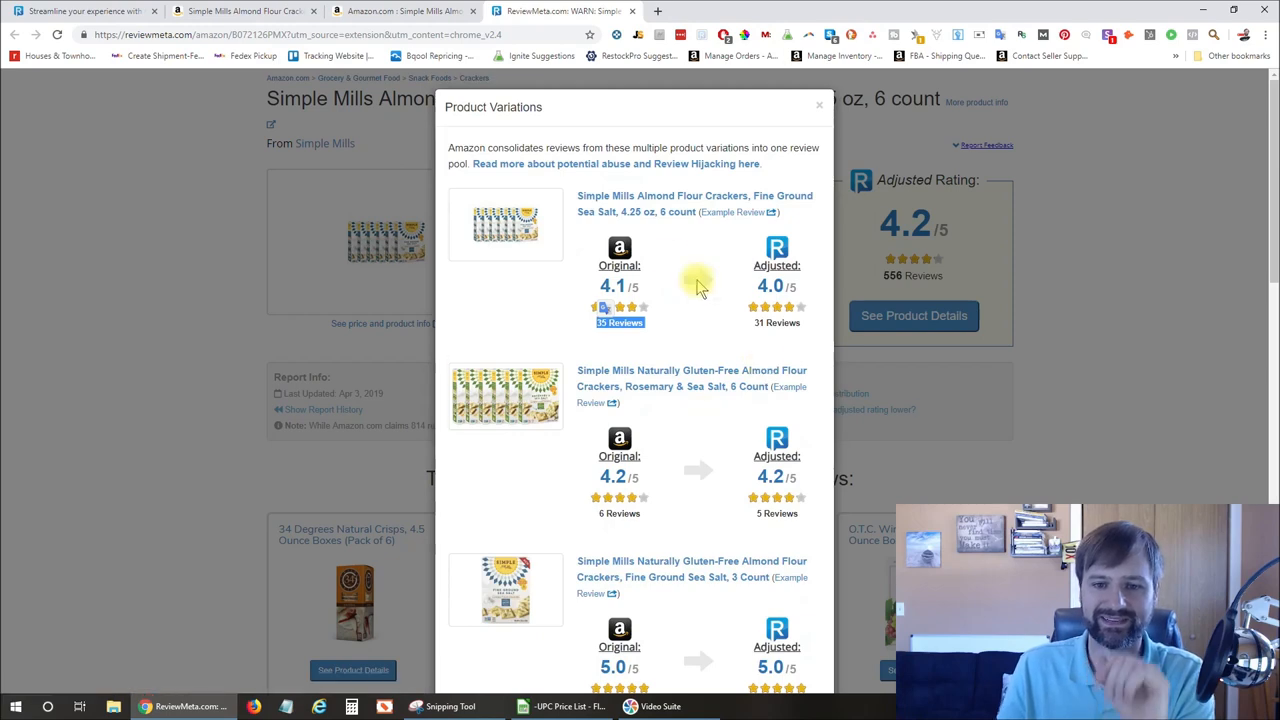
mouse_move(700, 204)
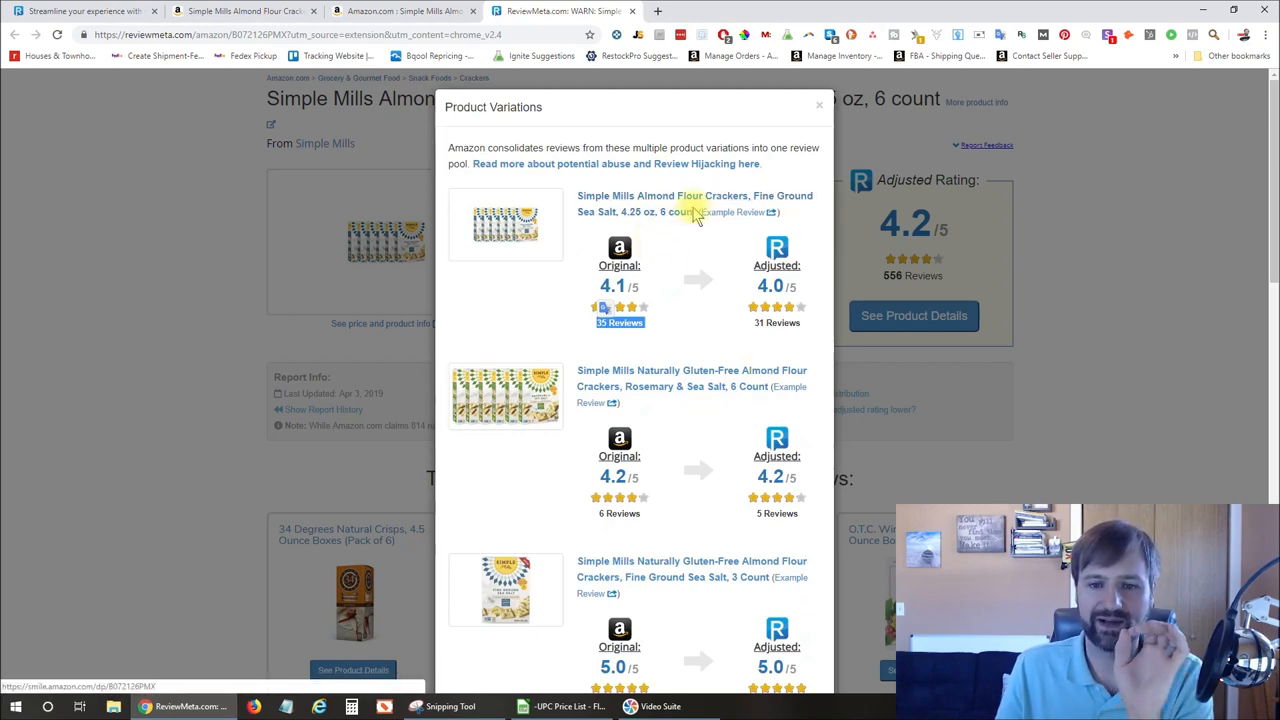
mouse_move(668, 212)
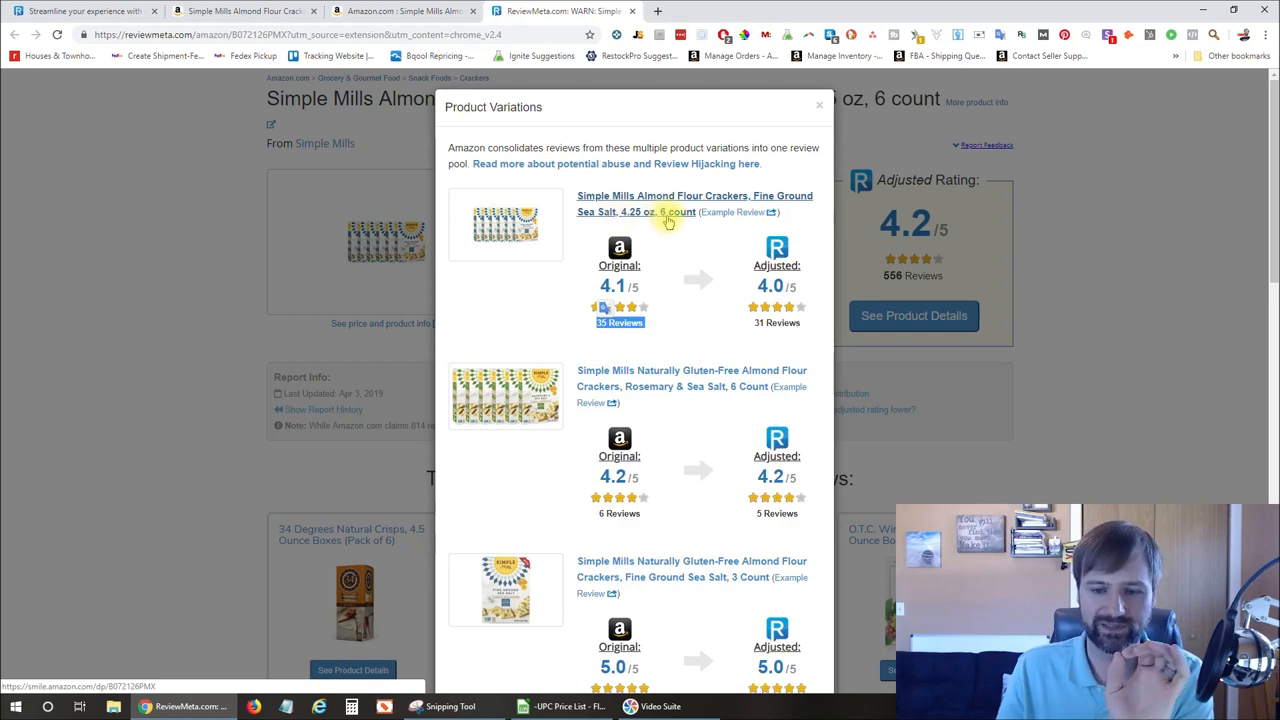
scroll(down, 3)
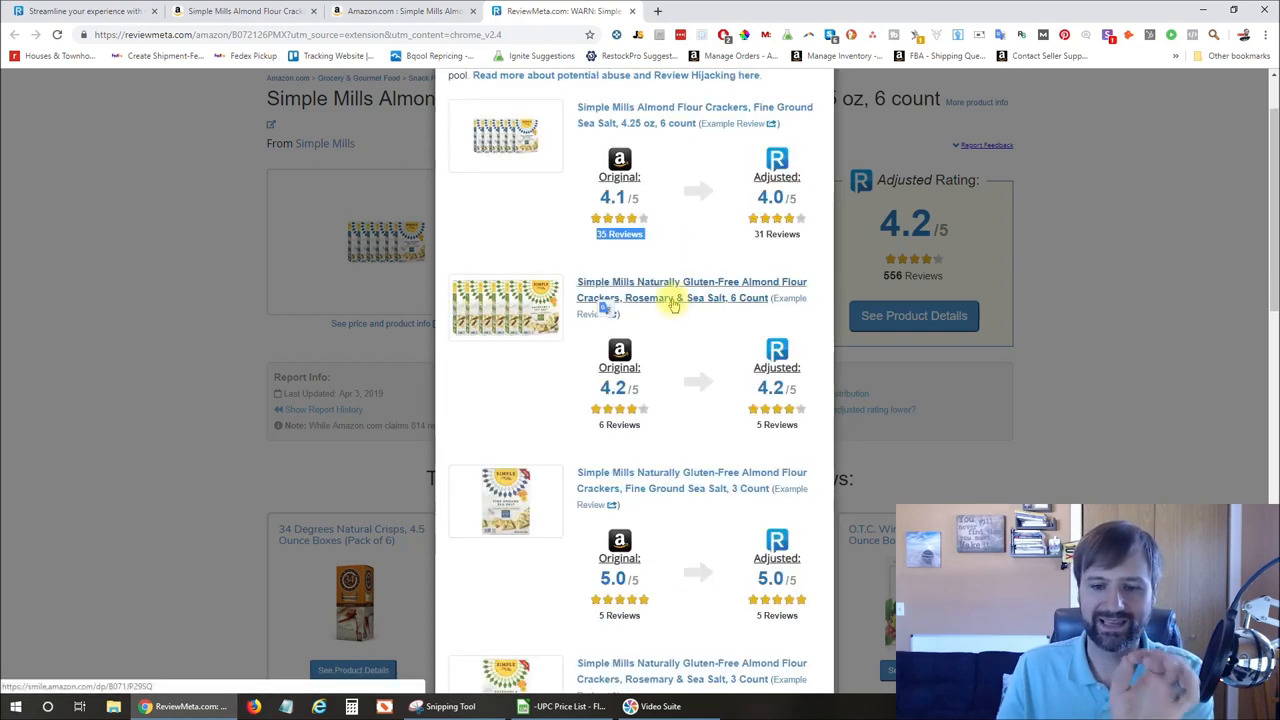
mouse_move(700, 308)
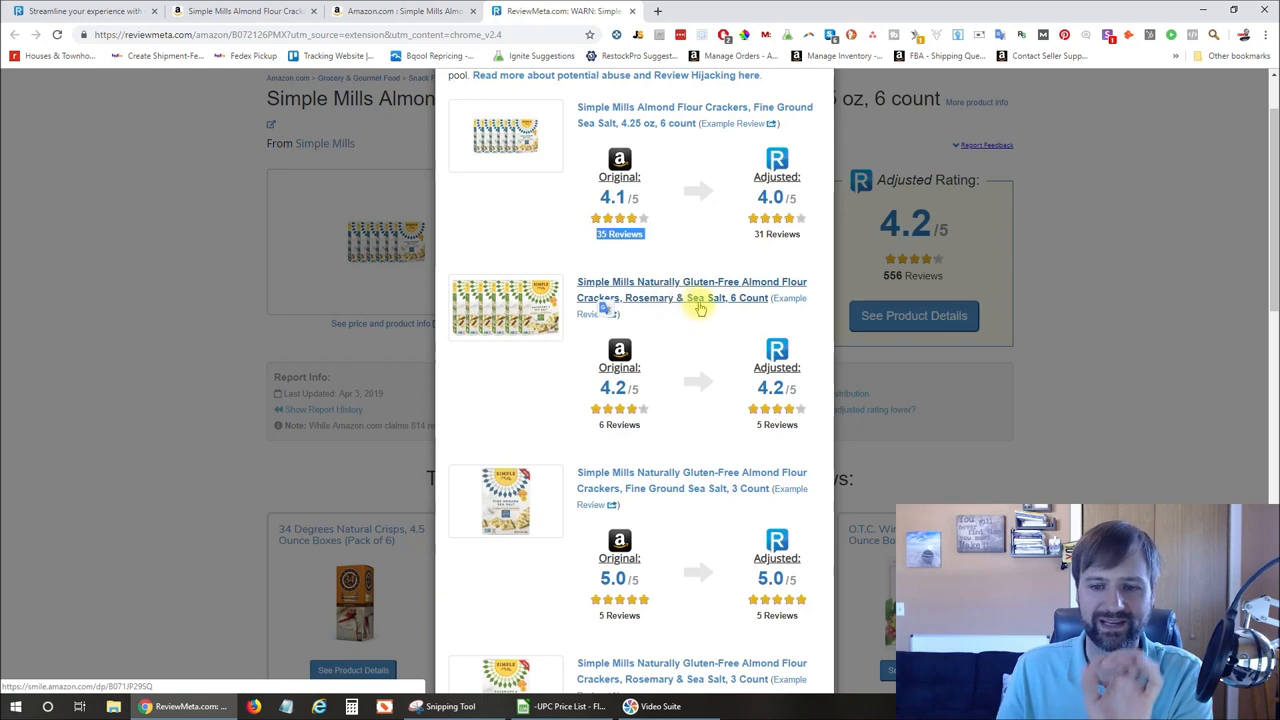
mouse_move(724, 324)
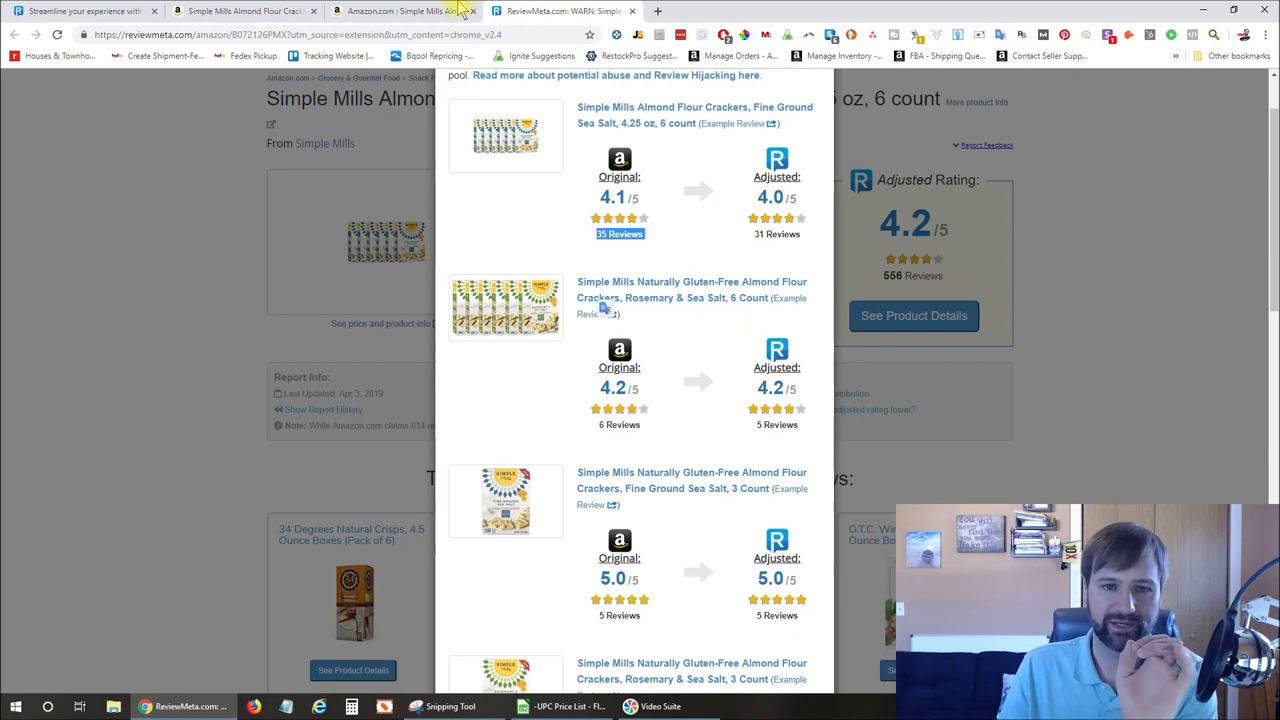
- Check the review analysis page, then return to the Amazon listing for the 6-count sea salt crackers
click(240, 12)
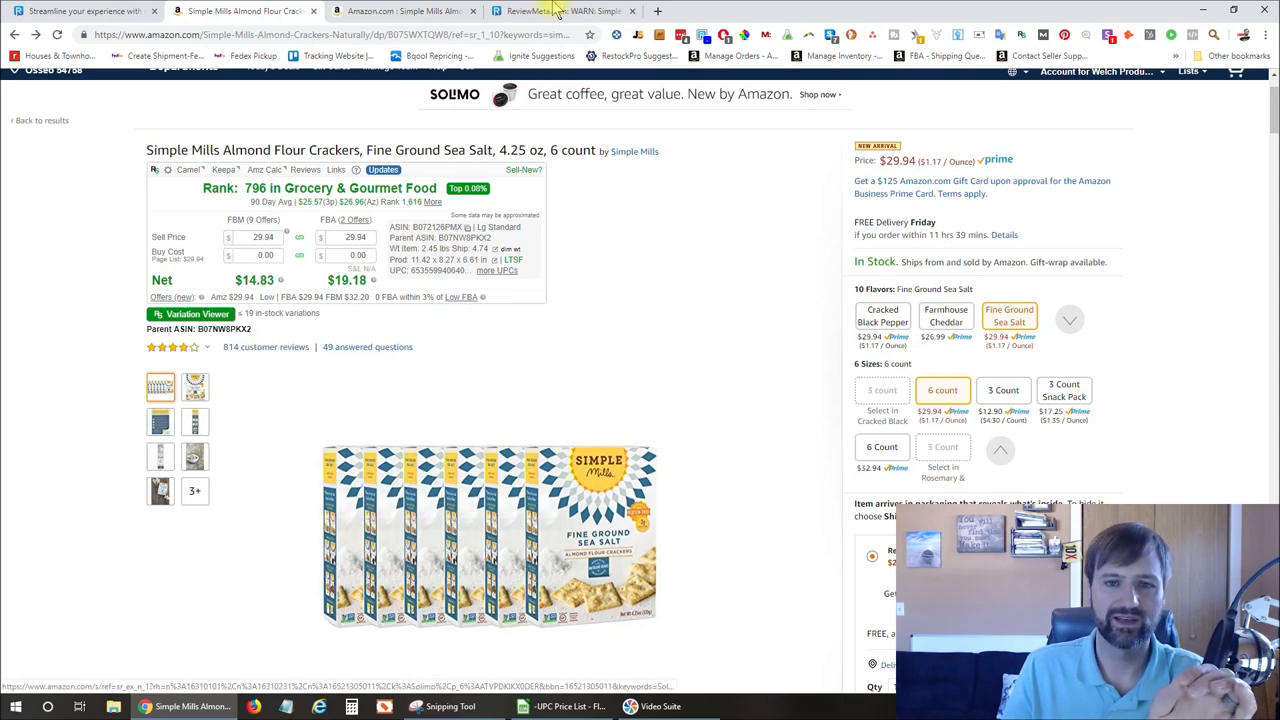
click(562, 12)
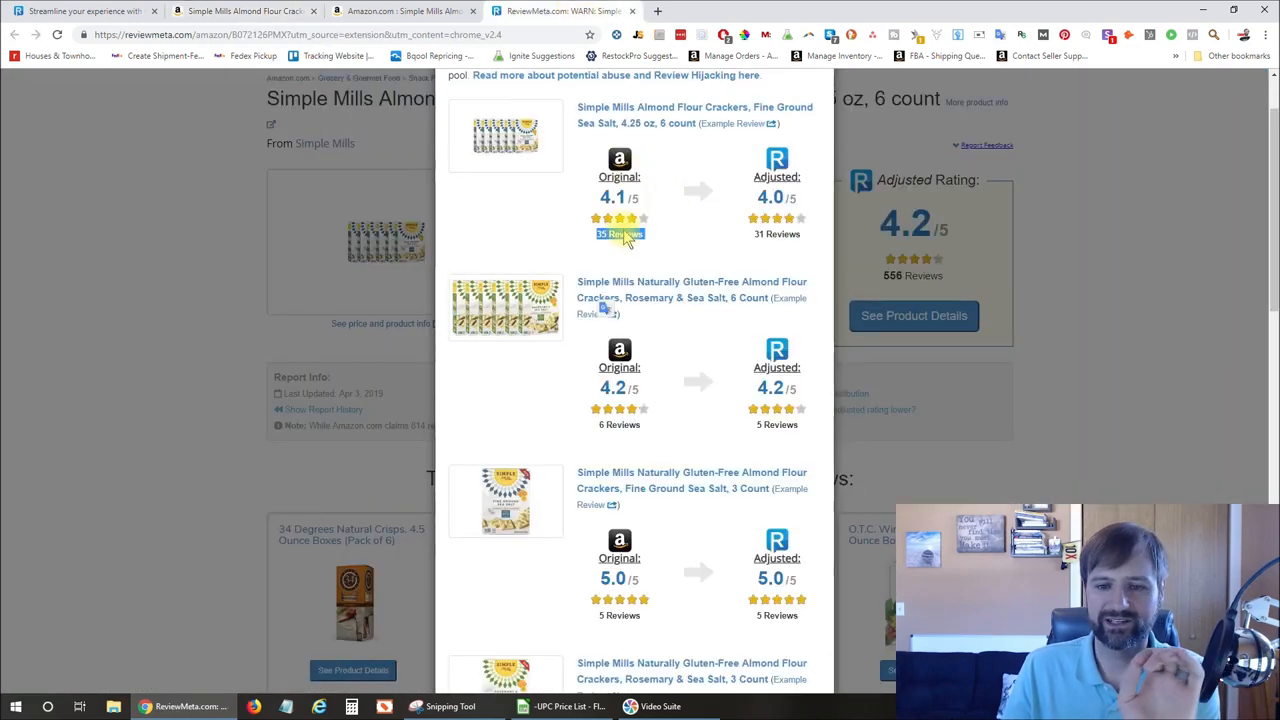
scroll(down, 3)
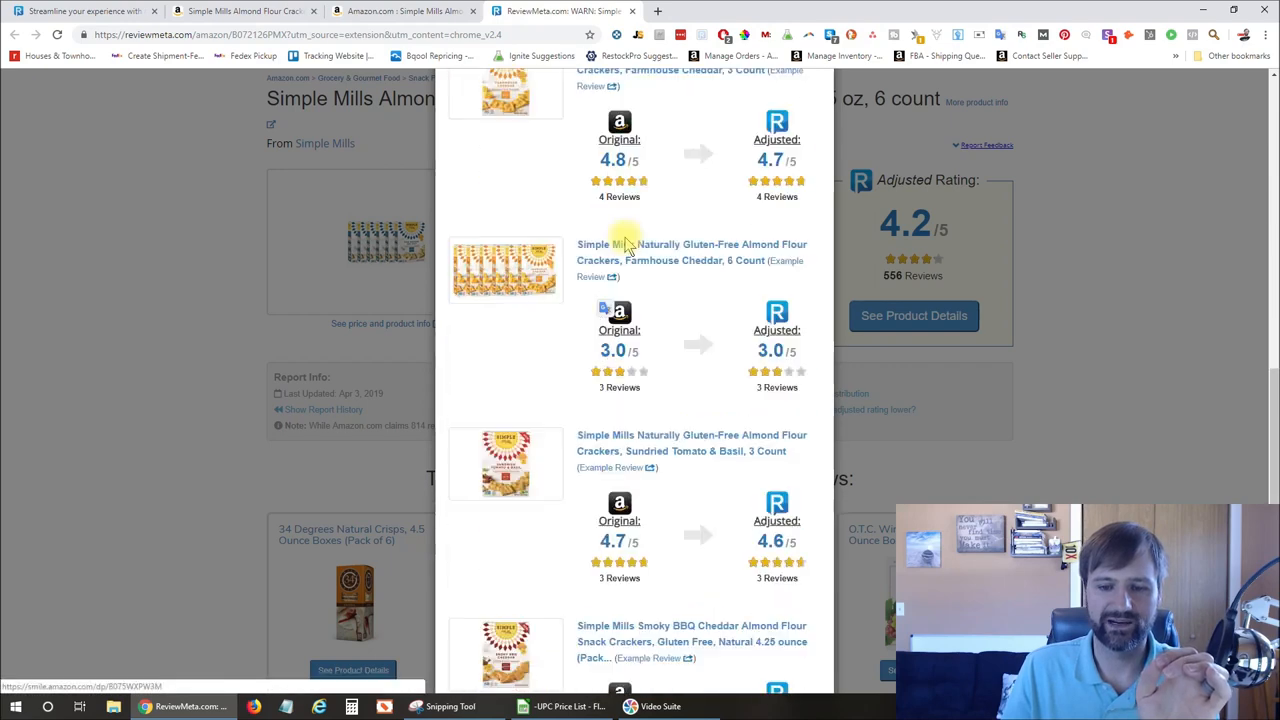
scroll(down, 3)
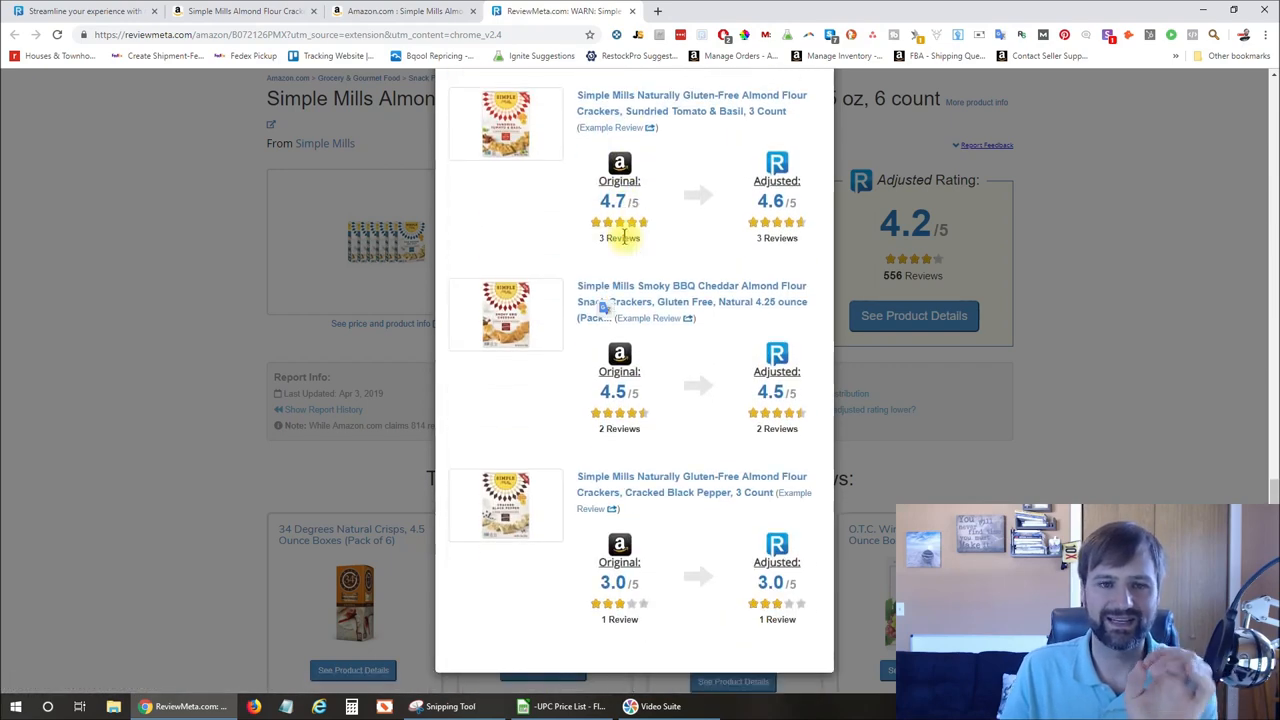
click(400, 12)
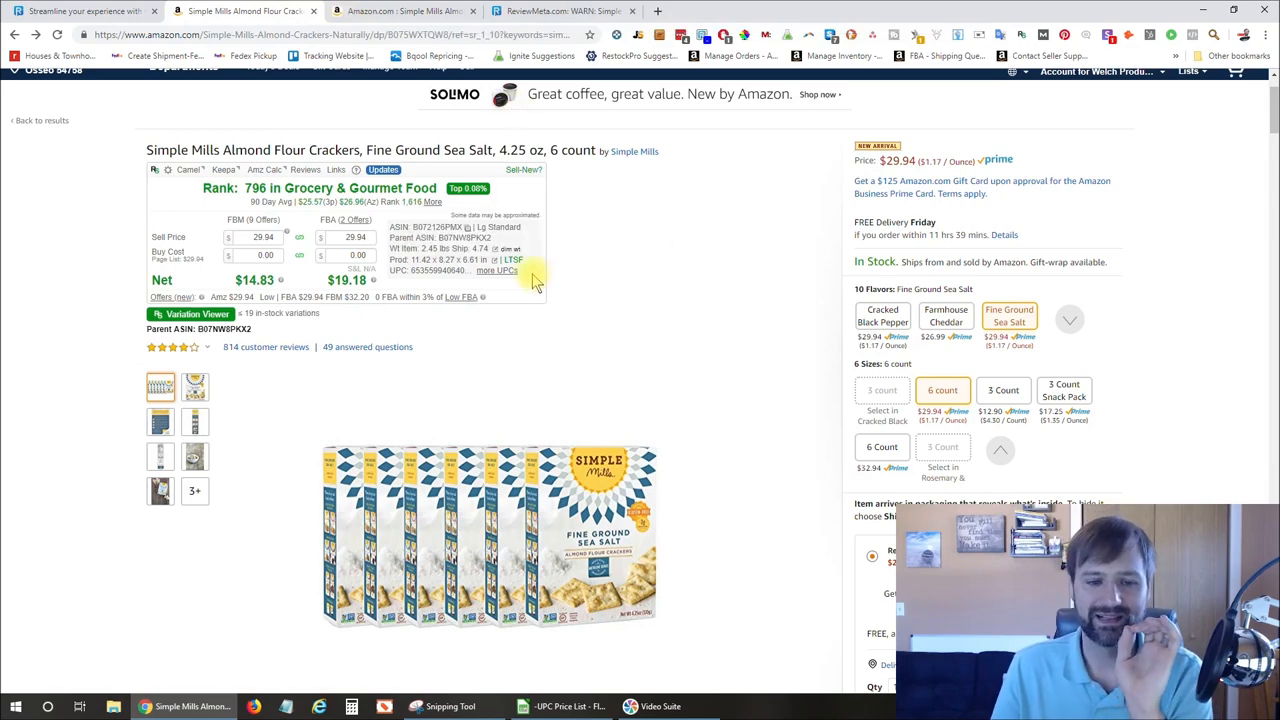
mouse_move(608, 336)
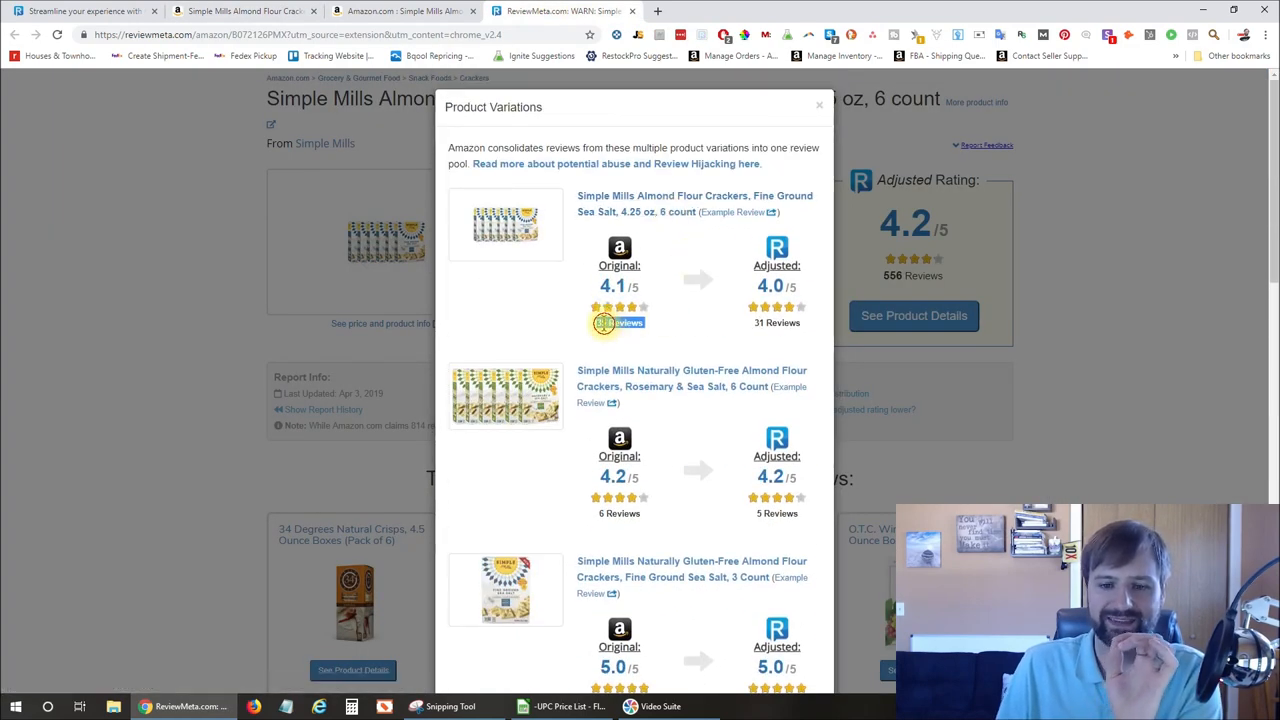
mouse_move(712, 244)
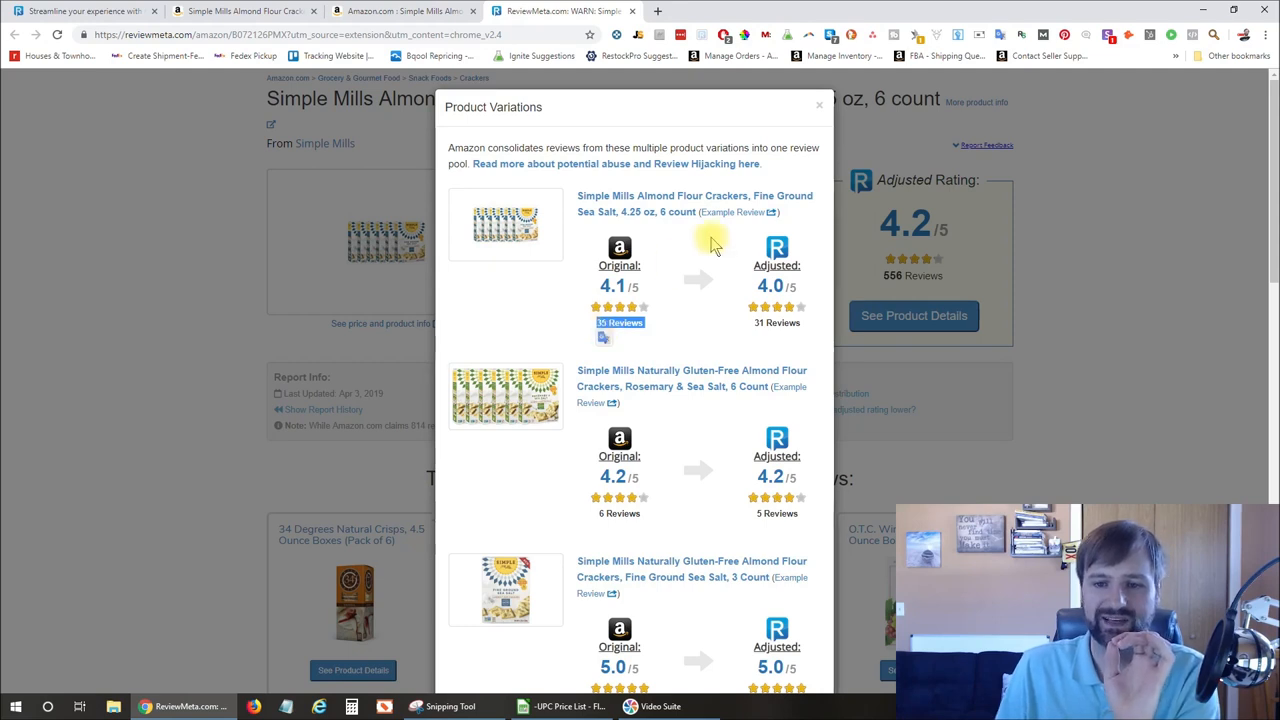
mouse_move(596, 212)
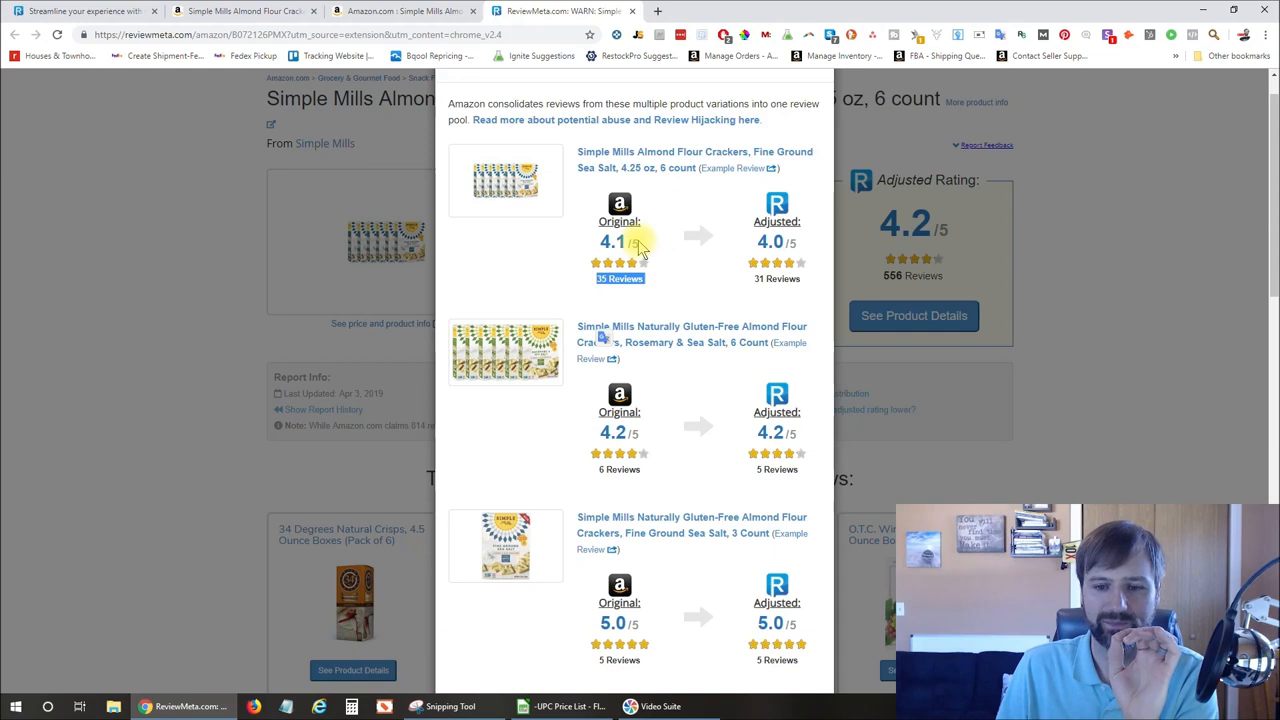
mouse_move(692, 342)
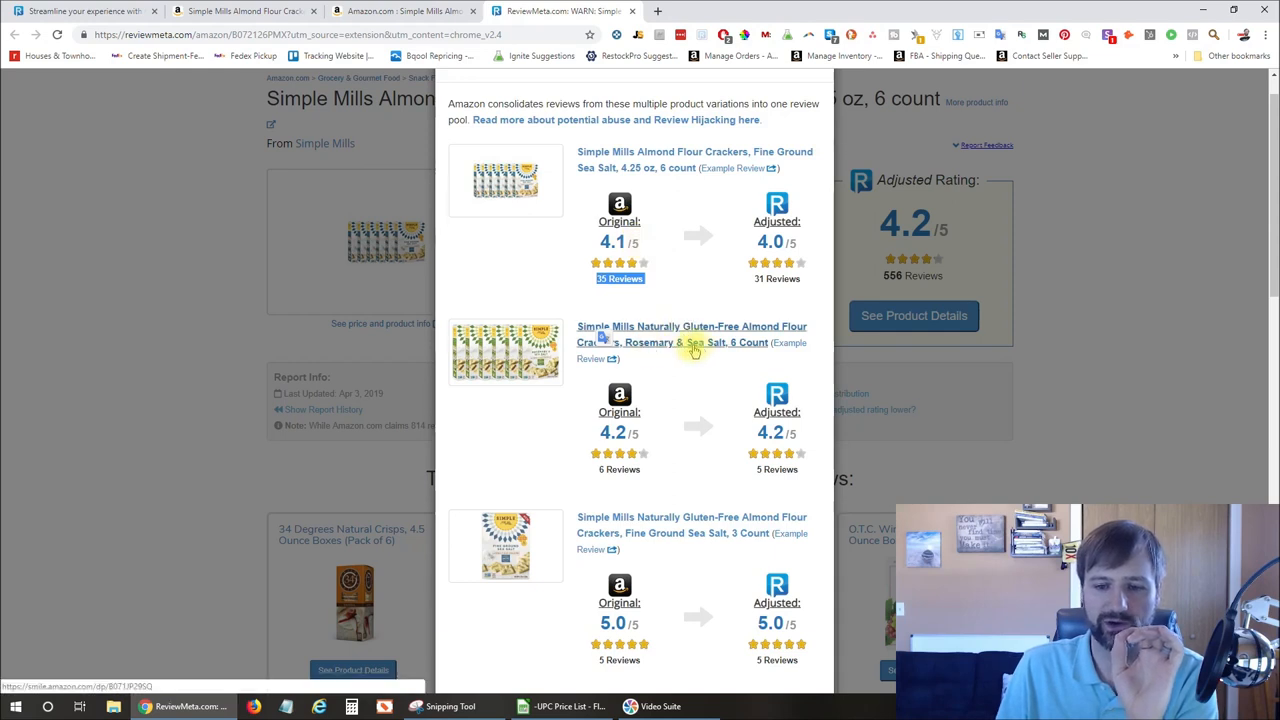
- Scroll through the variations popup, reading review counts for flavours like Farmhouse Cheddar and Sundried Tomato
scroll(down, 3)
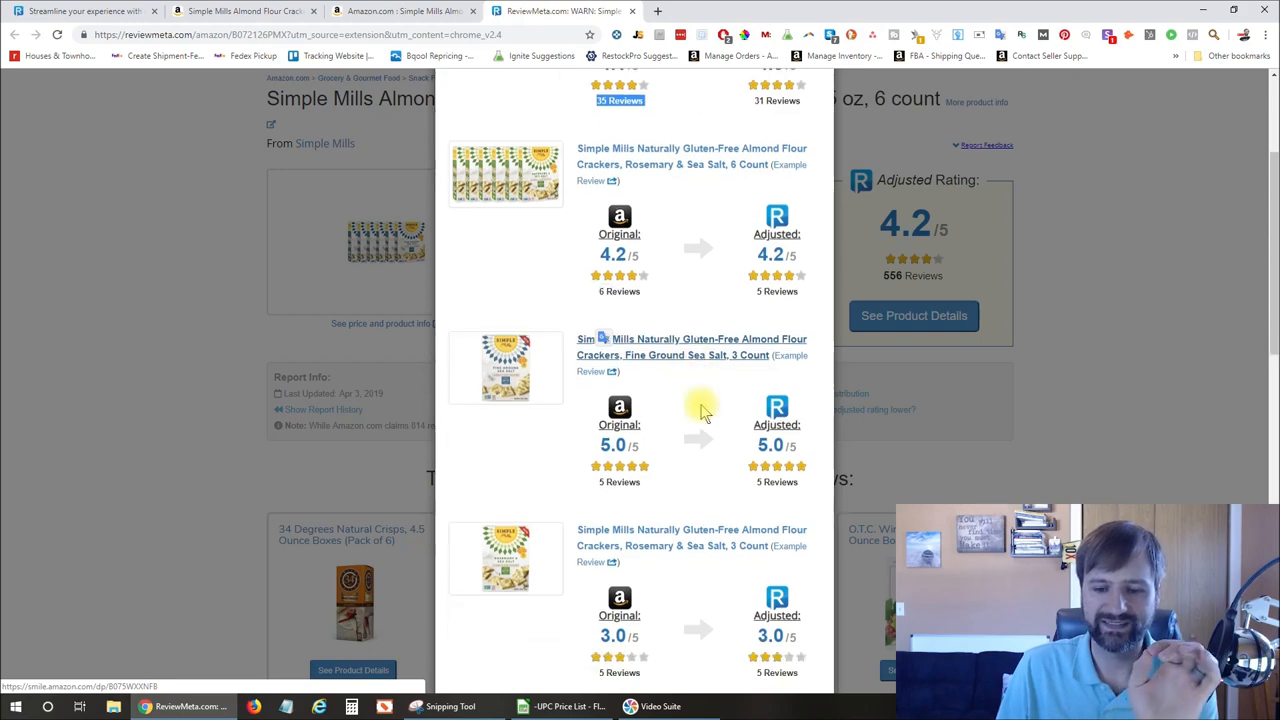
scroll(down, 3)
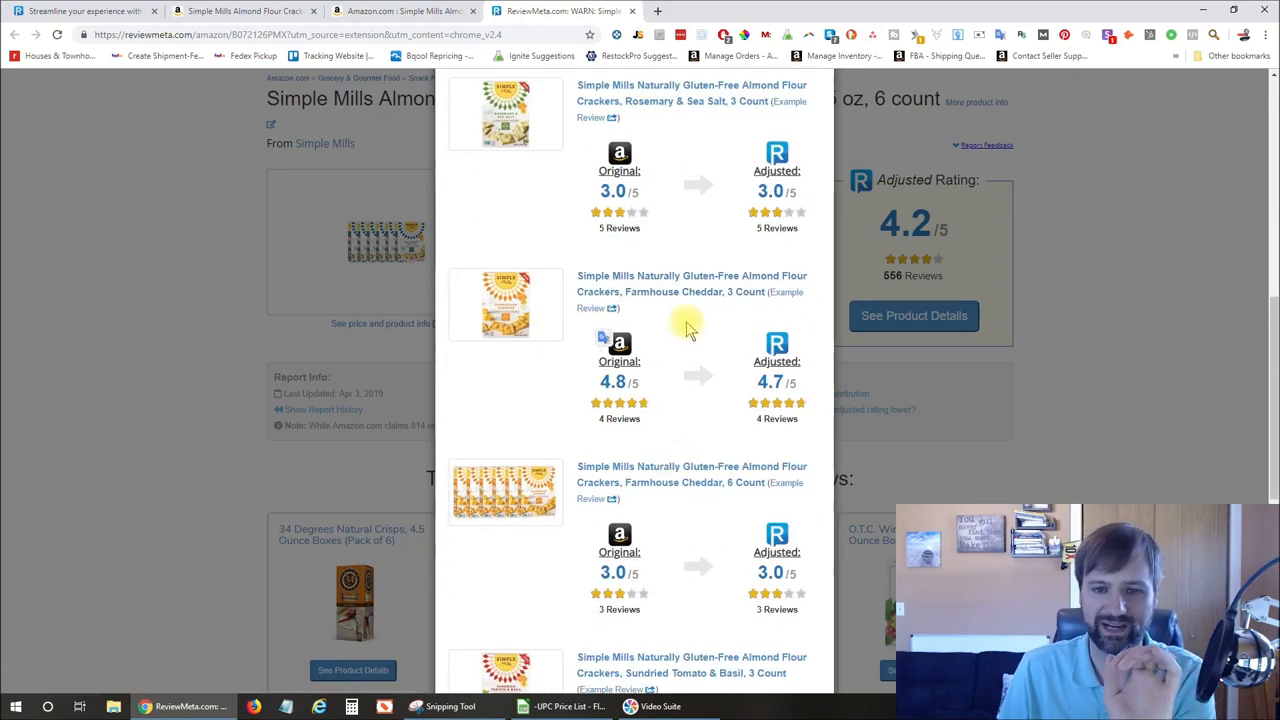
scroll(up, 3)
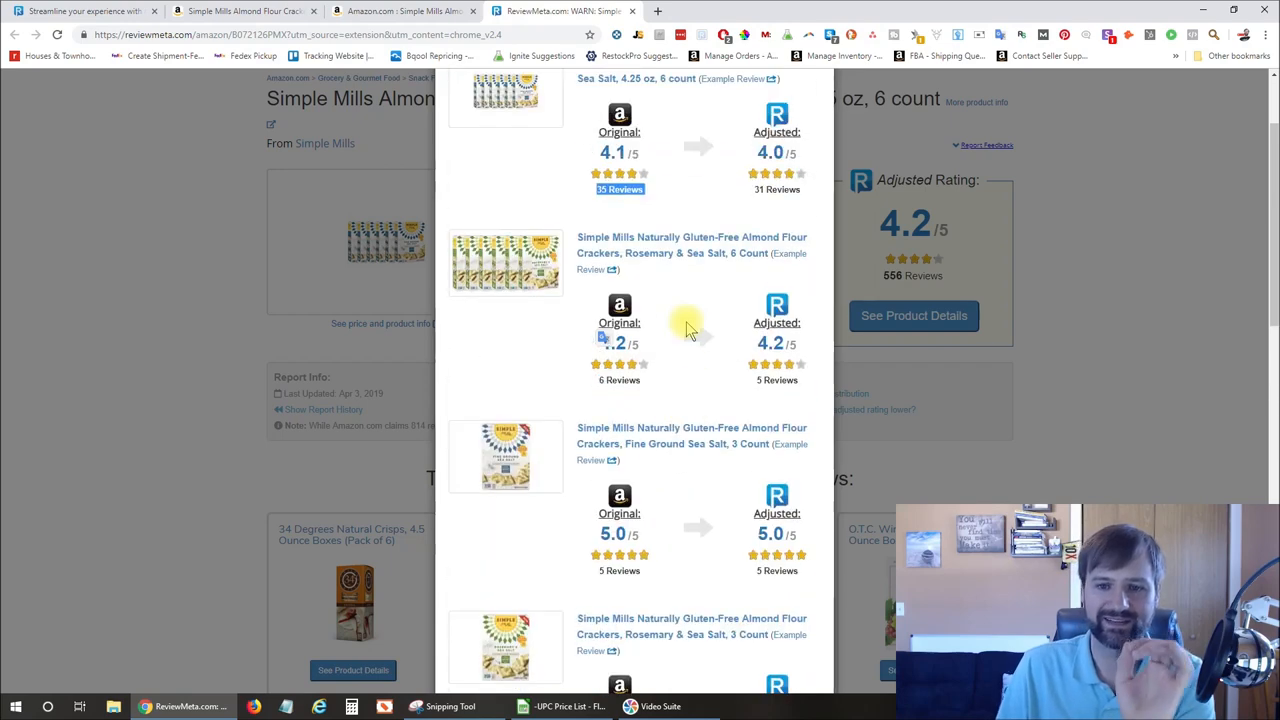
scroll(down, 3)
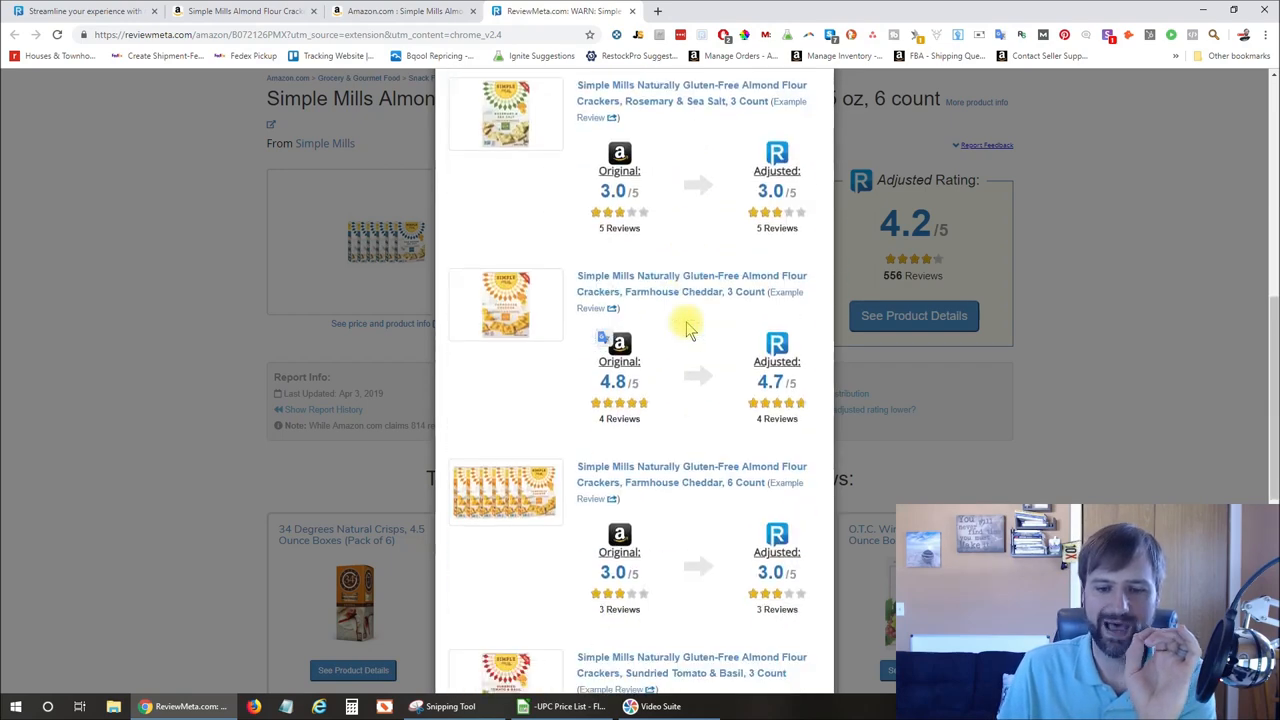
scroll(down, 3)
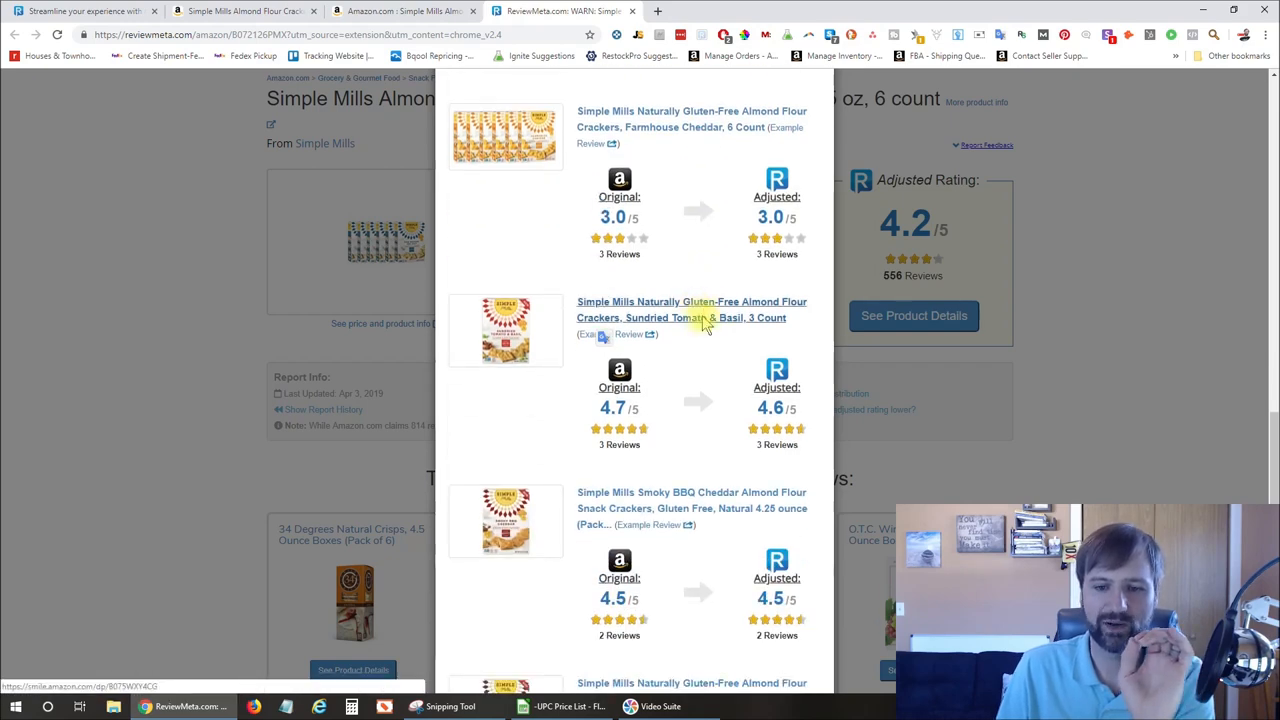
scroll(down, 3)
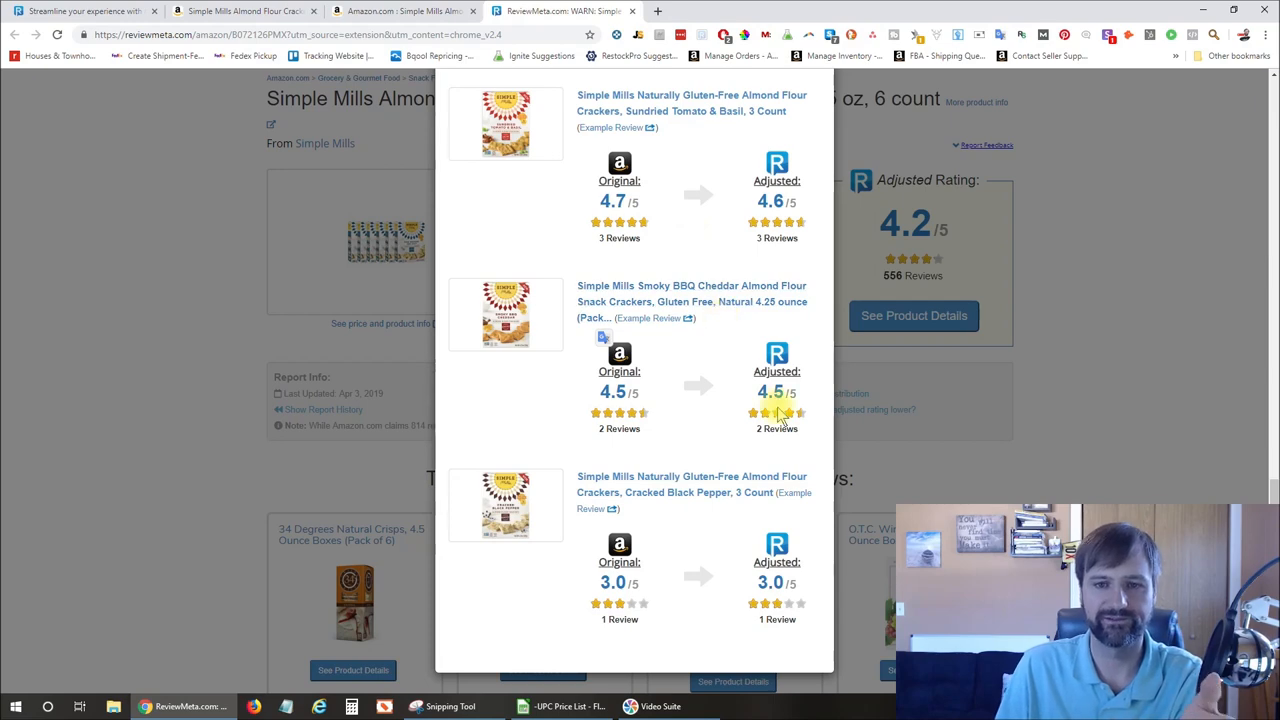
scroll(down, 3)
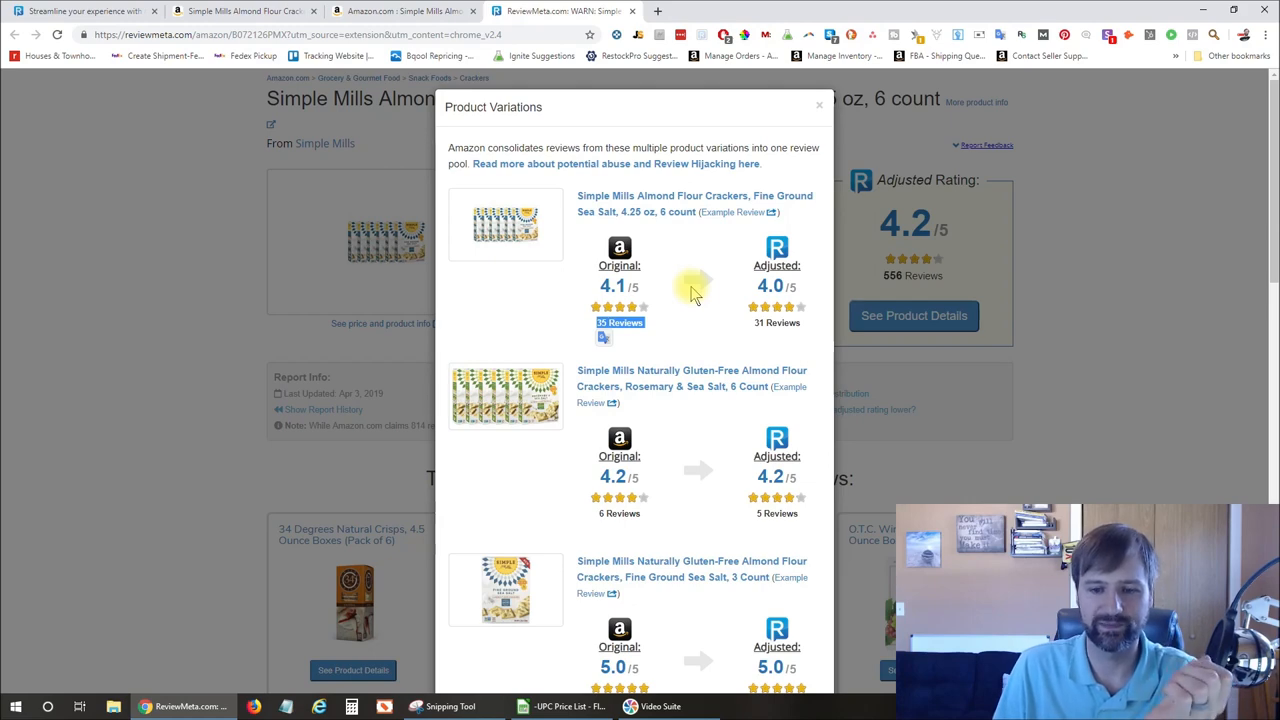
scroll(down, 3)
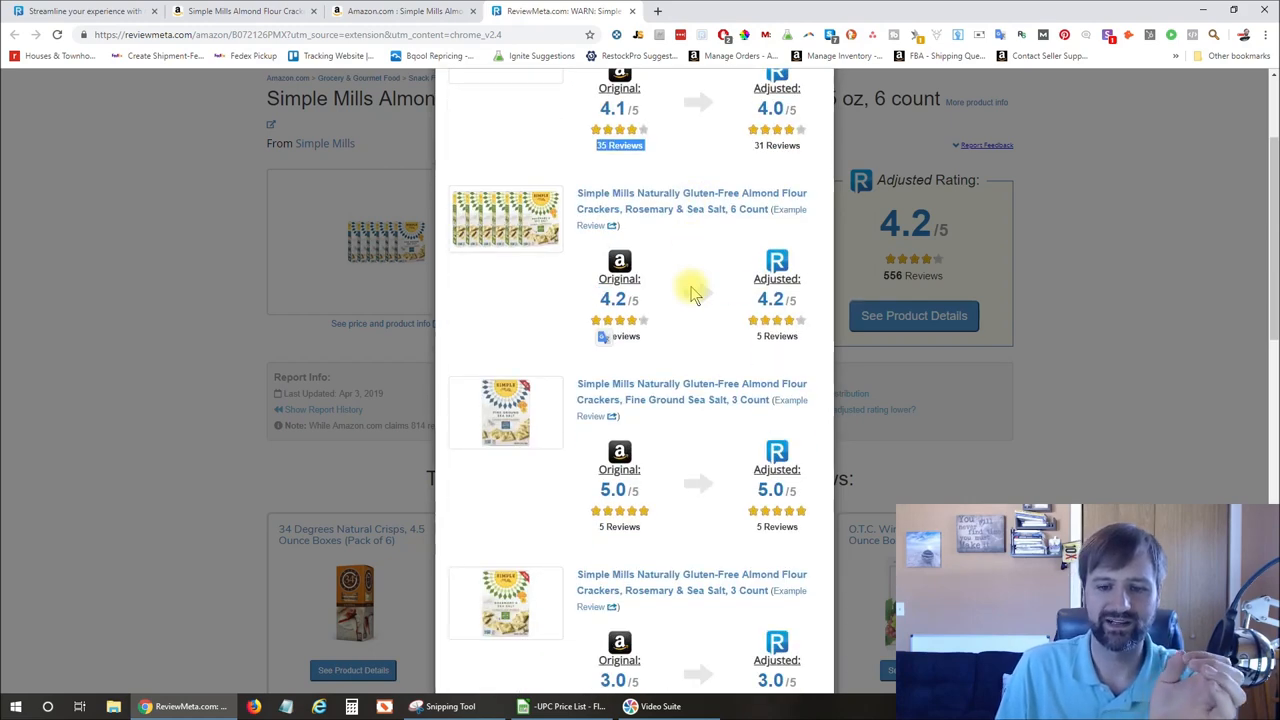
scroll(down, 3)
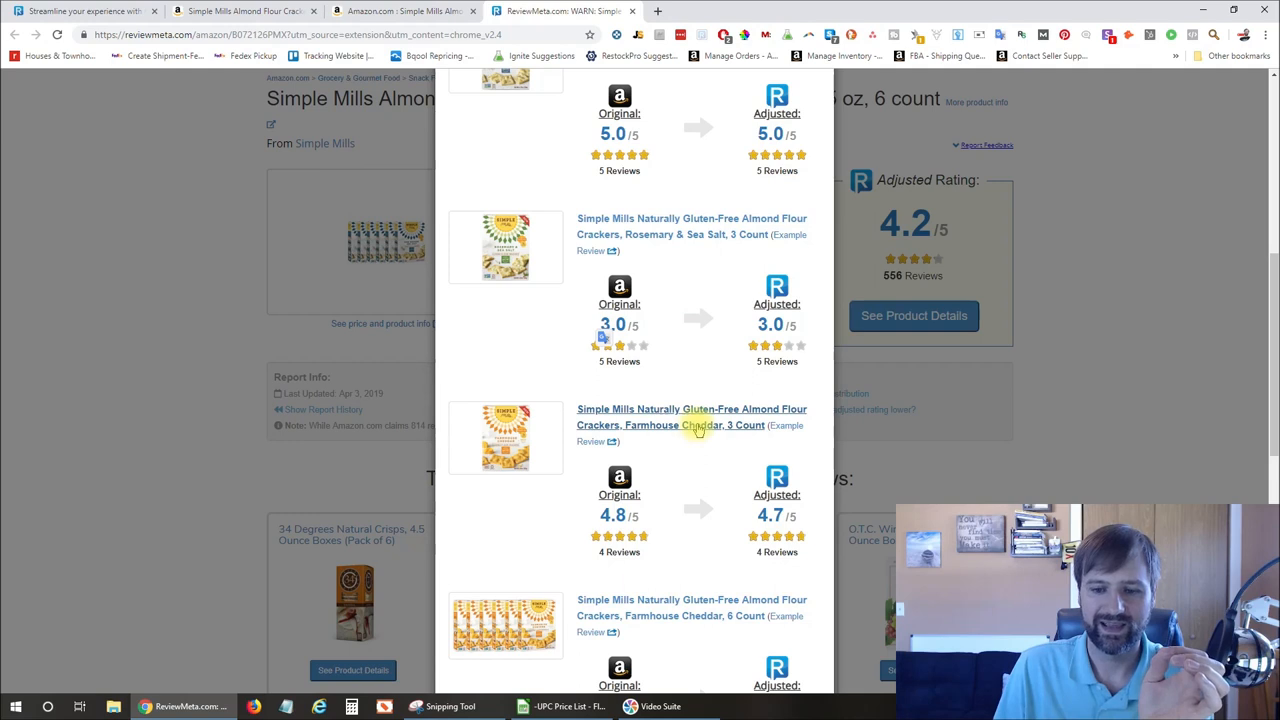
mouse_move(696, 424)
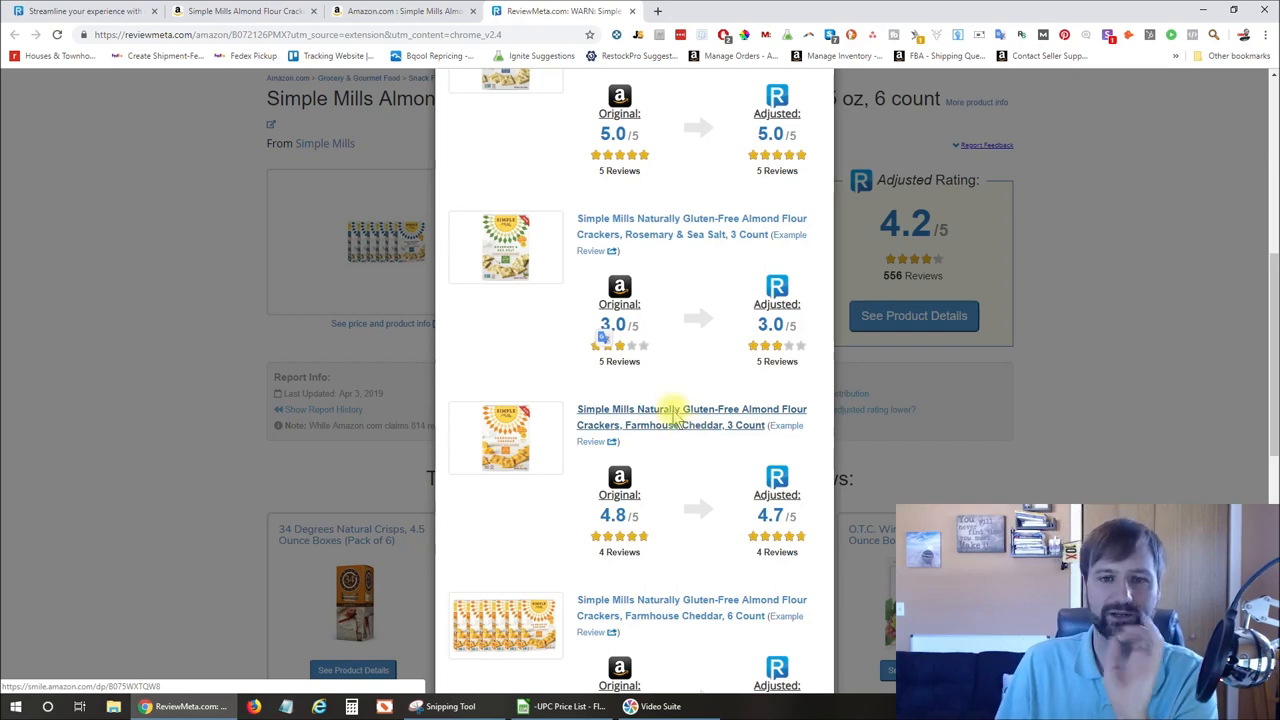
mouse_move(636, 12)
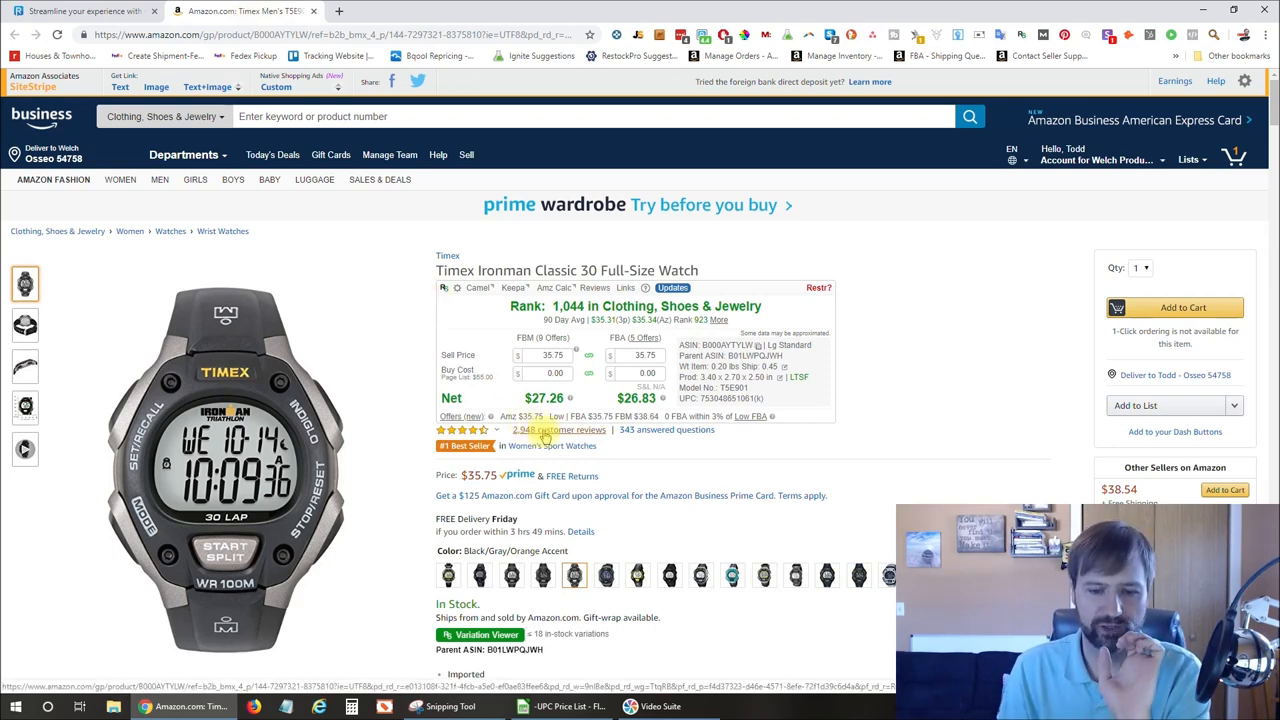
- Choose the Black/Gray/Orange variation on the Timex Ironman Classic 30 listing
scroll(down, 3)
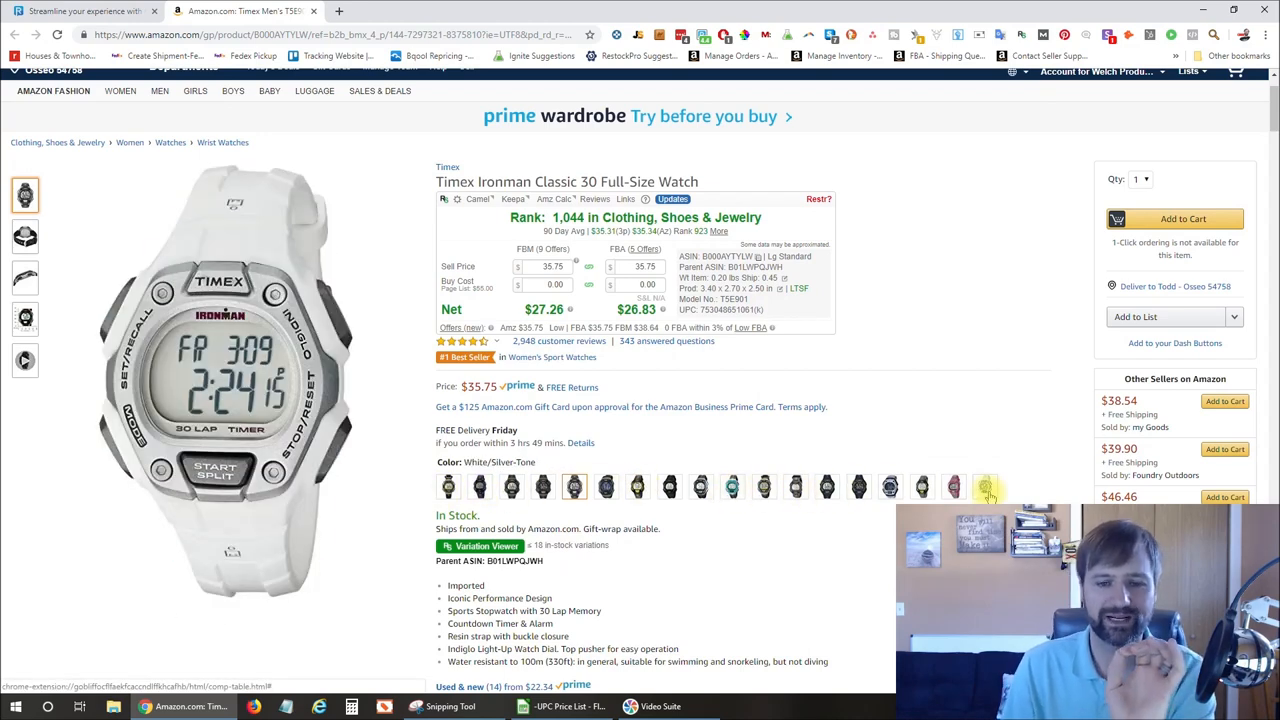
mouse_move(978, 480)
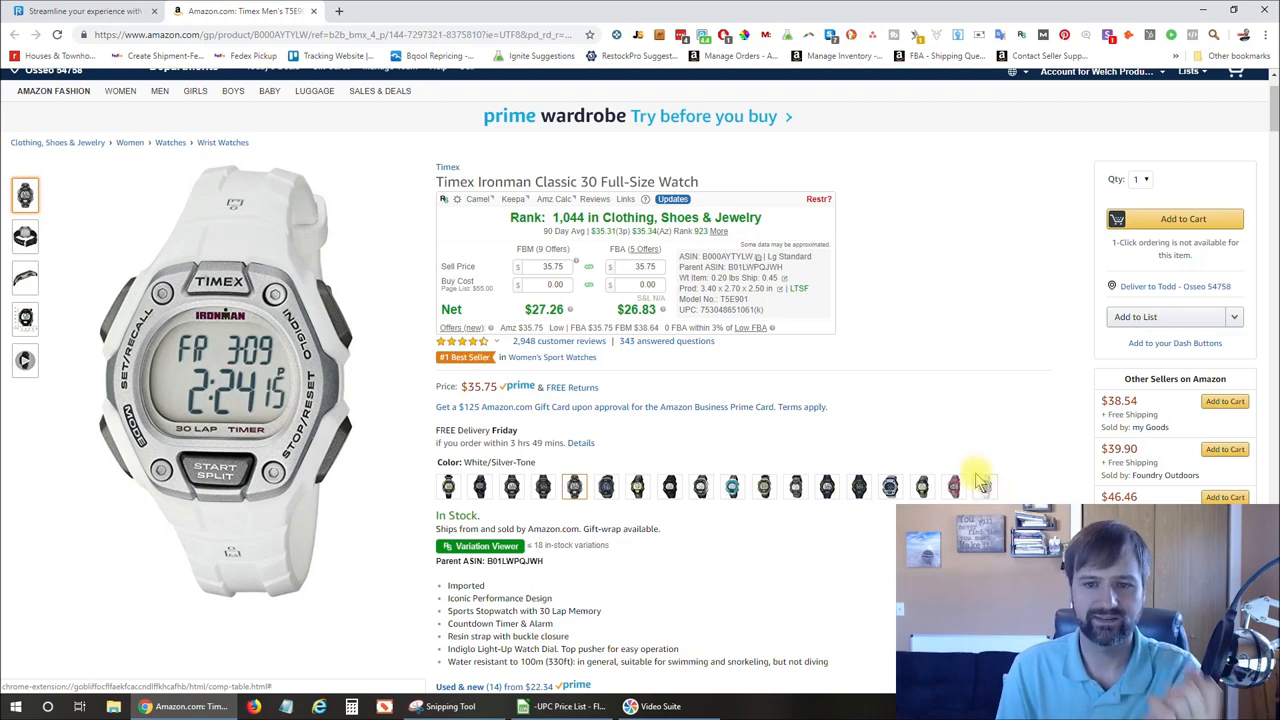
click(952, 486)
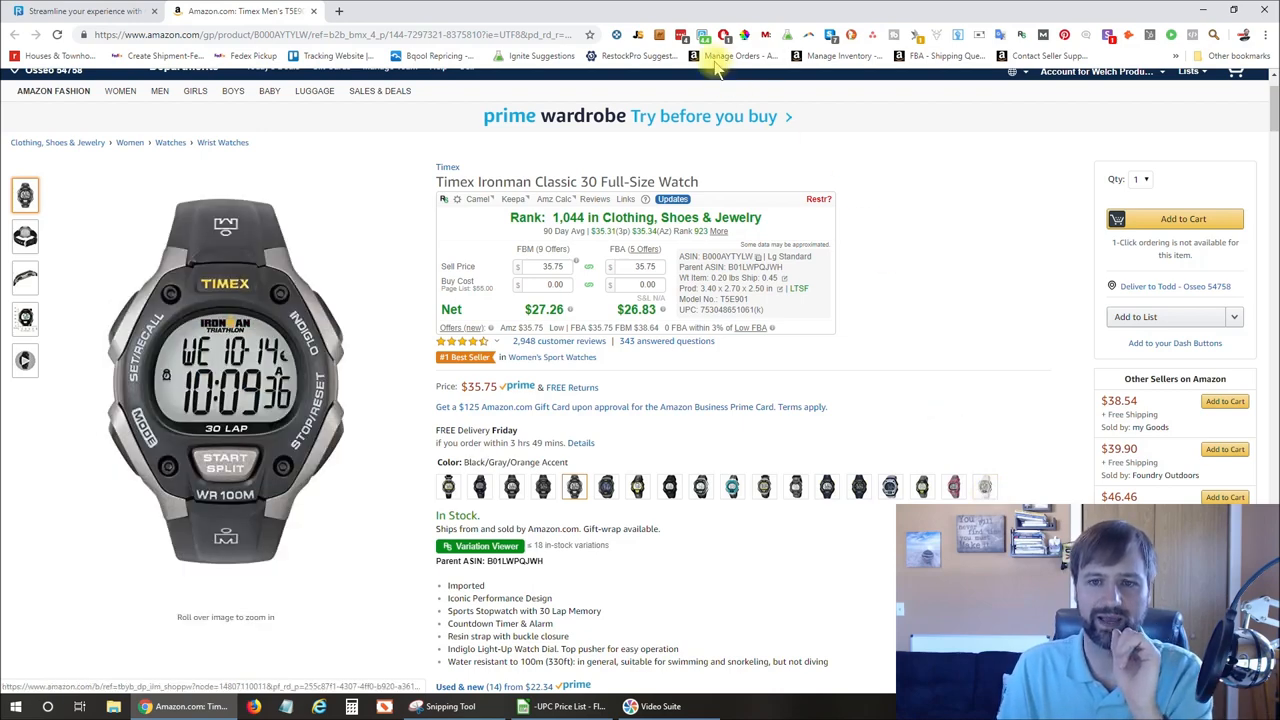
- Bring up the Timex Ironman watch report and start a refresh of its data
click(704, 36)
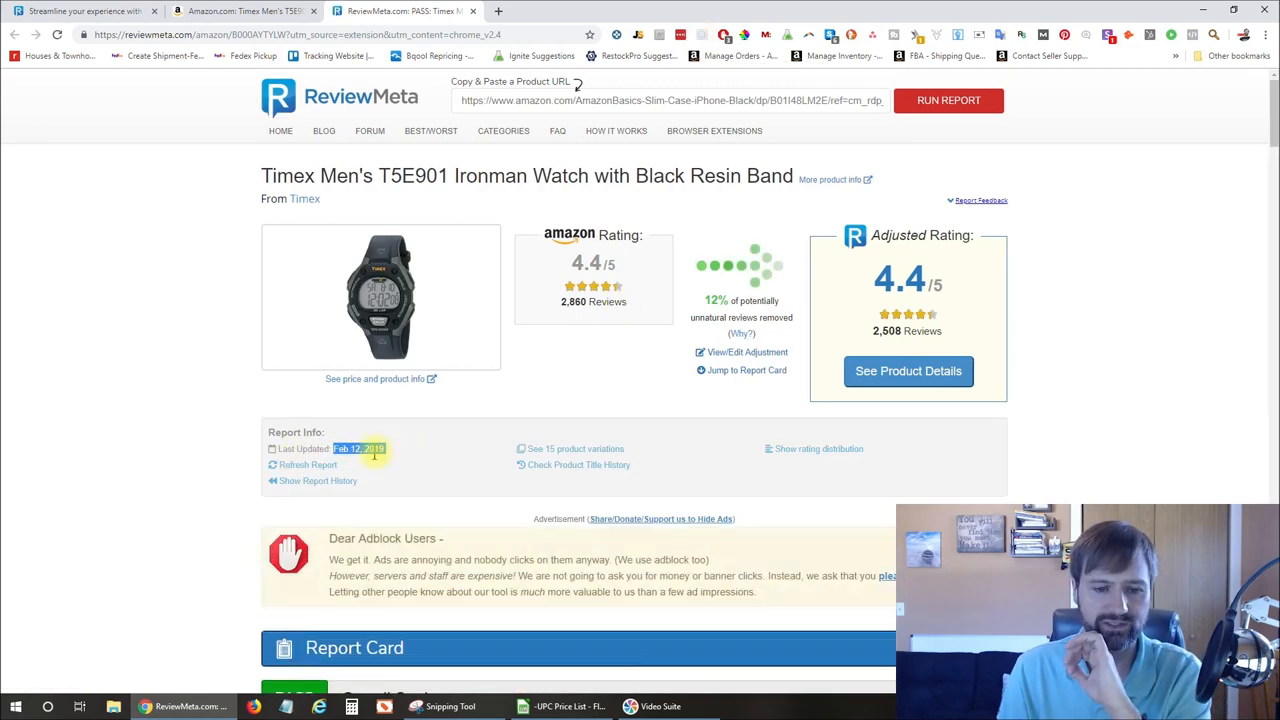
click(308, 464)
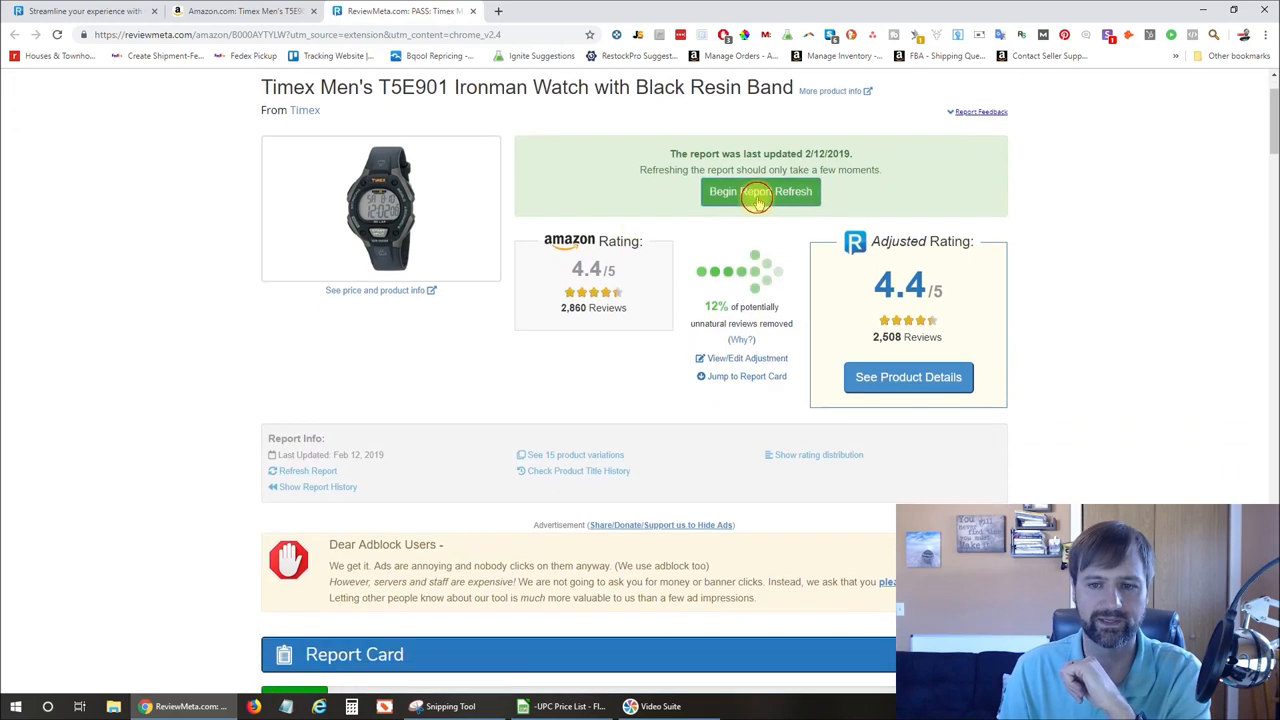
click(760, 192)
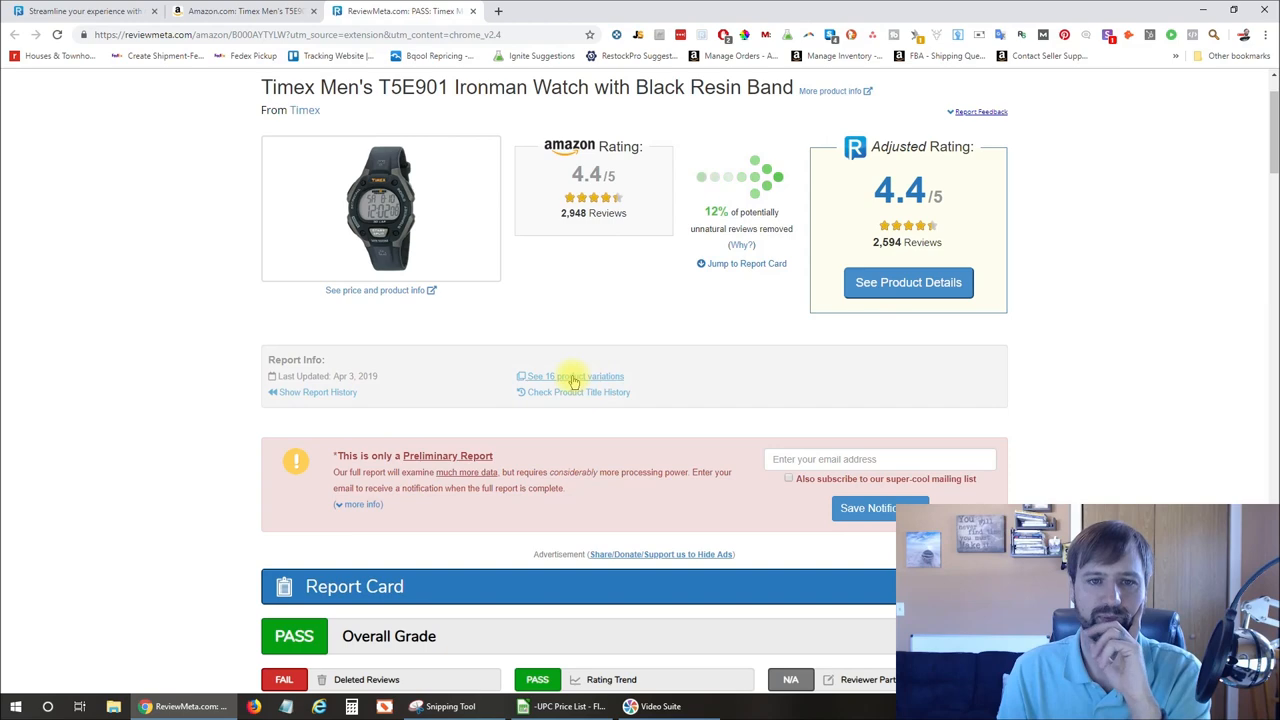
- Browse the list of the watch's 15 variations and their review counts
click(572, 376)
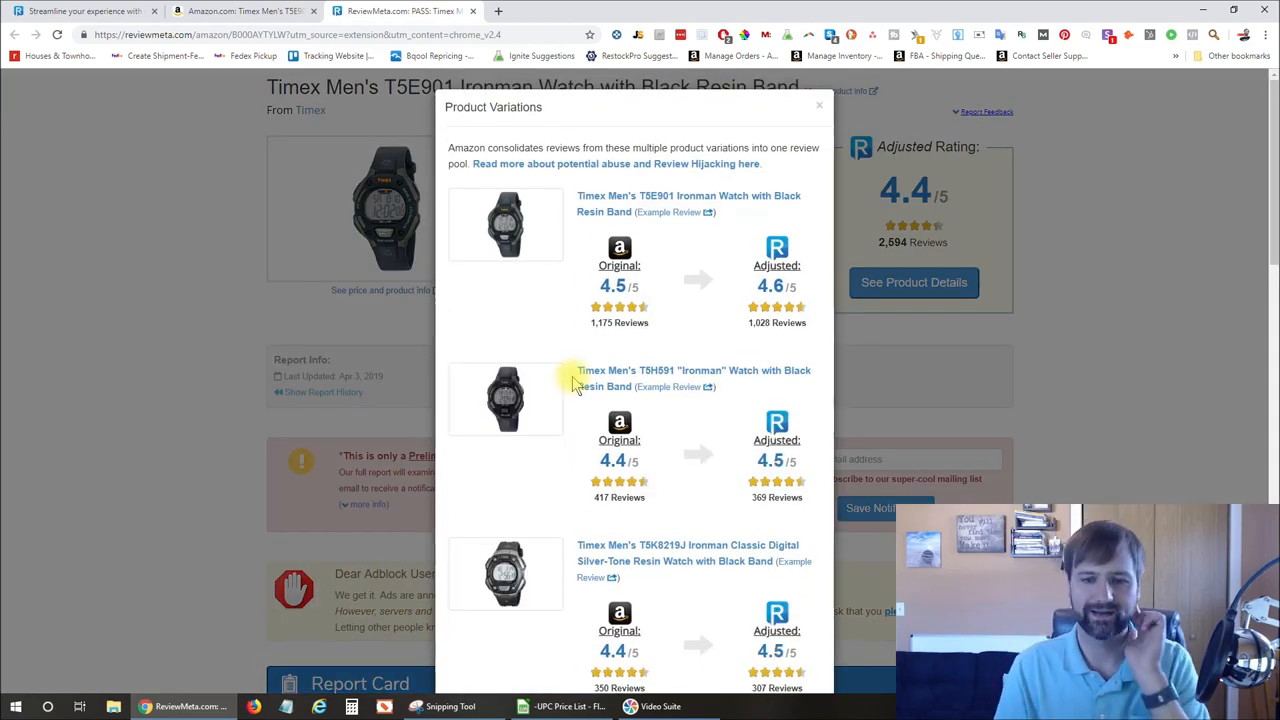
mouse_move(636, 350)
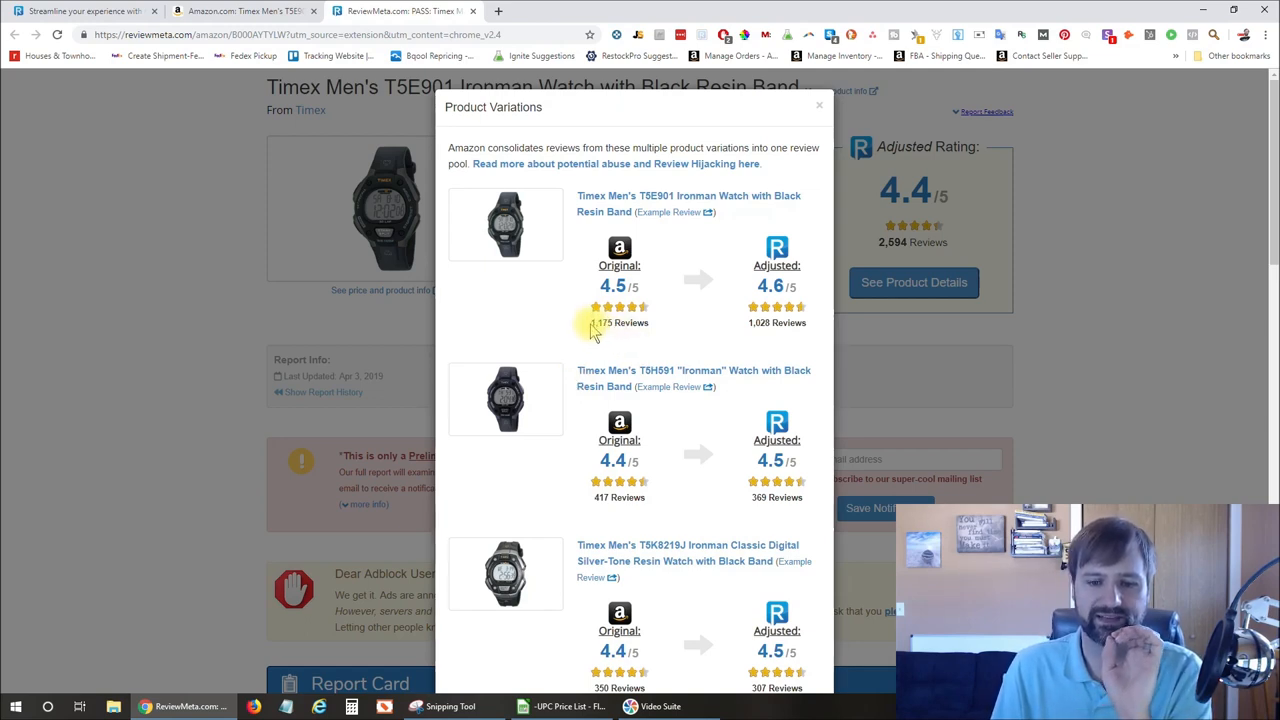
scroll(down, 3)
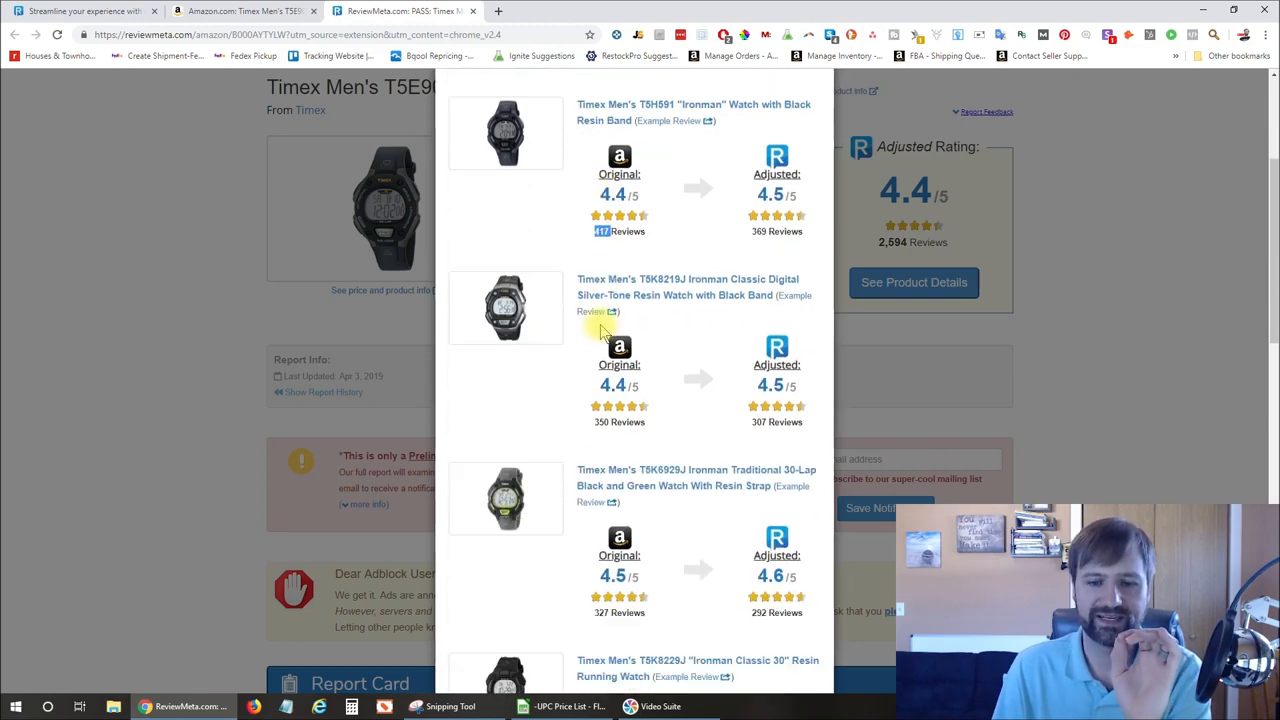
scroll(down, 3)
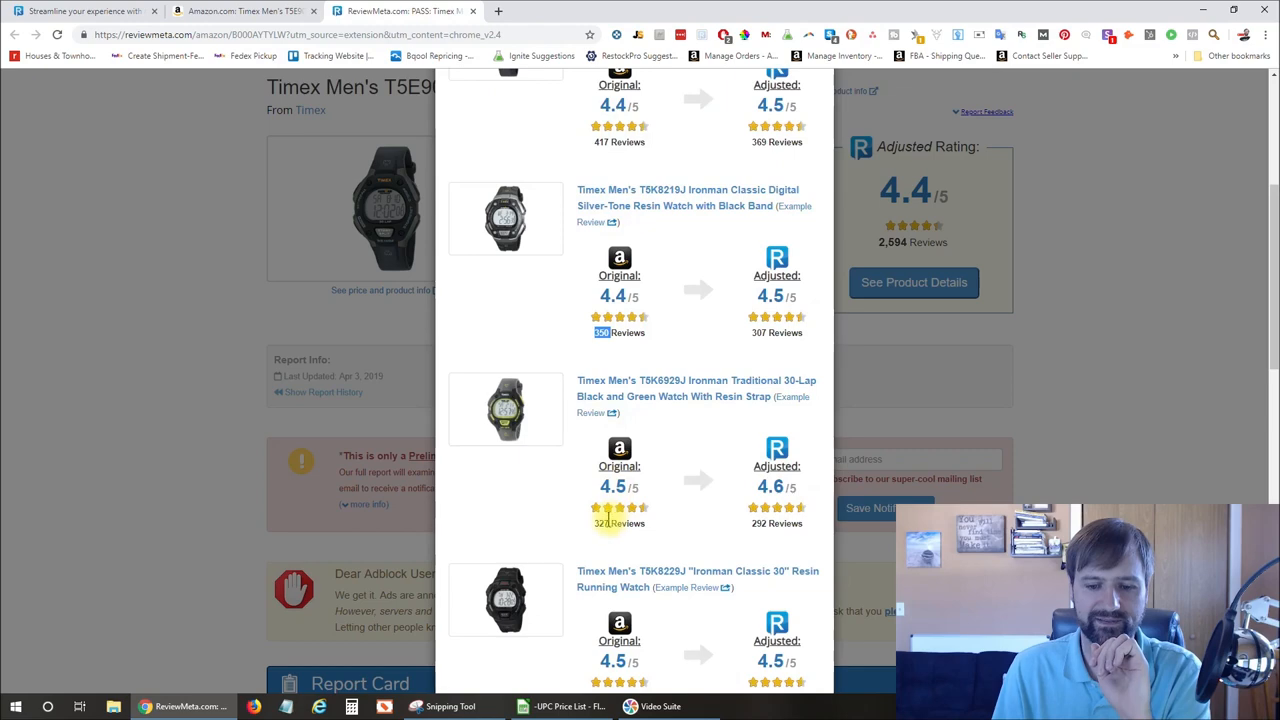
scroll(up, 3)
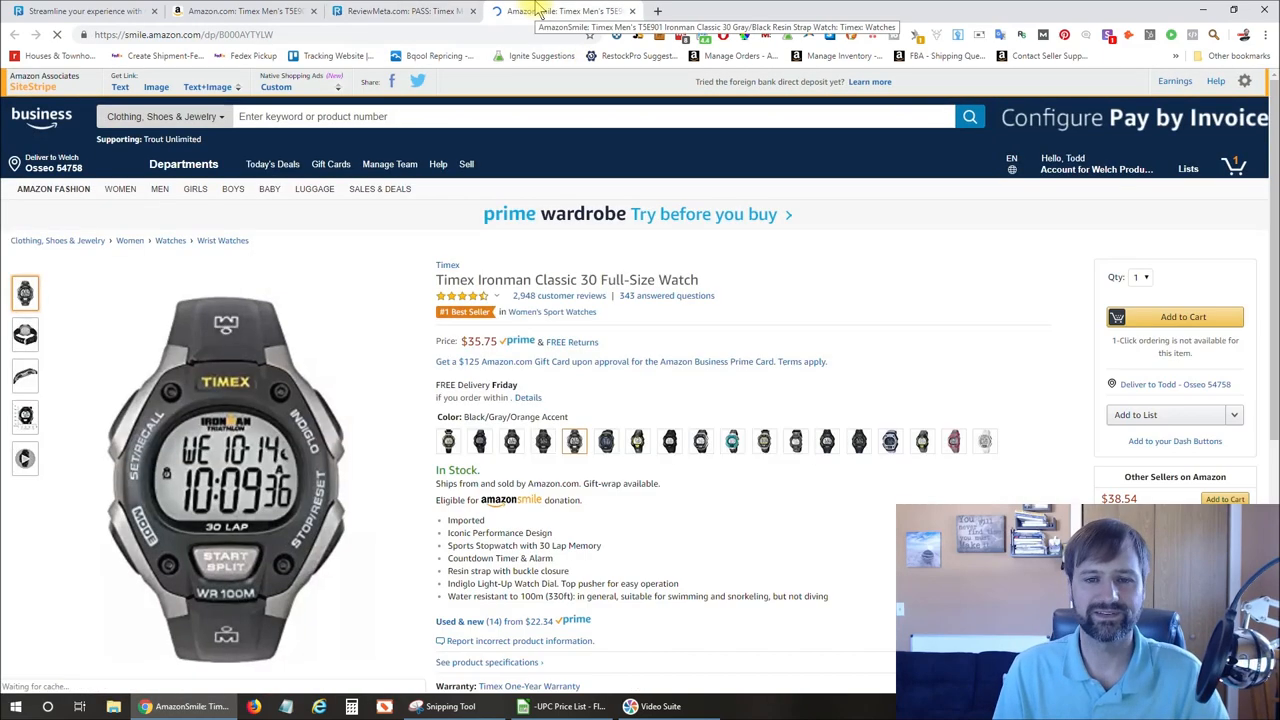
mouse_move(938, 312)
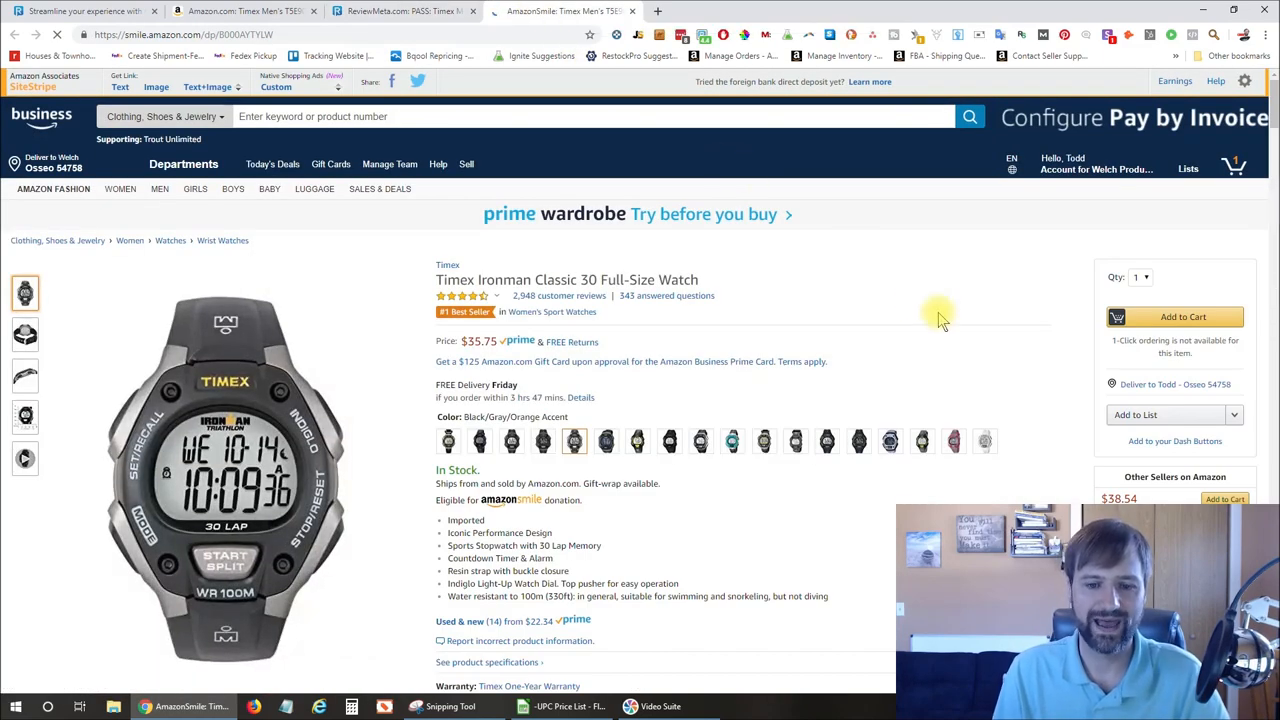
- Select the Black/Gray/Orange Accent variation and copy its ASIN from the page address
scroll(down, 3)
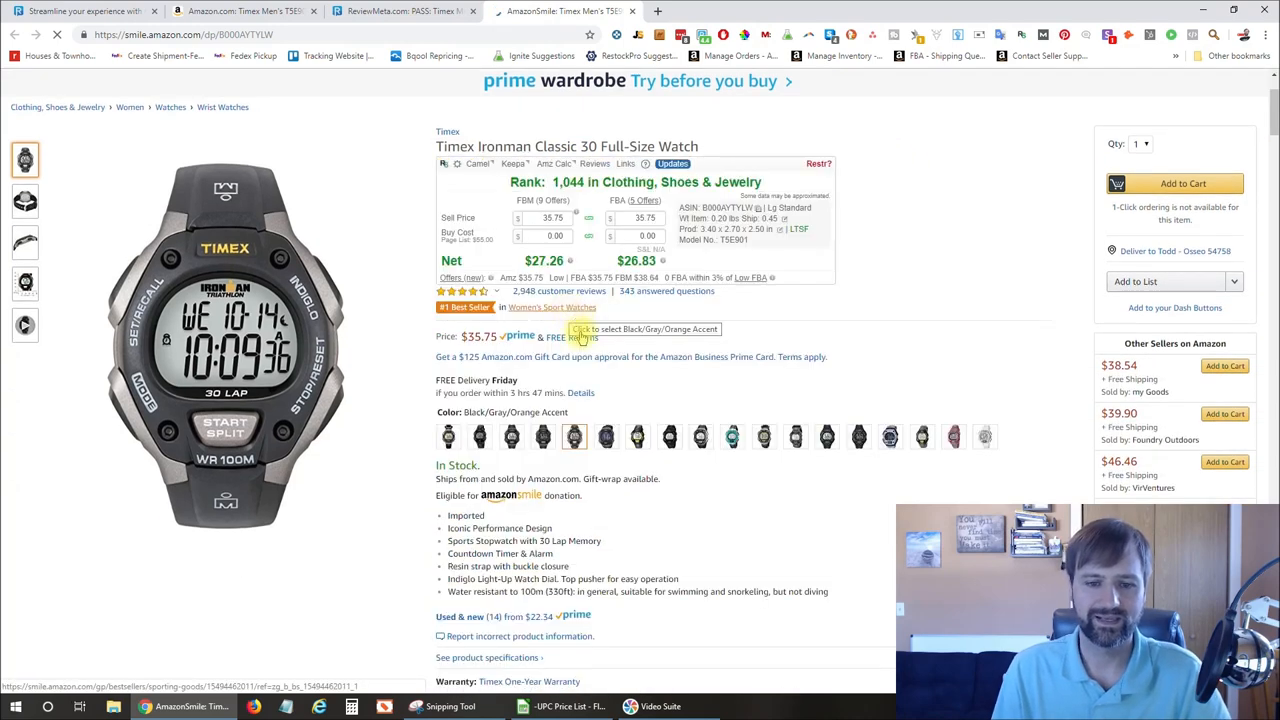
click(672, 164)
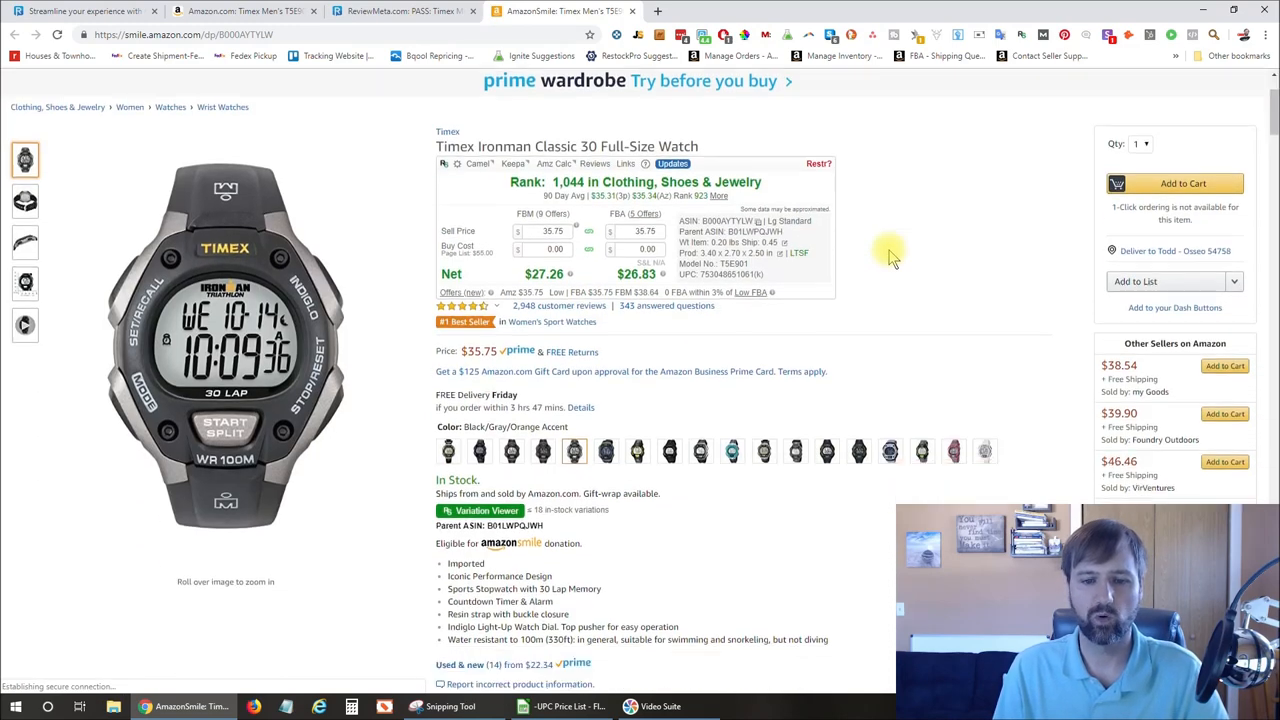
mouse_move(936, 328)
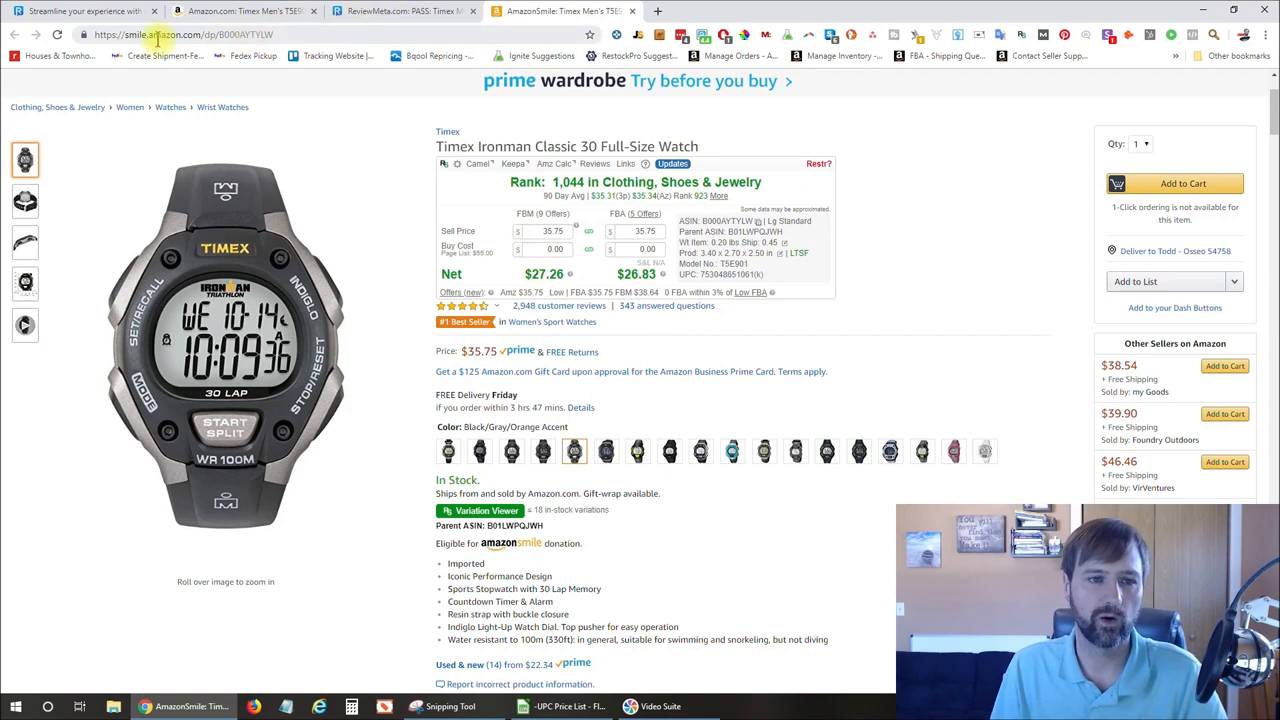
double_click(132, 34)
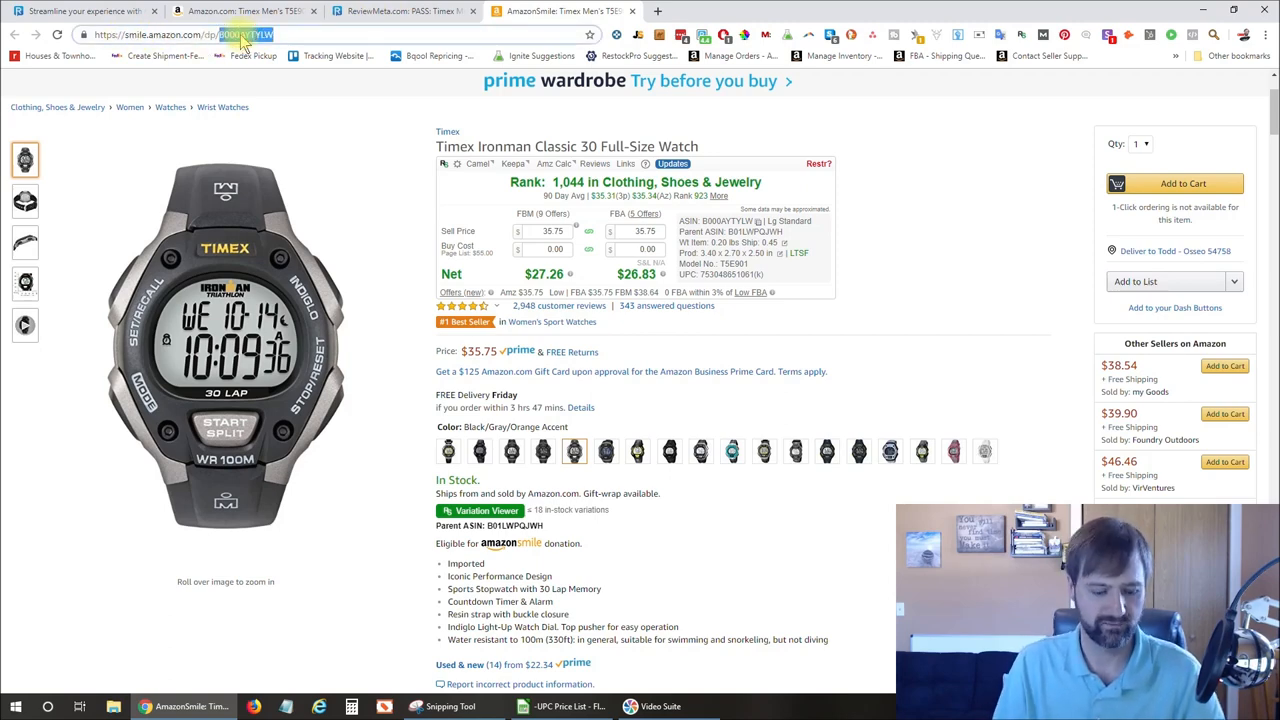
key(ctrl+c)
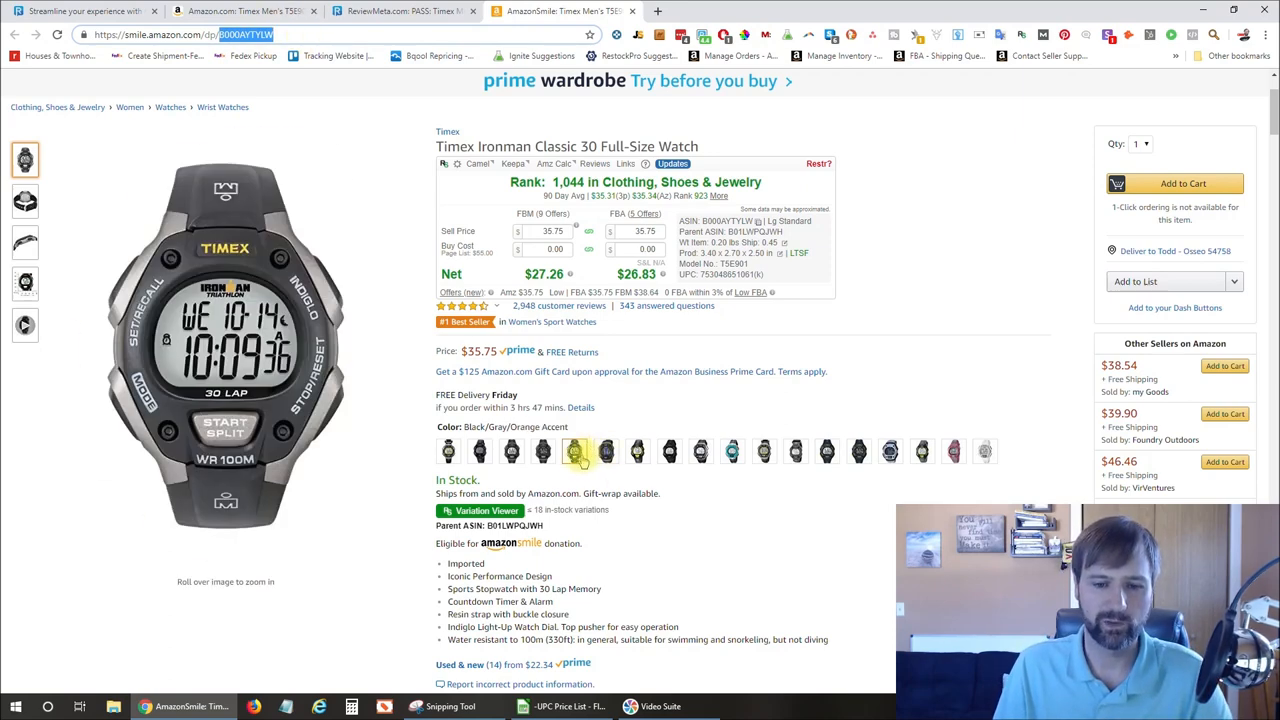
click(576, 452)
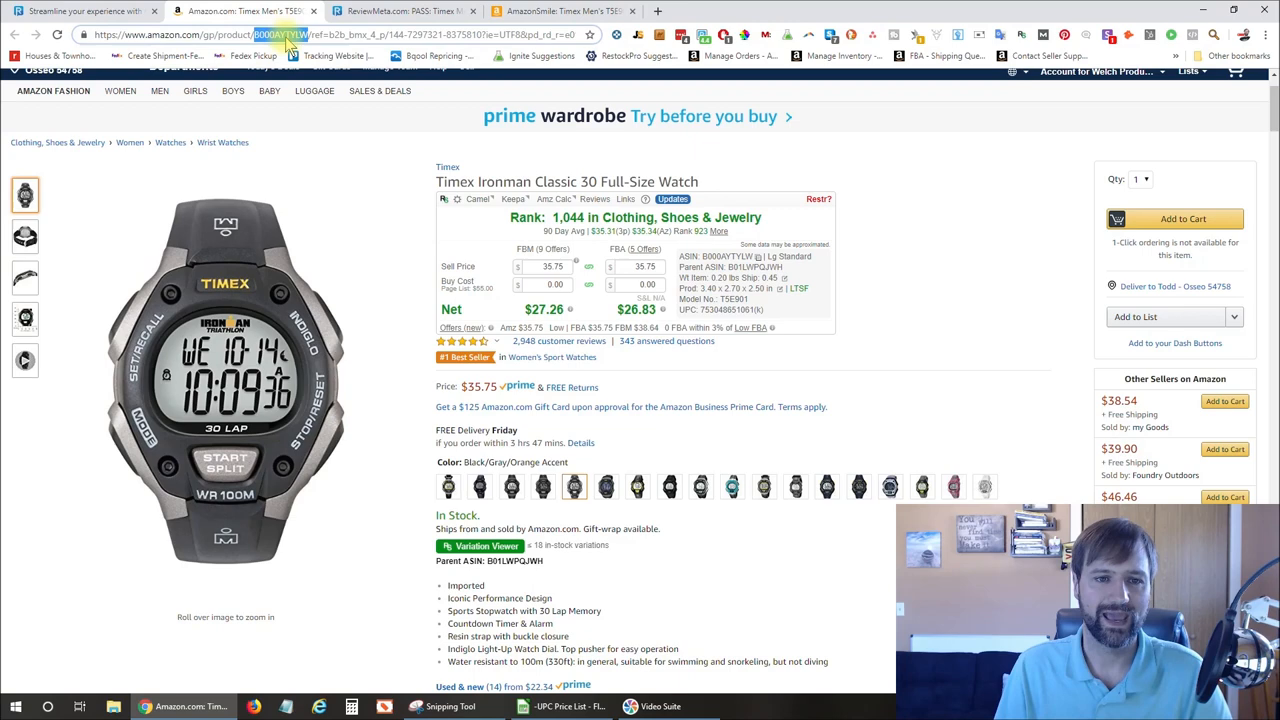
mouse_move(668, 62)
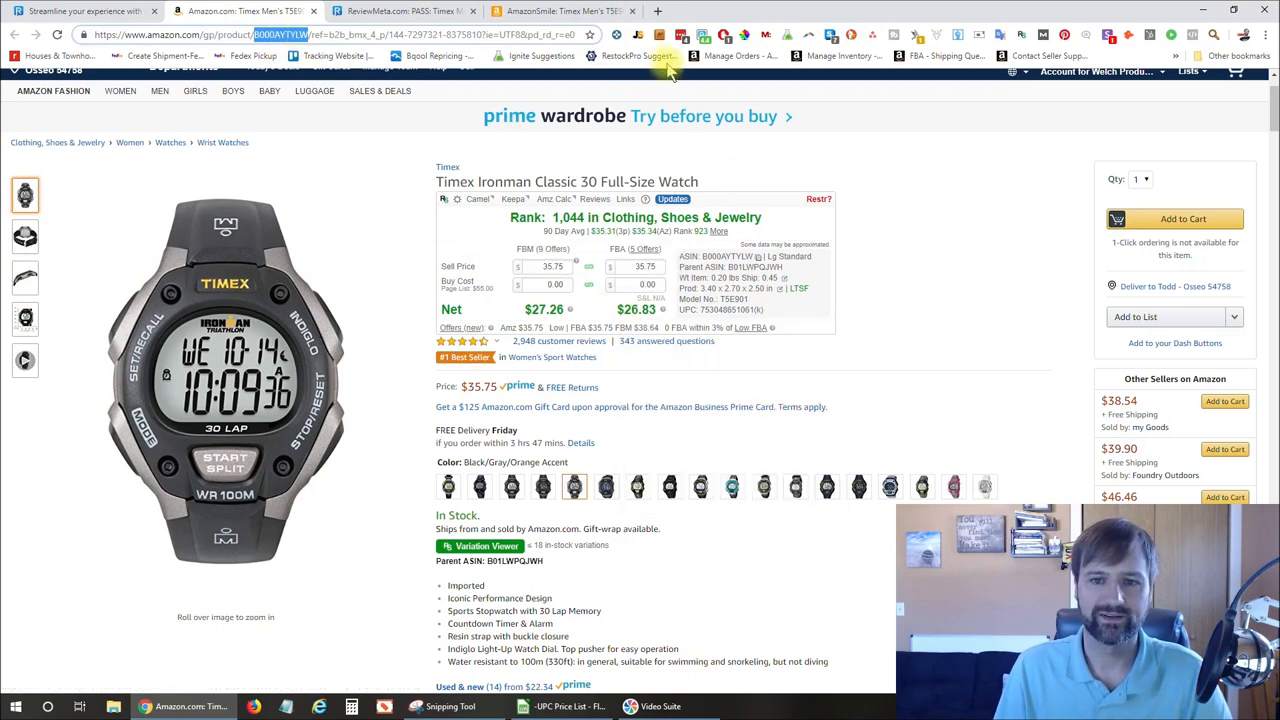
- Load the Jungle Scout panel and expand the listing into its variations (about 3,619 monthly sales, 2,948 reviews)
click(640, 36)
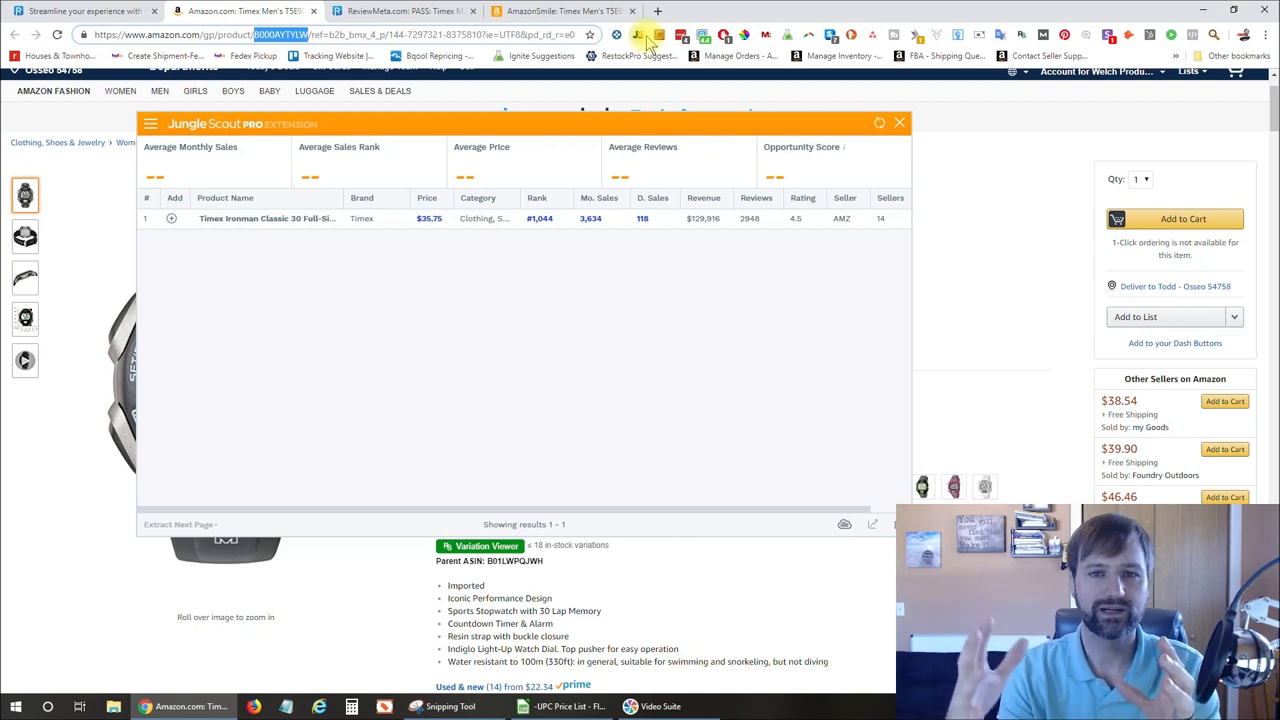
click(172, 218)
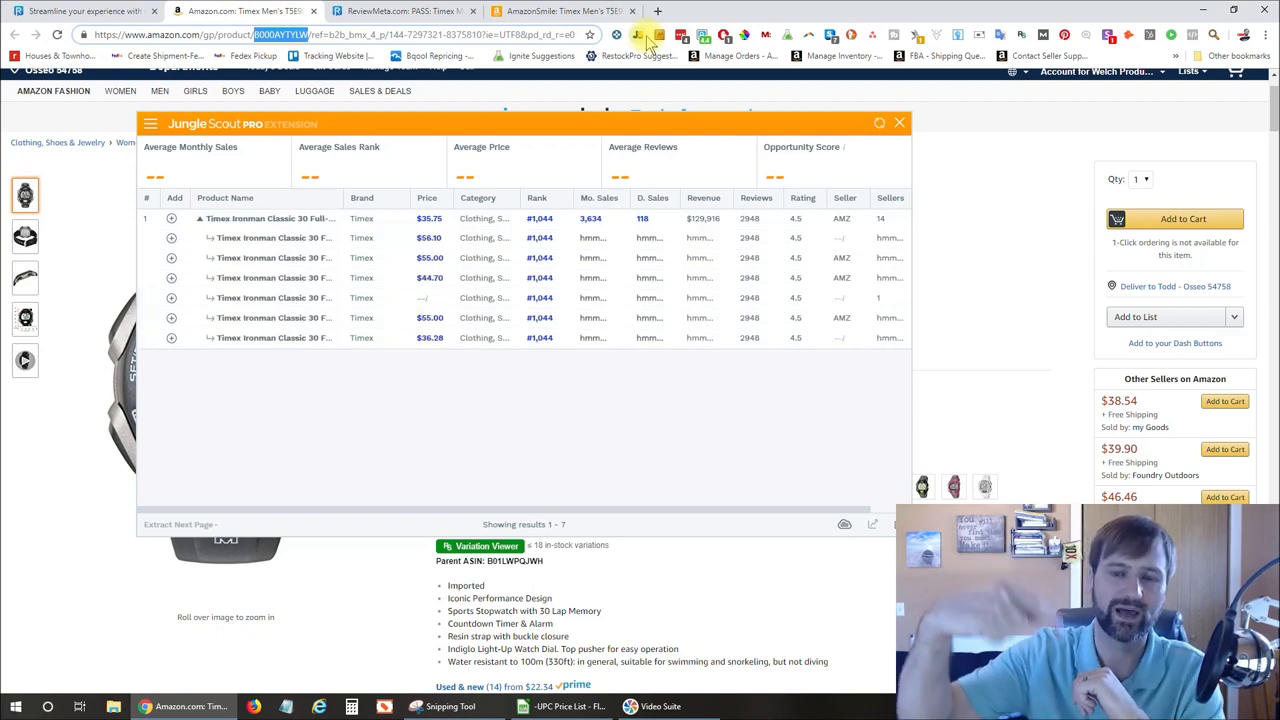
click(176, 524)
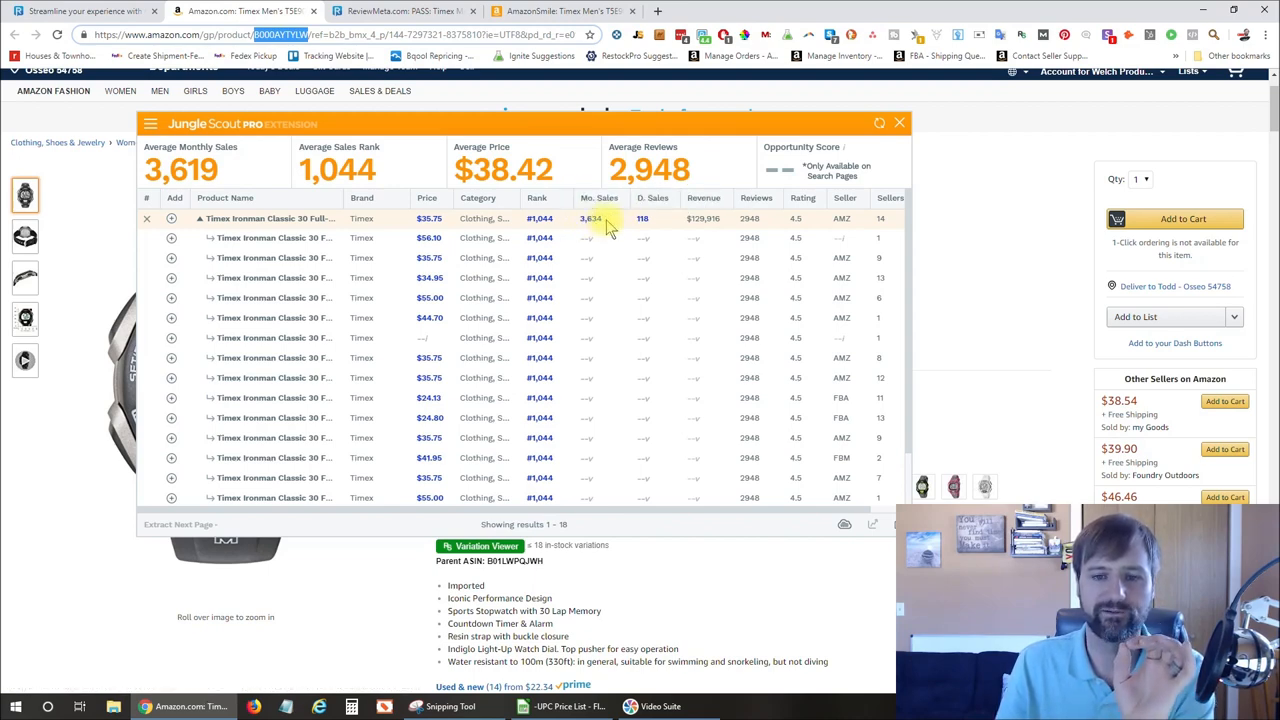
mouse_move(368, 614)
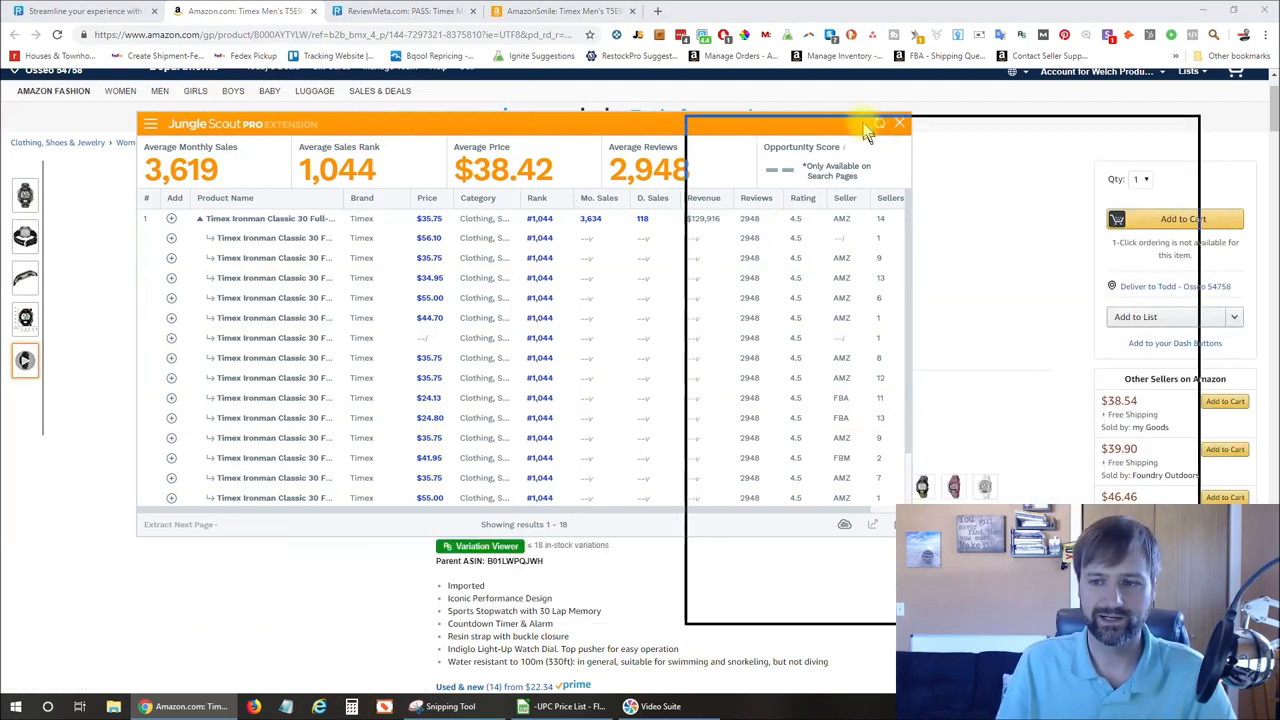
- Bring up Calculator beside the ReviewMeta breakdown and enter the first variation's 1,175 reviews
click(348, 706)
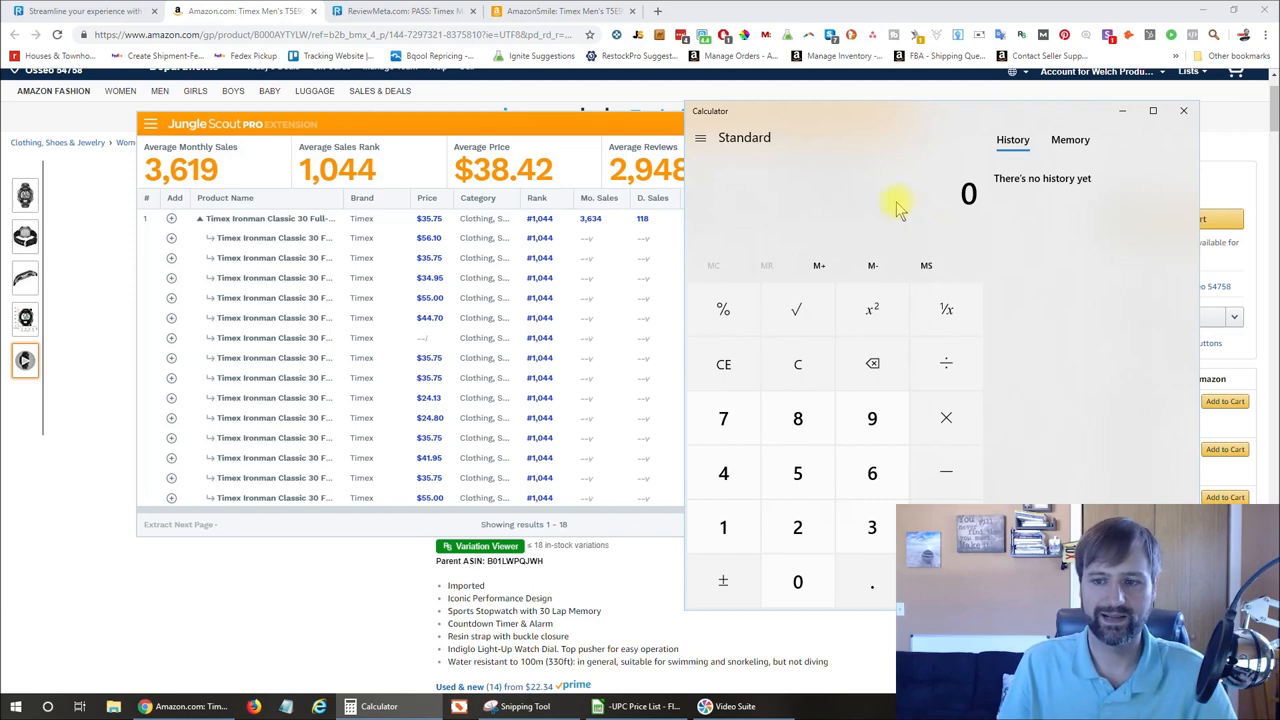
mouse_move(608, 130)
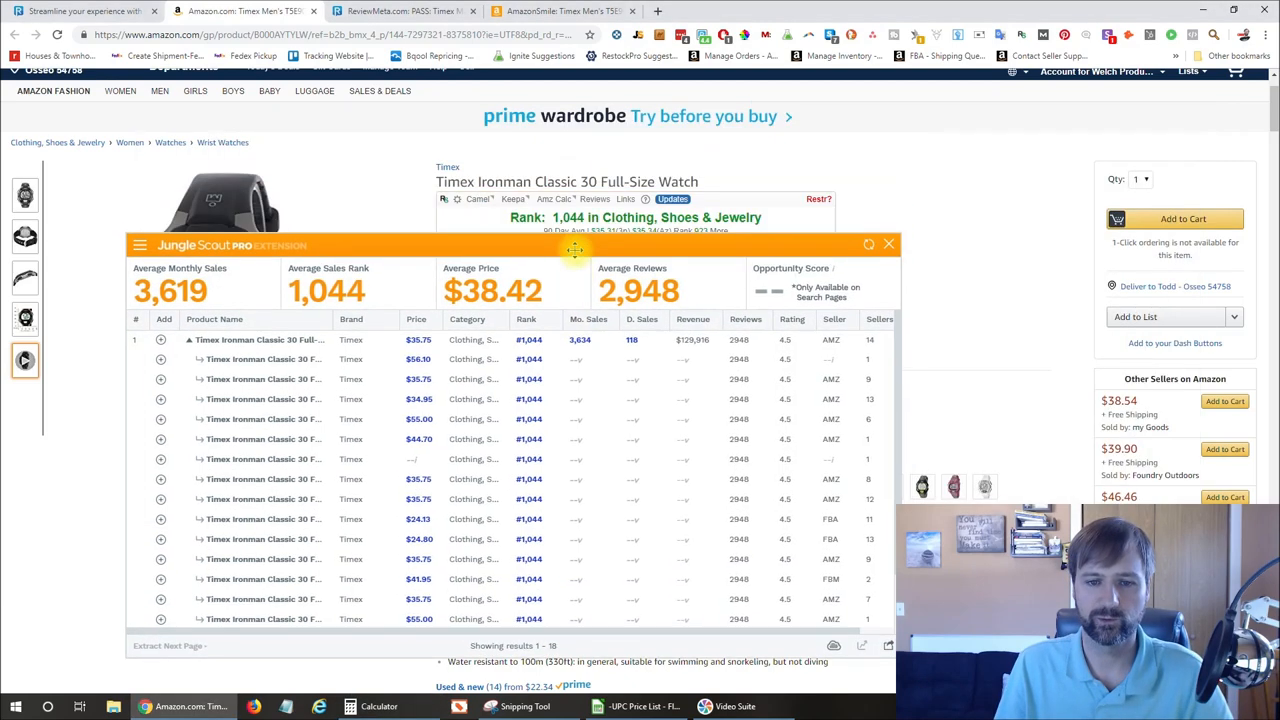
drag(576, 248, 924, 164)
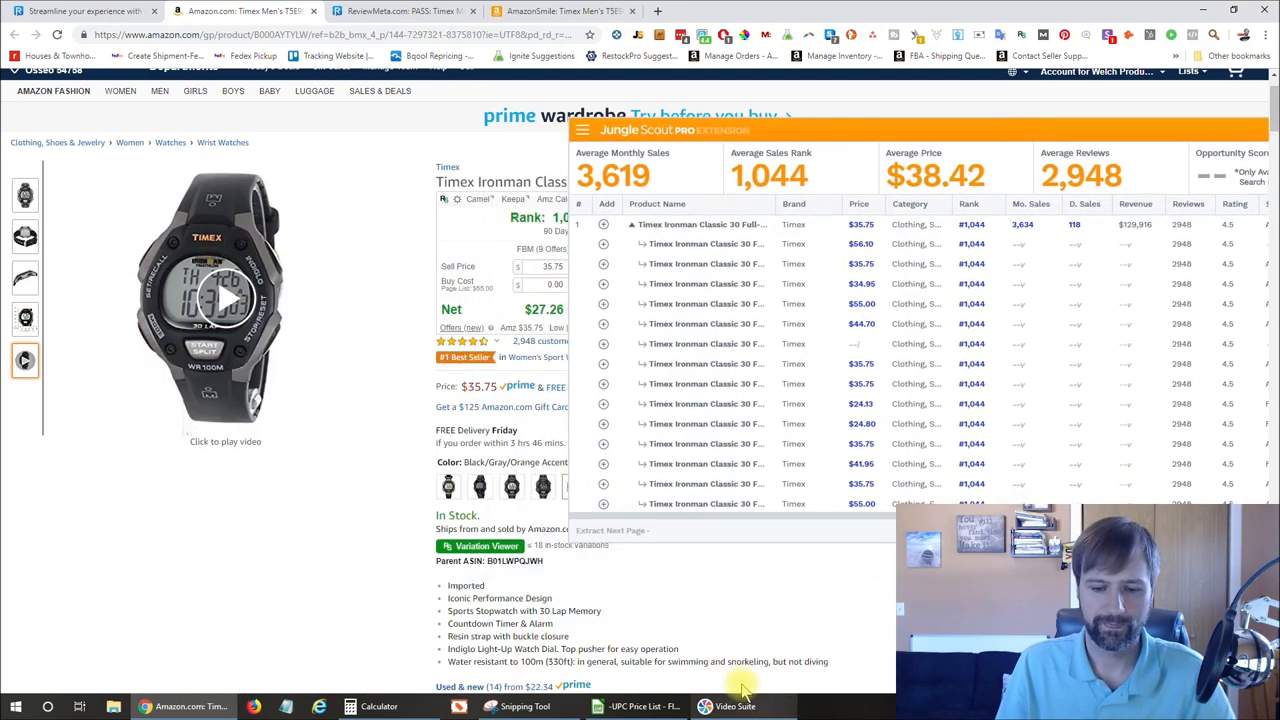
click(380, 706)
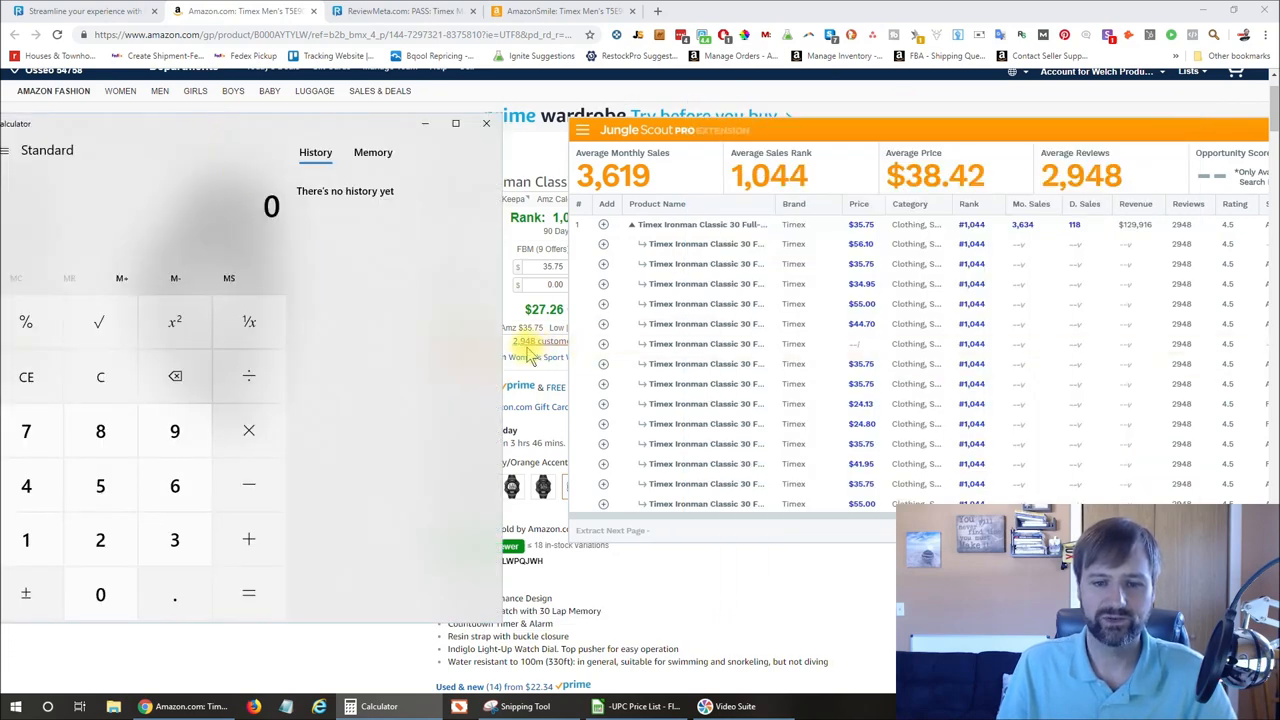
mouse_move(536, 344)
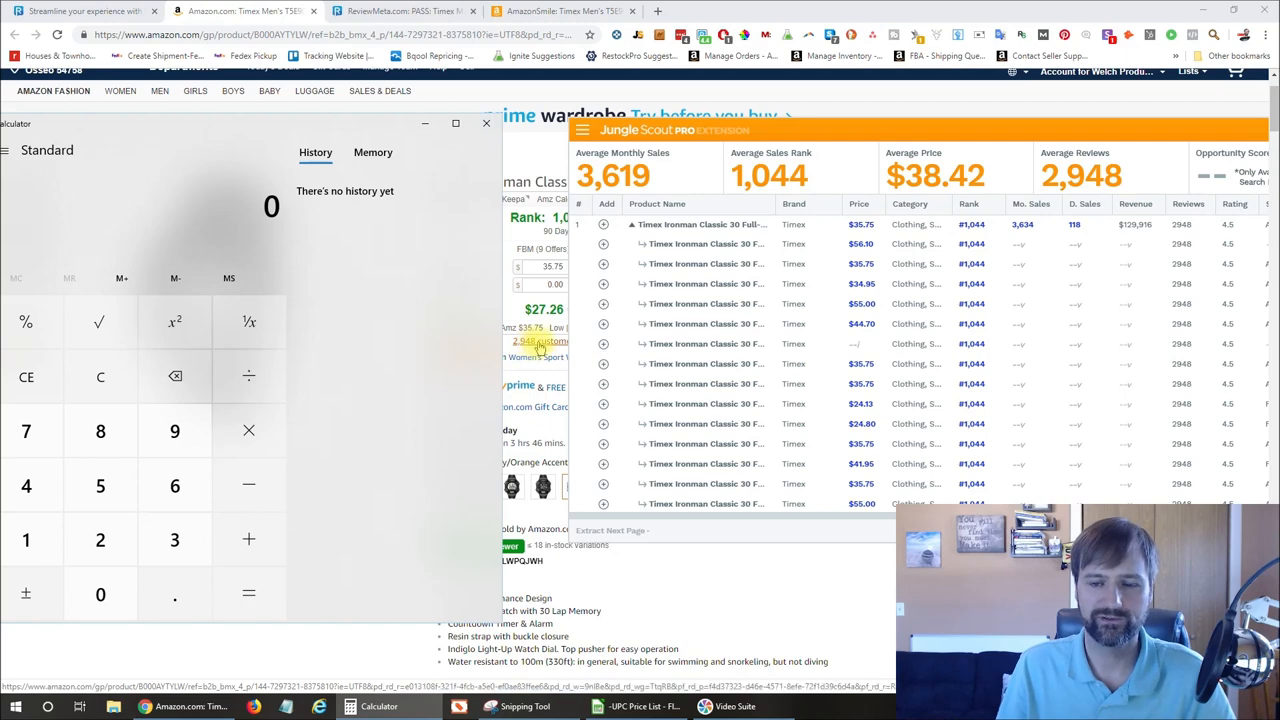
click(390, 12)
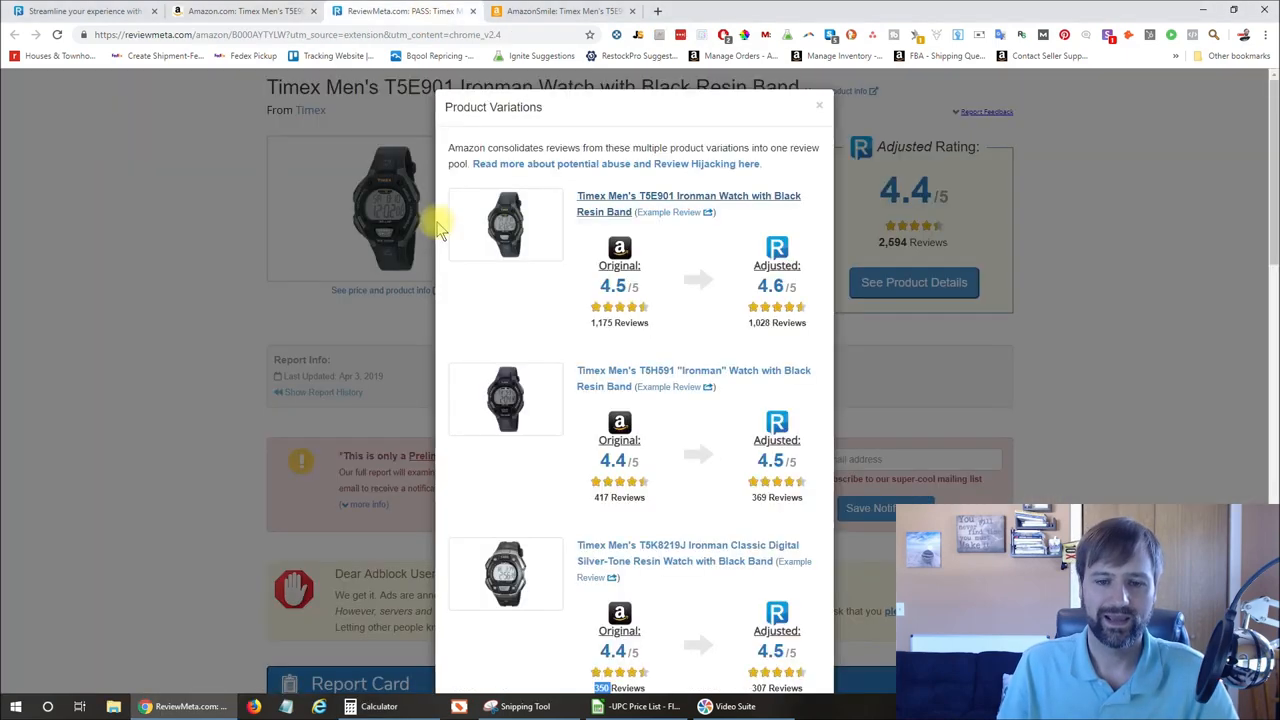
mouse_move(420, 640)
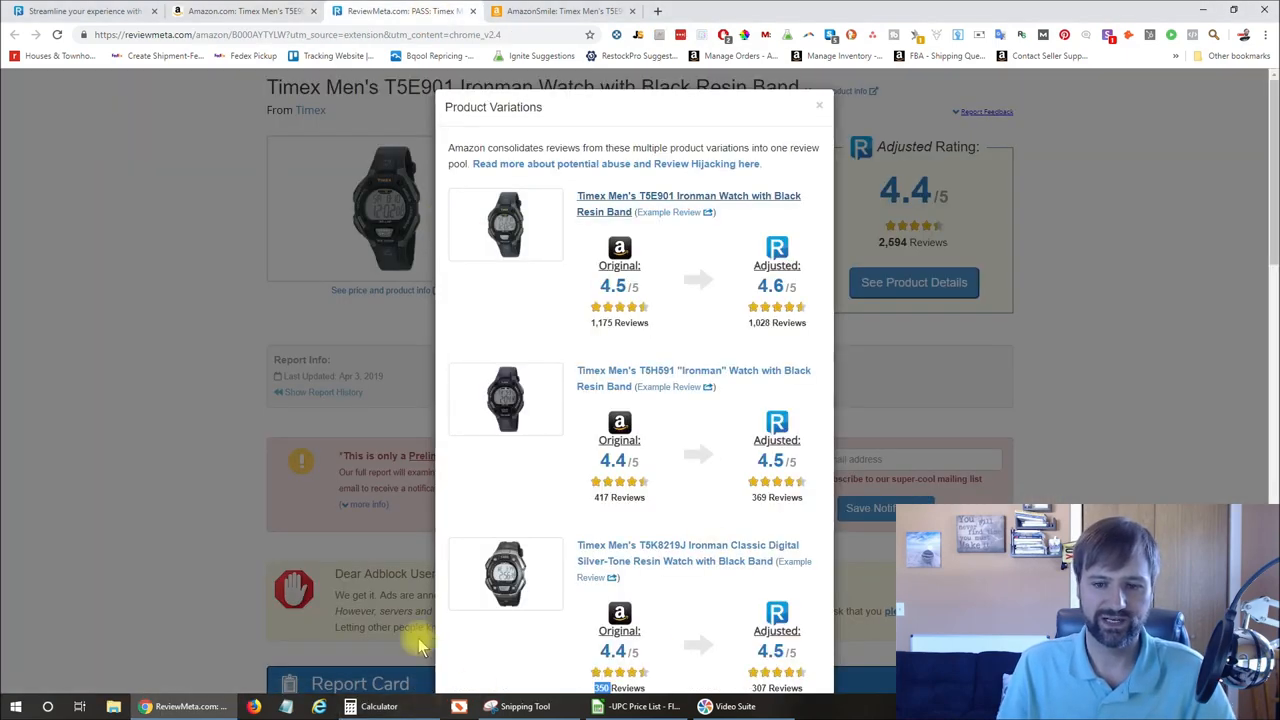
click(378, 706)
text(1,175)
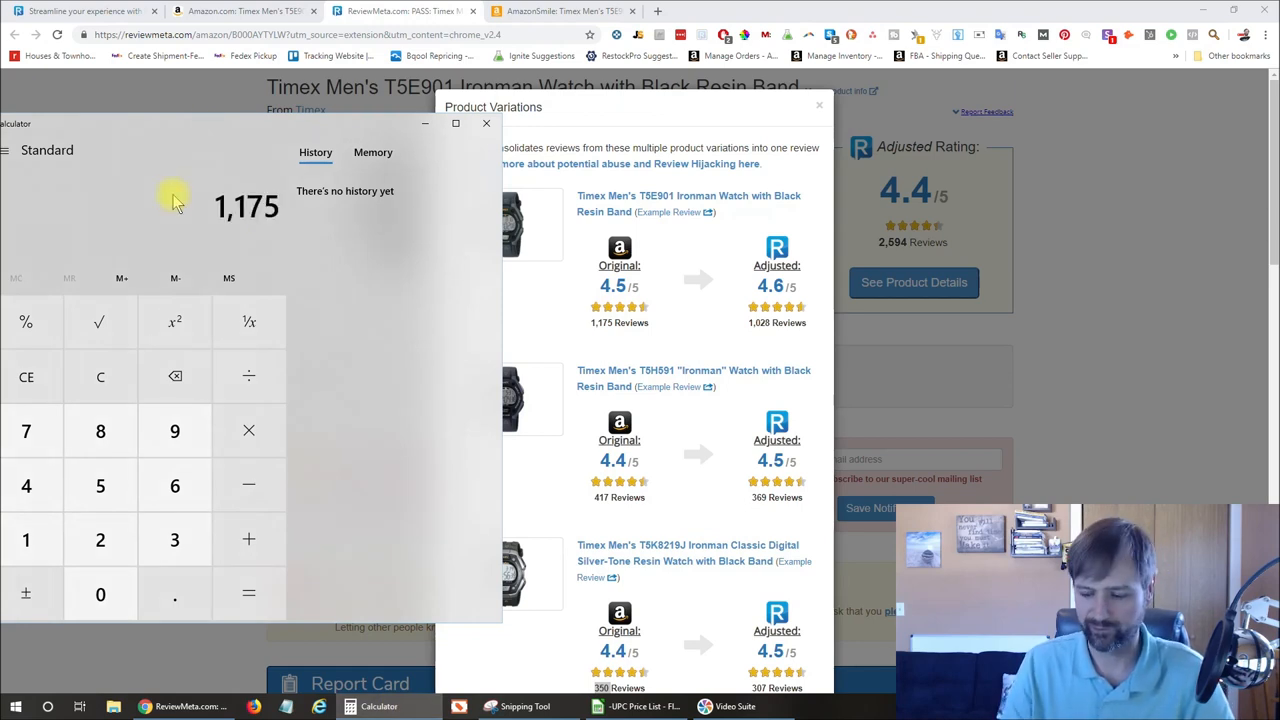
- Divide 1,175 by the 2,948 total reviews to get a share of about 0.3986, then return to the Jungle Scout figures
click(248, 540)
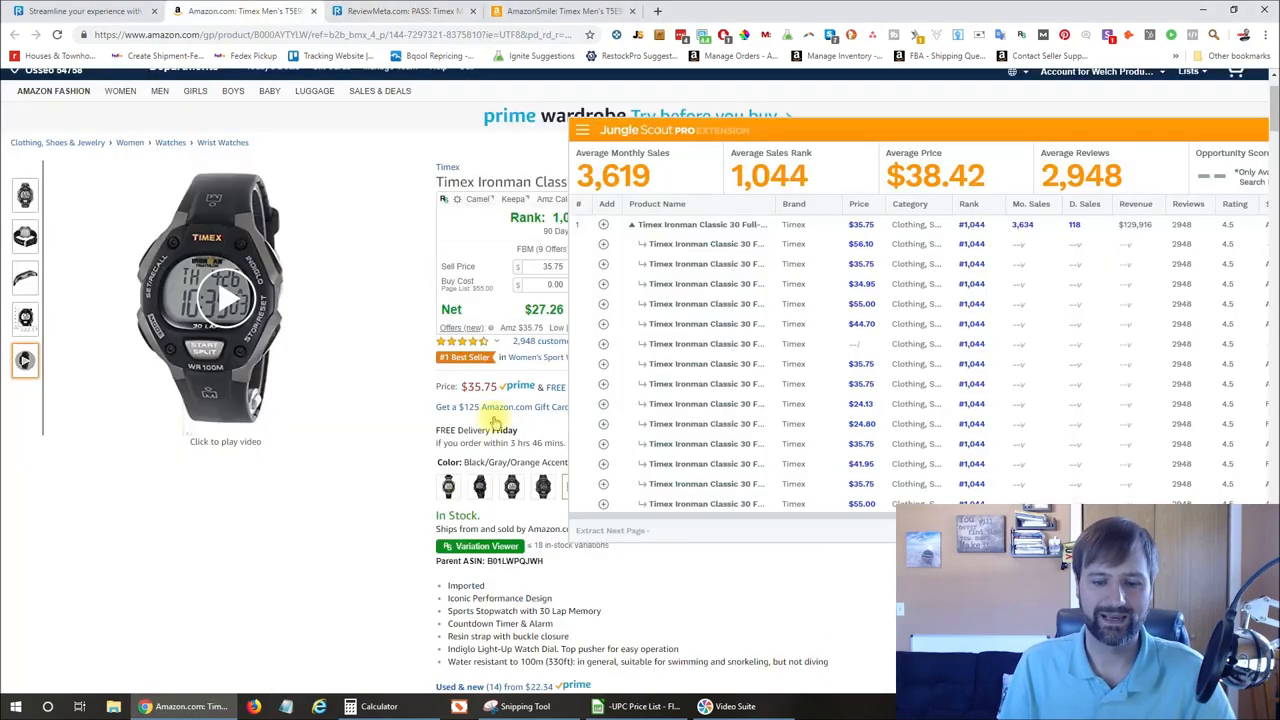
click(380, 706)
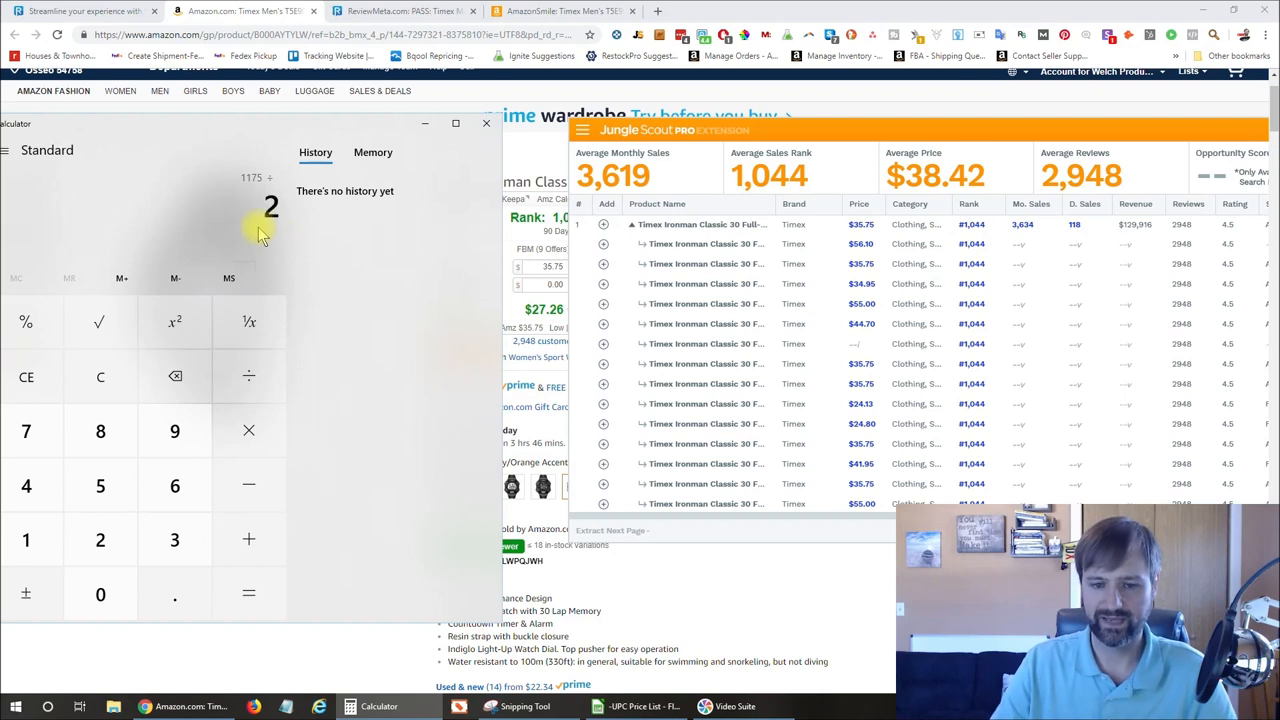
click(248, 592)
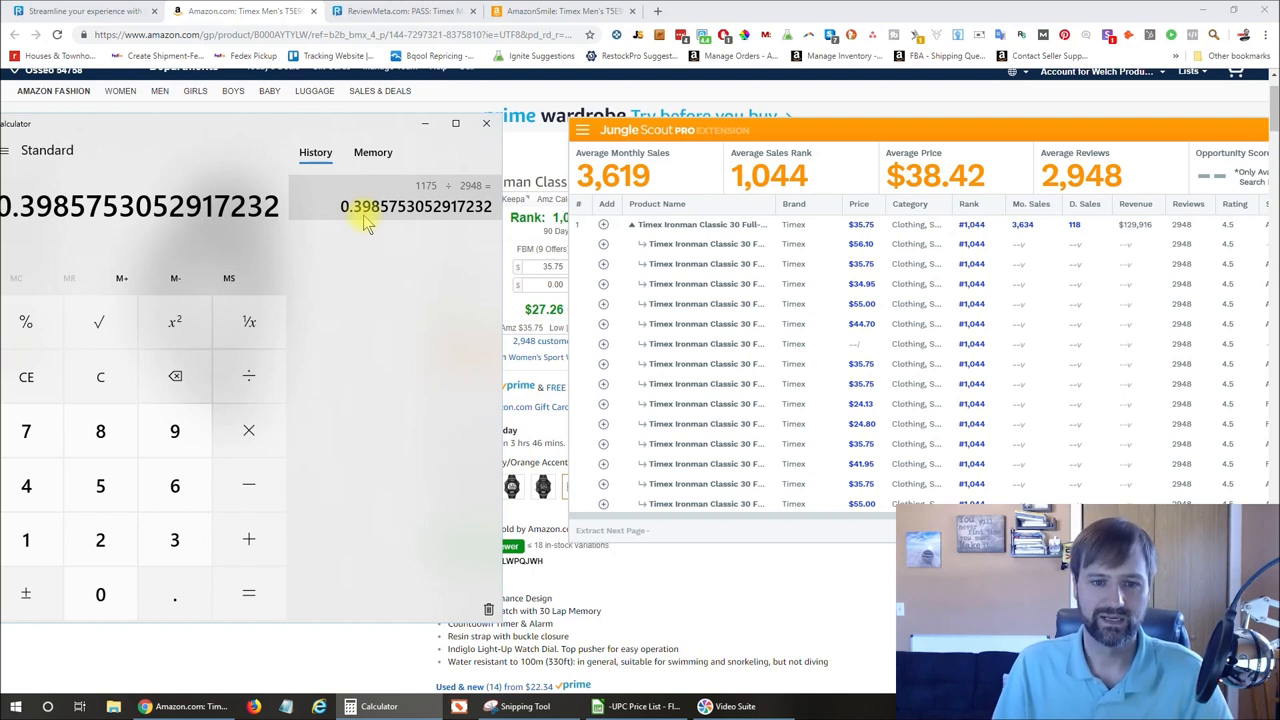
mouse_move(358, 210)
text(3634 ×)
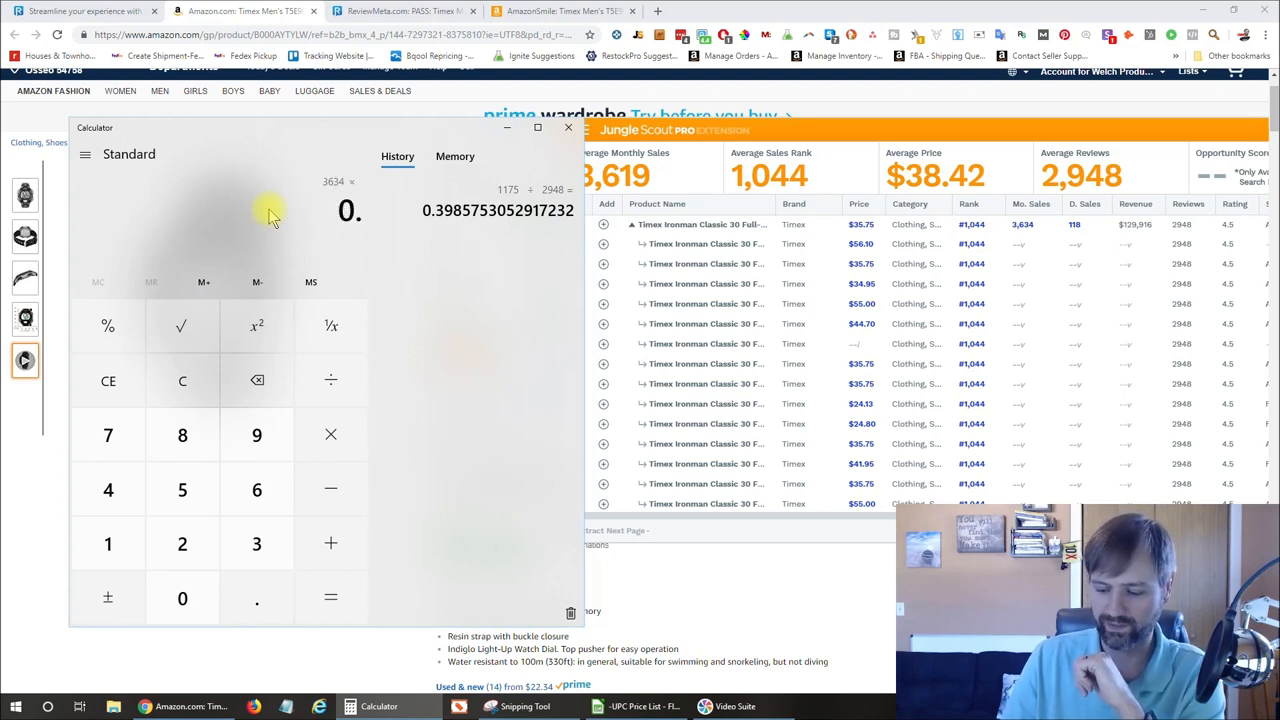
click(330, 596)
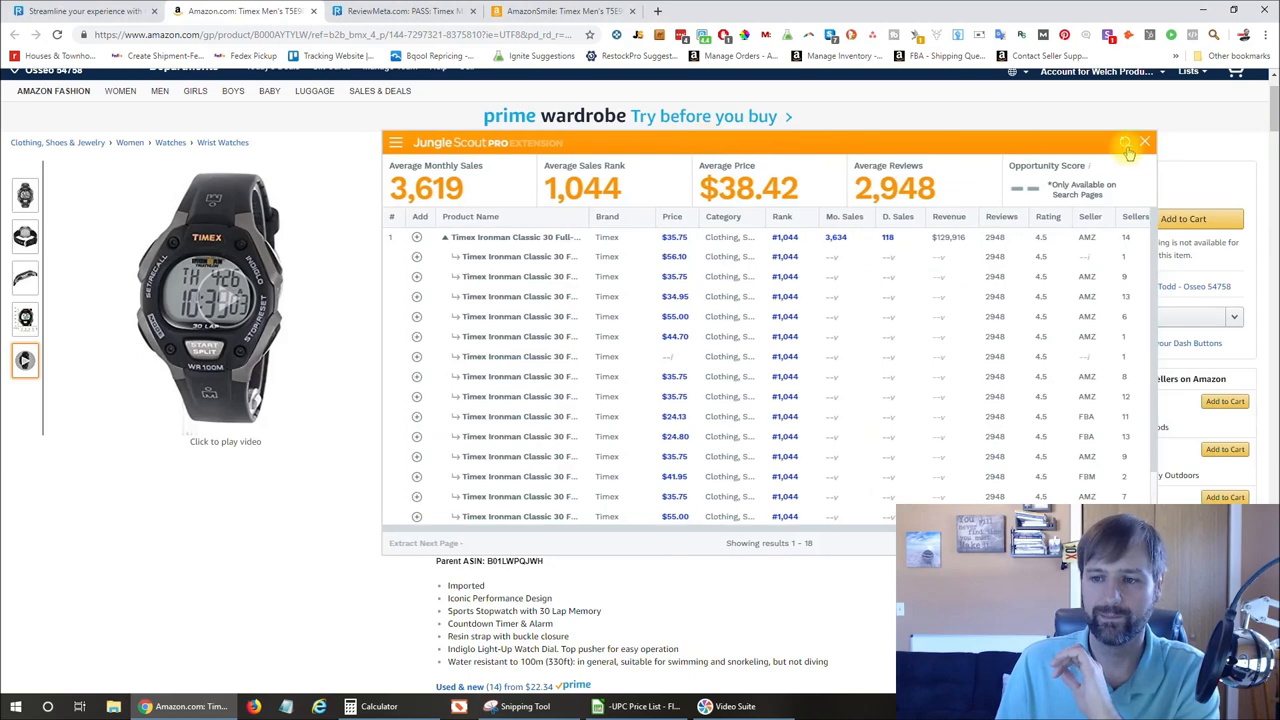
- Close Jungle Scout and, from the ReviewMeta variations list, go to the second variation's Amazon page (457 reviews)
click(1144, 140)
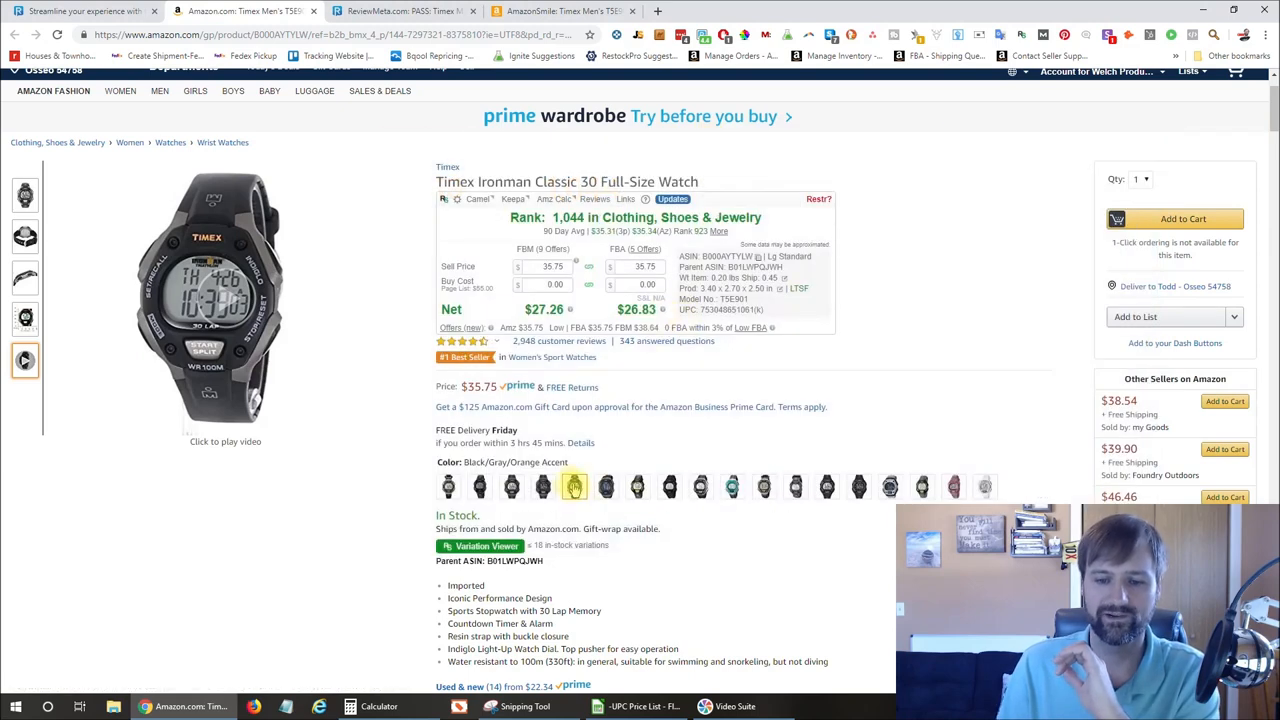
mouse_move(574, 488)
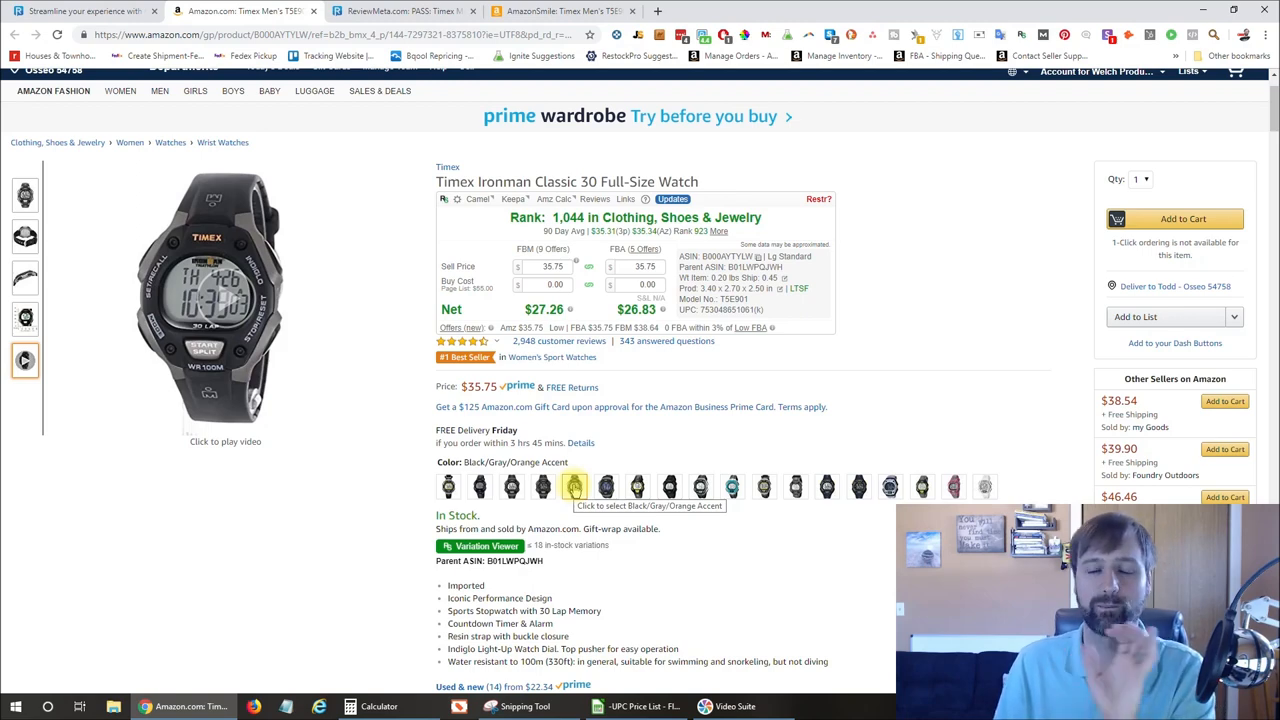
click(400, 12)
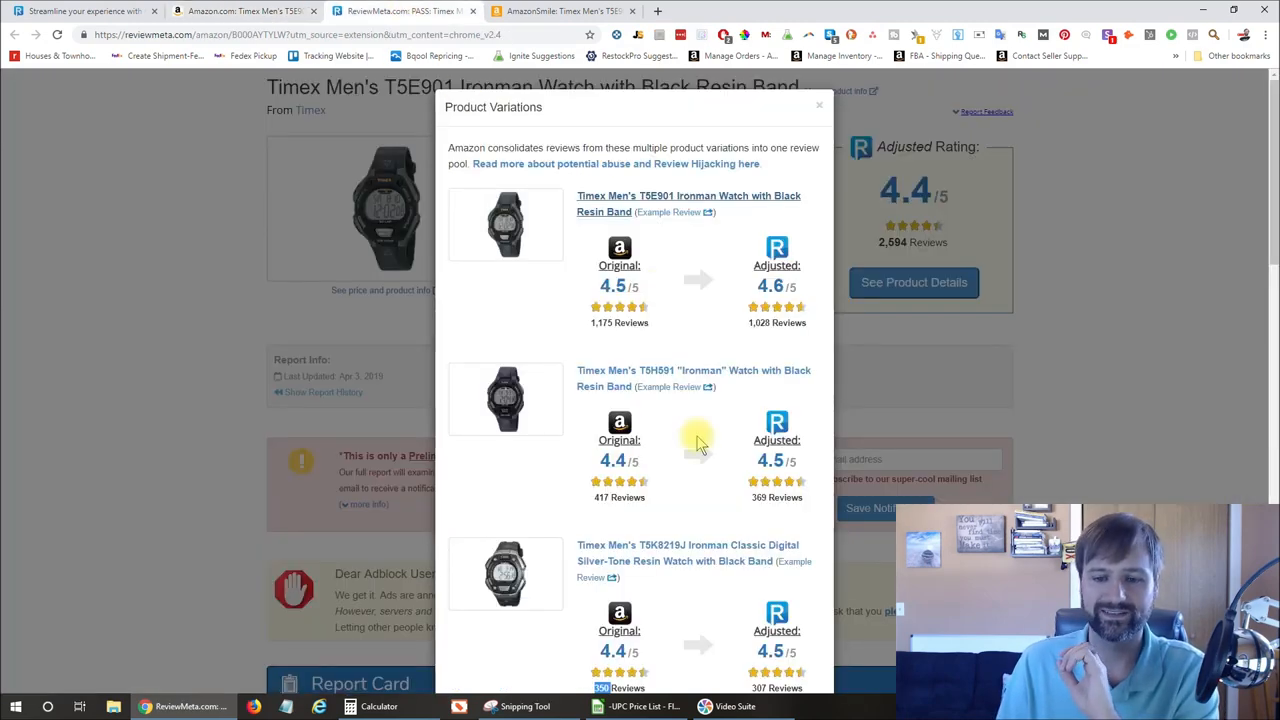
scroll(down, 3)
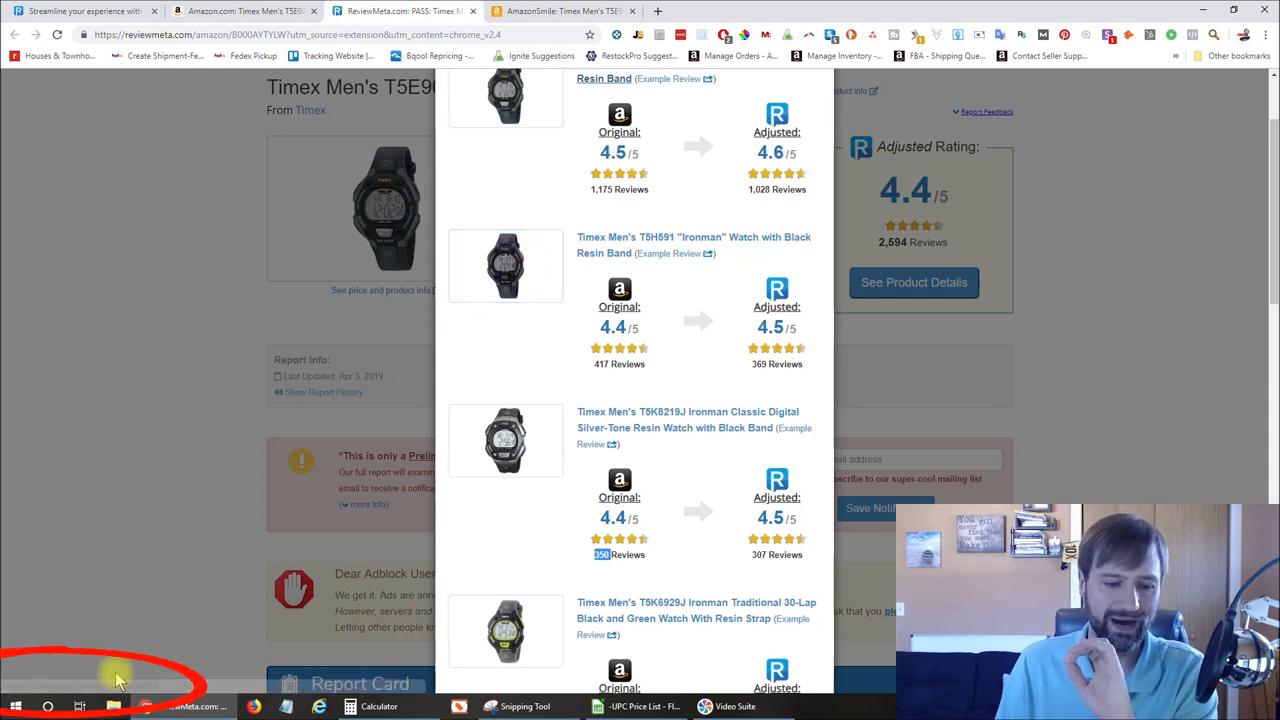
mouse_move(464, 324)
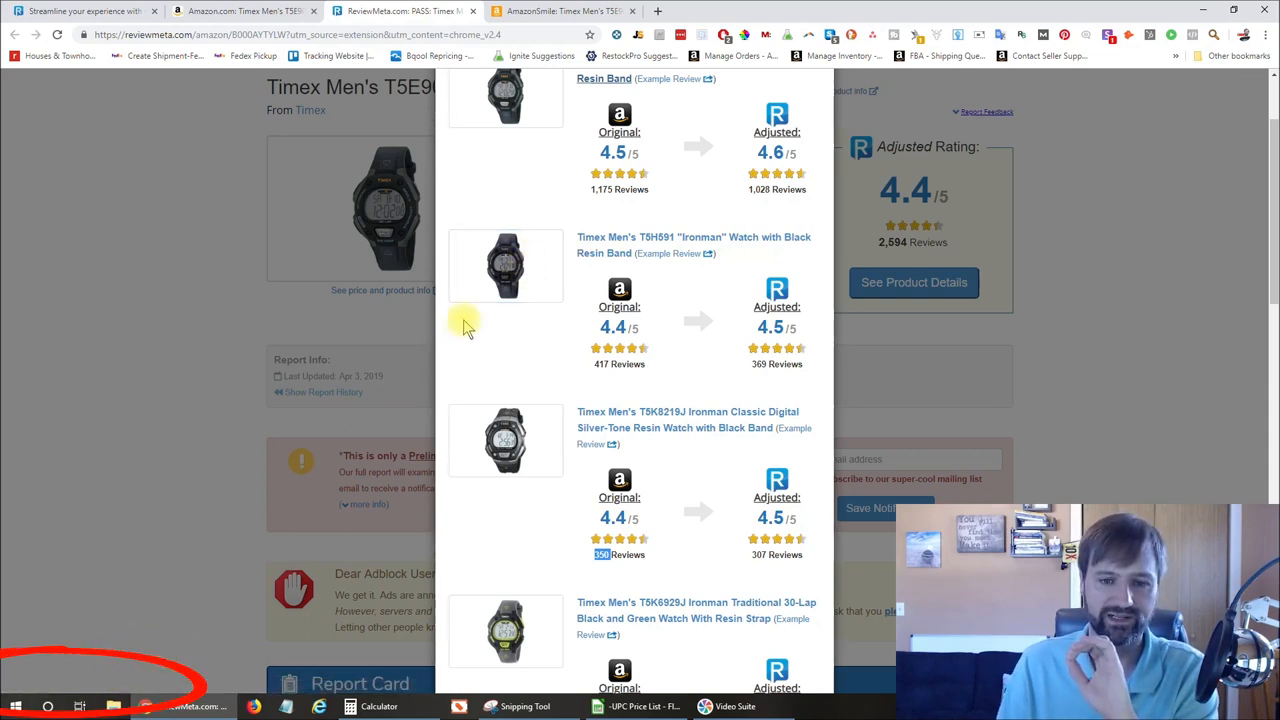
mouse_move(504, 264)
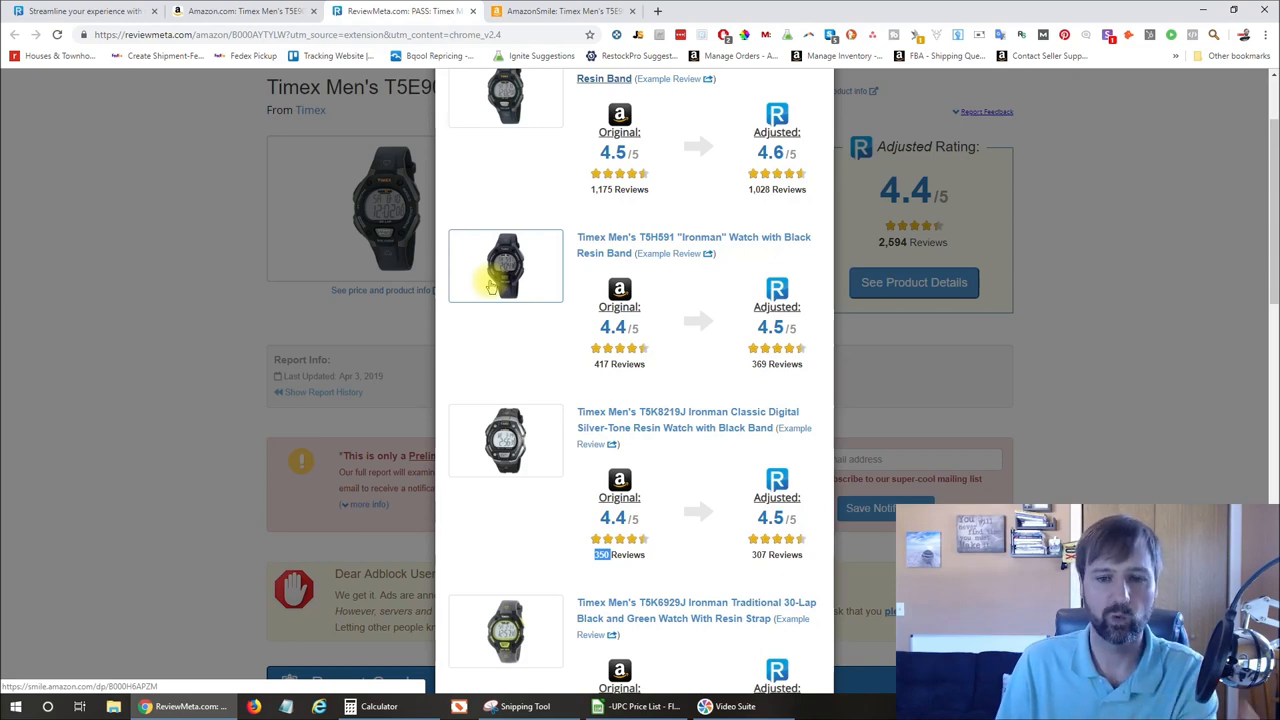
click(504, 264)
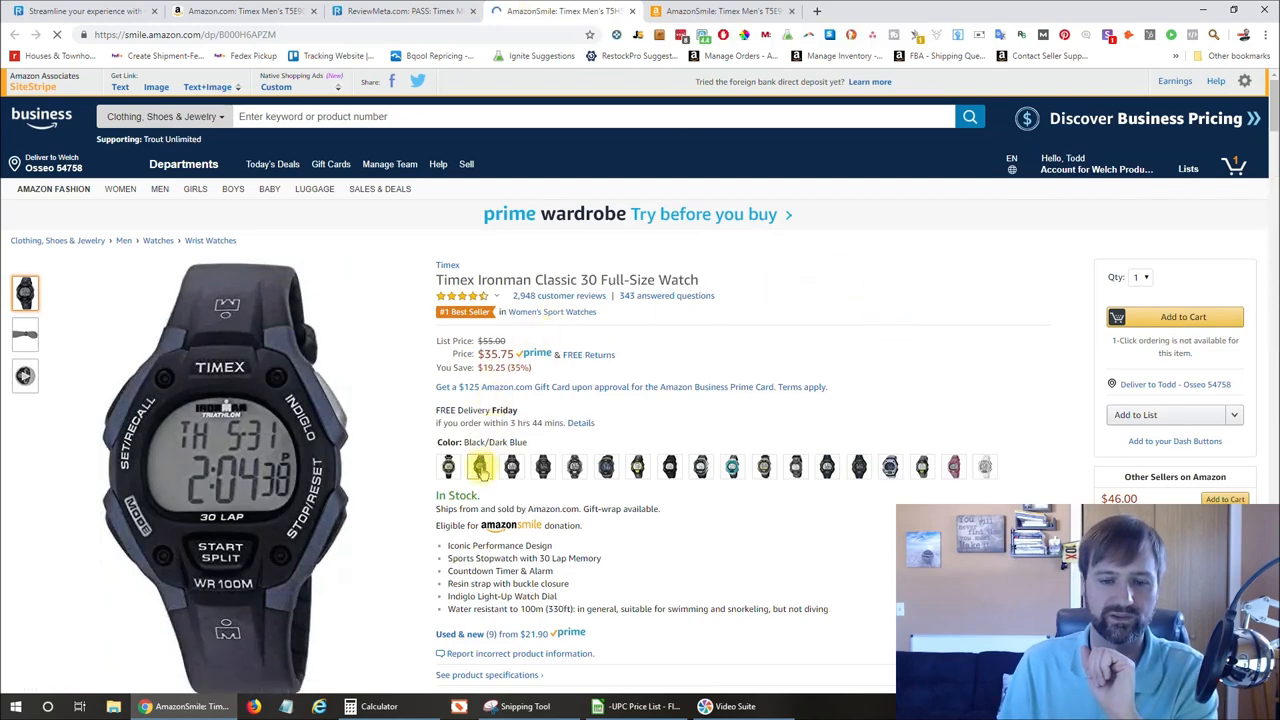
mouse_move(480, 468)
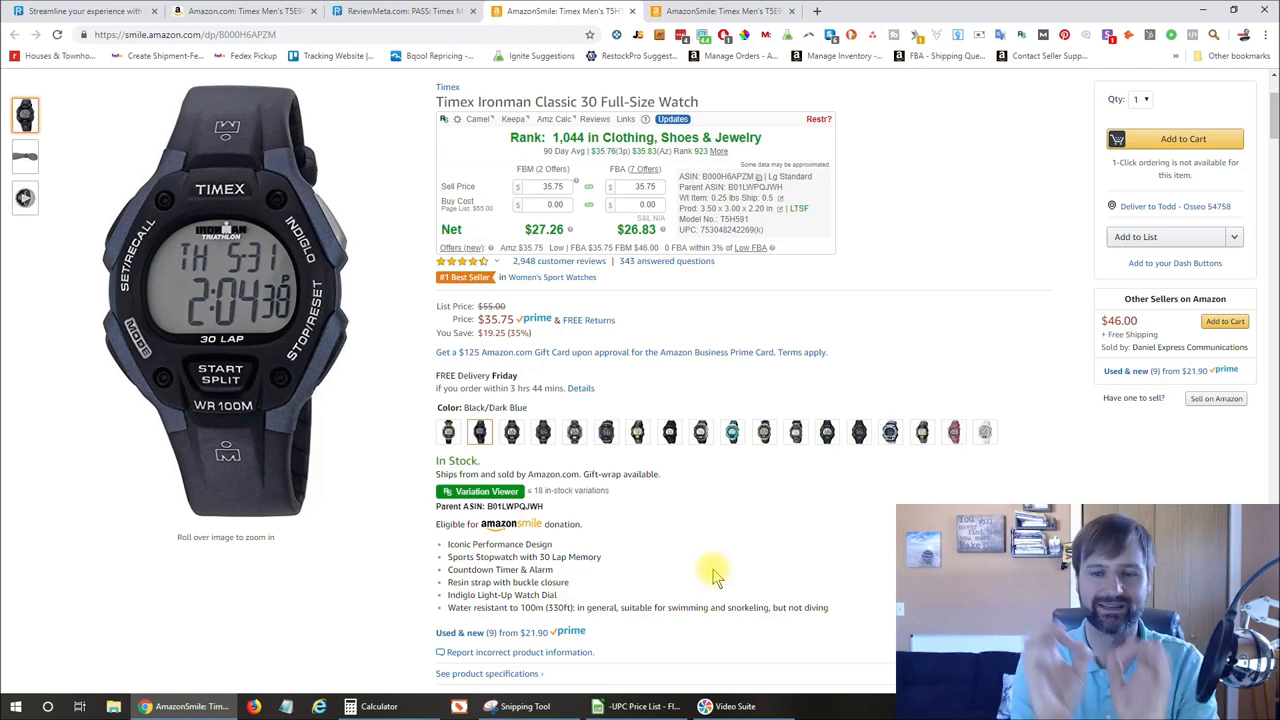
mouse_move(716, 200)
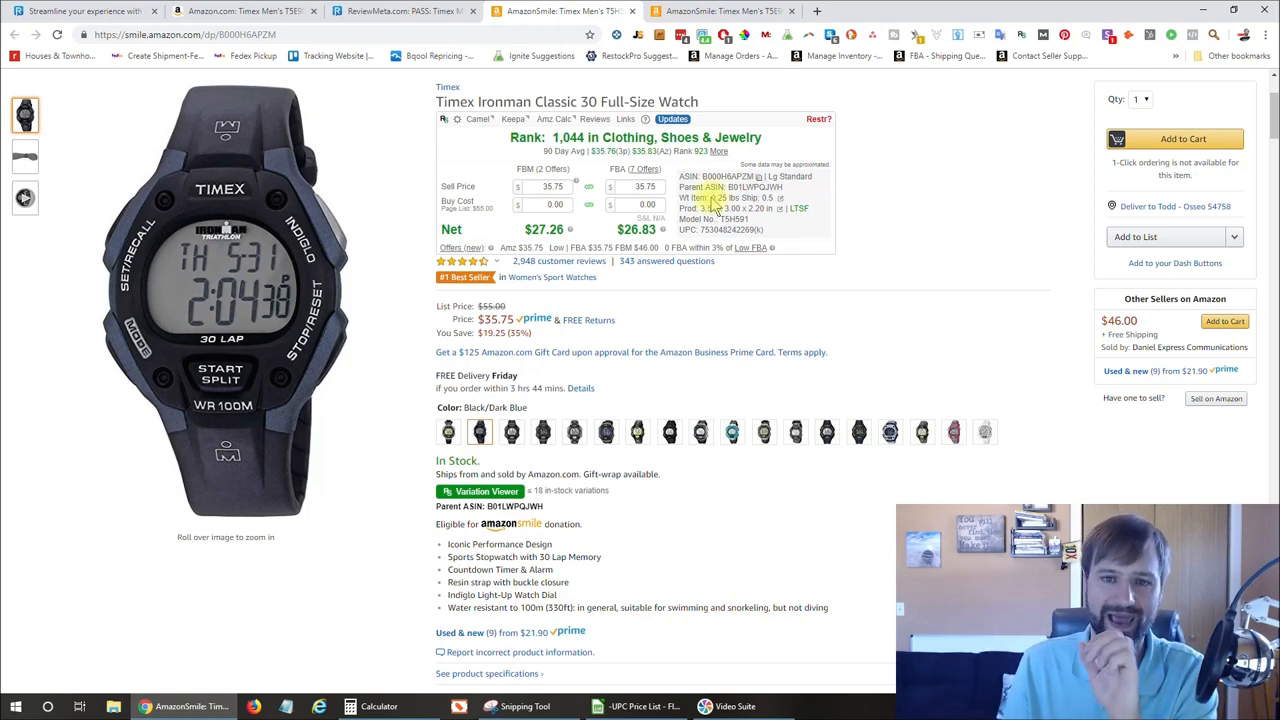
- Check the ReviewMeta breakdown again and highlight the colour name Black/Dark Blue
click(400, 12)
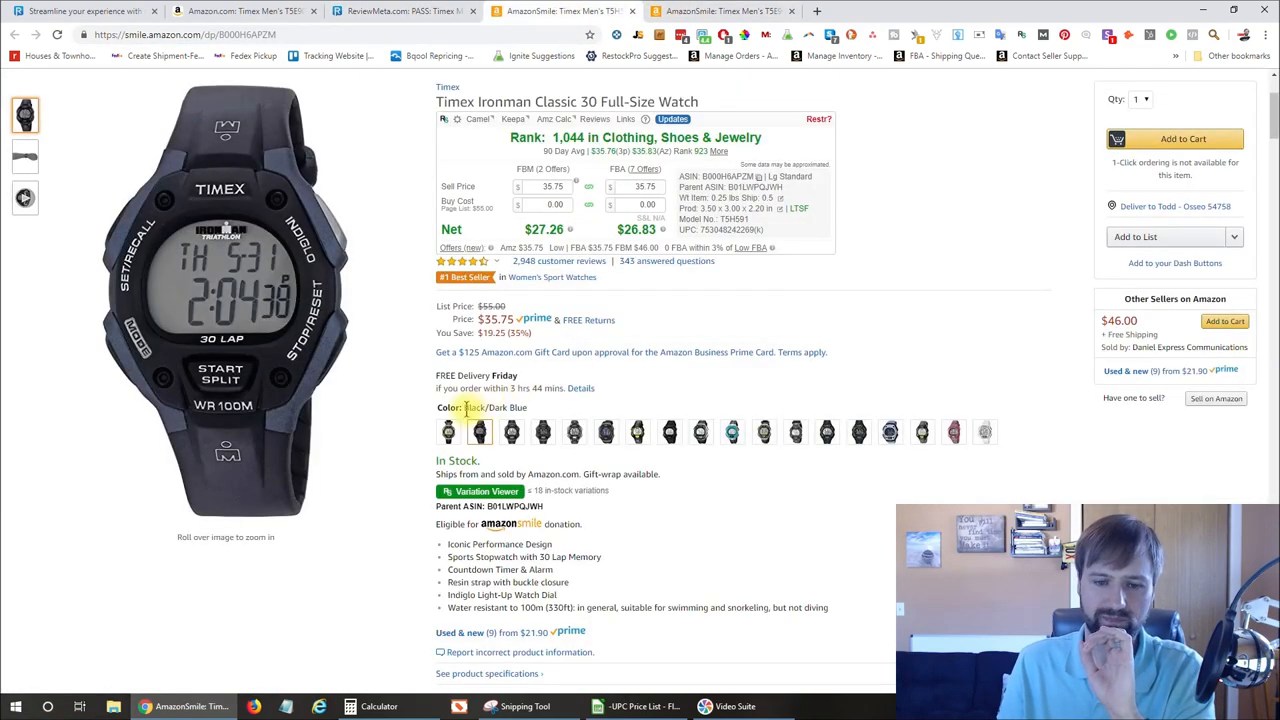
double_click(492, 408)
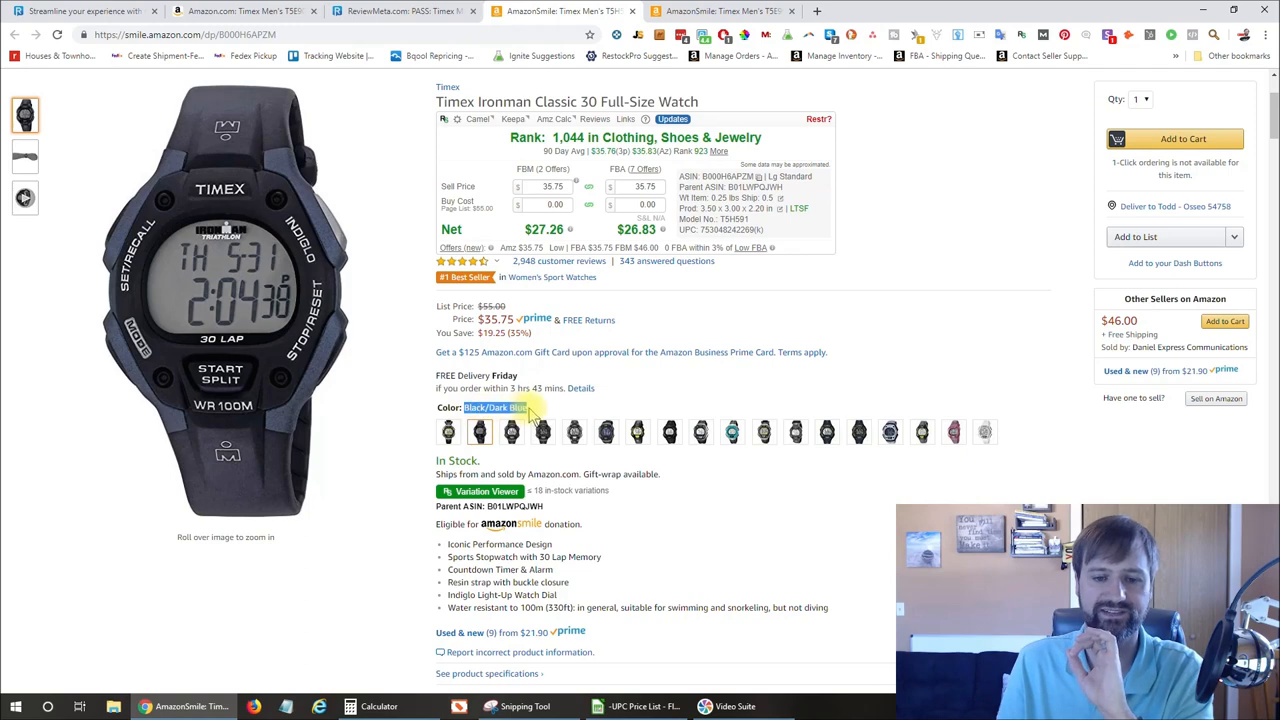
mouse_move(856, 540)
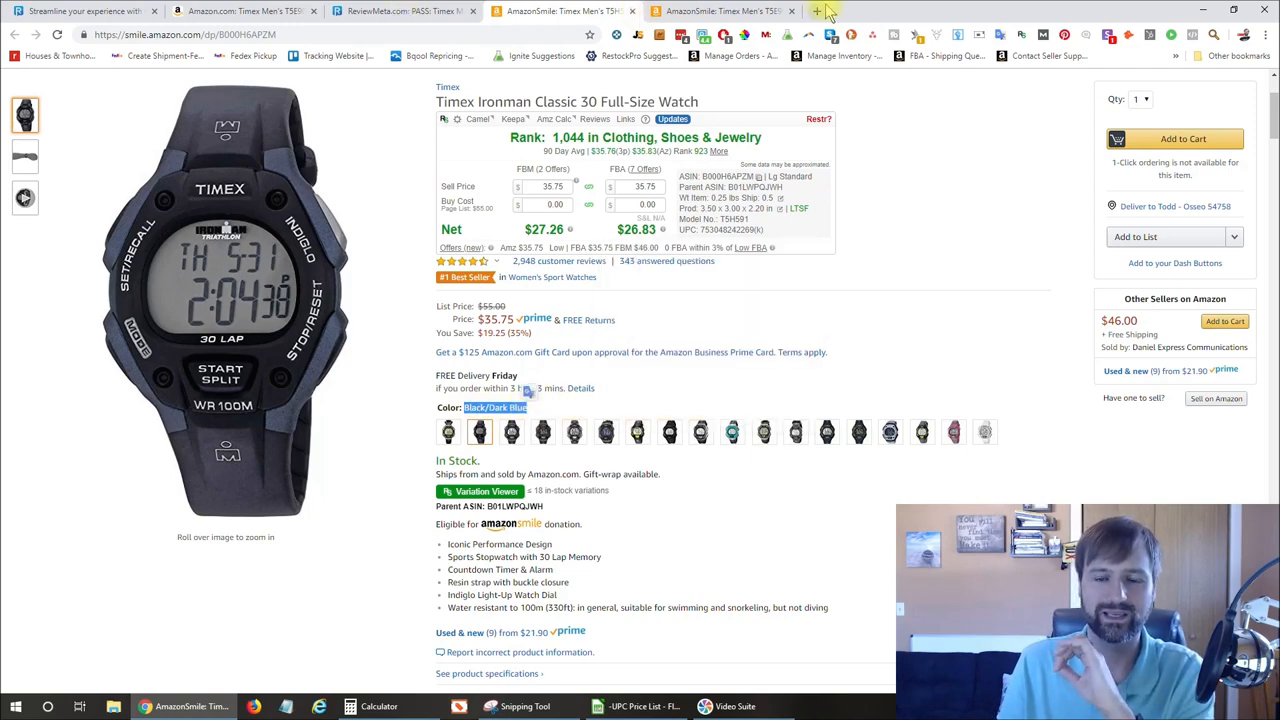
- Clear Calculator and work out 417 ÷ 2,948 ≈ 0.141 as that variation's review share
click(380, 706)
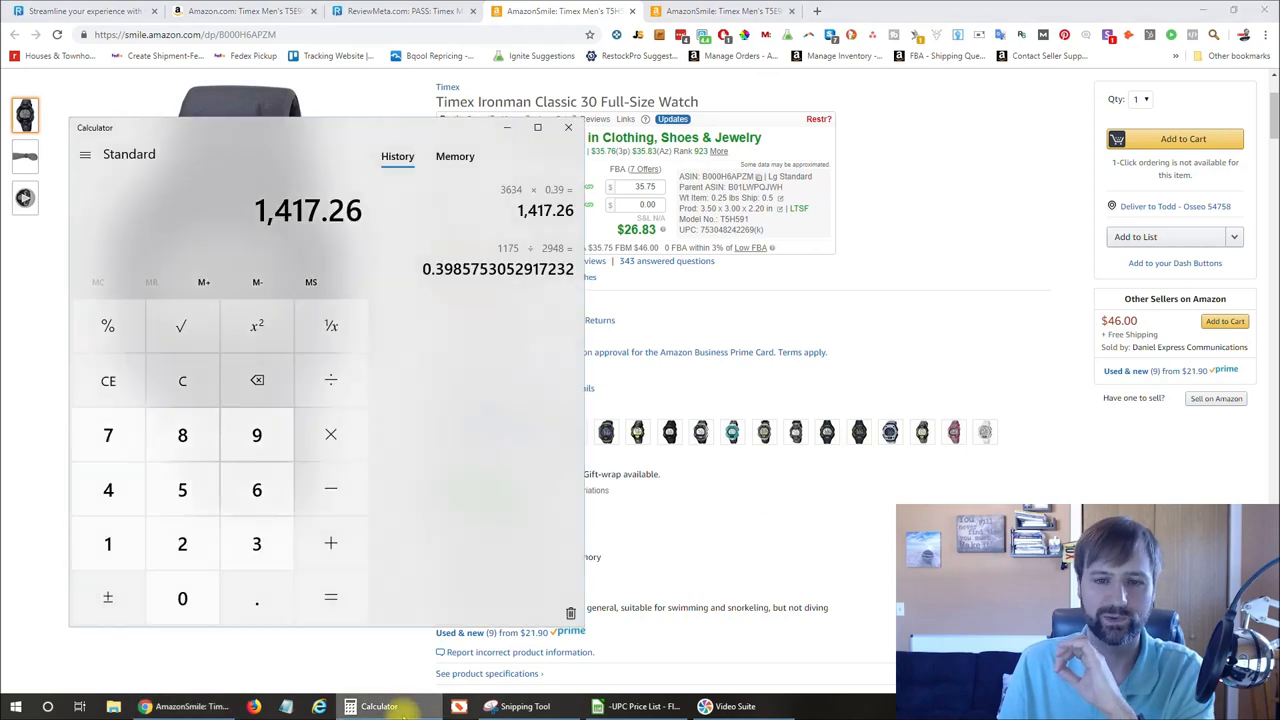
mouse_move(364, 150)
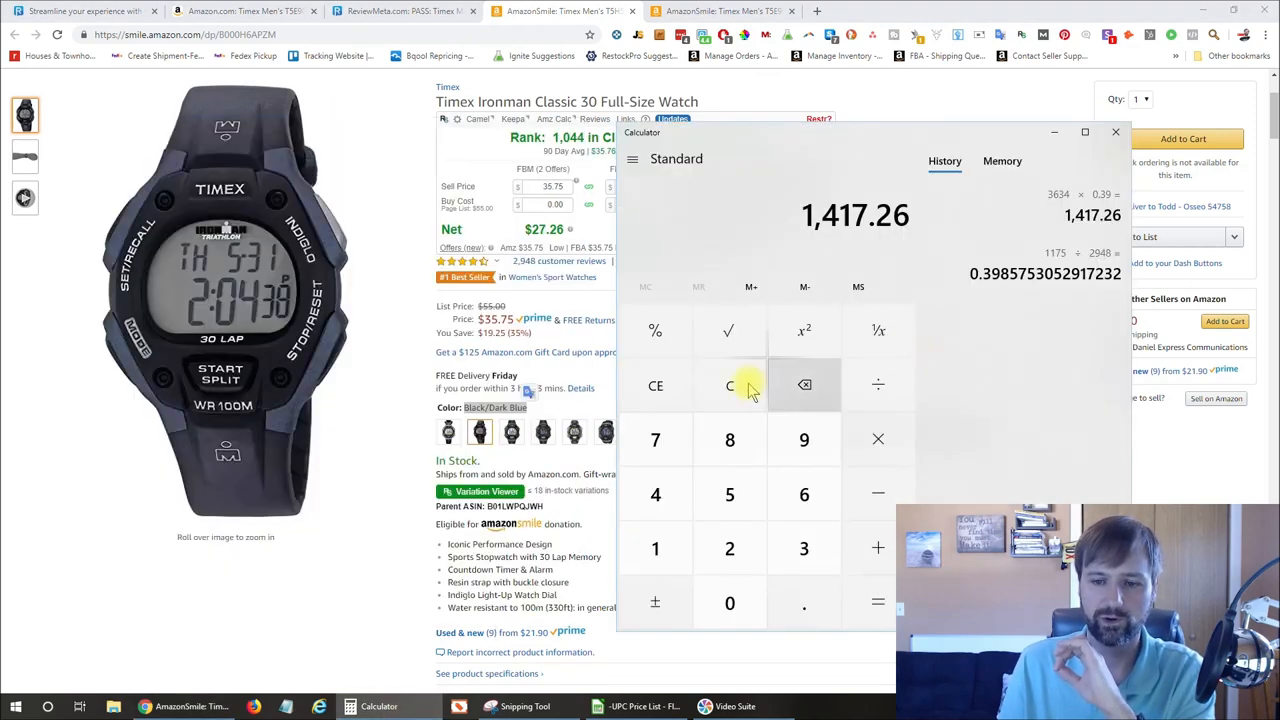
click(730, 384)
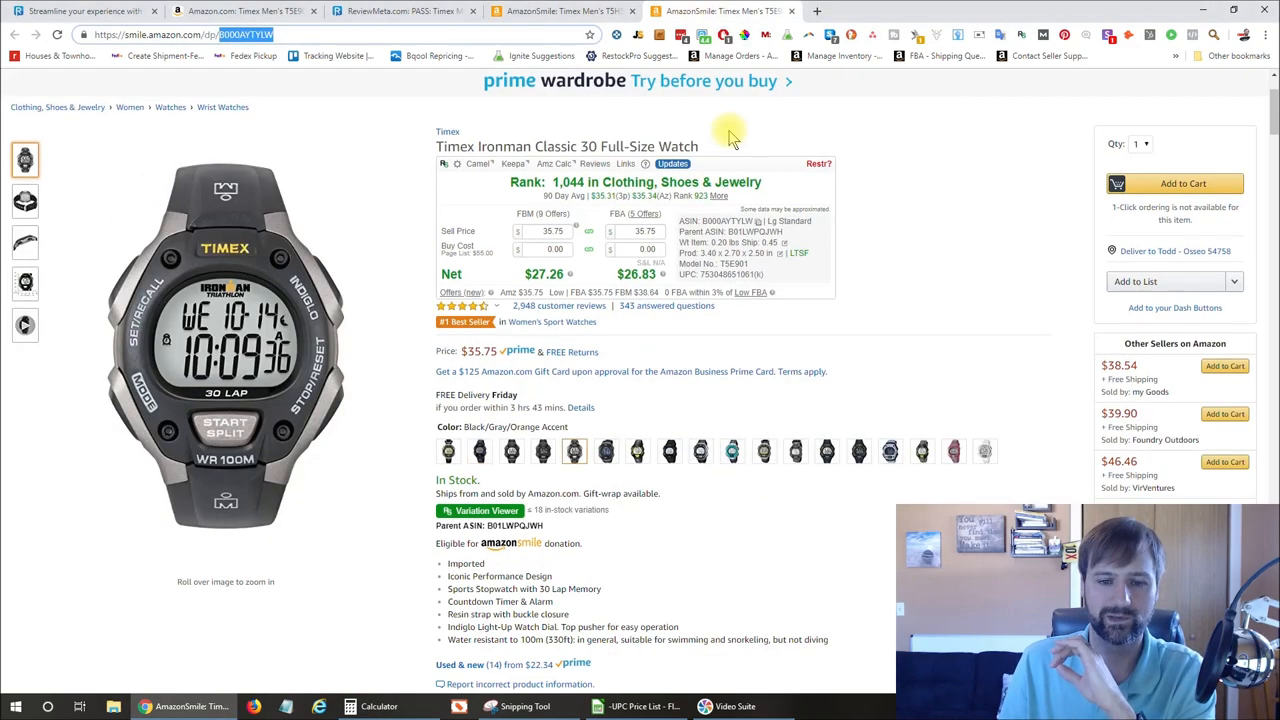
click(400, 12)
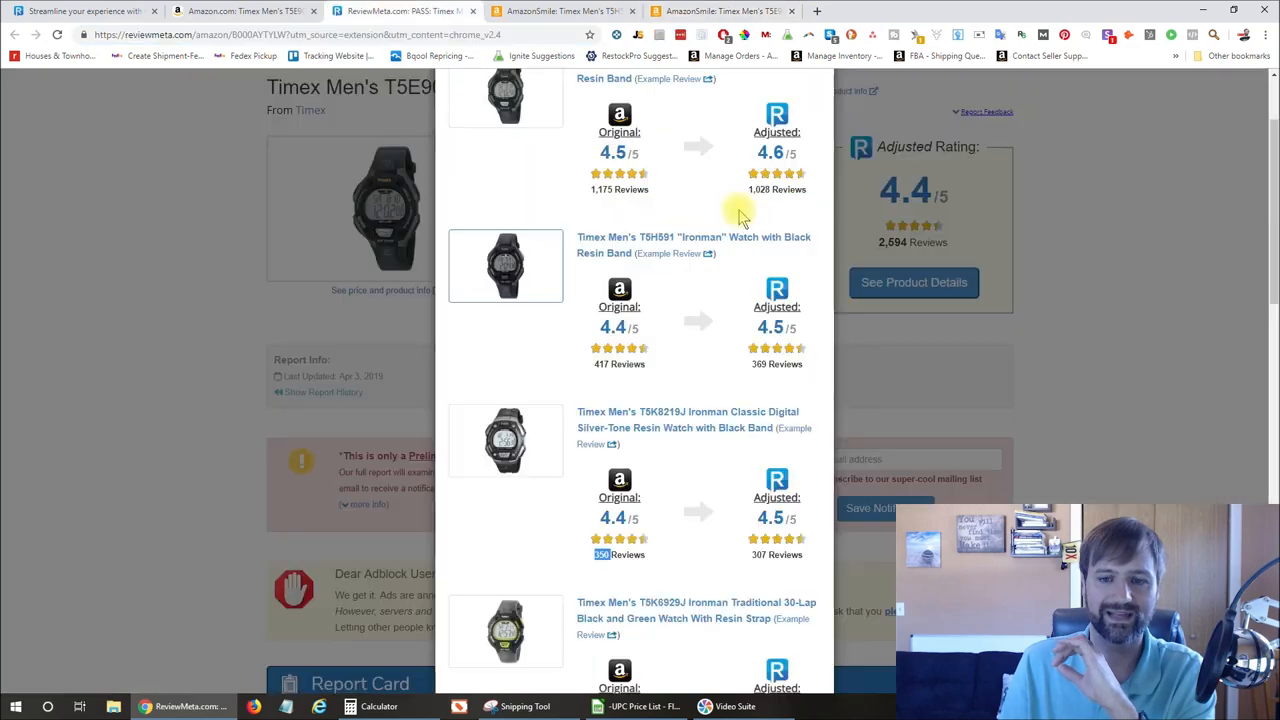
click(378, 706)
text(417)
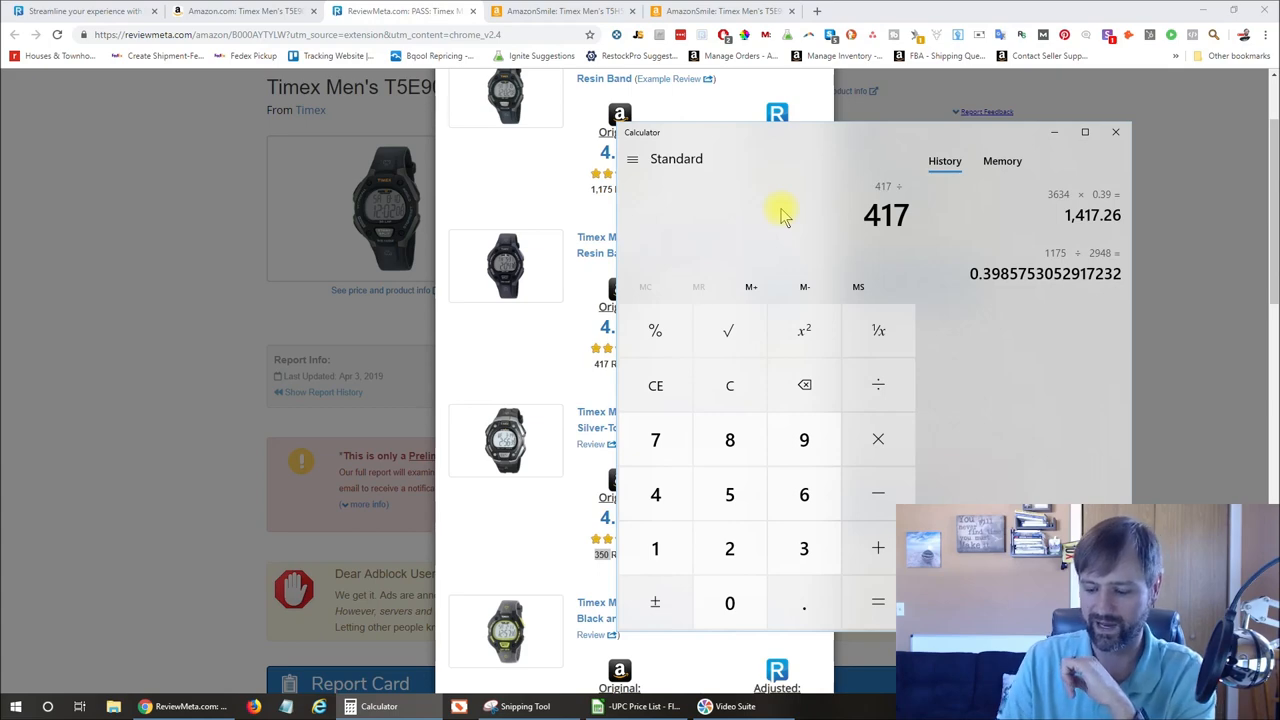
click(244, 12)
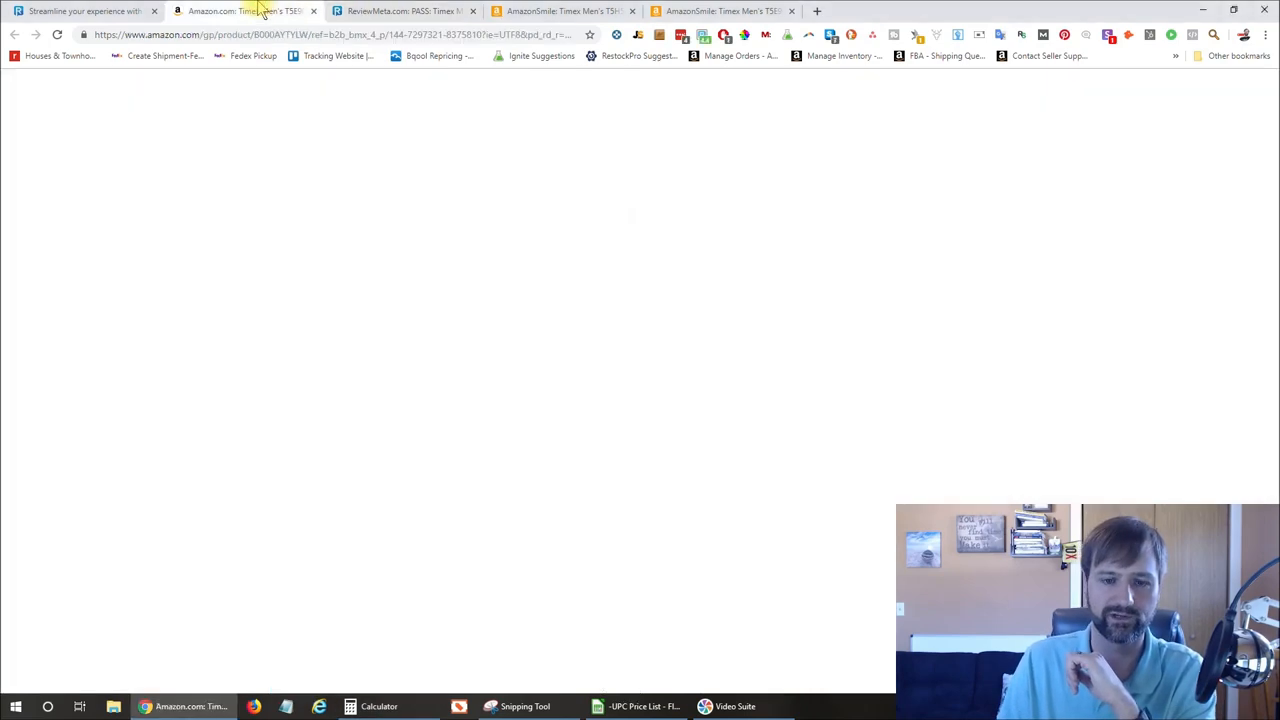
click(244, 12)
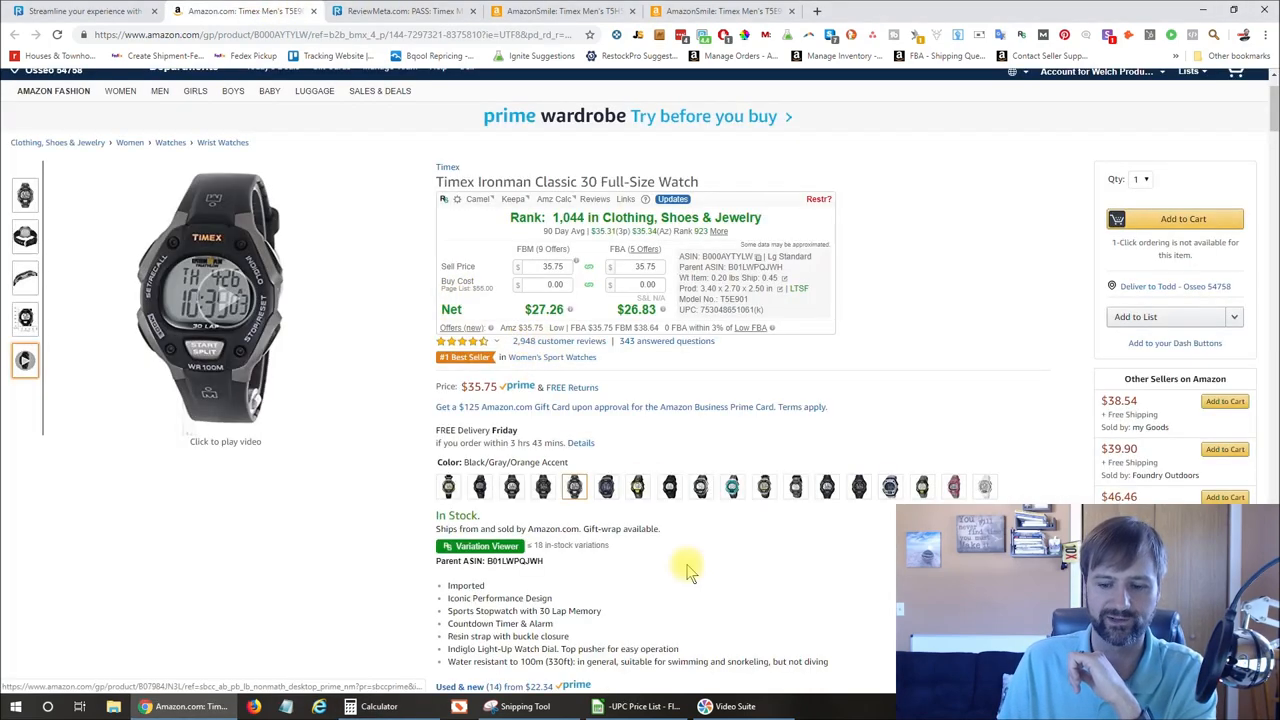
click(378, 706)
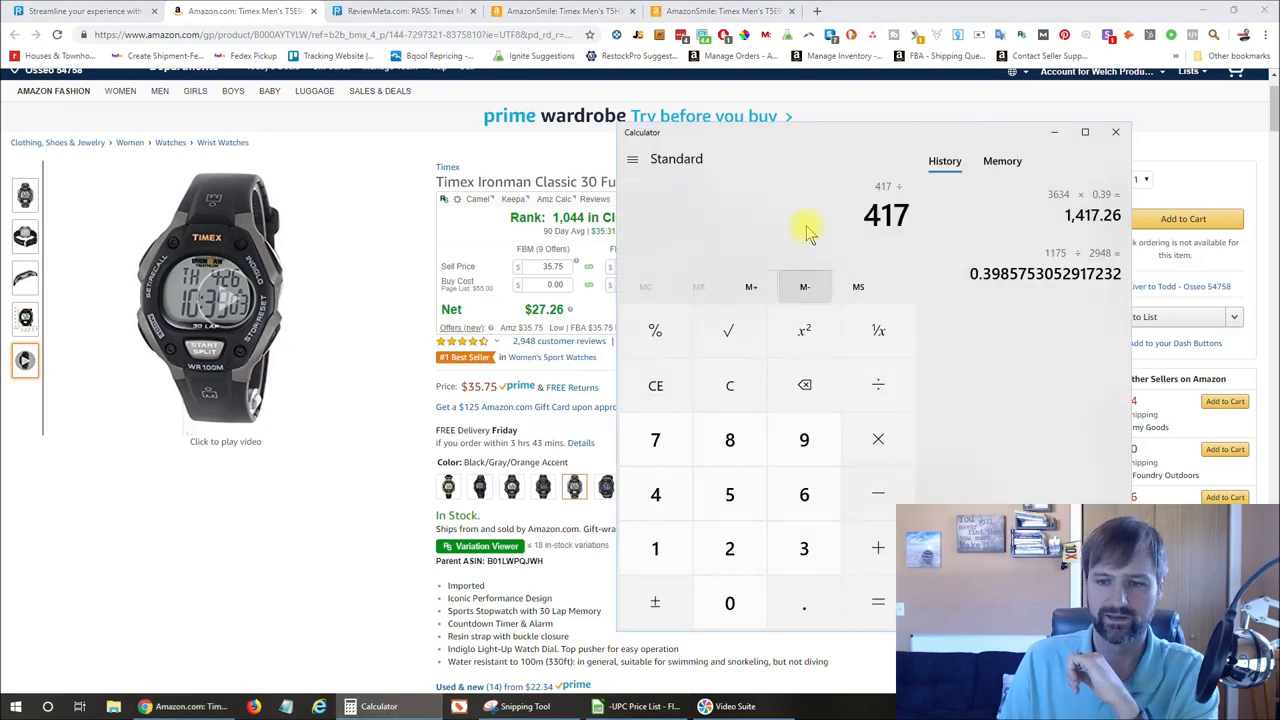
click(728, 440)
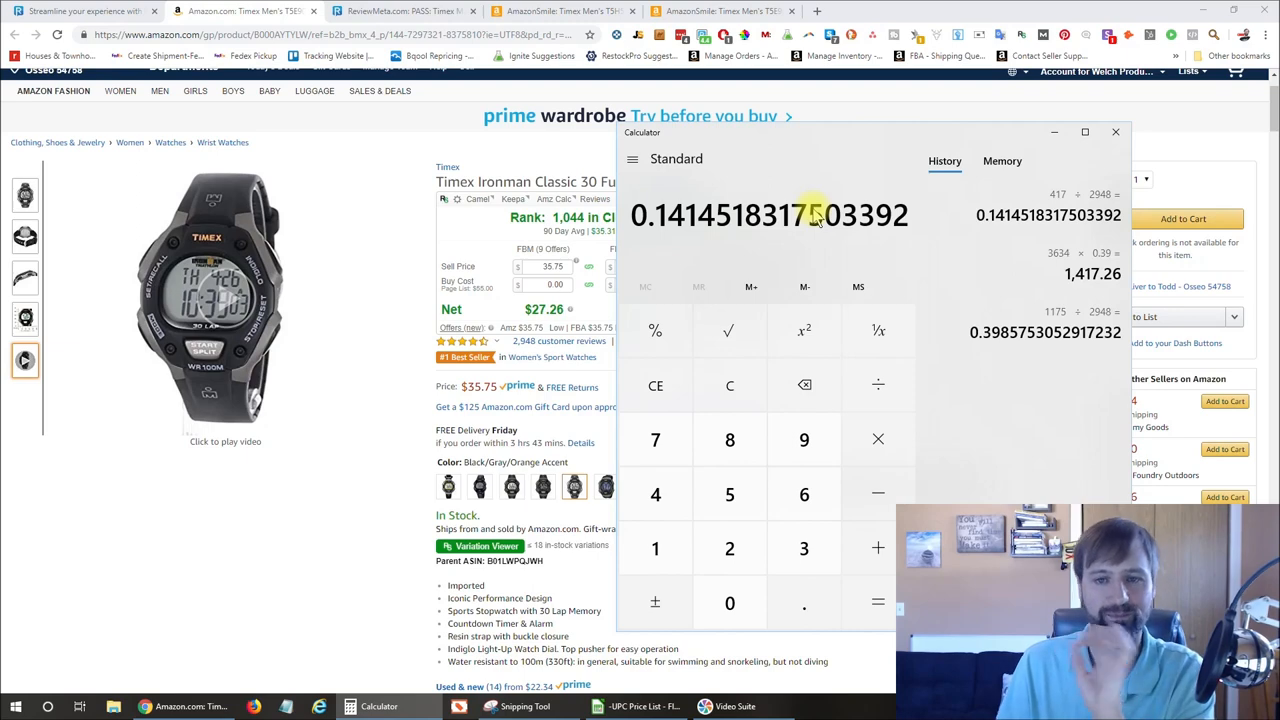
- Multiply the 3,634 monthly sales total by the 0.14 share to estimate the variation's sales
click(728, 386)
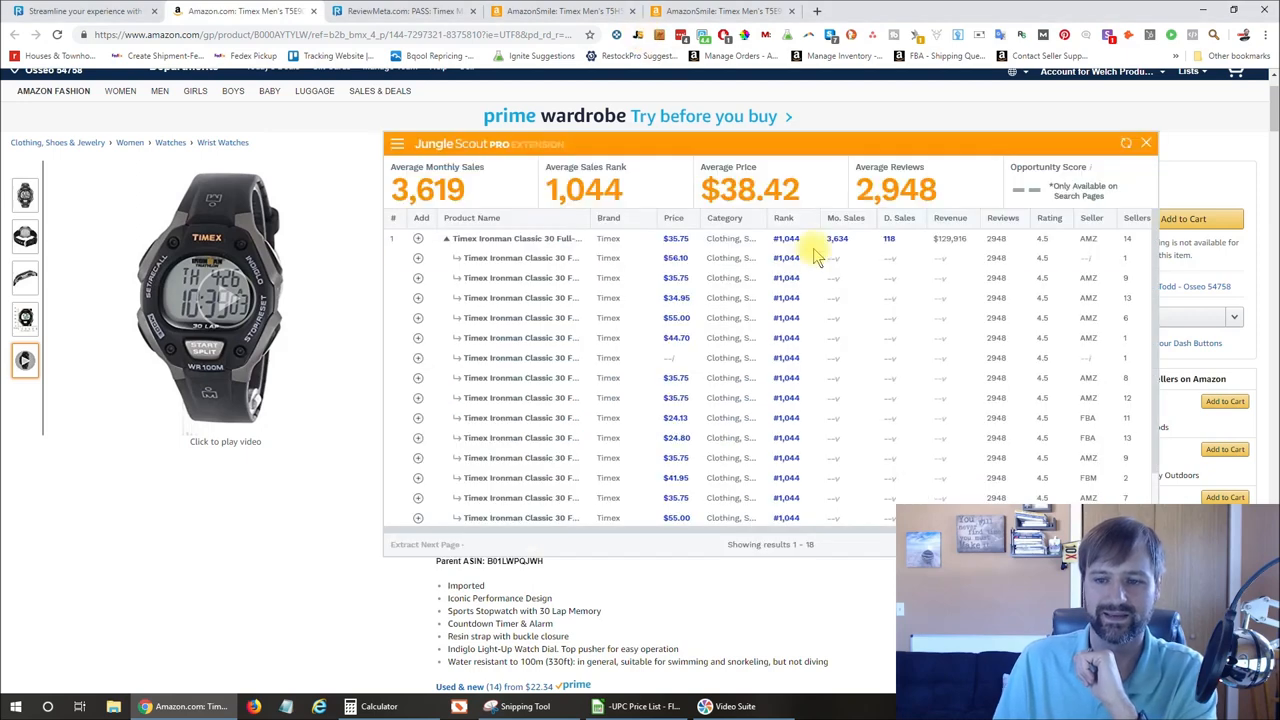
mouse_move(836, 240)
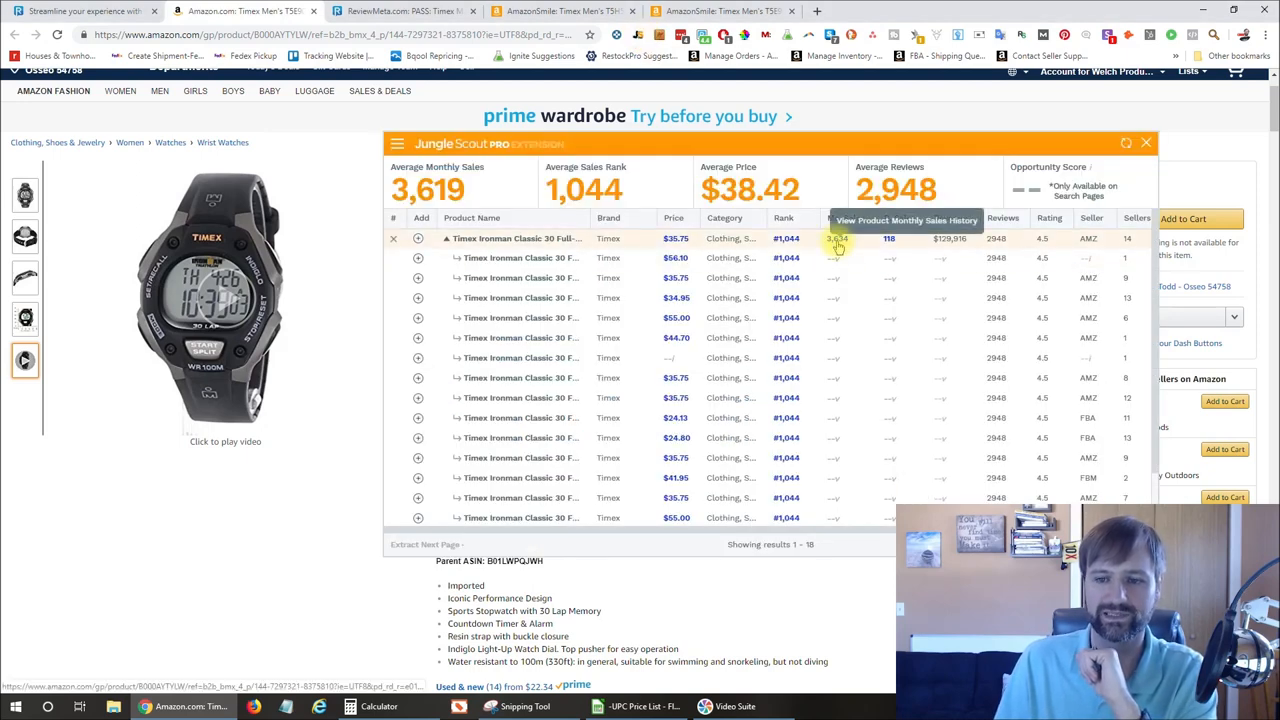
click(380, 706)
text(3634 ×)
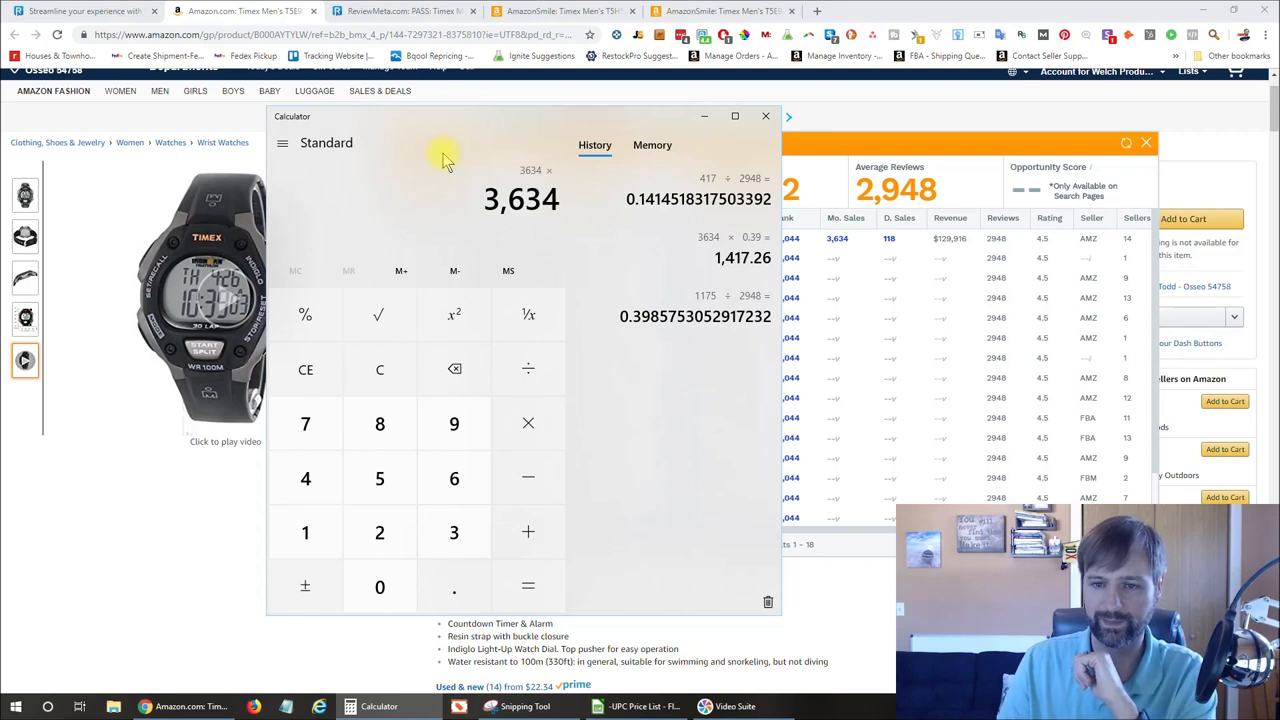
click(380, 368)
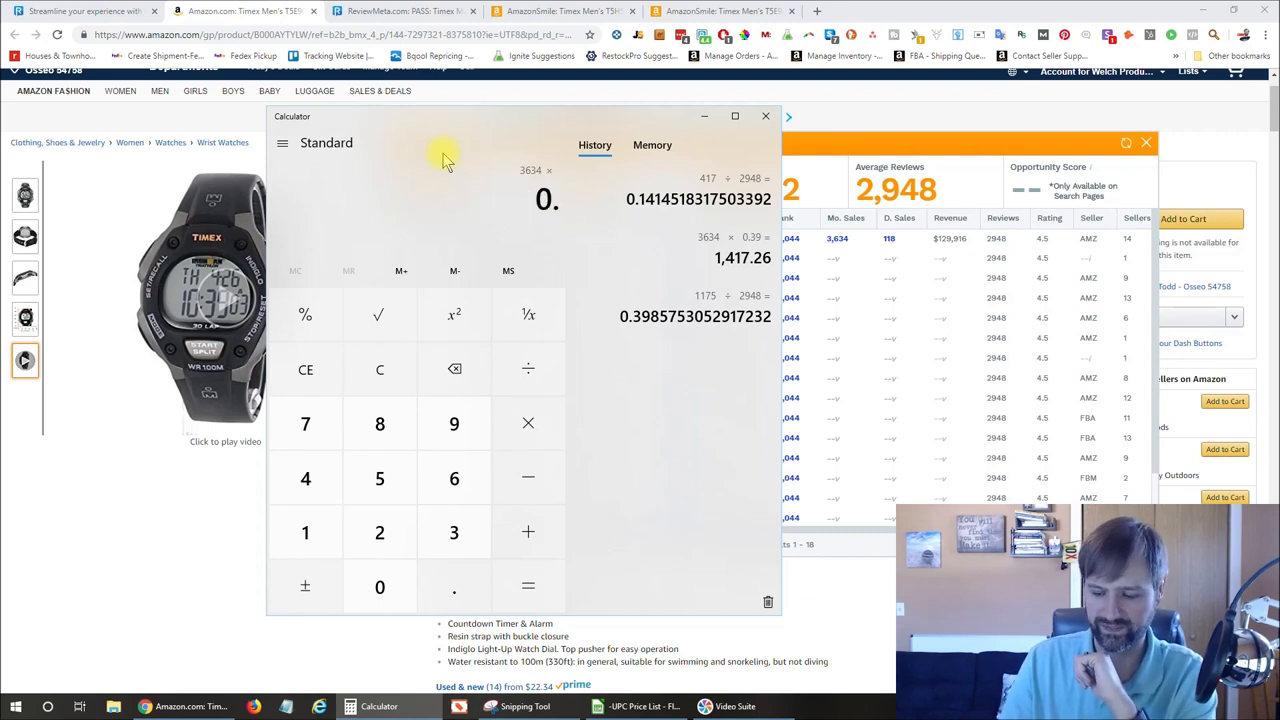
click(528, 584)
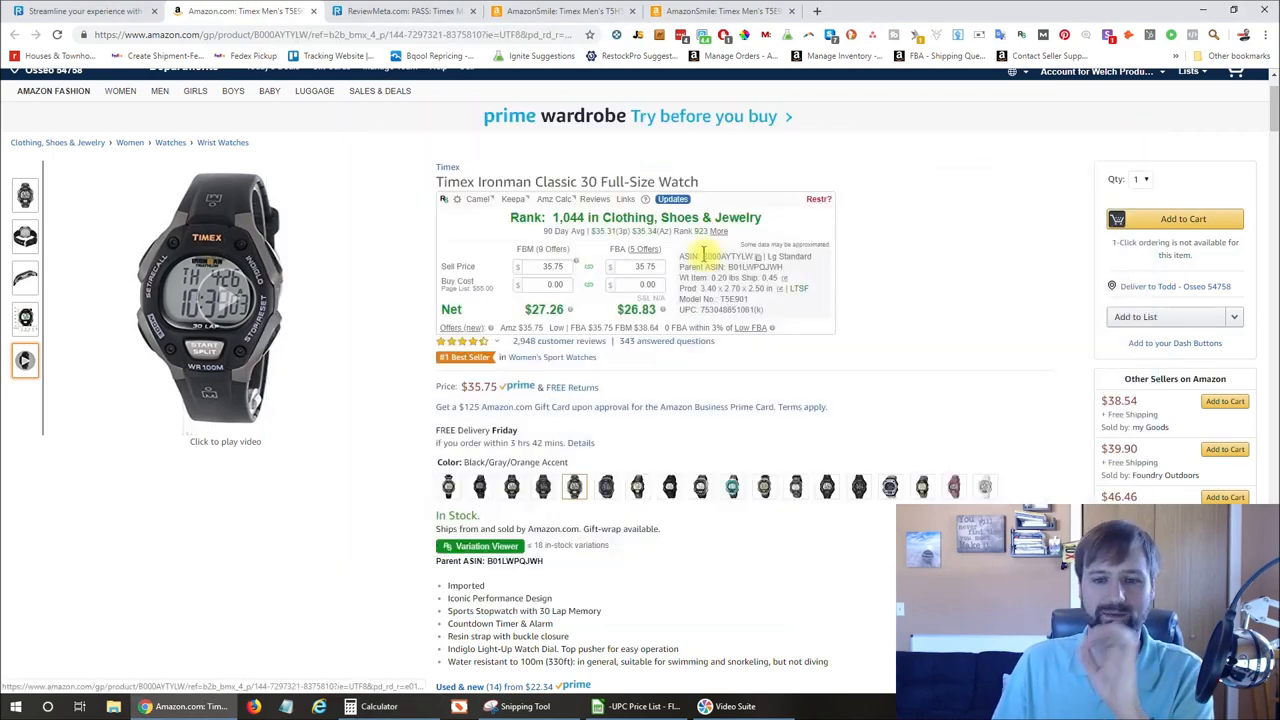
mouse_move(656, 148)
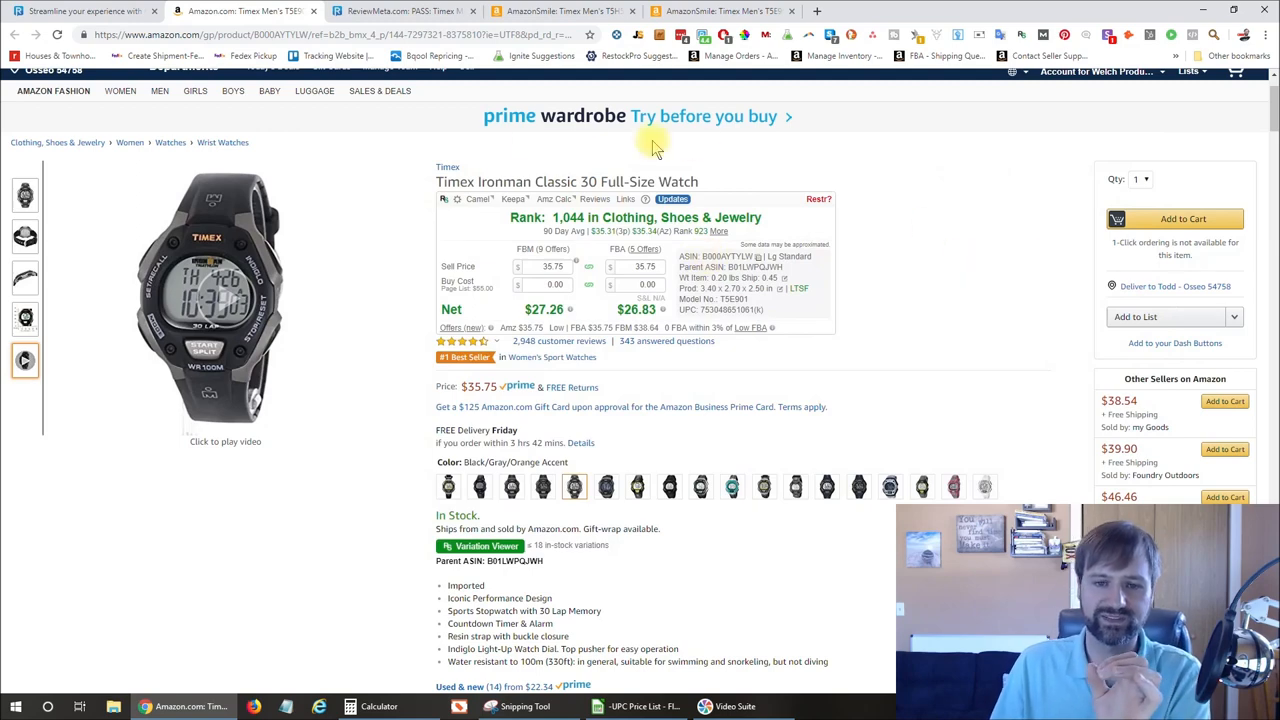
mouse_move(490, 336)
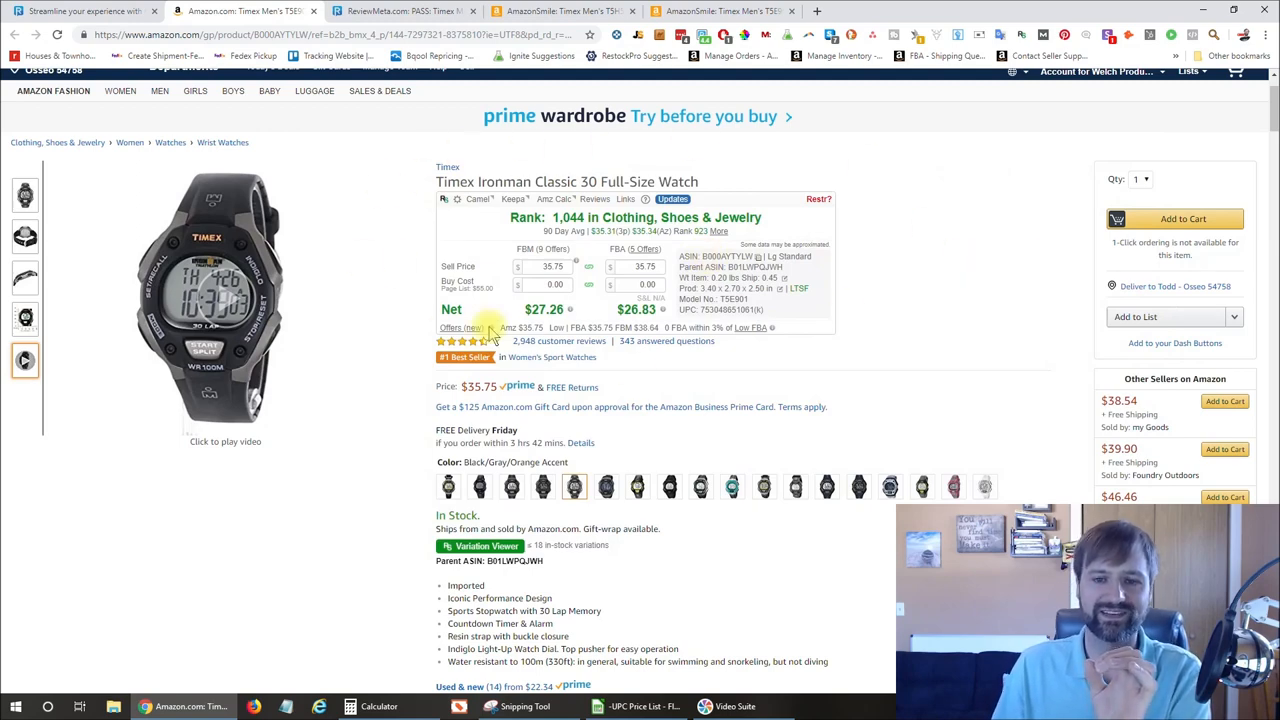
mouse_move(838, 300)
text(20)
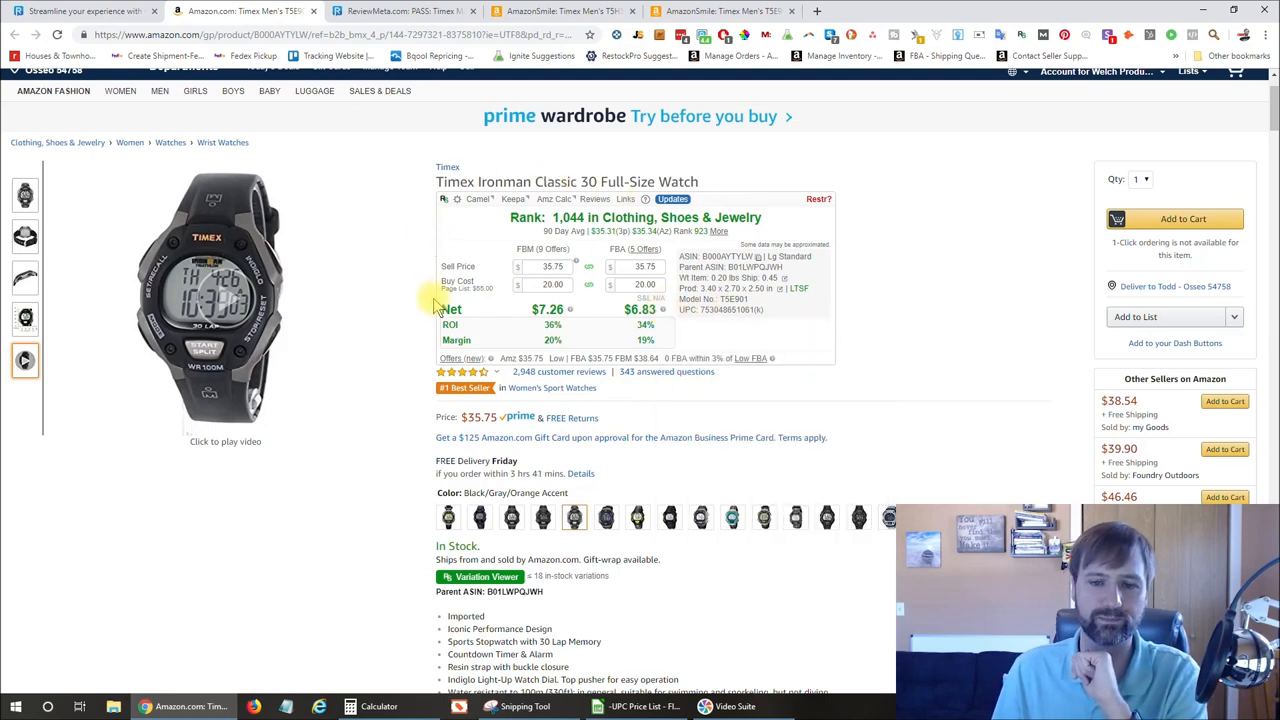
- Select the gray variation and bring up the Variation Viewer table of 17 in-stock variations
scroll(down, 3)
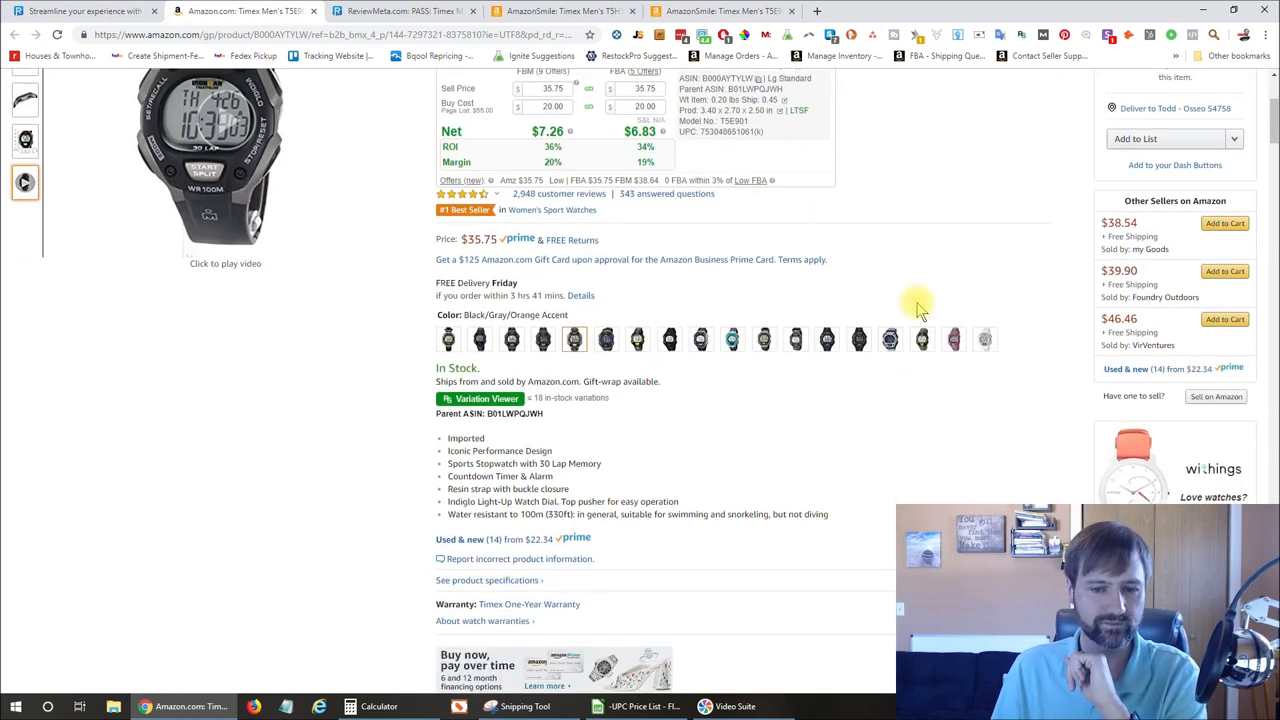
click(862, 338)
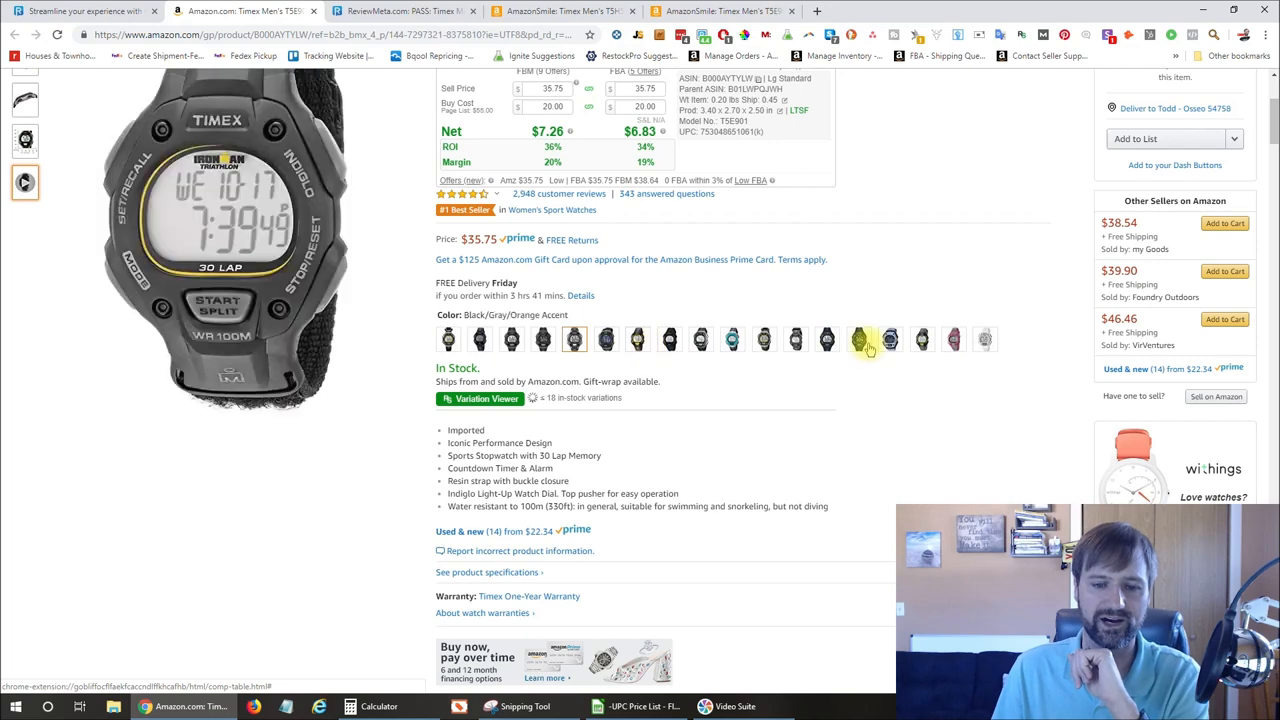
click(484, 398)
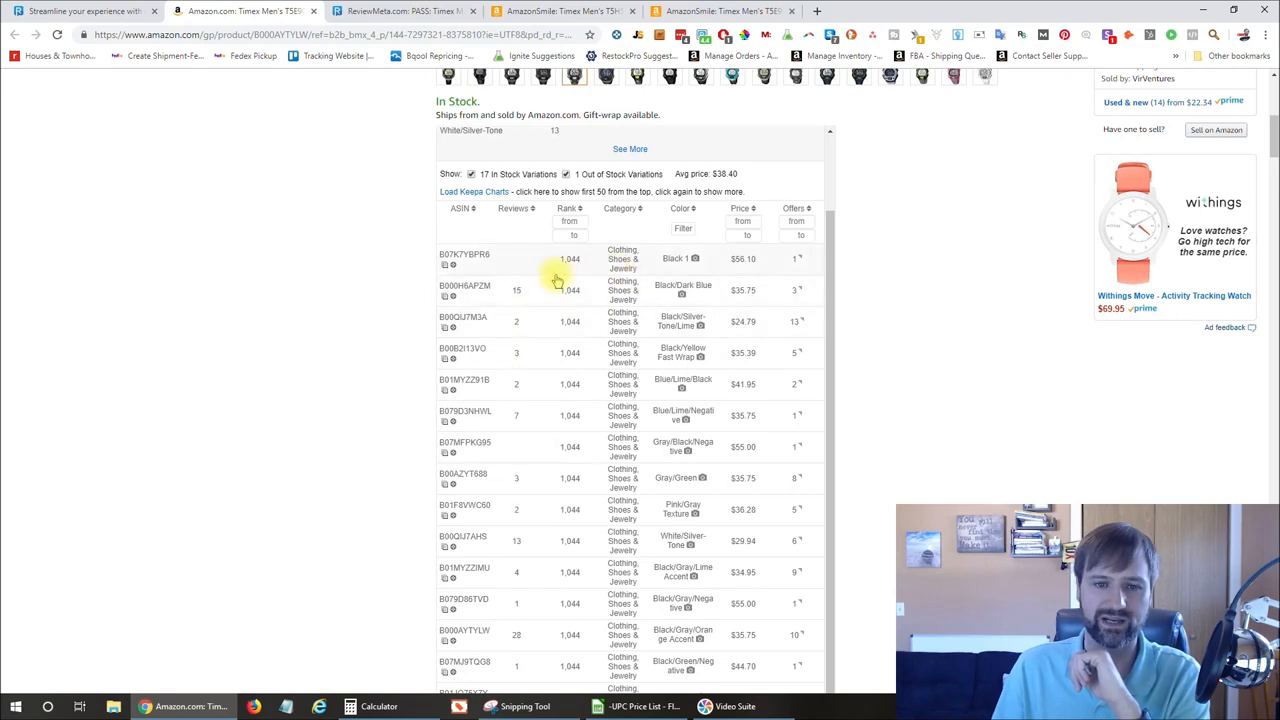
- Scroll down to the Keepa price history chart to read the watch's prices over the past year
scroll(down, 3)
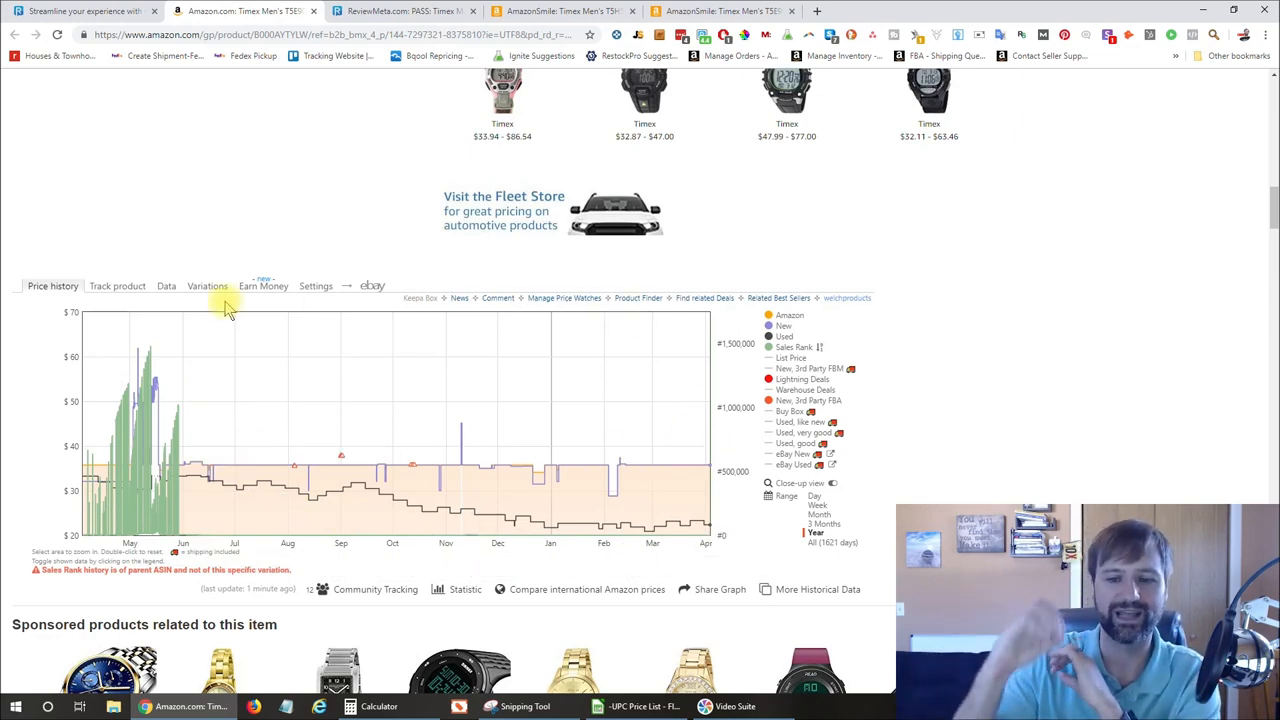
mouse_move(296, 464)
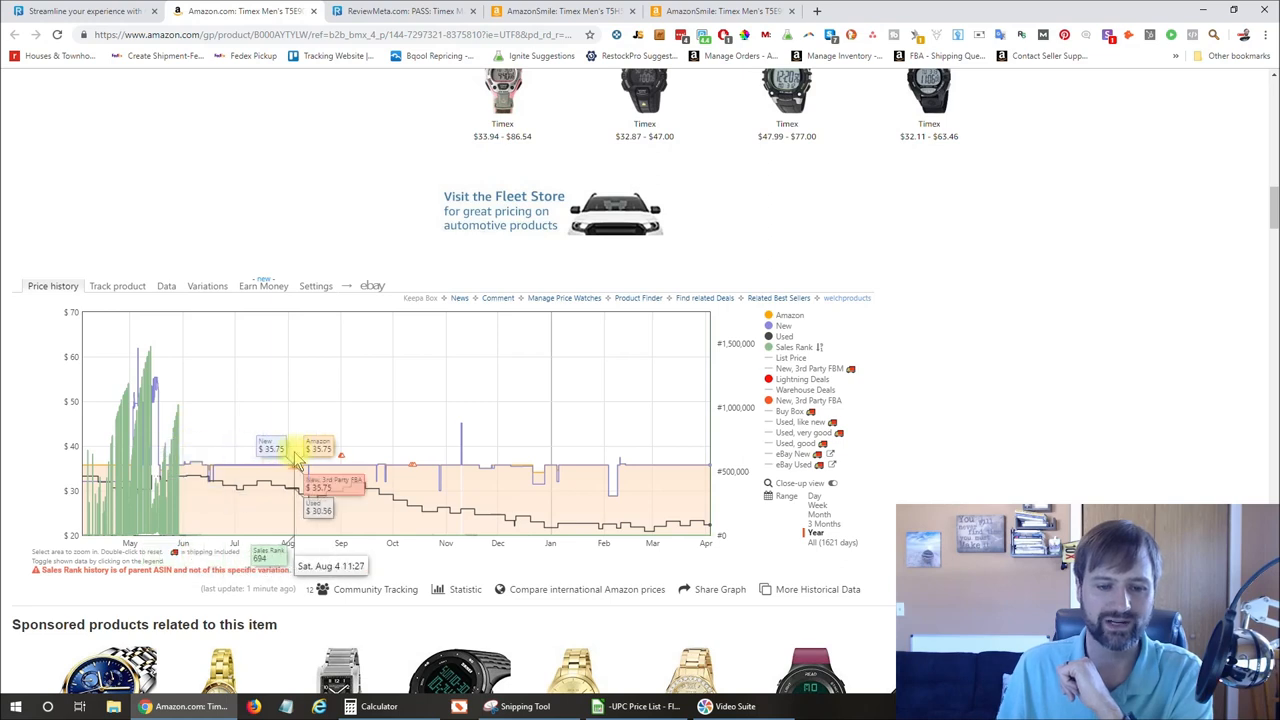
mouse_move(628, 450)
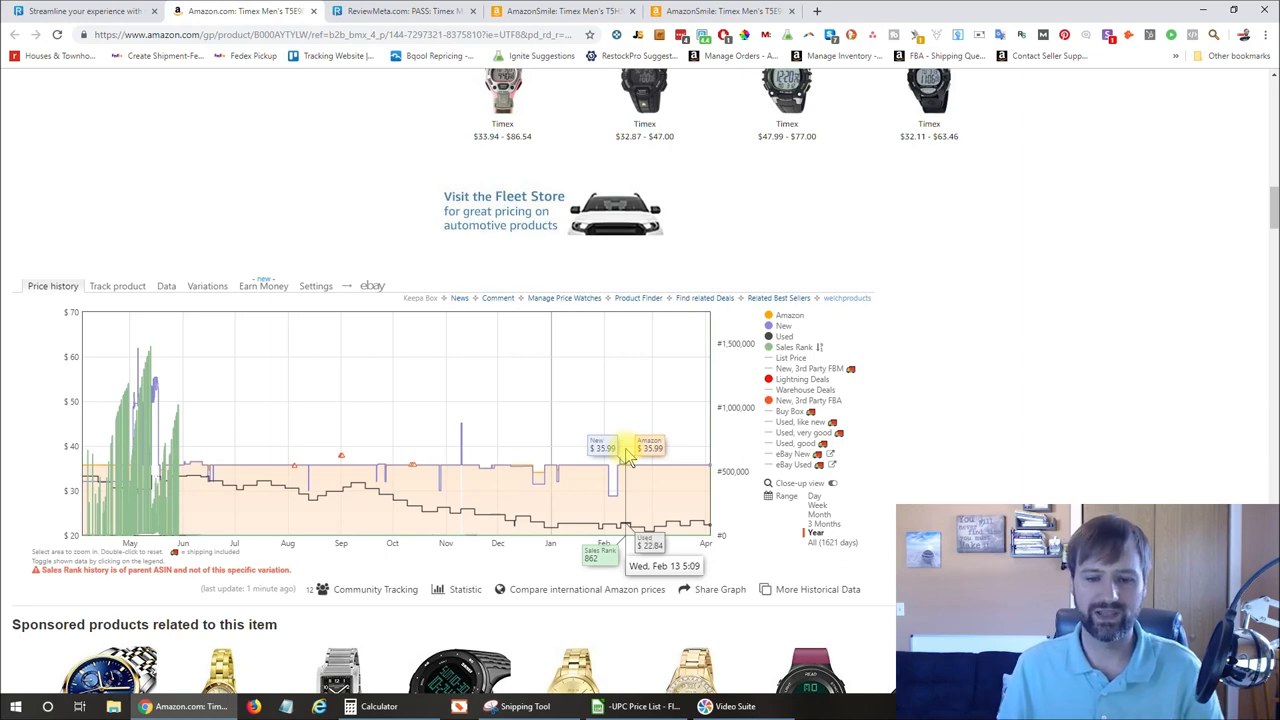
mouse_move(552, 470)
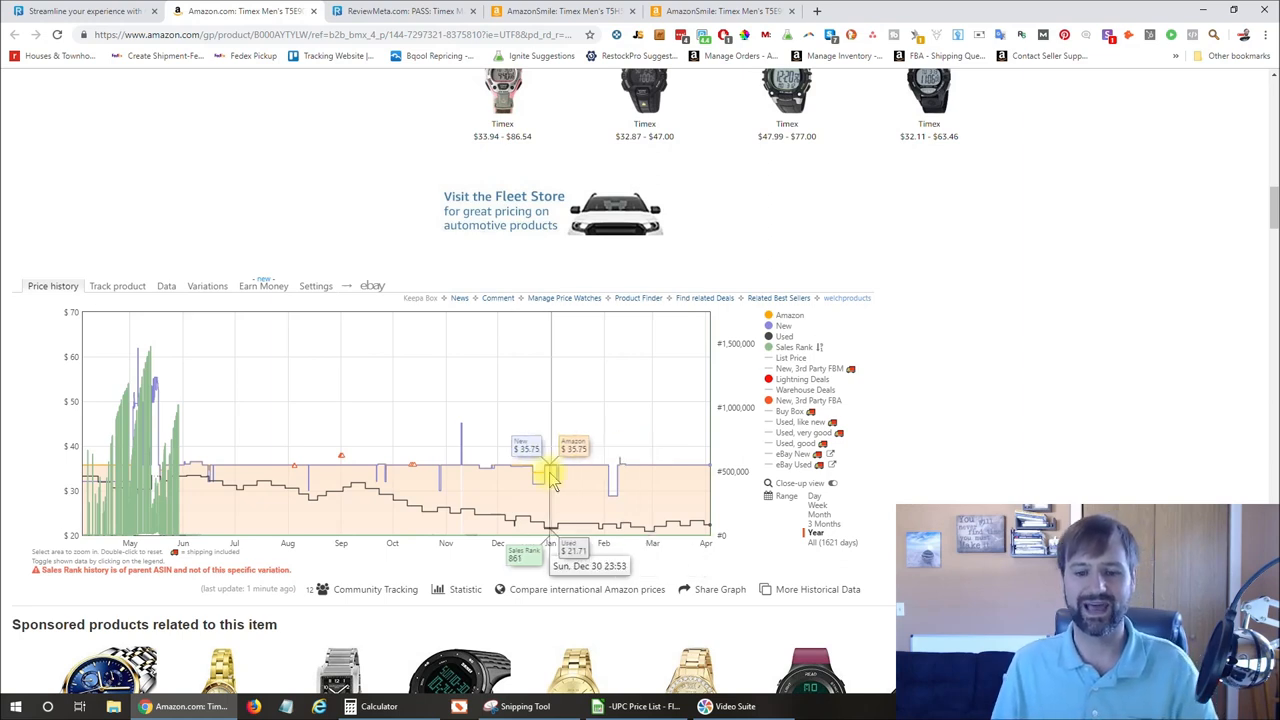